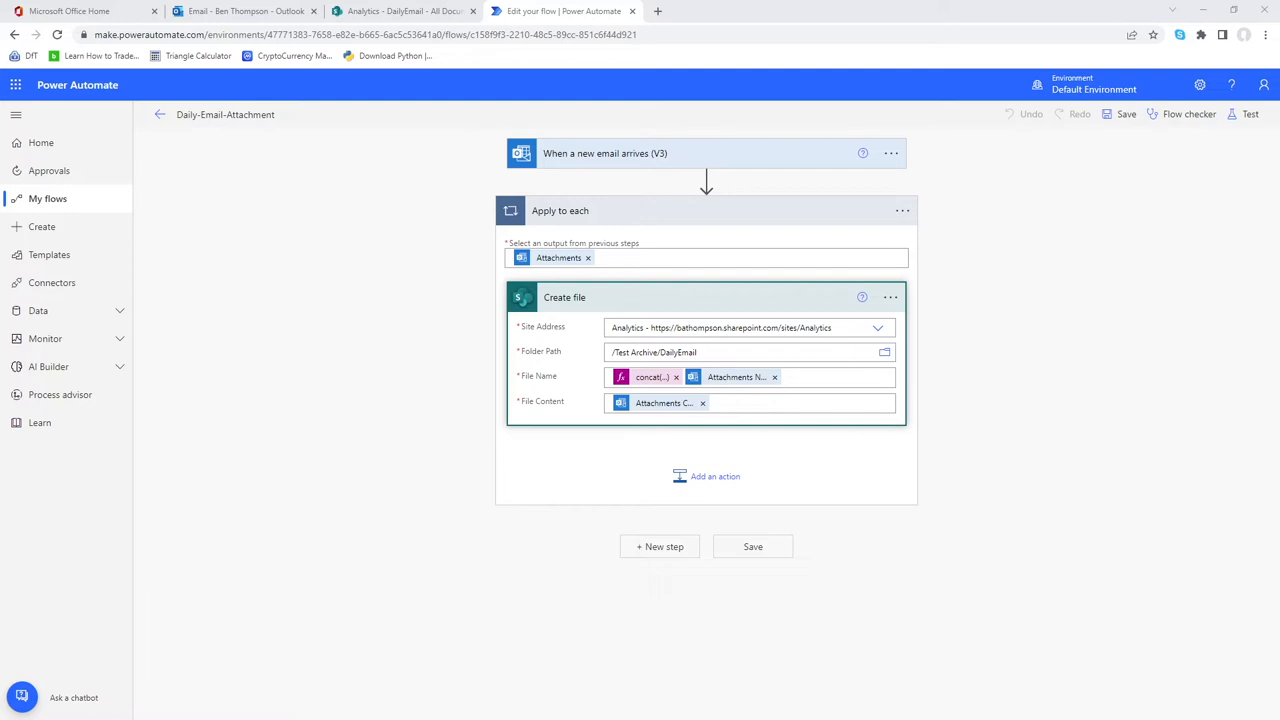
mouse_move(250, 432)
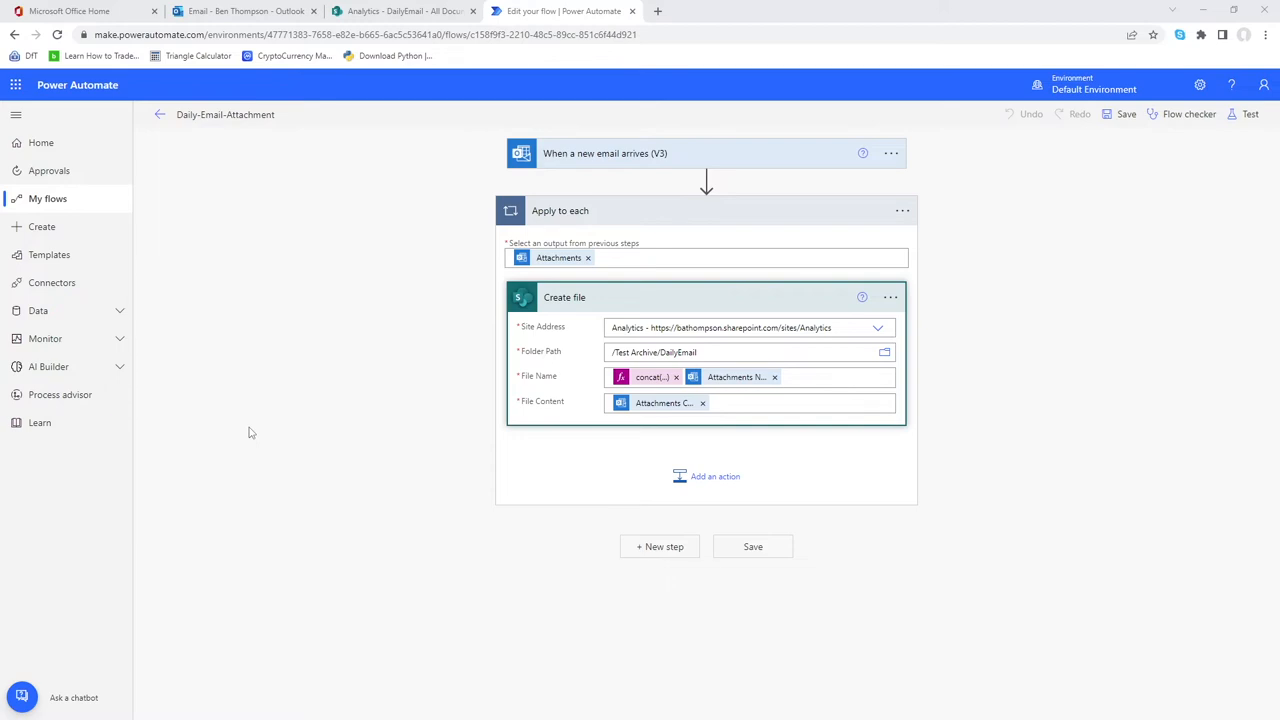
mouse_move(480, 388)
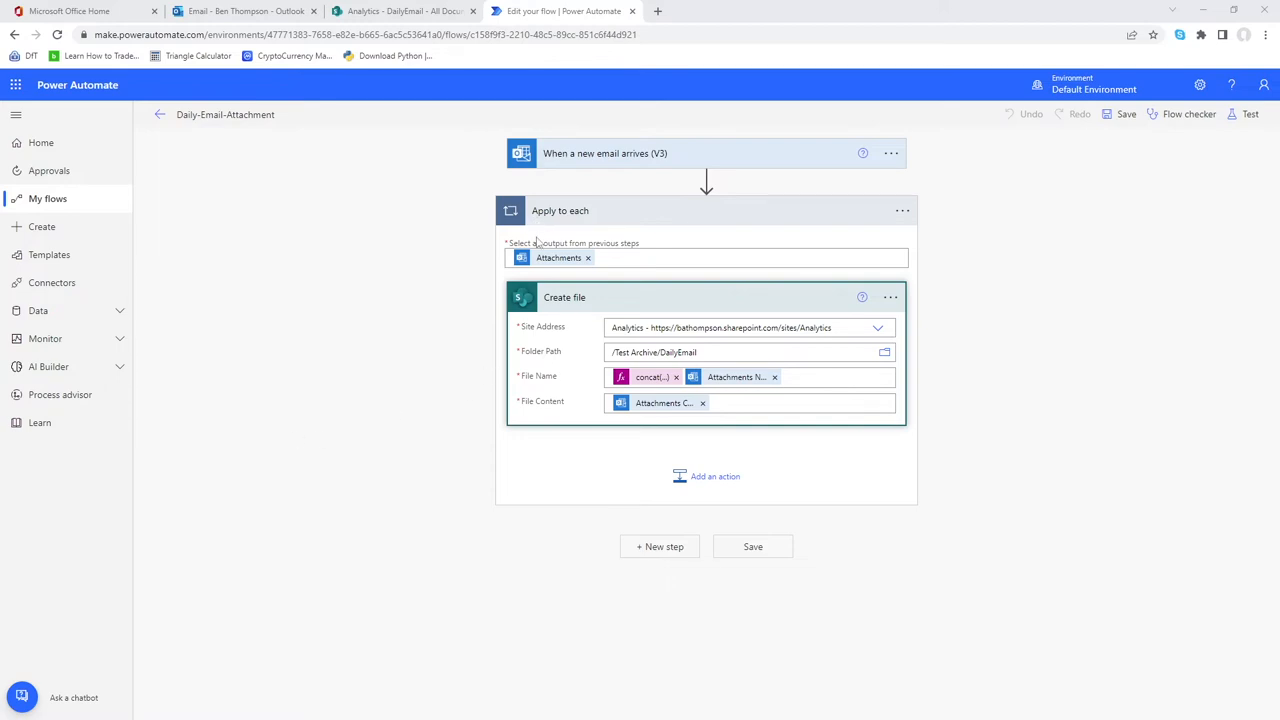
mouse_move(560, 218)
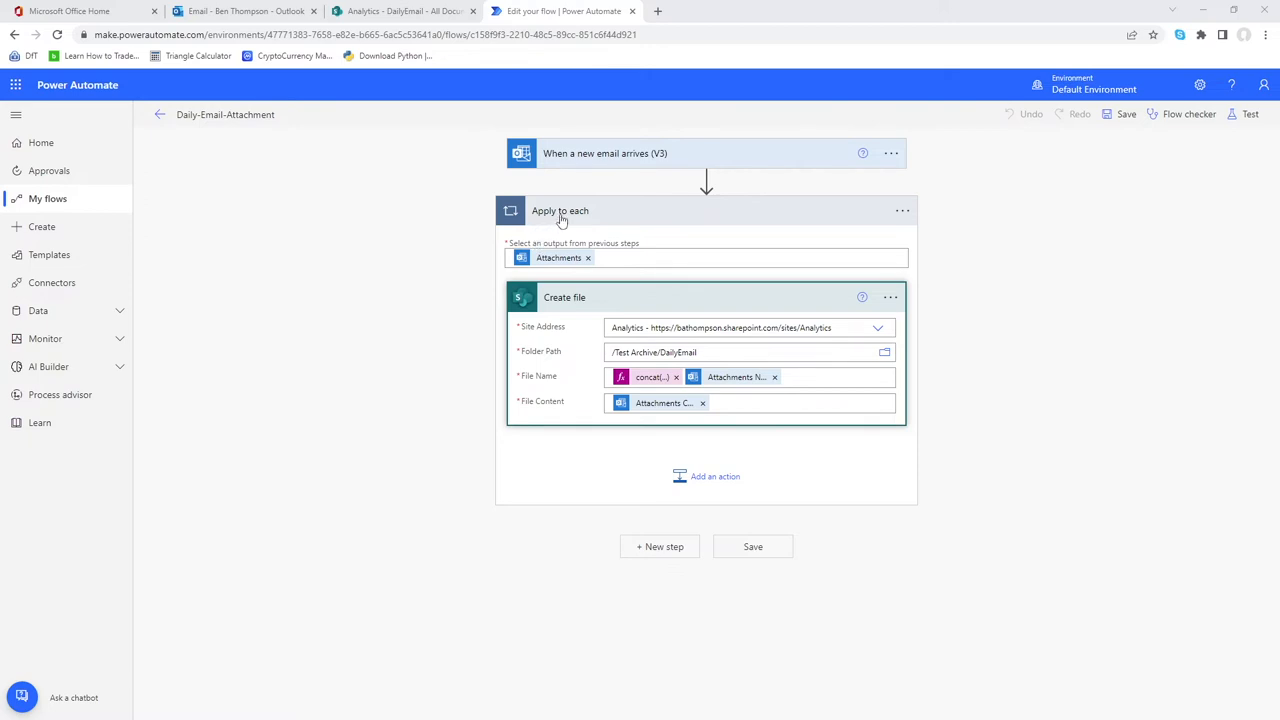
mouse_move(566, 334)
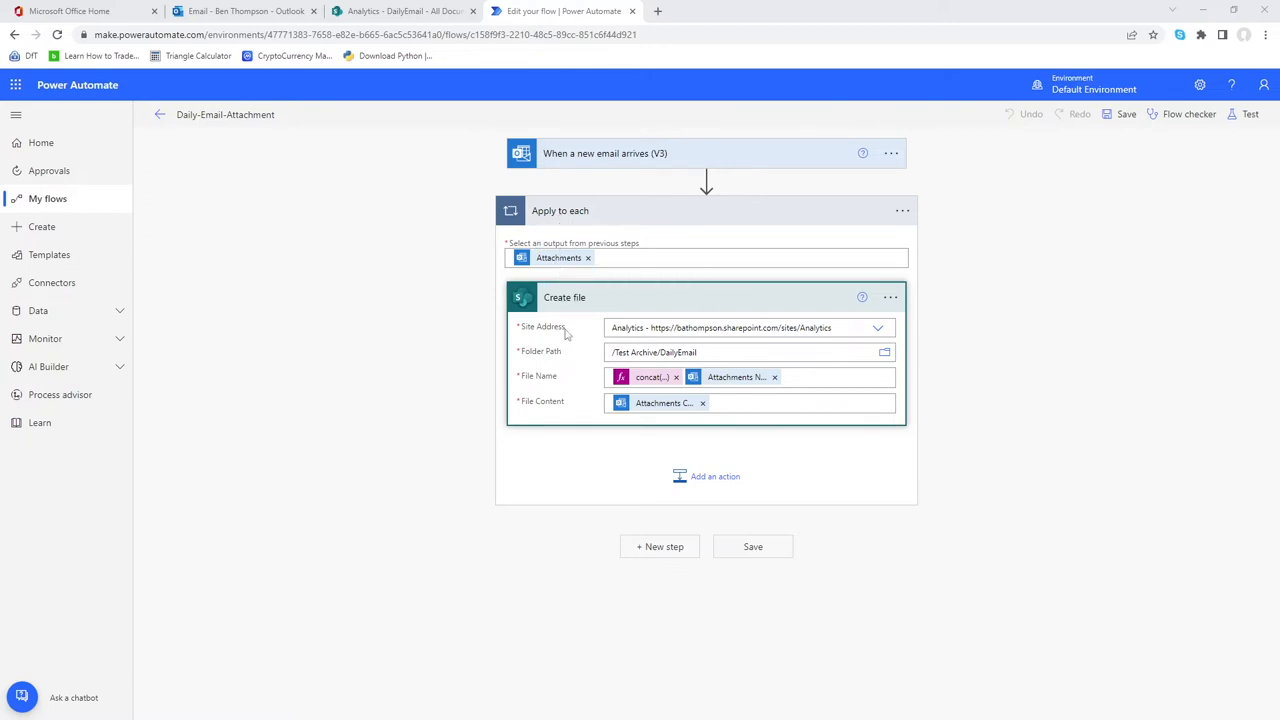
mouse_move(476, 304)
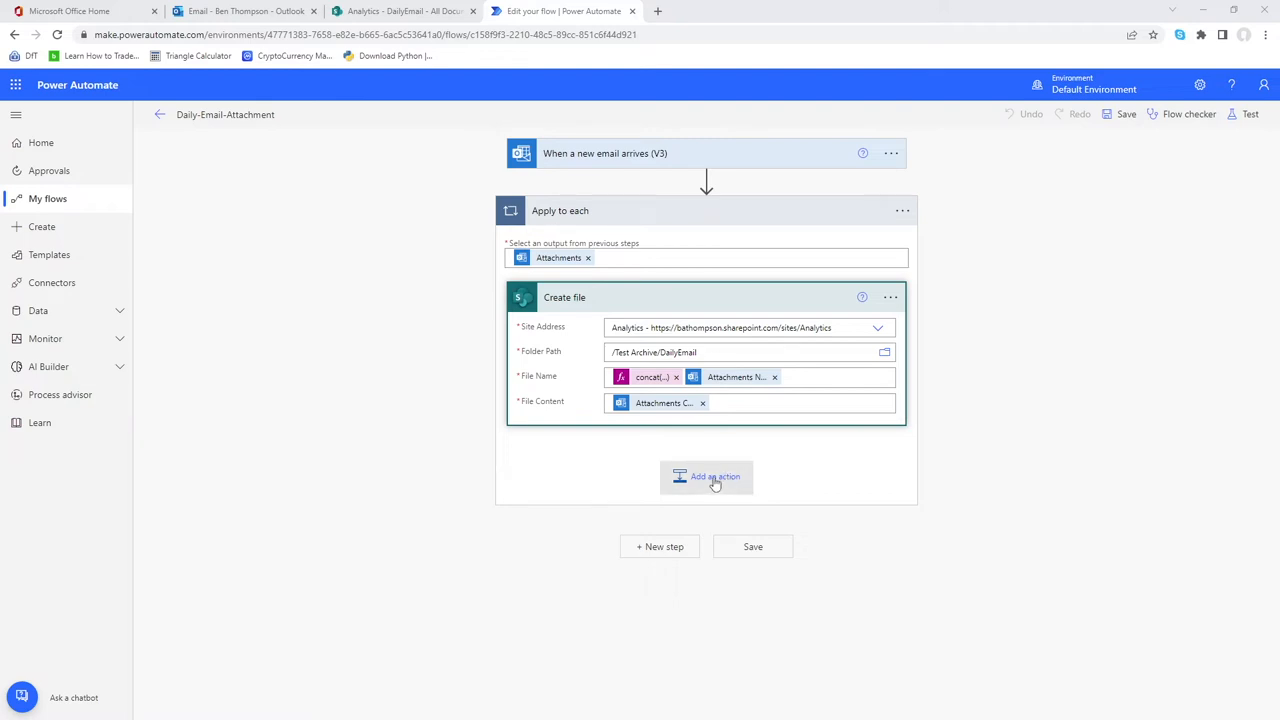
Add a Condition control step after Create file inside the Apply to each loop
left_click(706, 476)
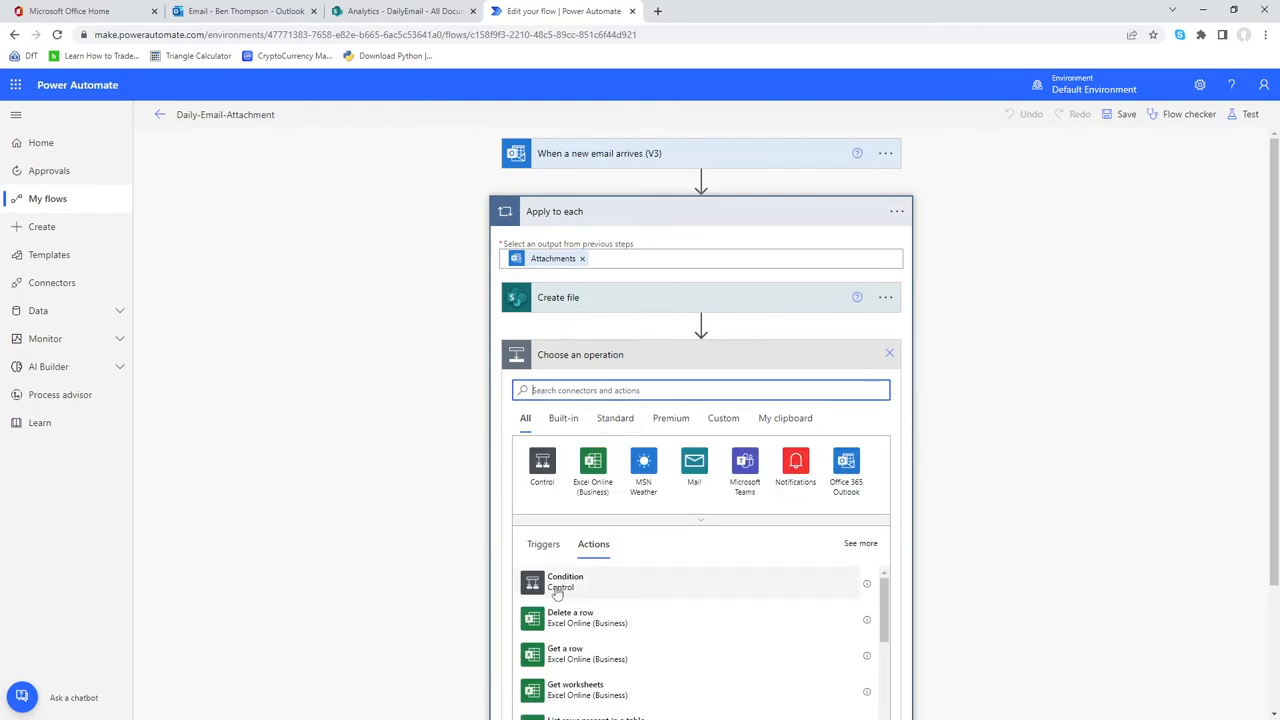
mouse_move(570, 592)
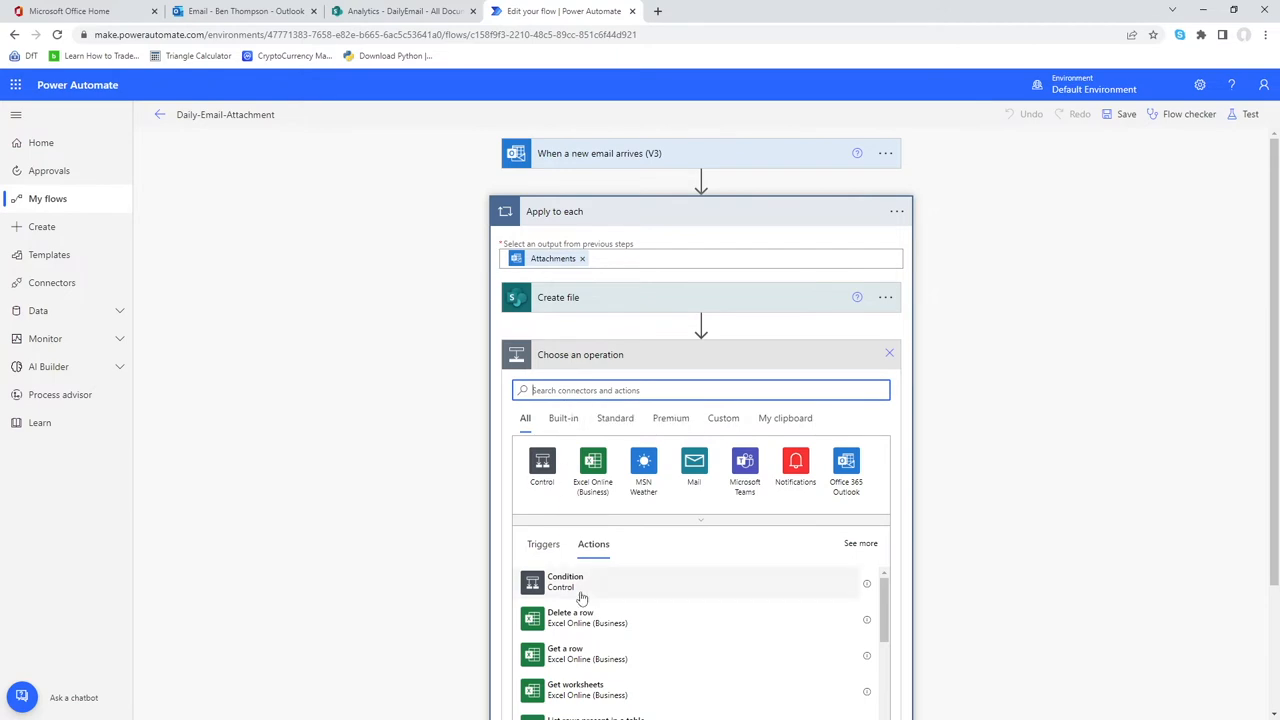
left_click(564, 580)
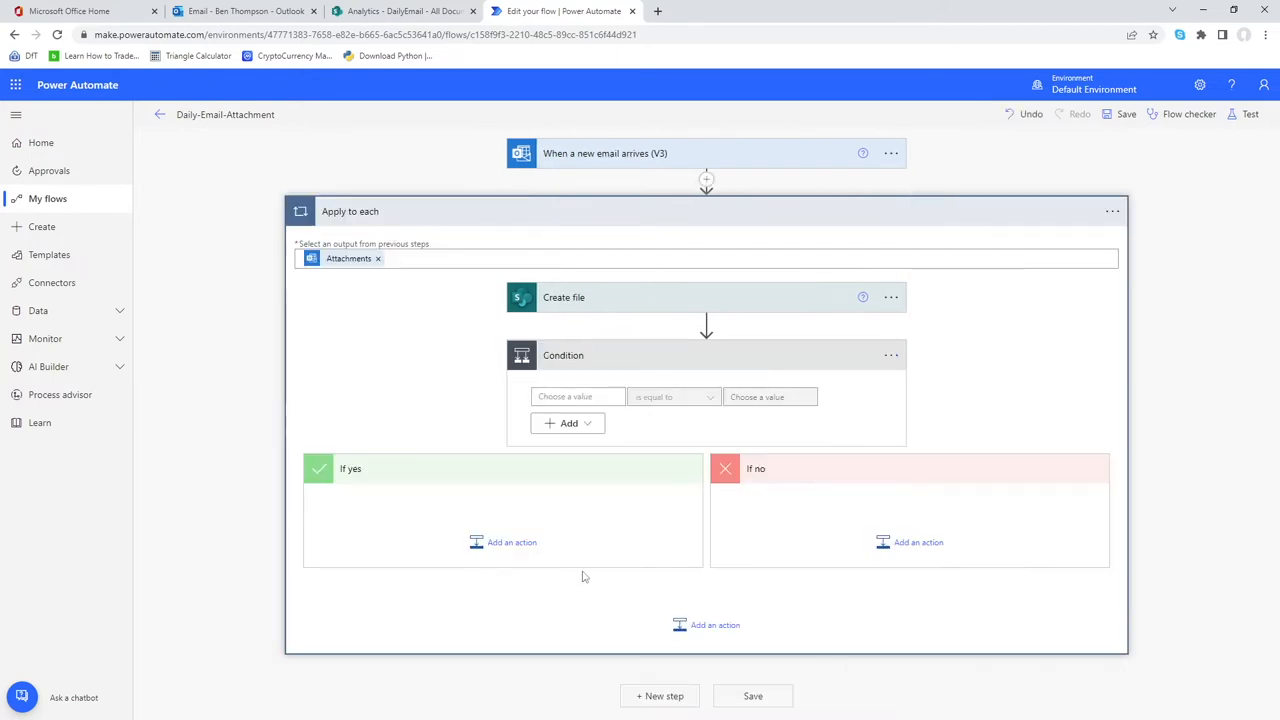
mouse_move(558, 376)
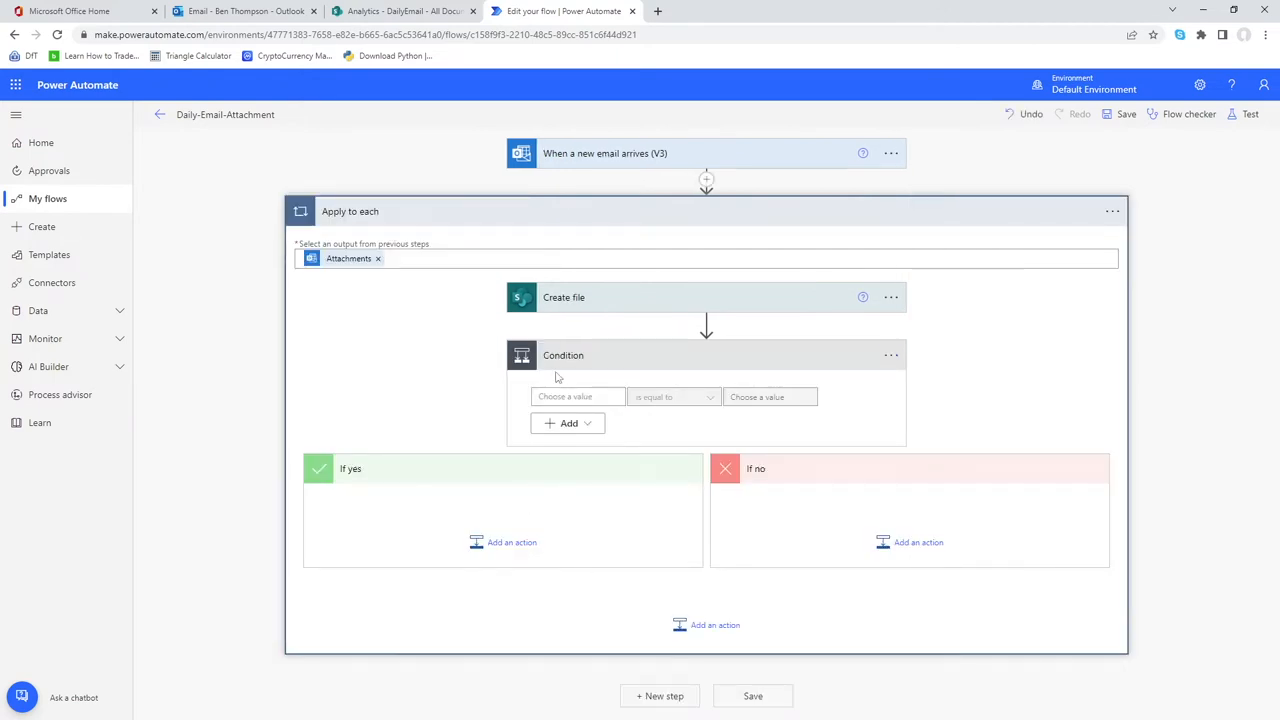
mouse_move(460, 476)
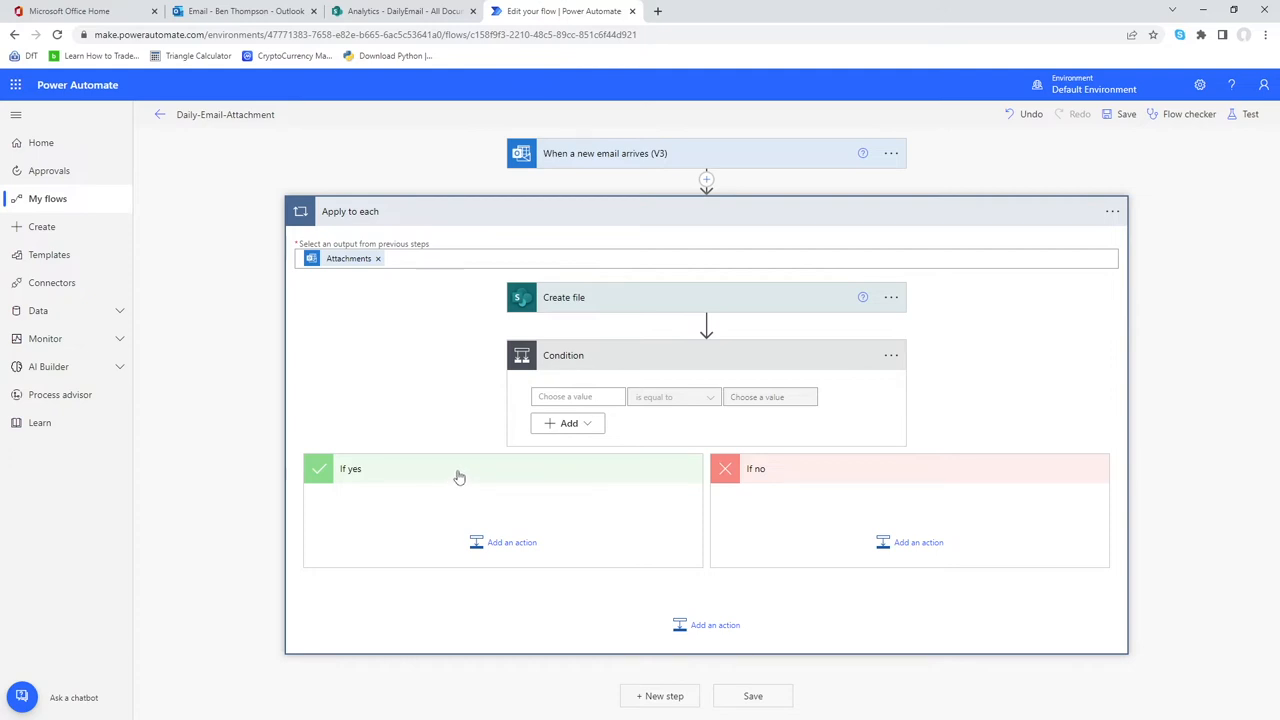
mouse_move(738, 478)
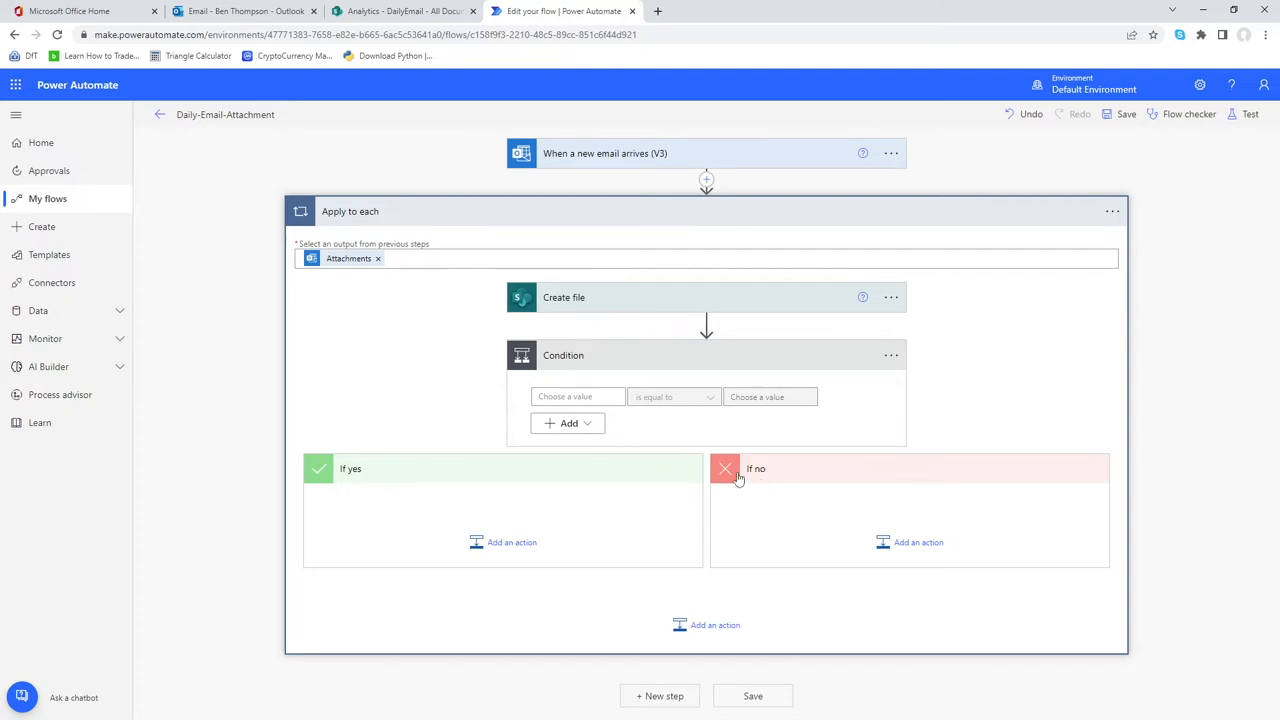
mouse_move(784, 406)
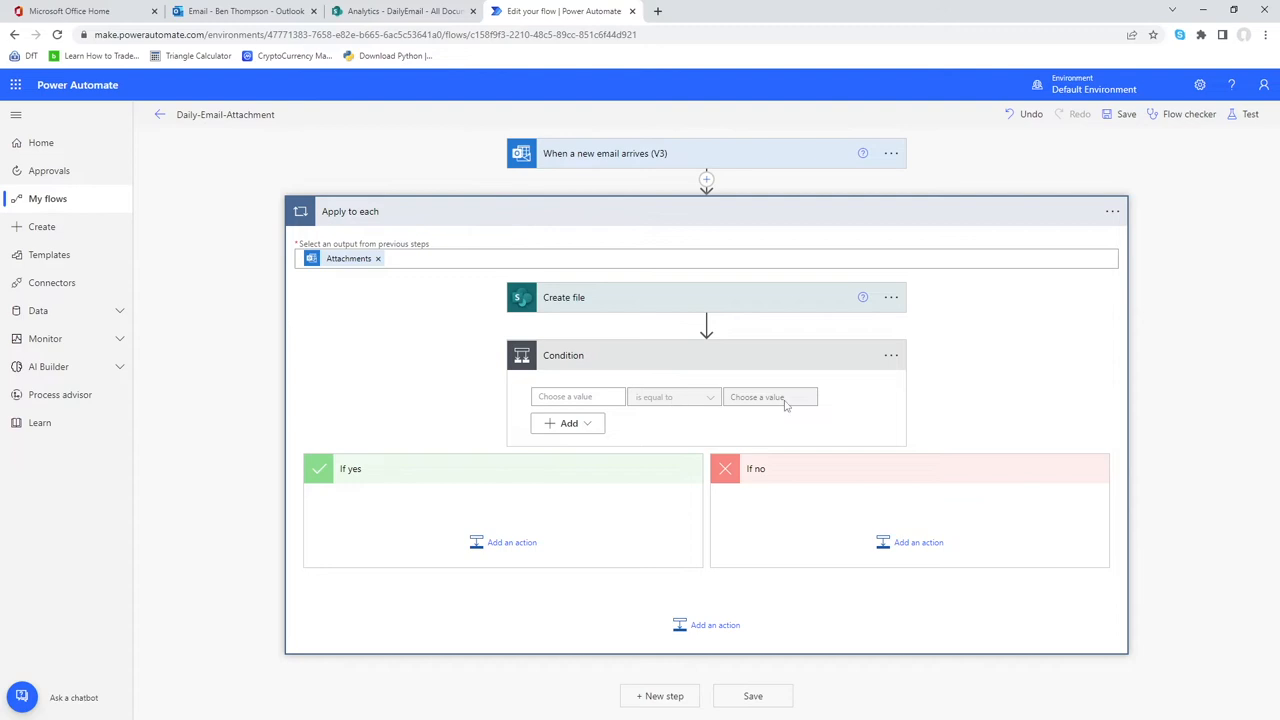
mouse_move(476, 474)
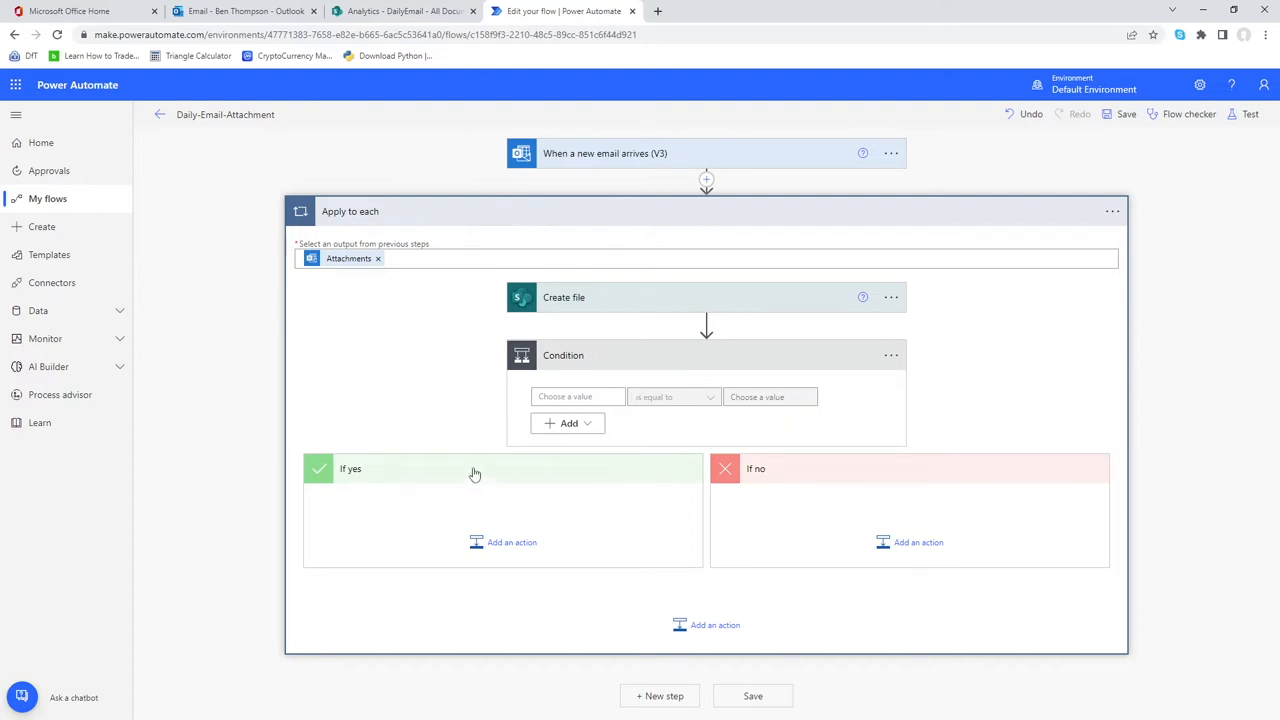
mouse_move(696, 460)
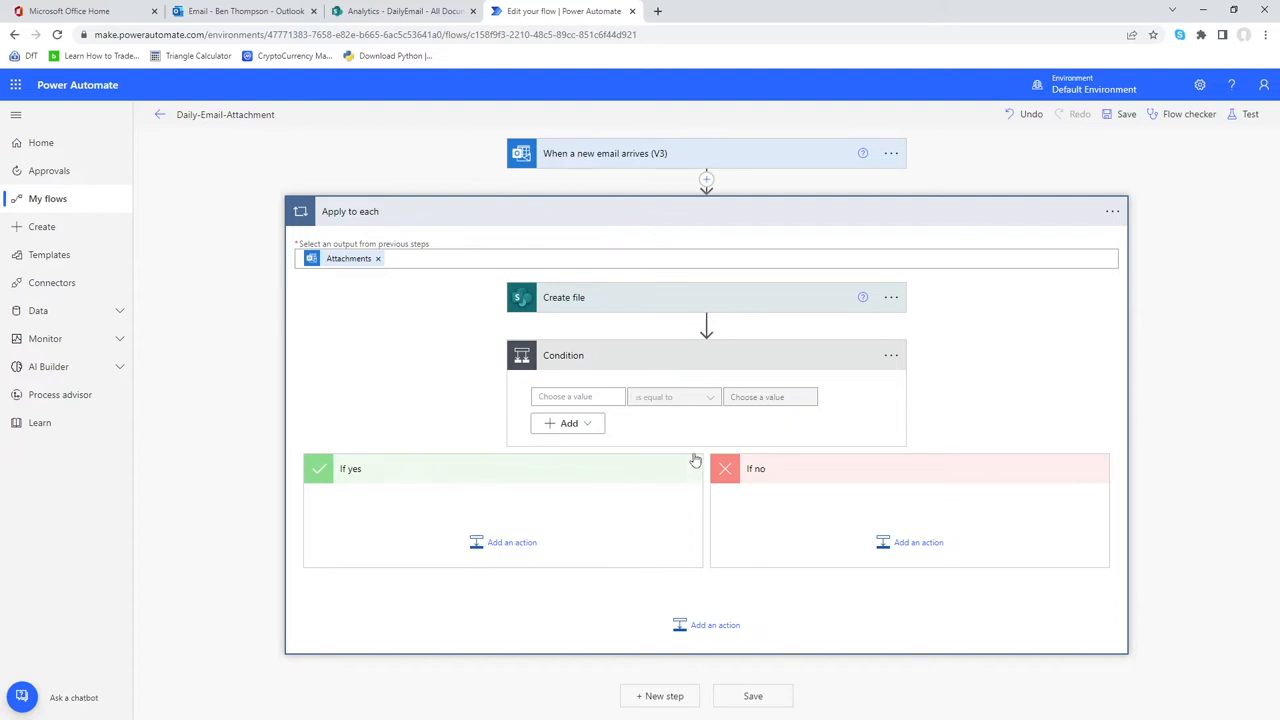
mouse_move(824, 516)
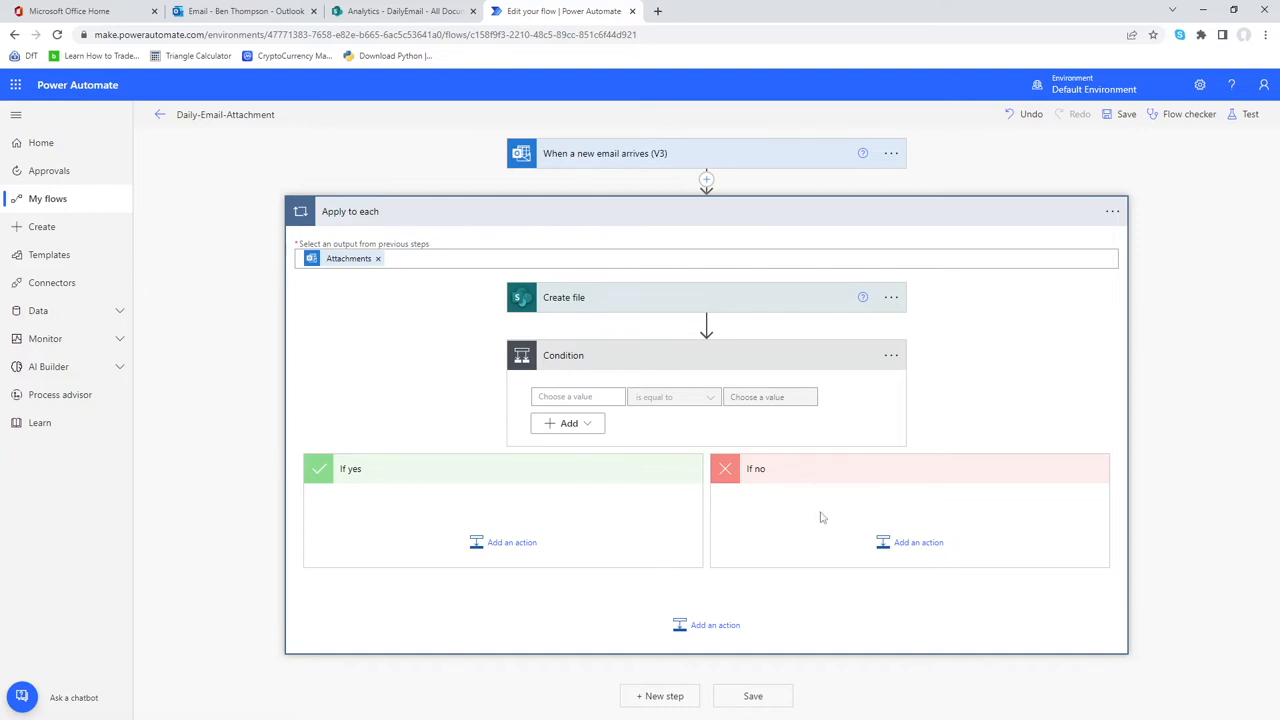
mouse_move(818, 536)
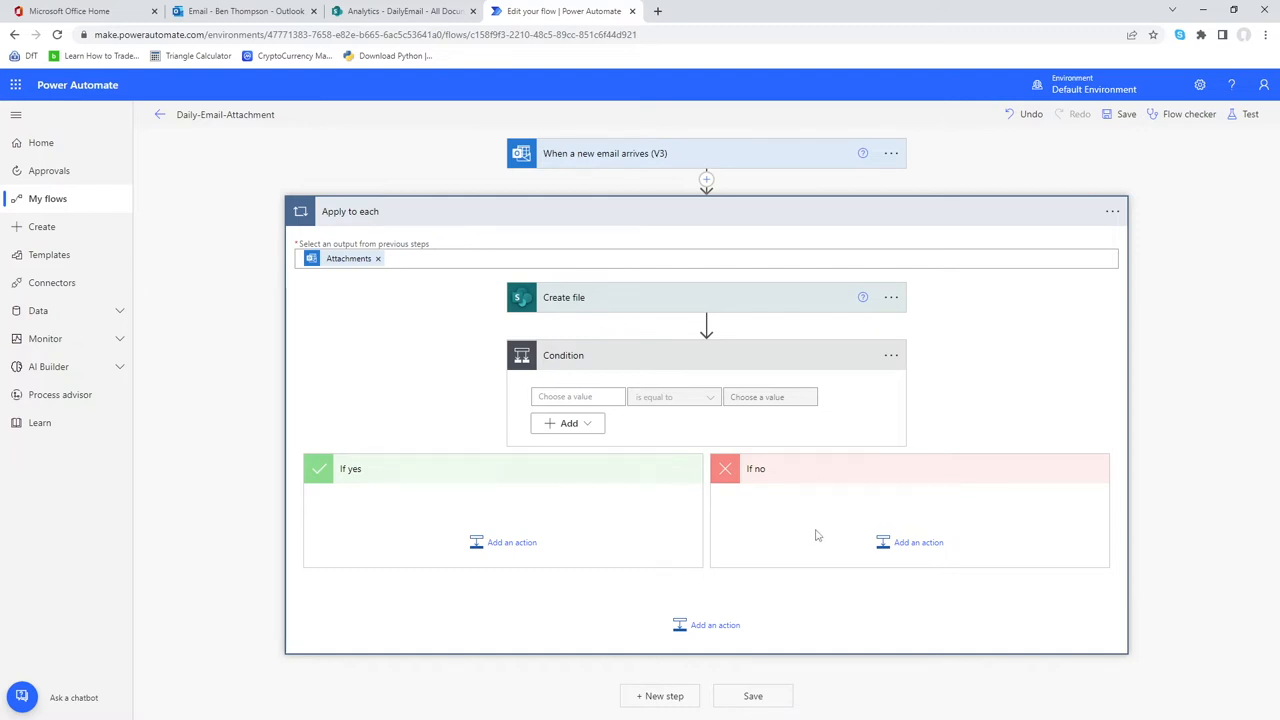
Set the condition to Attachments Name is equal to StaffUpload.csv
left_click(578, 396)
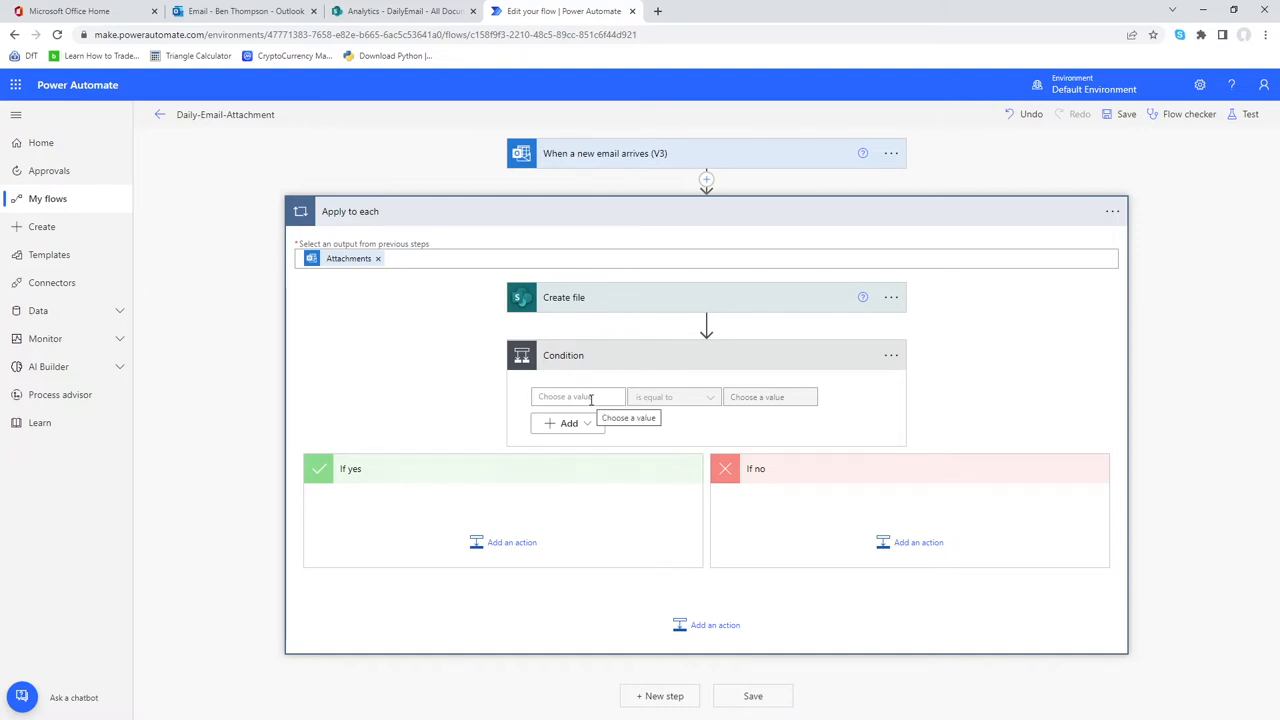
left_click(572, 396)
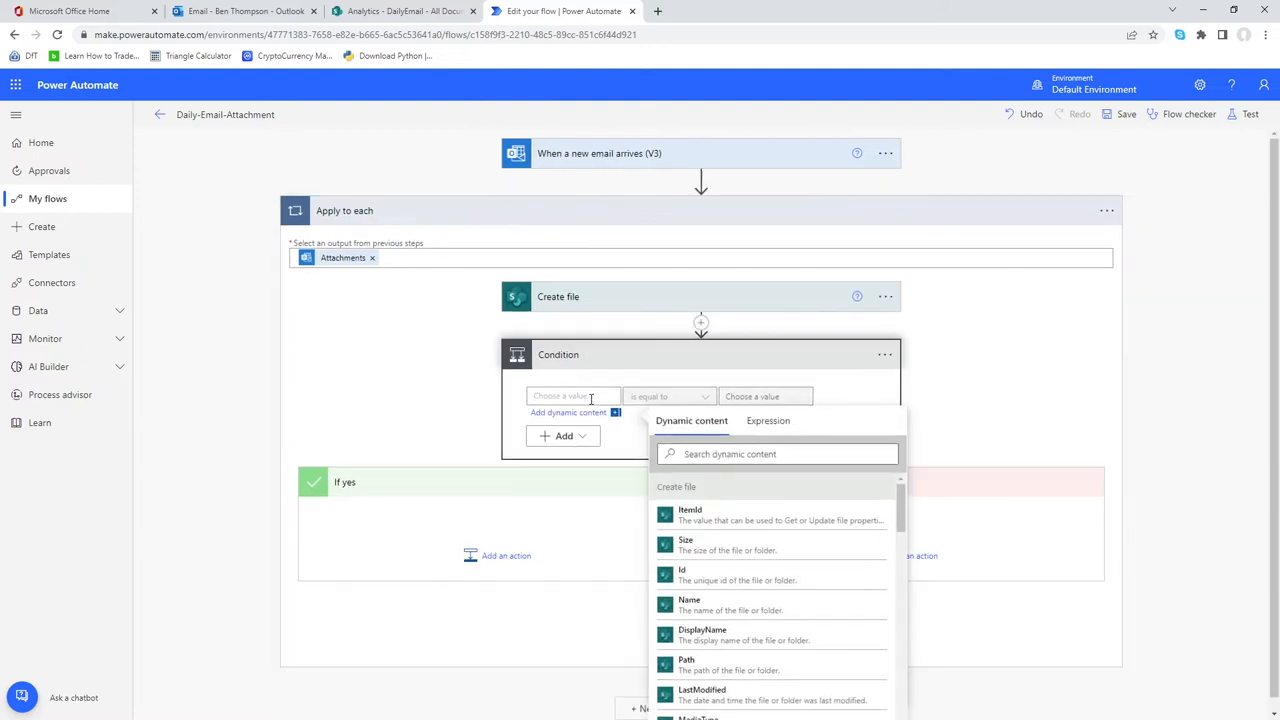
mouse_move(784, 522)
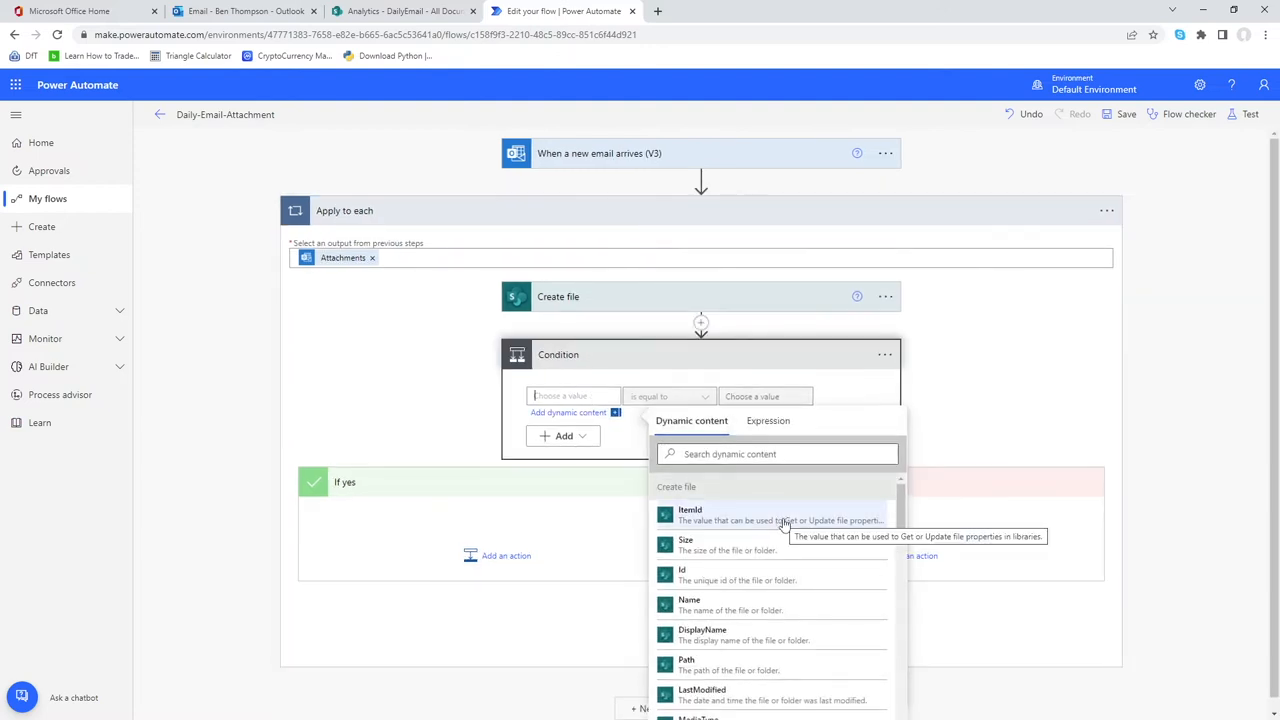
scroll("down", 3)
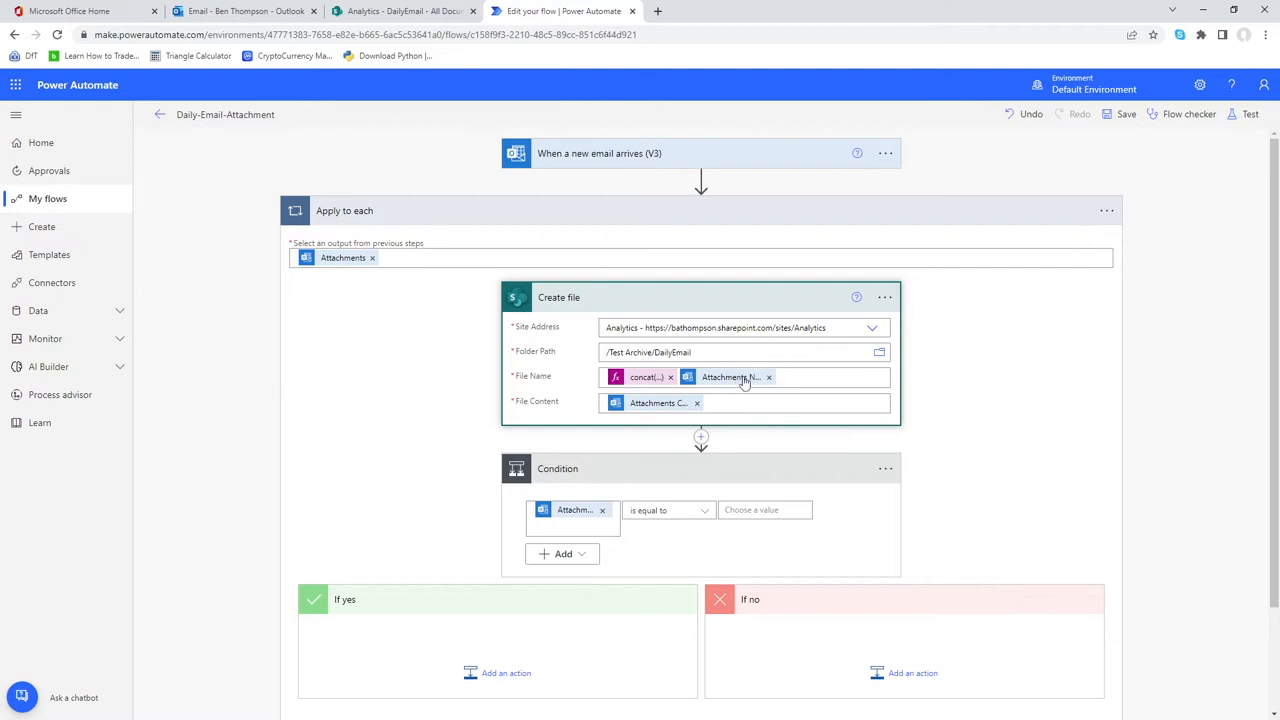
scroll("down", 3)
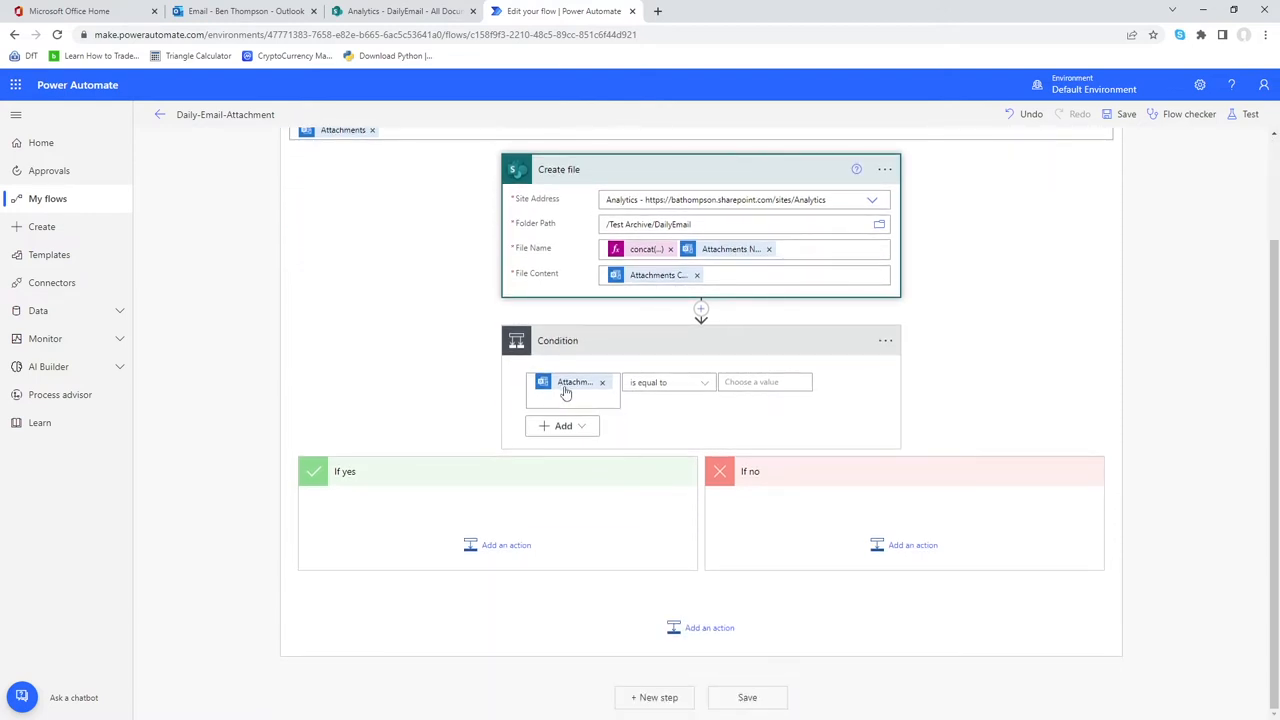
mouse_move(730, 440)
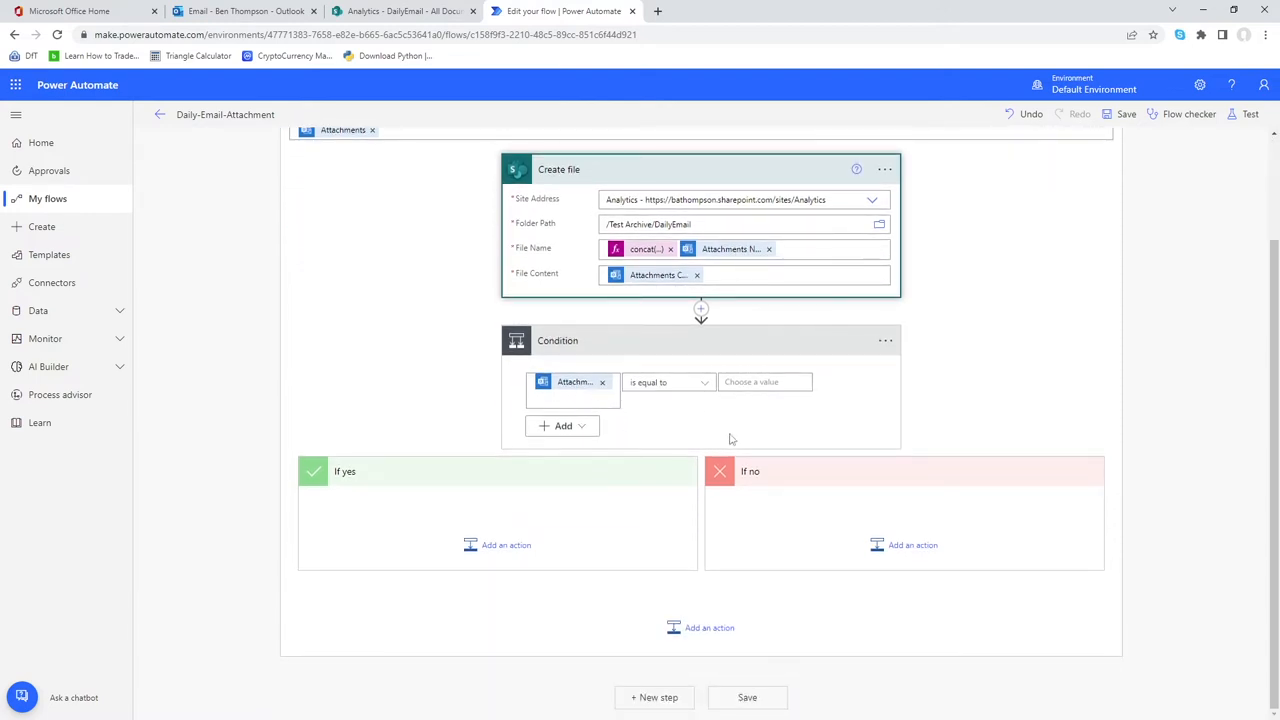
left_click(764, 382)
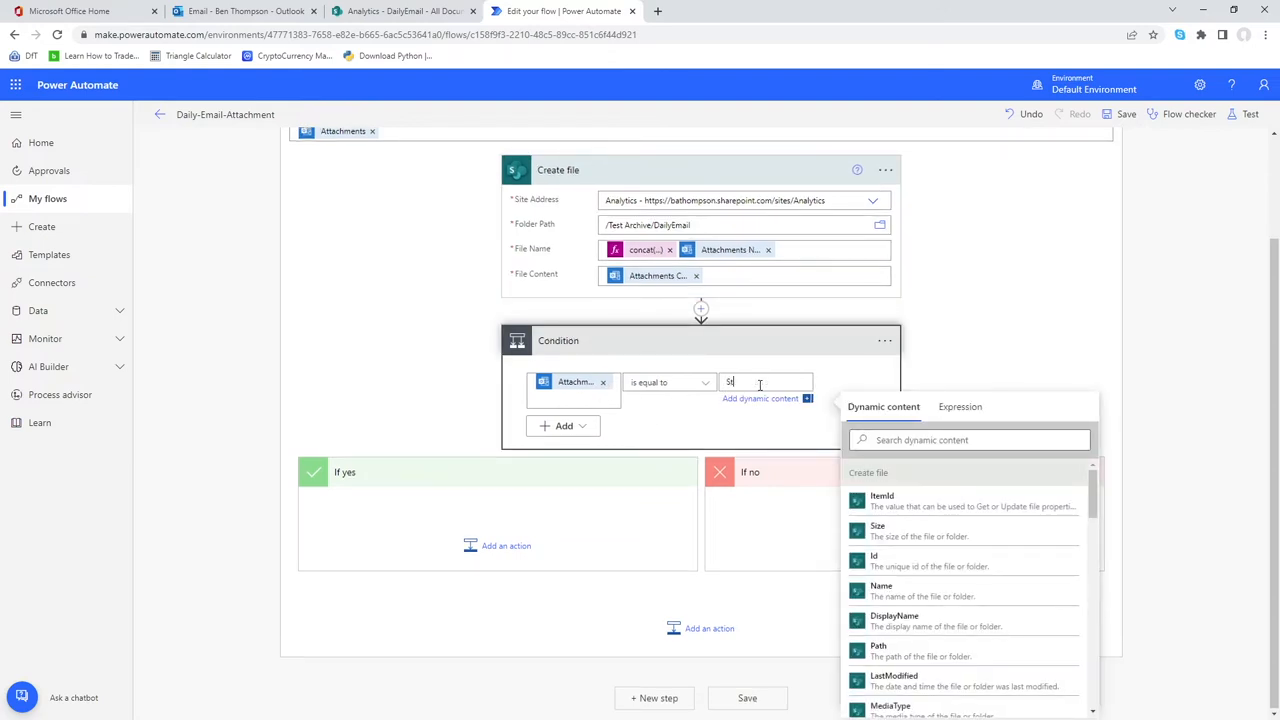
type("StaffUpload")
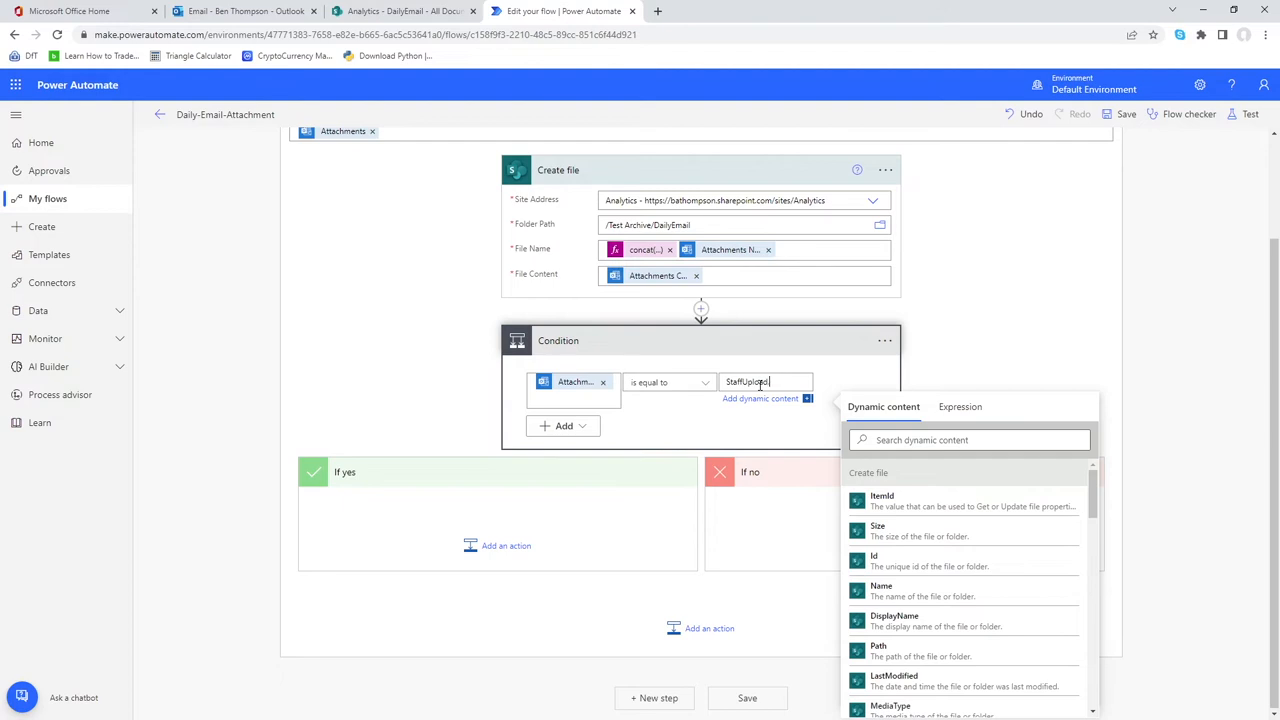
type(".csv")
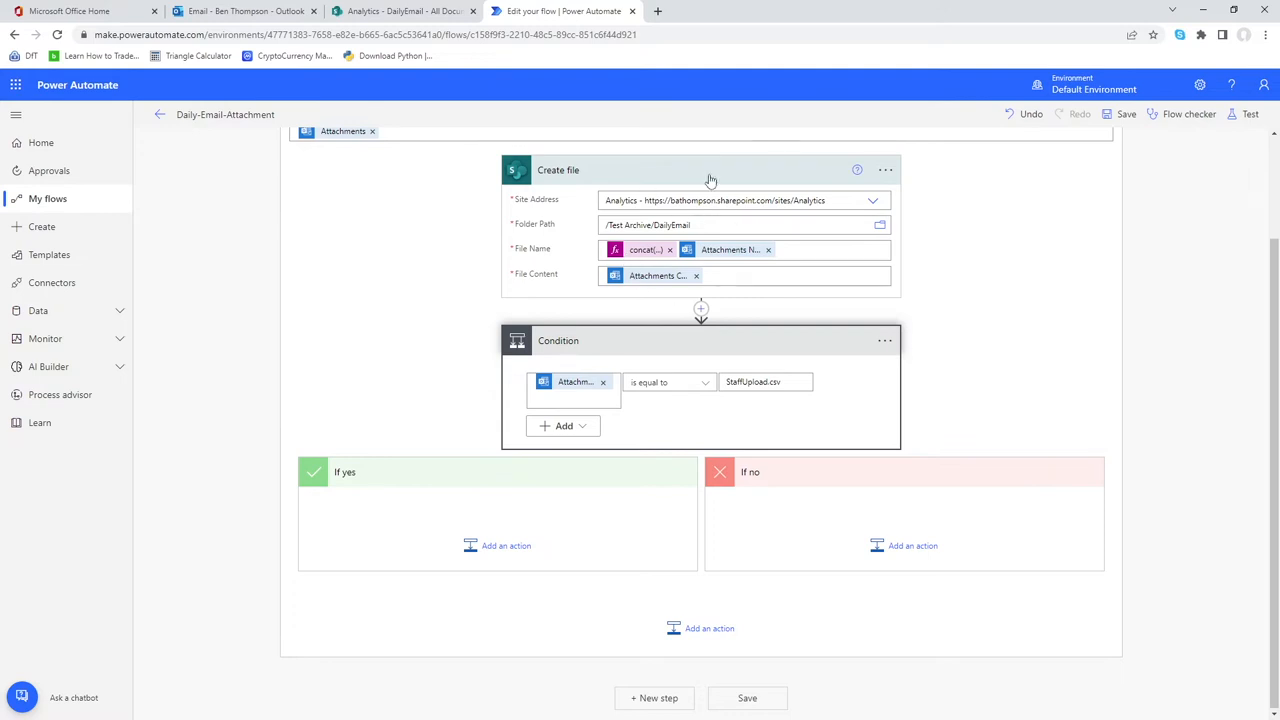
mouse_move(528, 564)
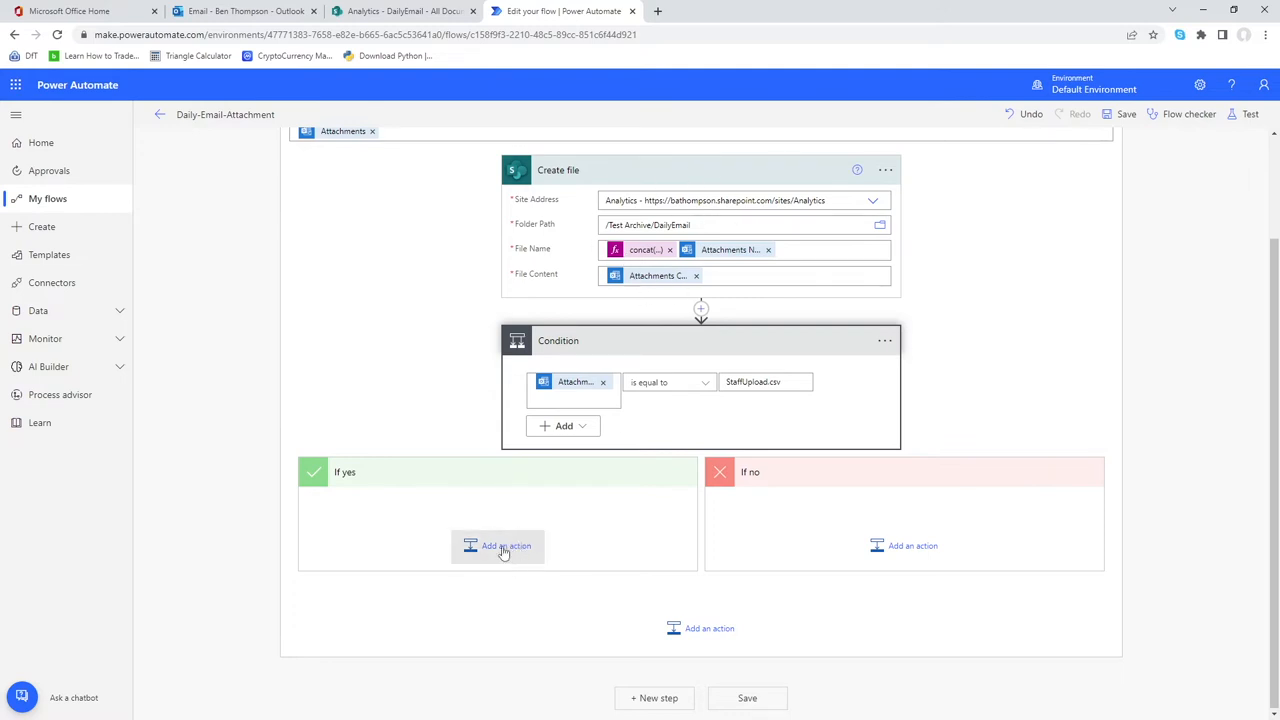
Add a SharePoint Create file action in the If yes branch
left_click(506, 544)
type("crera")
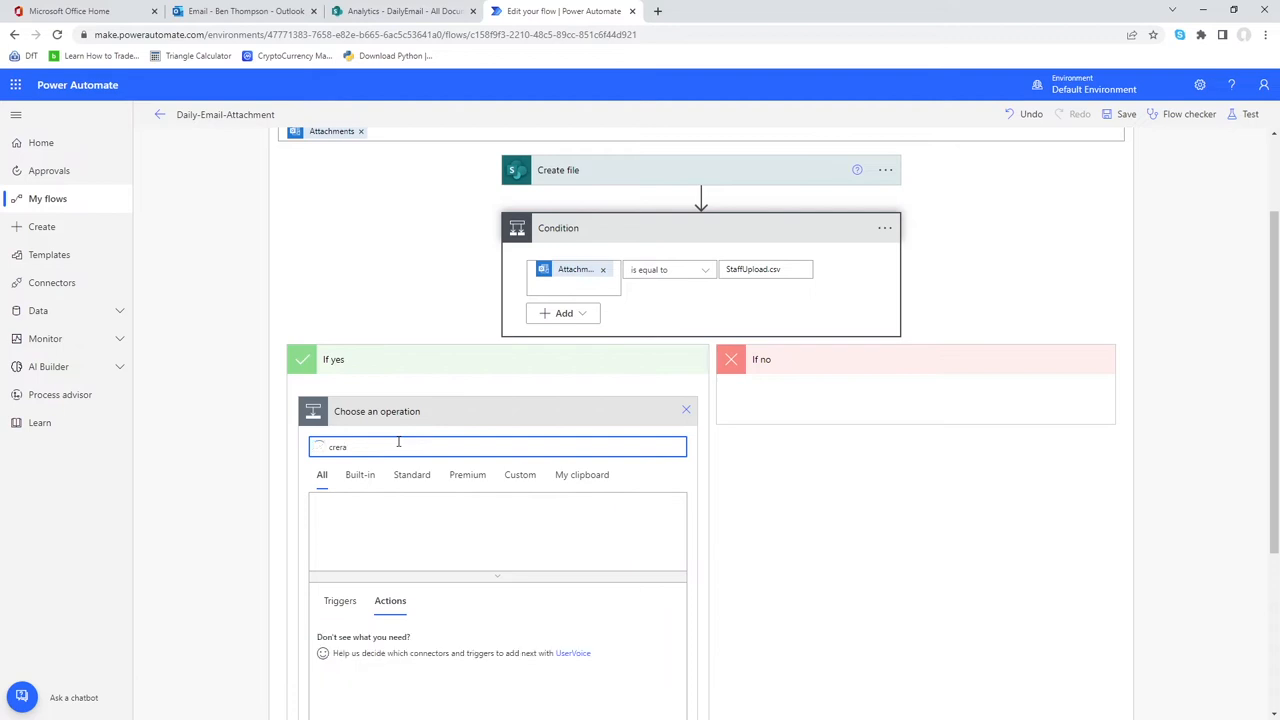
type("create file")
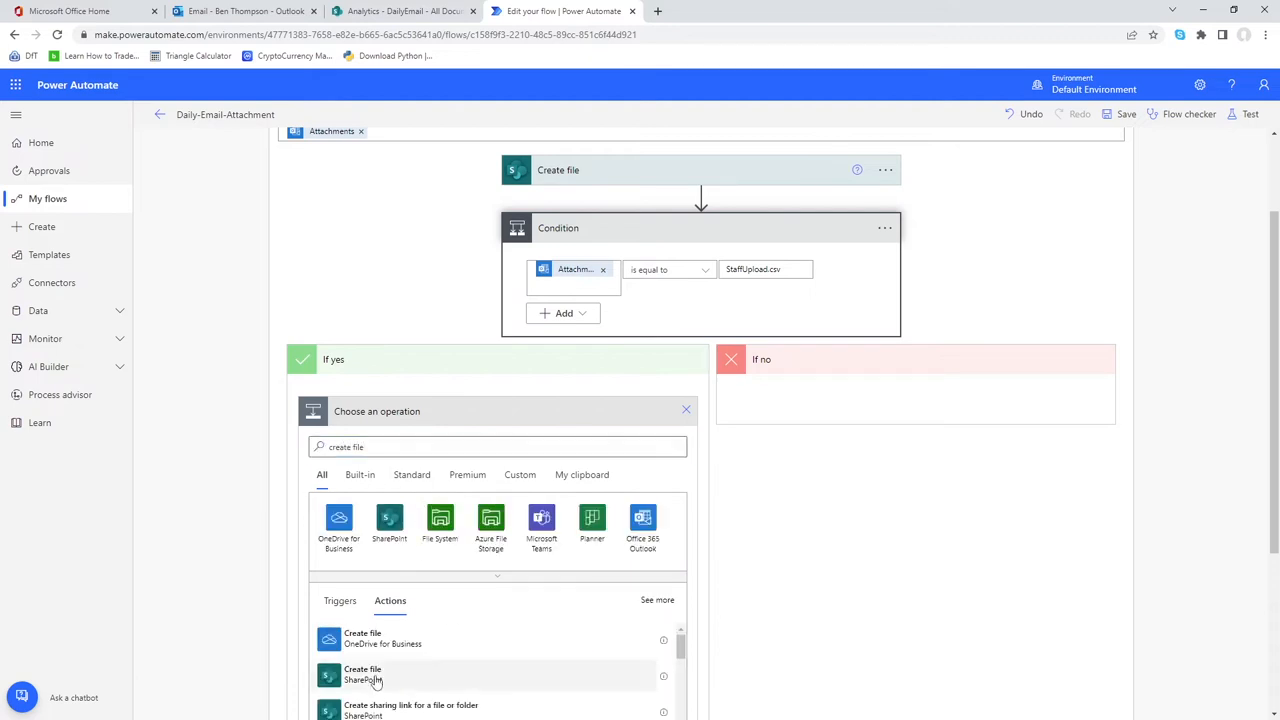
left_click(362, 674)
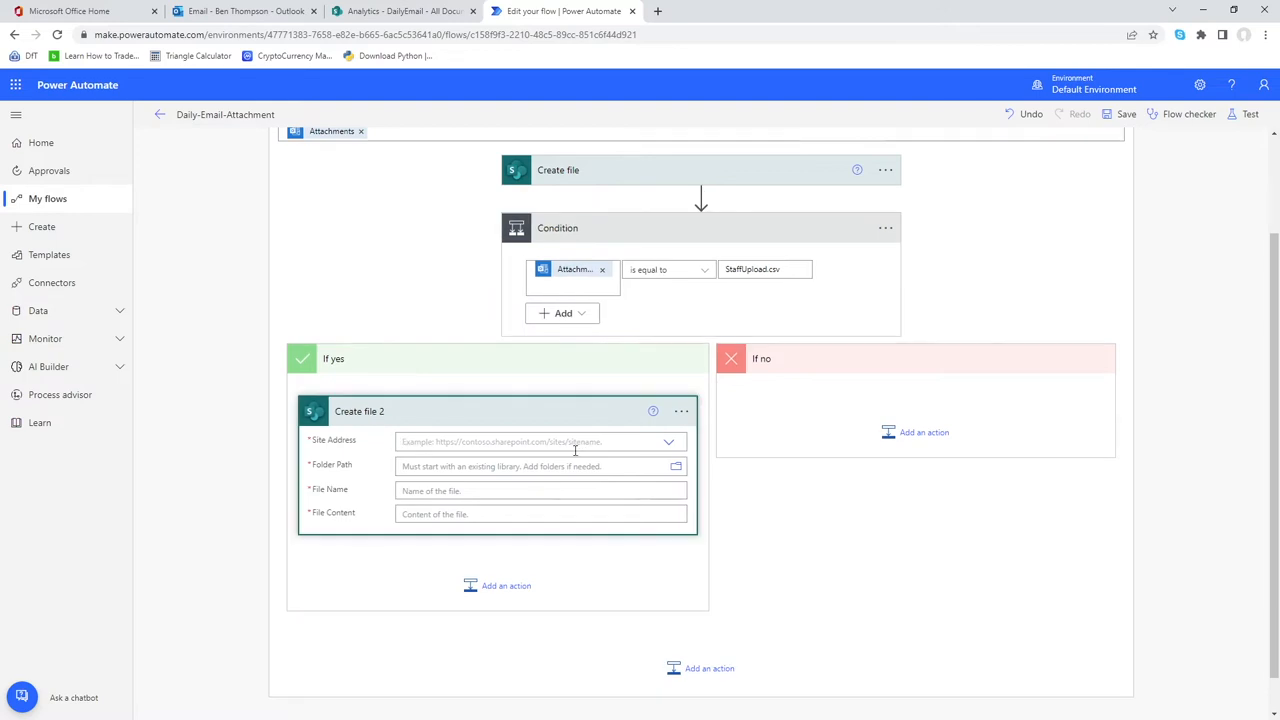
Set Create file 2 to the Analytics site with folder path /Test Archive/DailyEmail
left_click(540, 442)
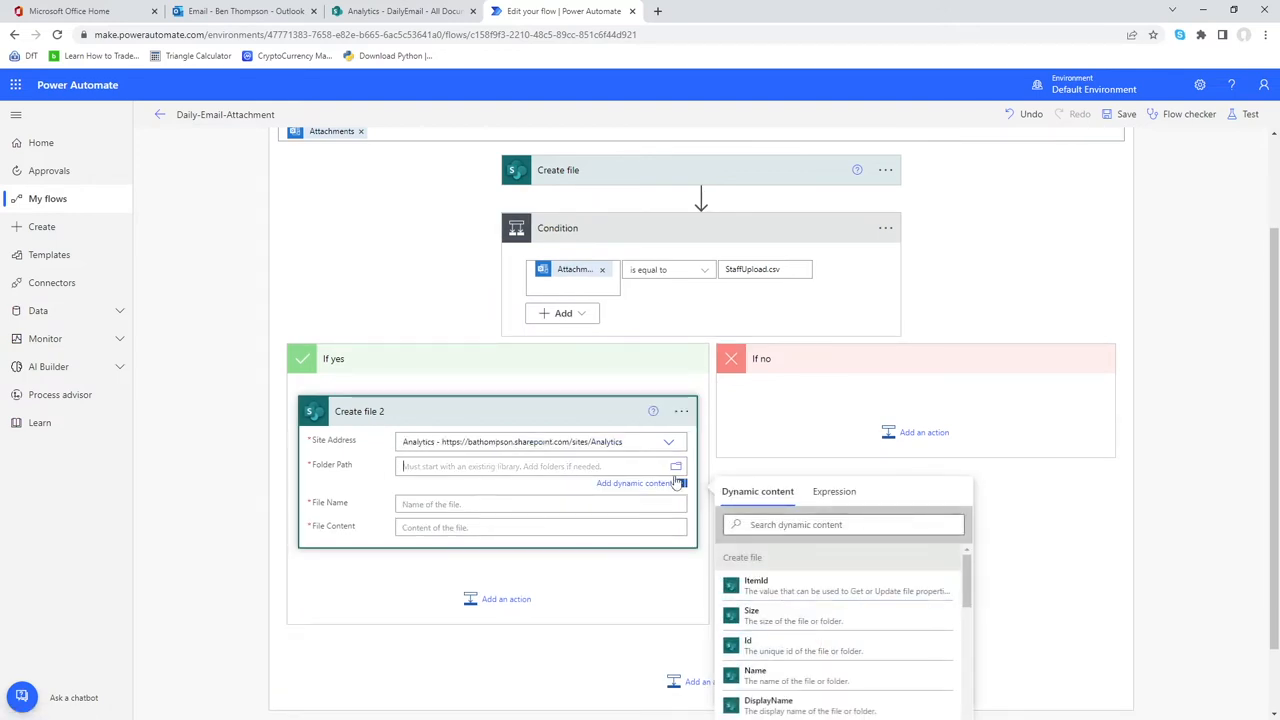
left_click(676, 464)
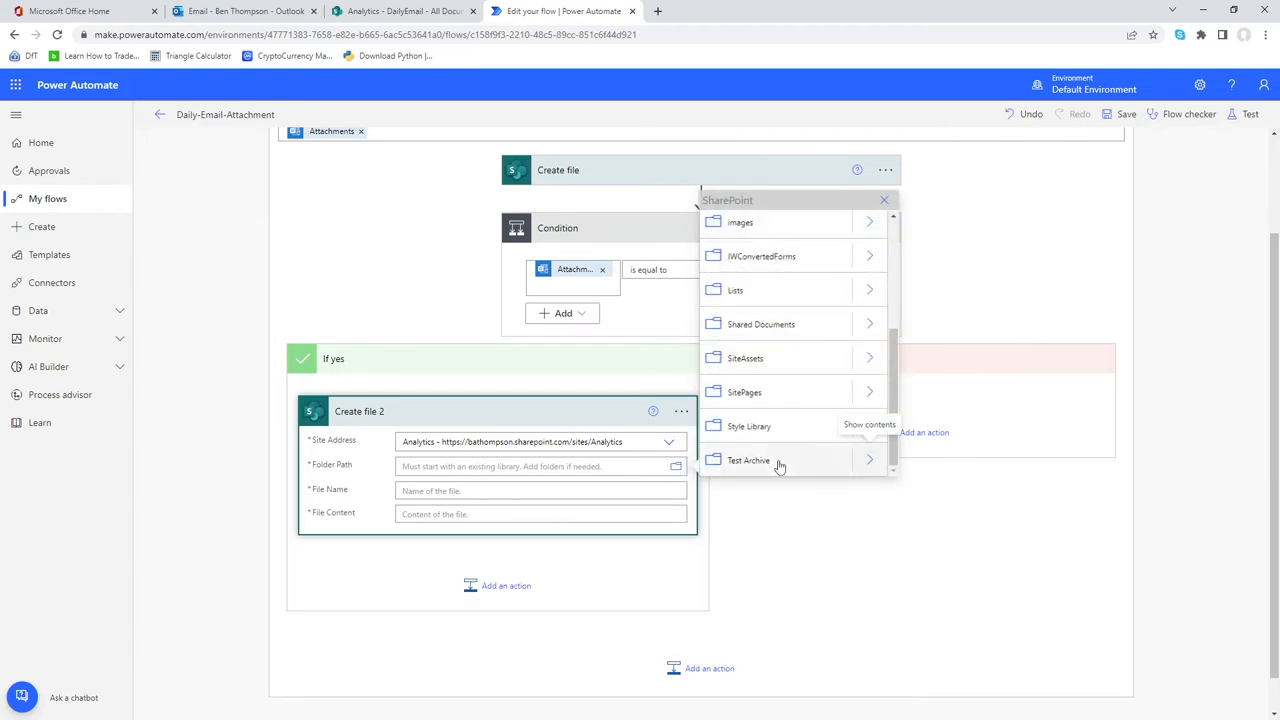
left_click(748, 460)
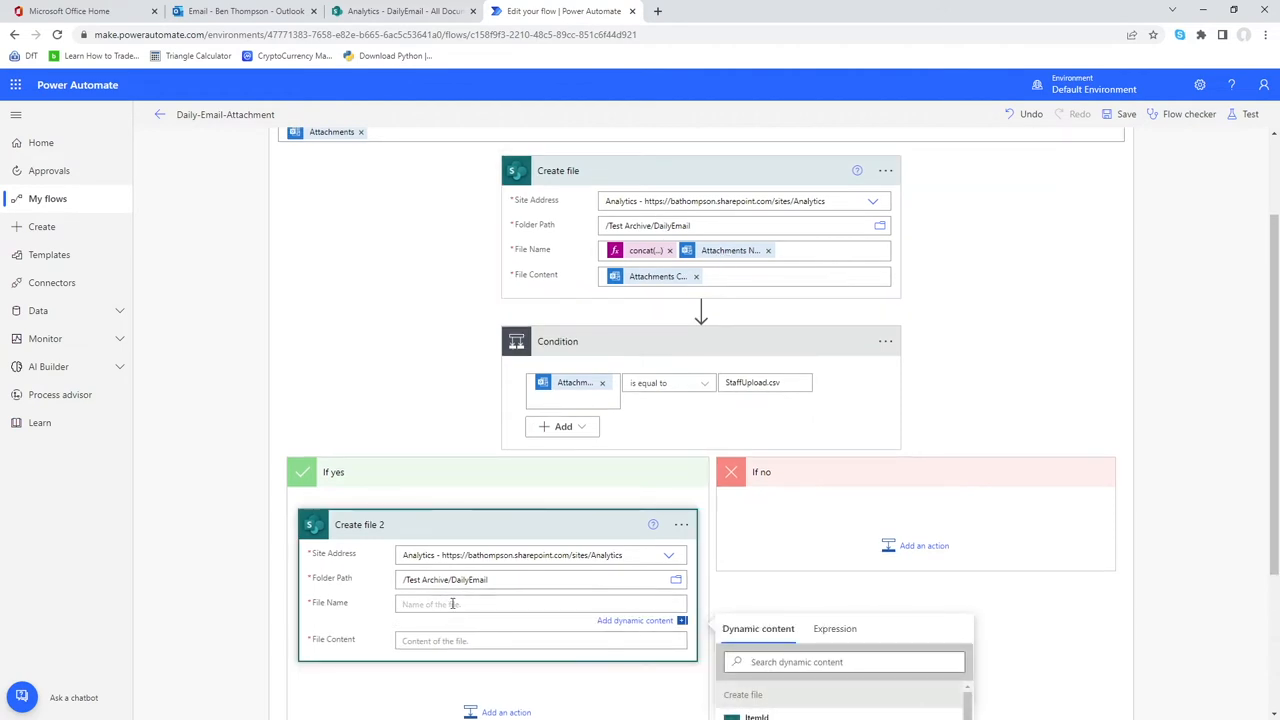
Fill File Name with Attachments Name and File Content with Attachments Content
scroll("down", 3)
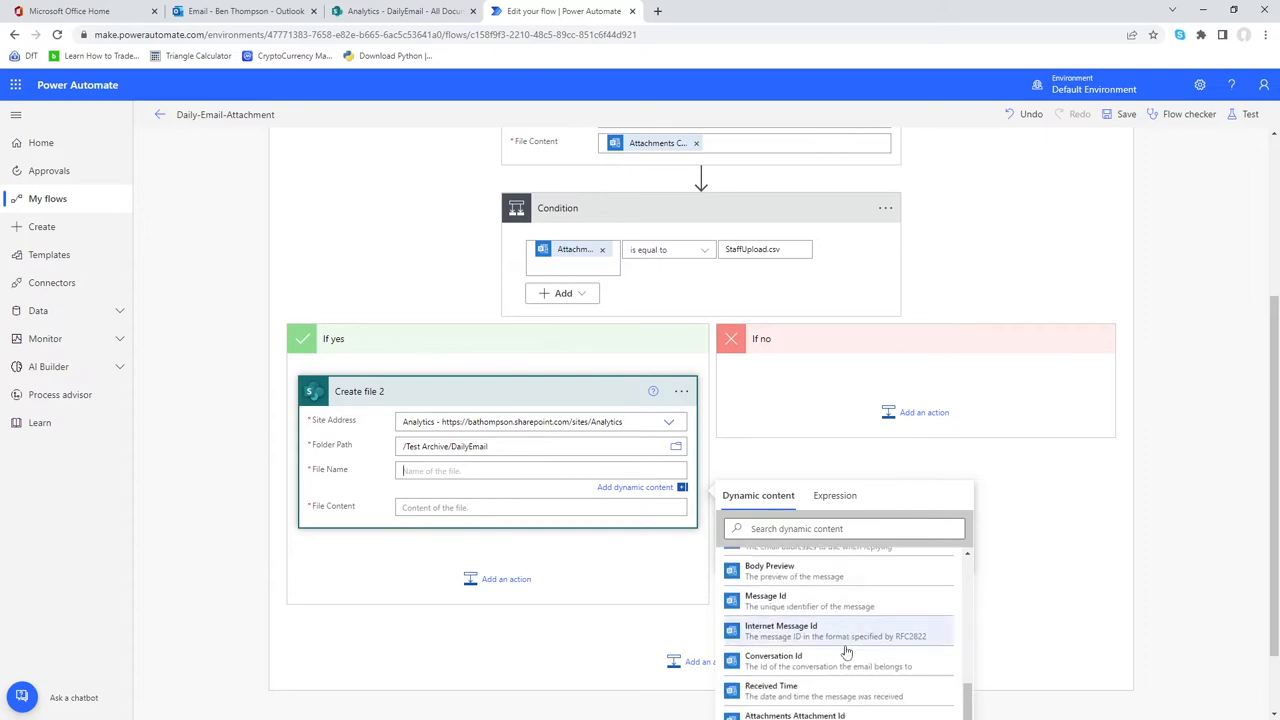
scroll("down", 3)
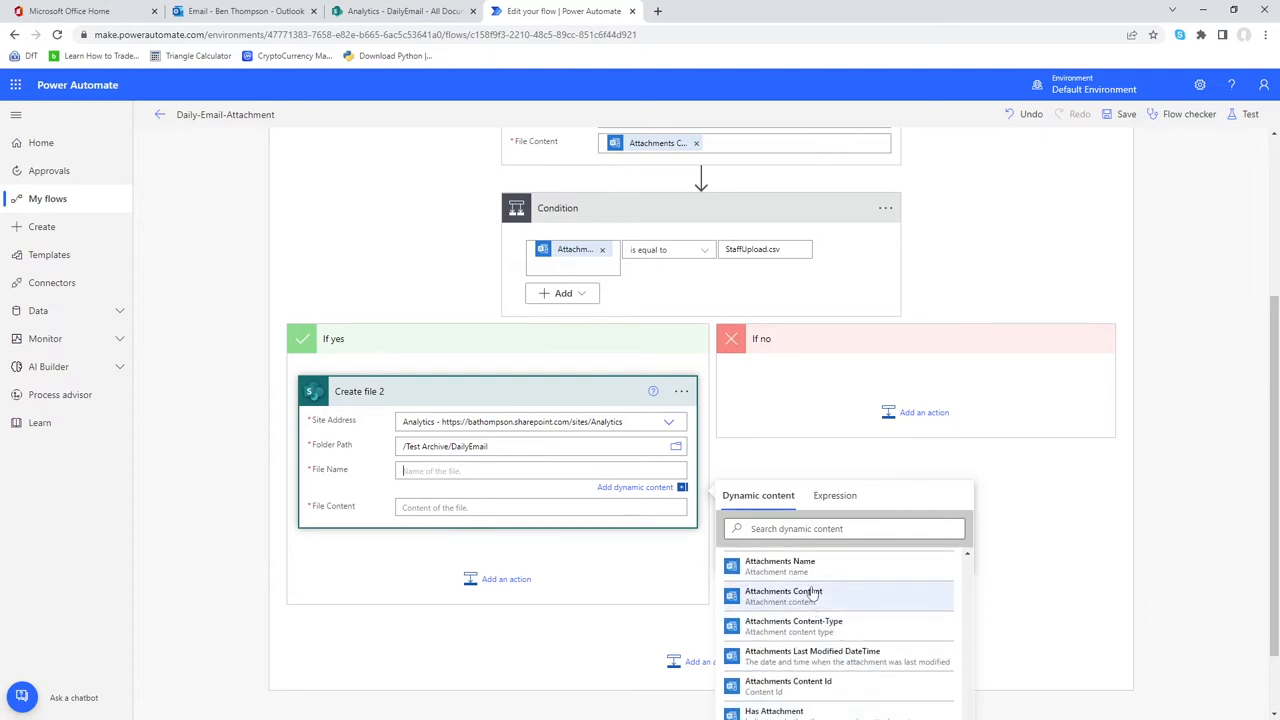
left_click(780, 564)
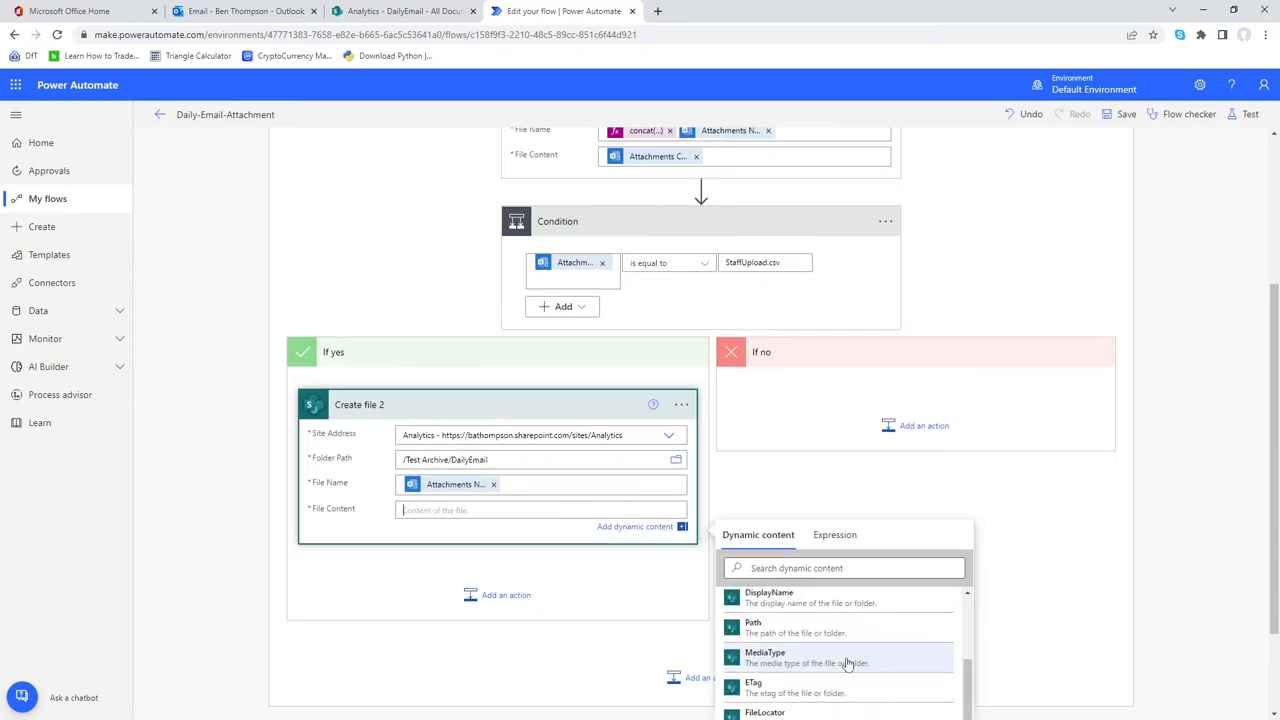
scroll("down", 3)
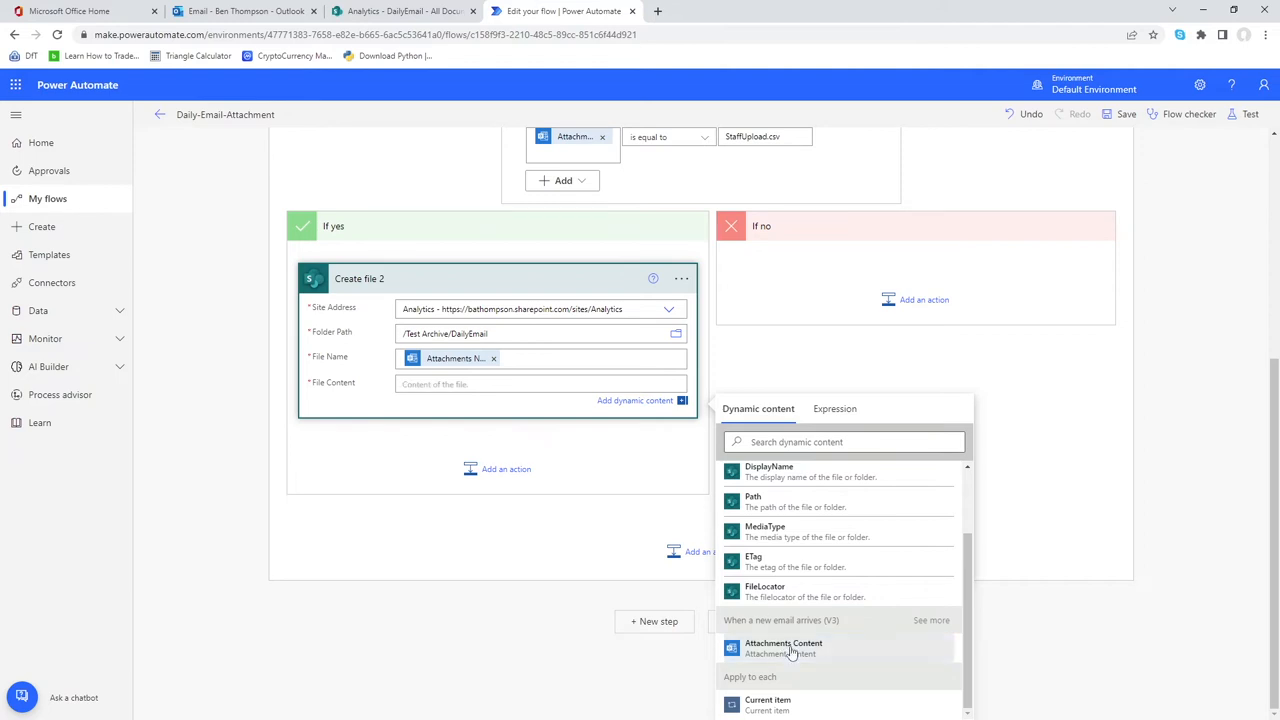
left_click(784, 648)
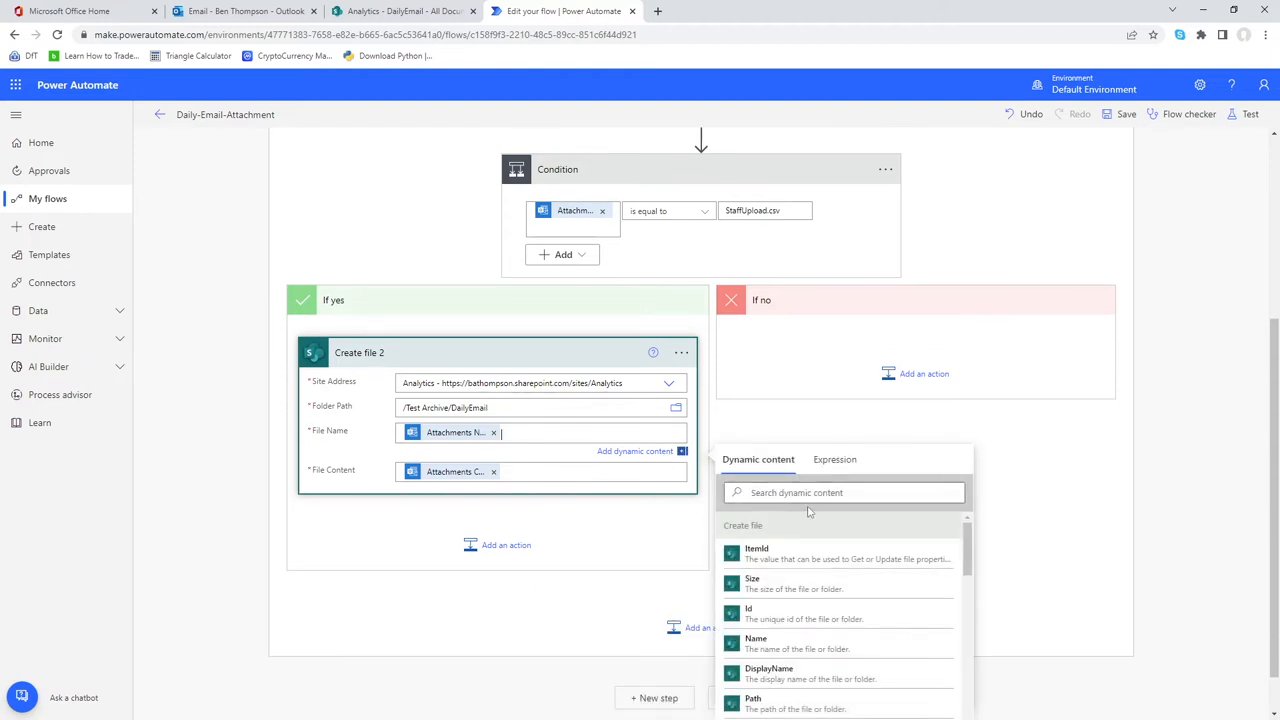
Prefix the file name with concat(formatDateTime(utcNow(),'yyyyMMdd'),'_') followed by Attachments Name
left_click(834, 458)
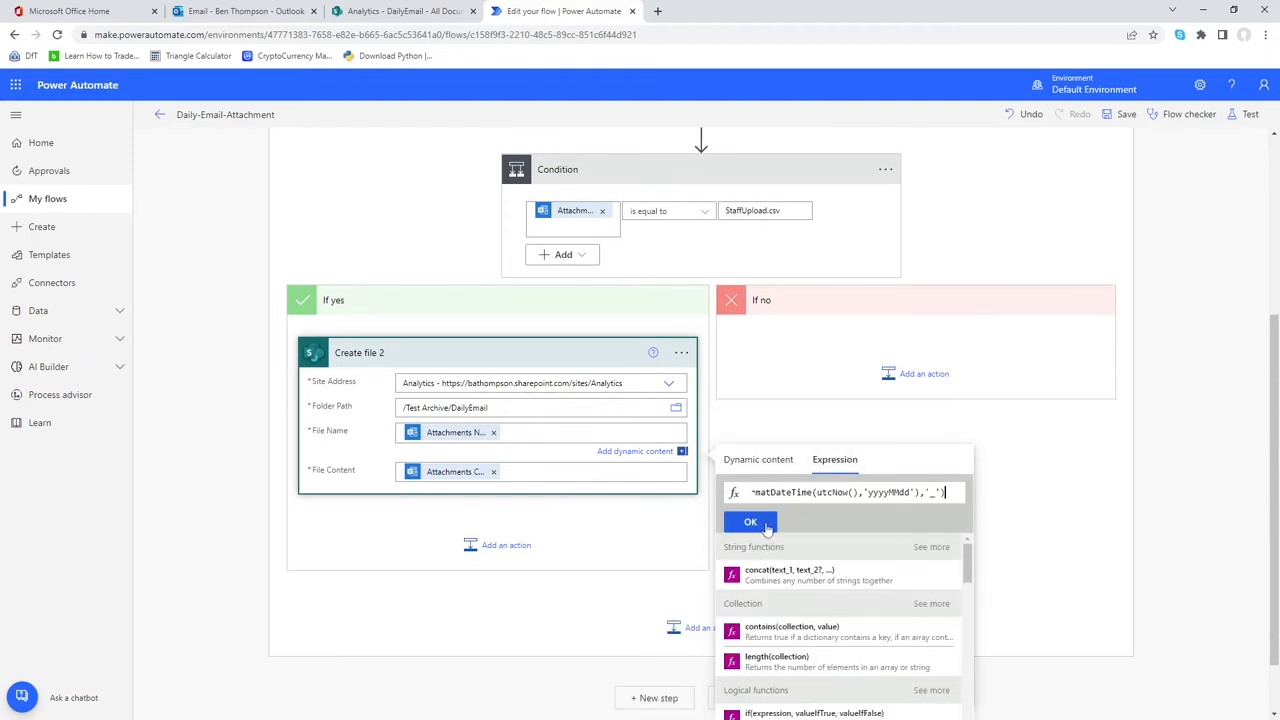
left_click(750, 520)
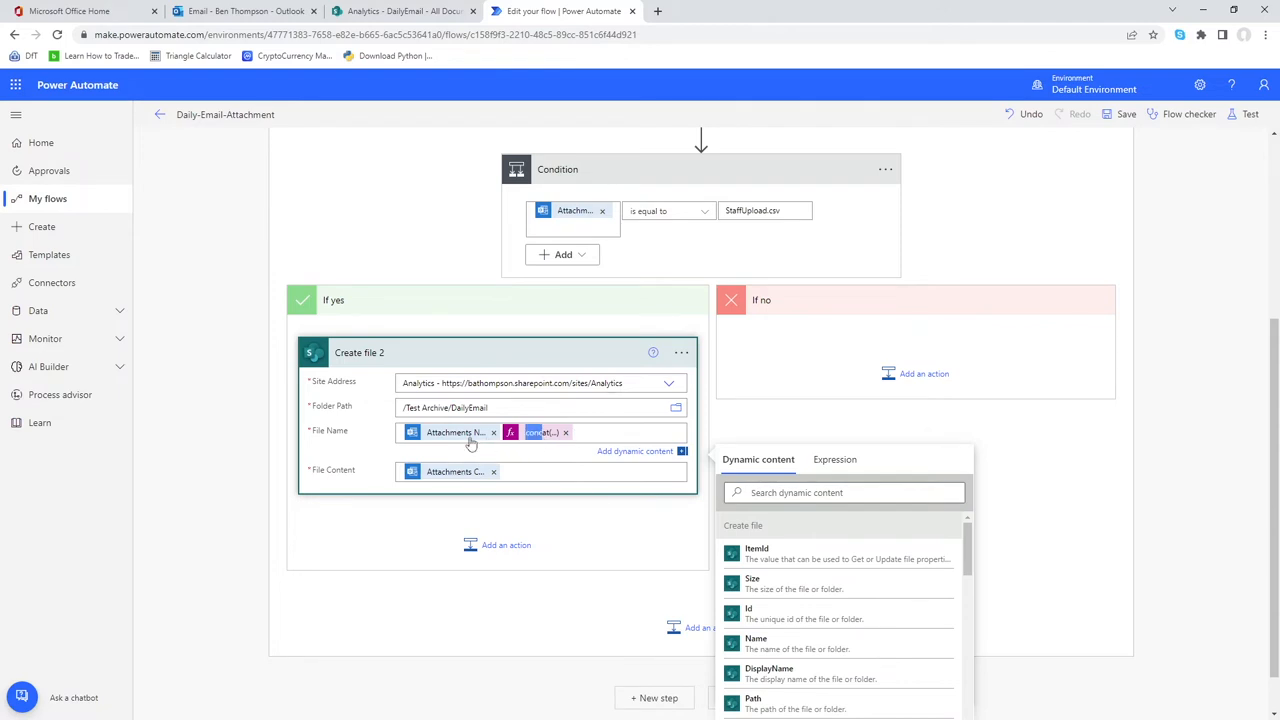
left_click(492, 432)
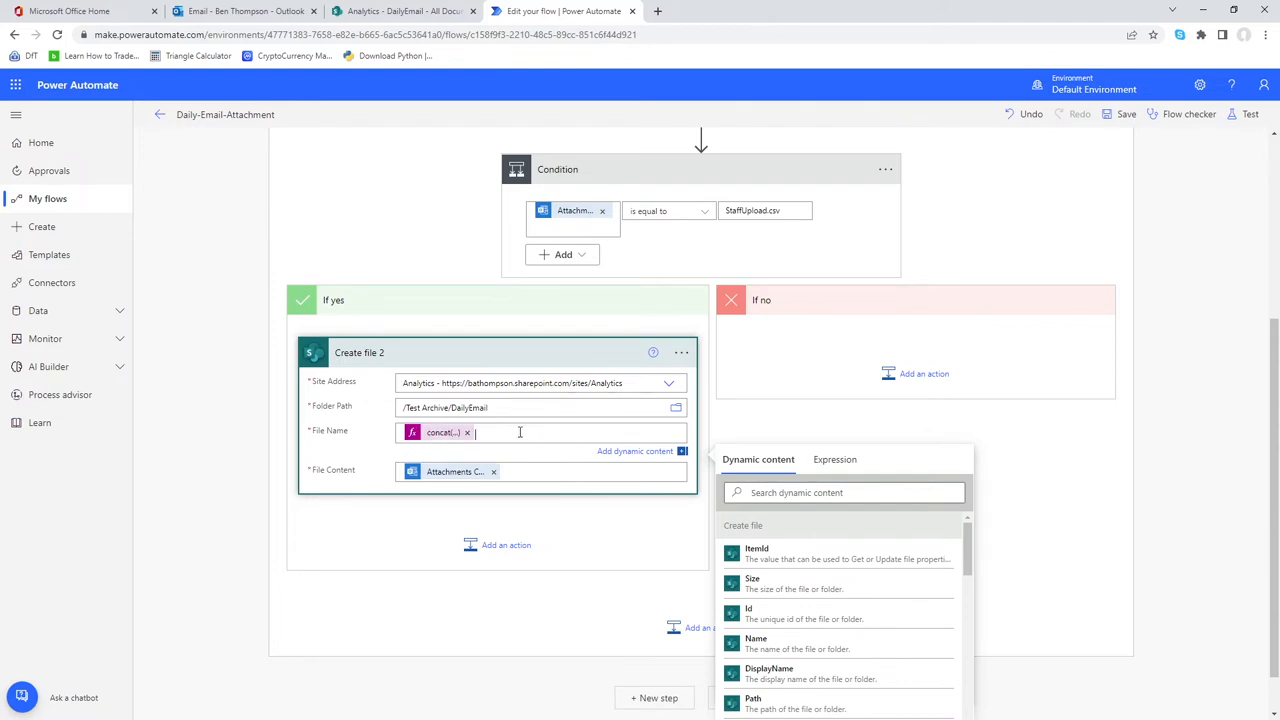
scroll("down", 3)
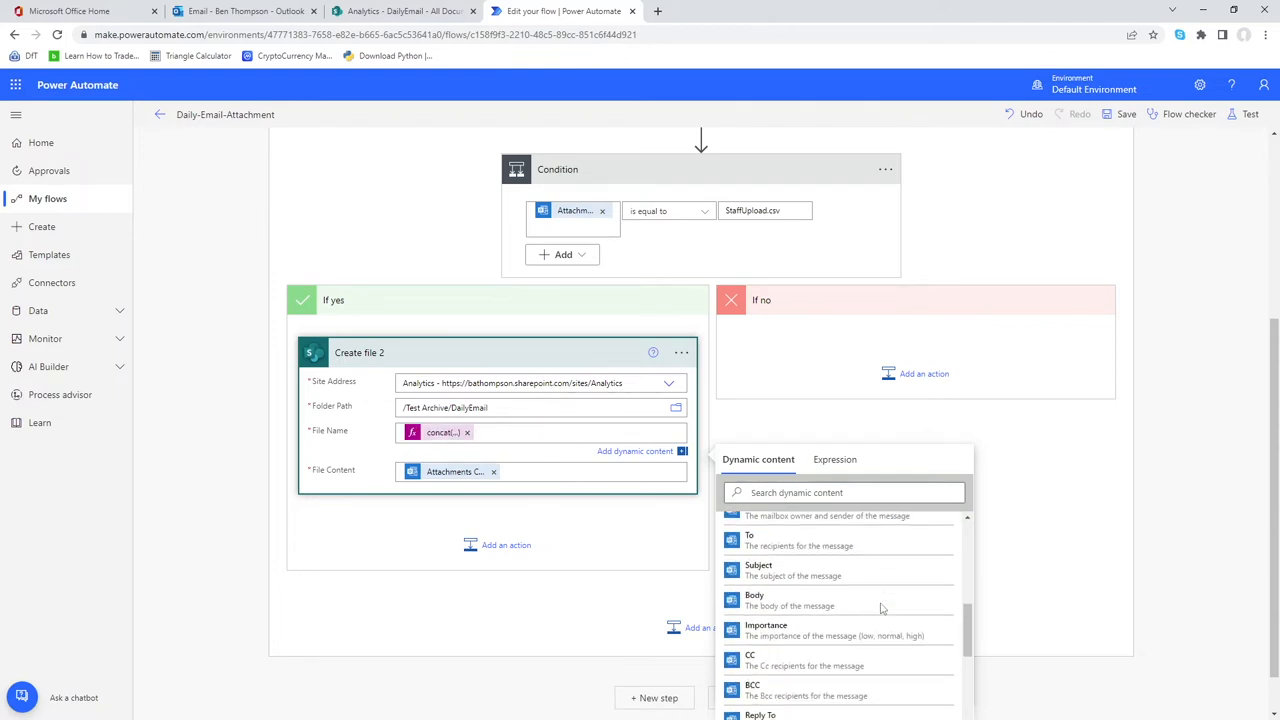
scroll("down", 3)
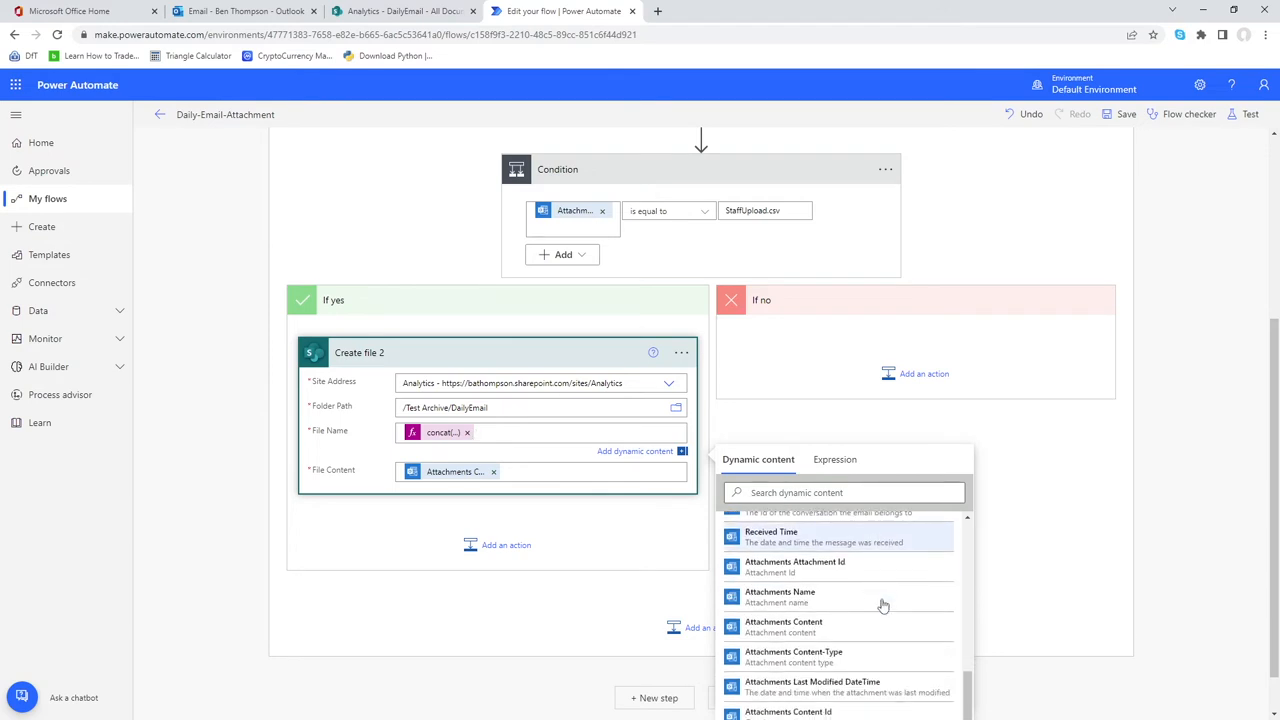
left_click(780, 596)
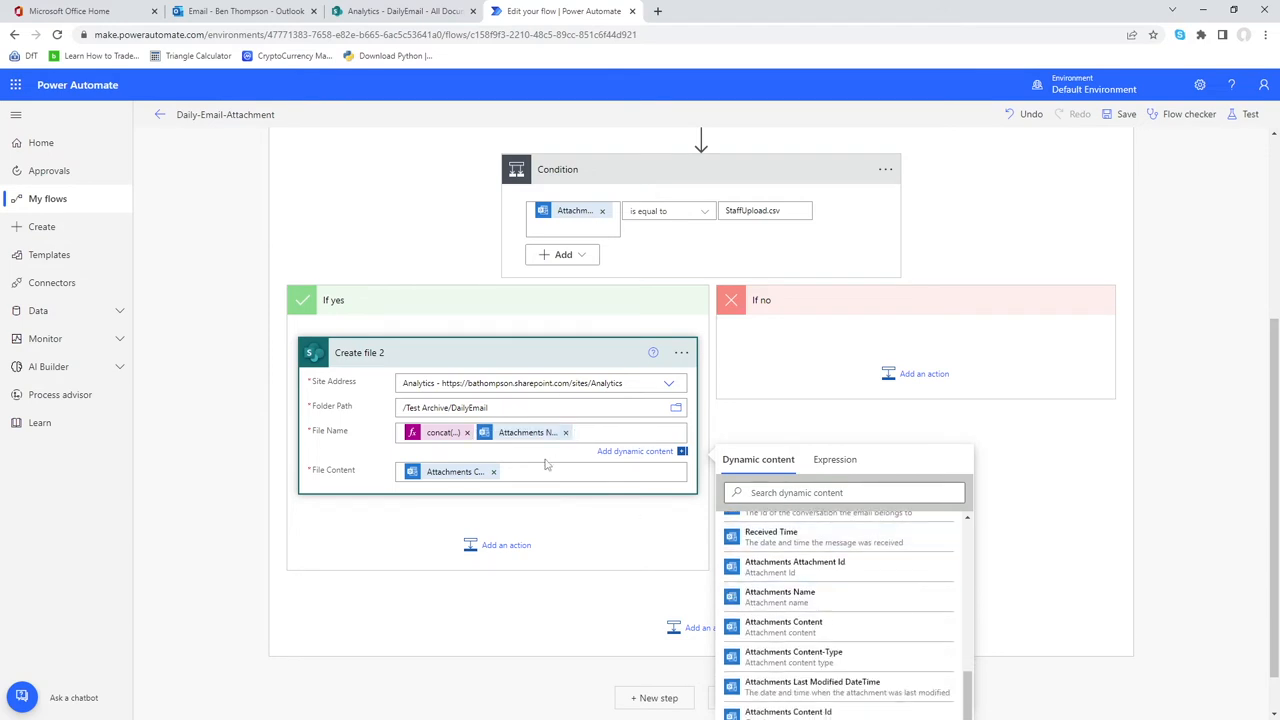
mouse_move(548, 444)
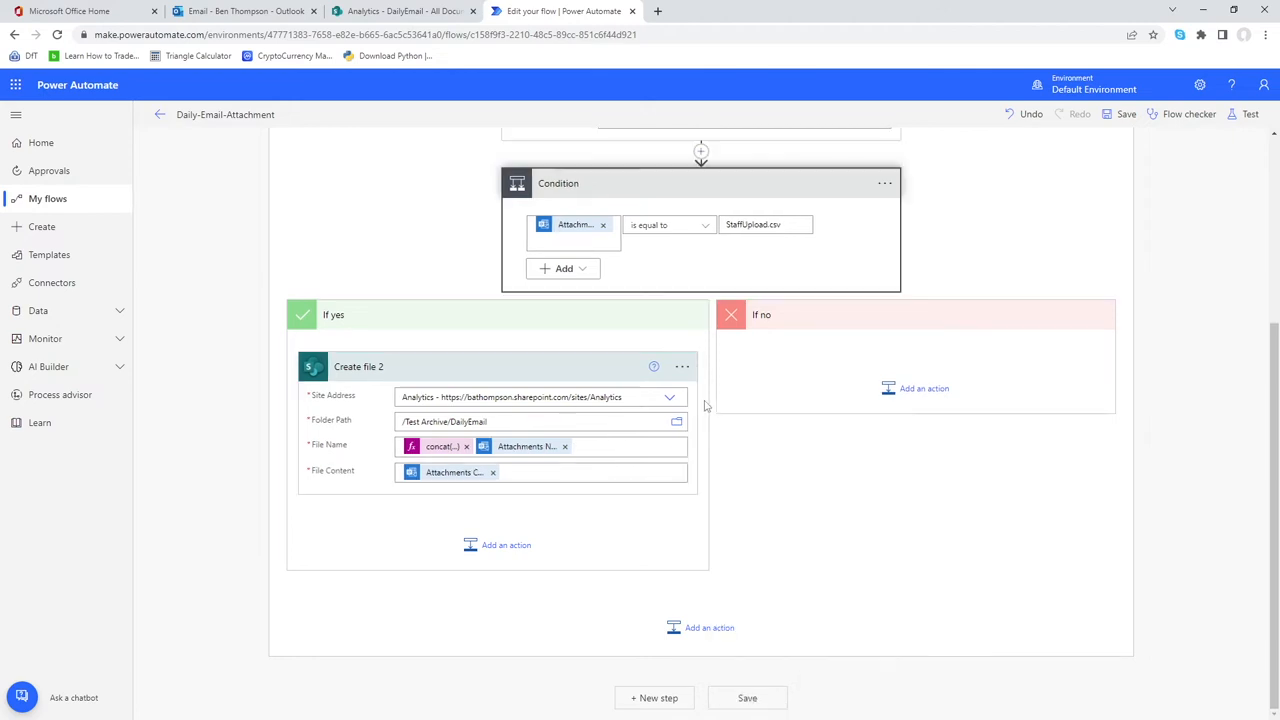
Delete the original Create file step above the Condition and confirm
scroll("up", 3)
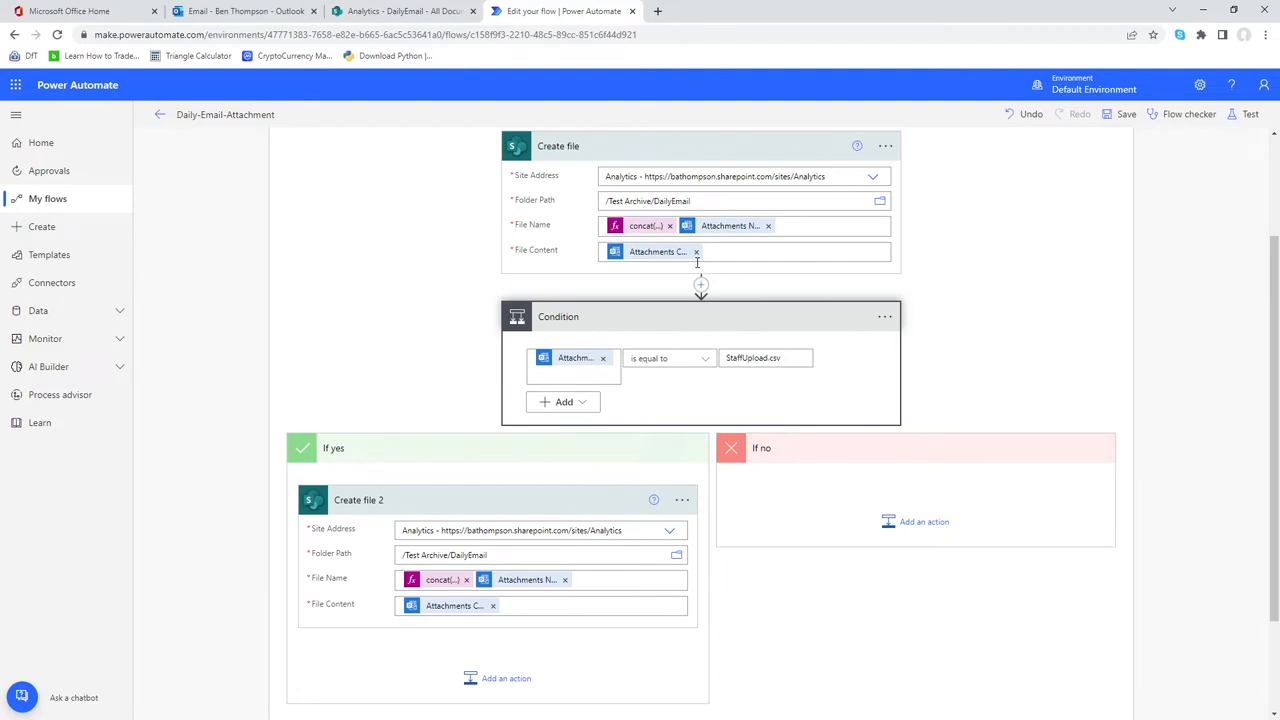
scroll("up", 3)
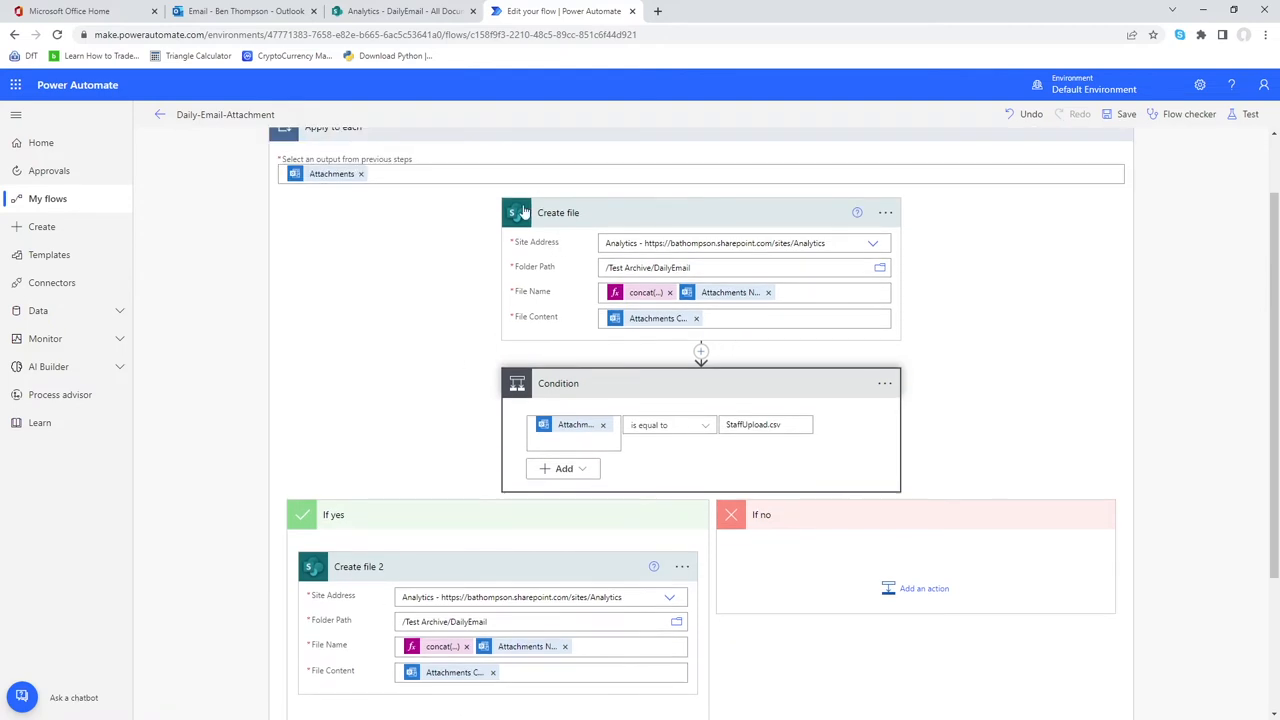
mouse_move(884, 212)
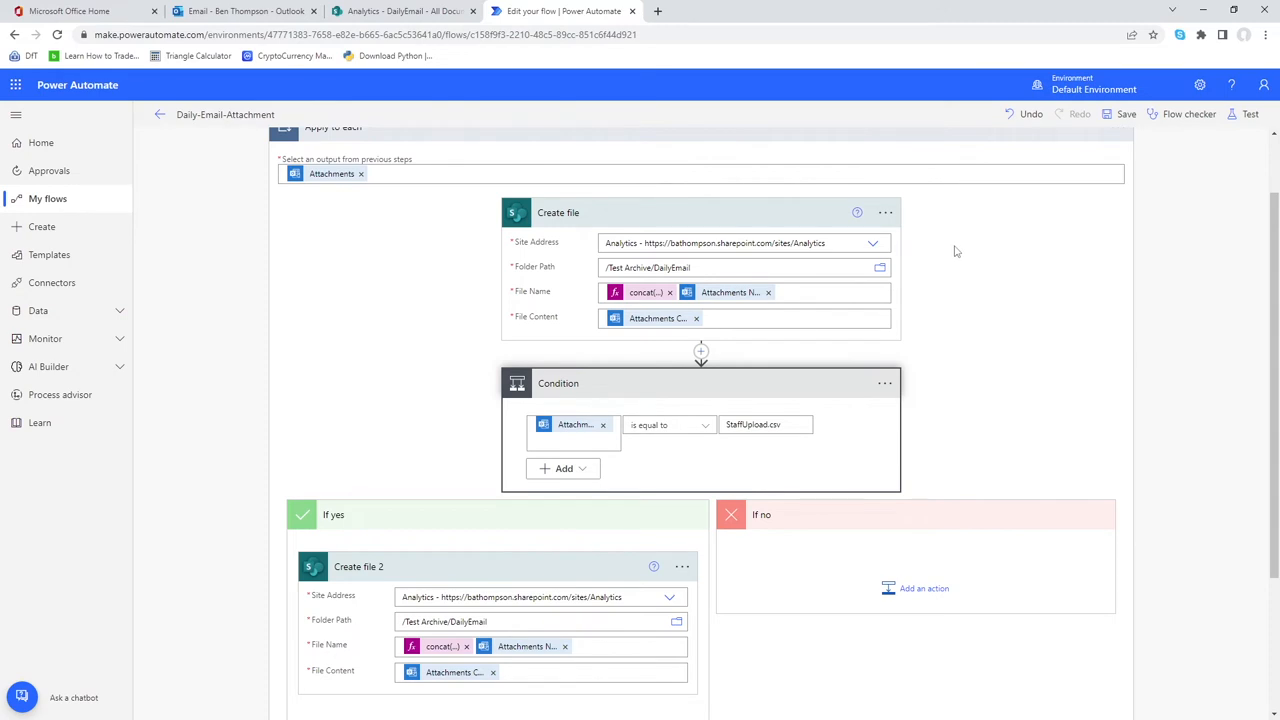
mouse_move(596, 224)
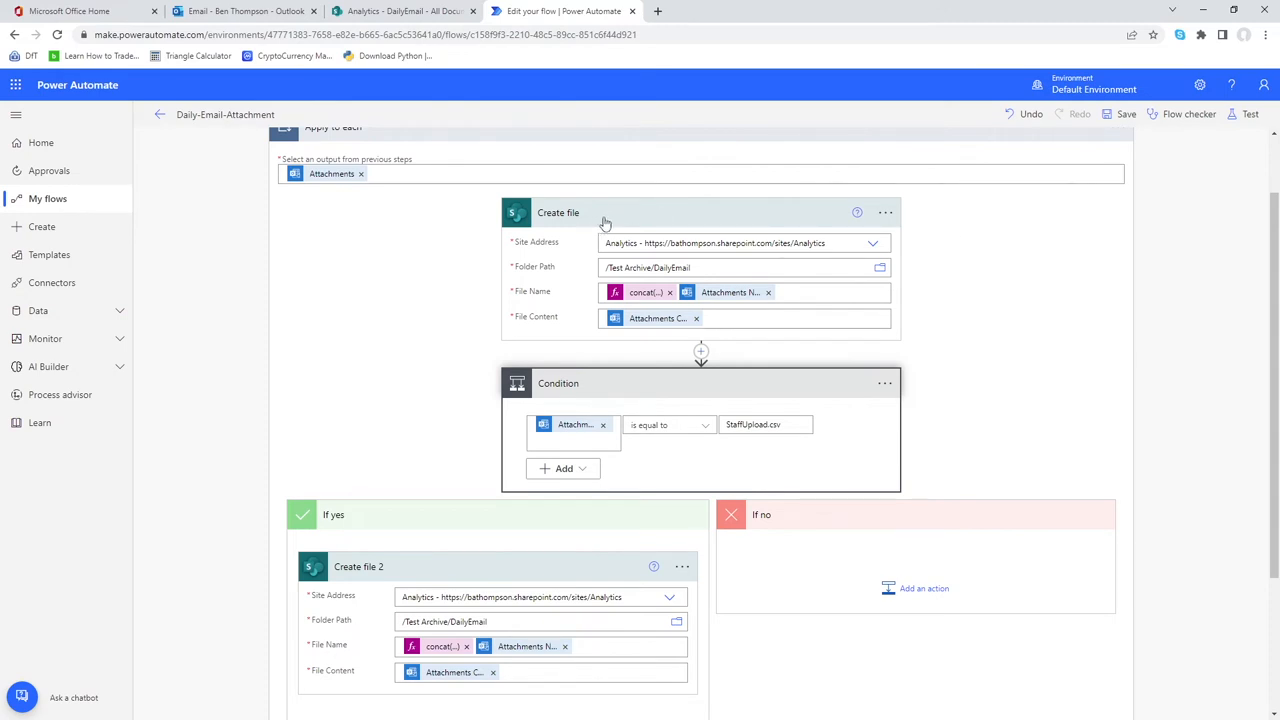
mouse_move(620, 558)
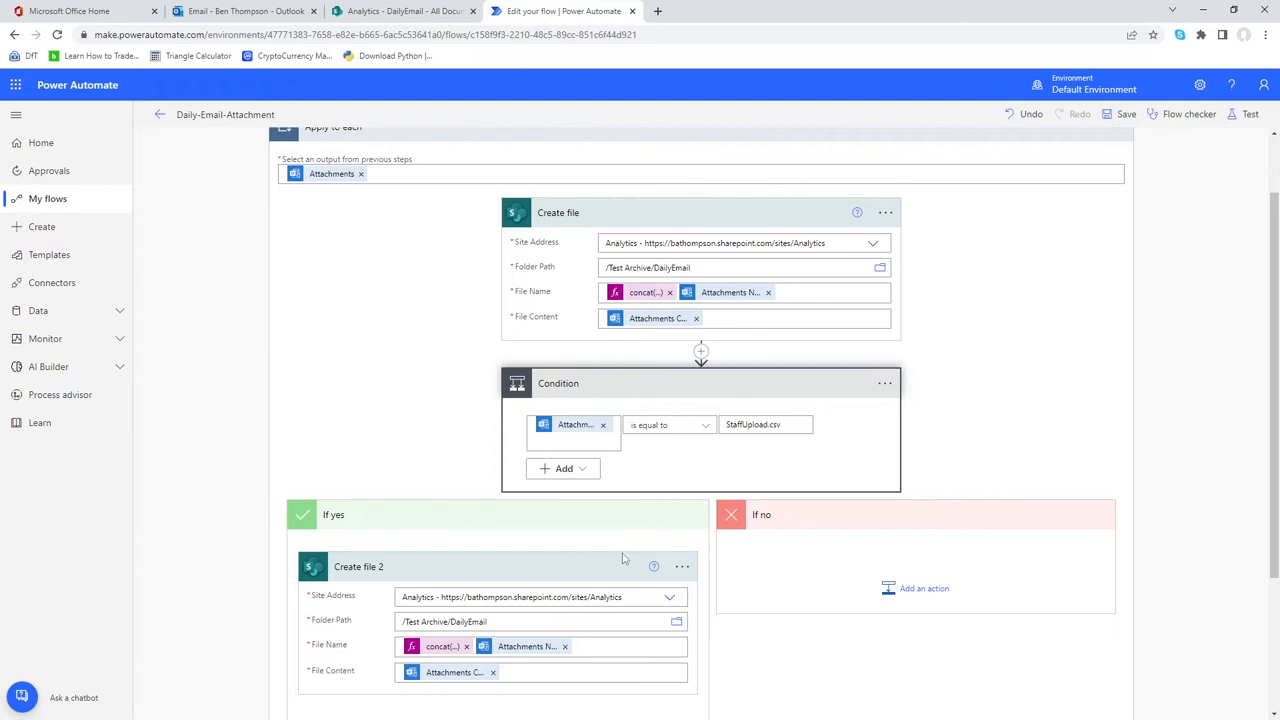
mouse_move(604, 572)
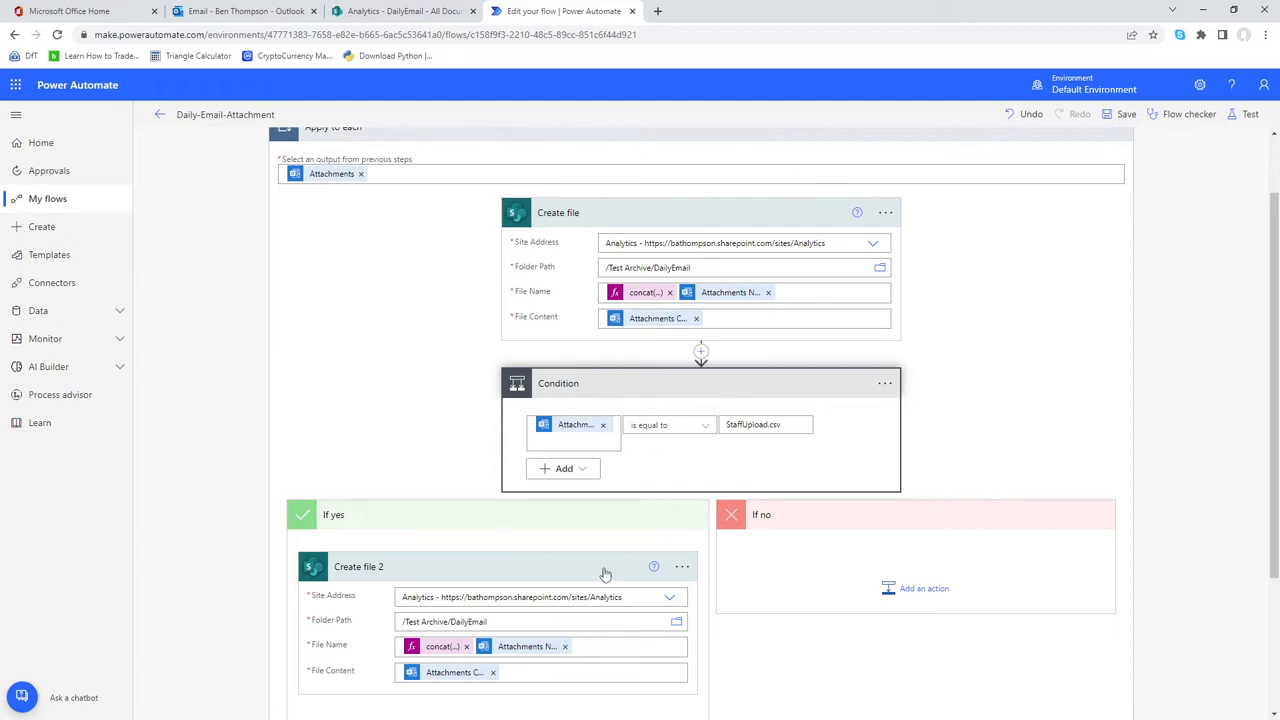
mouse_move(656, 530)
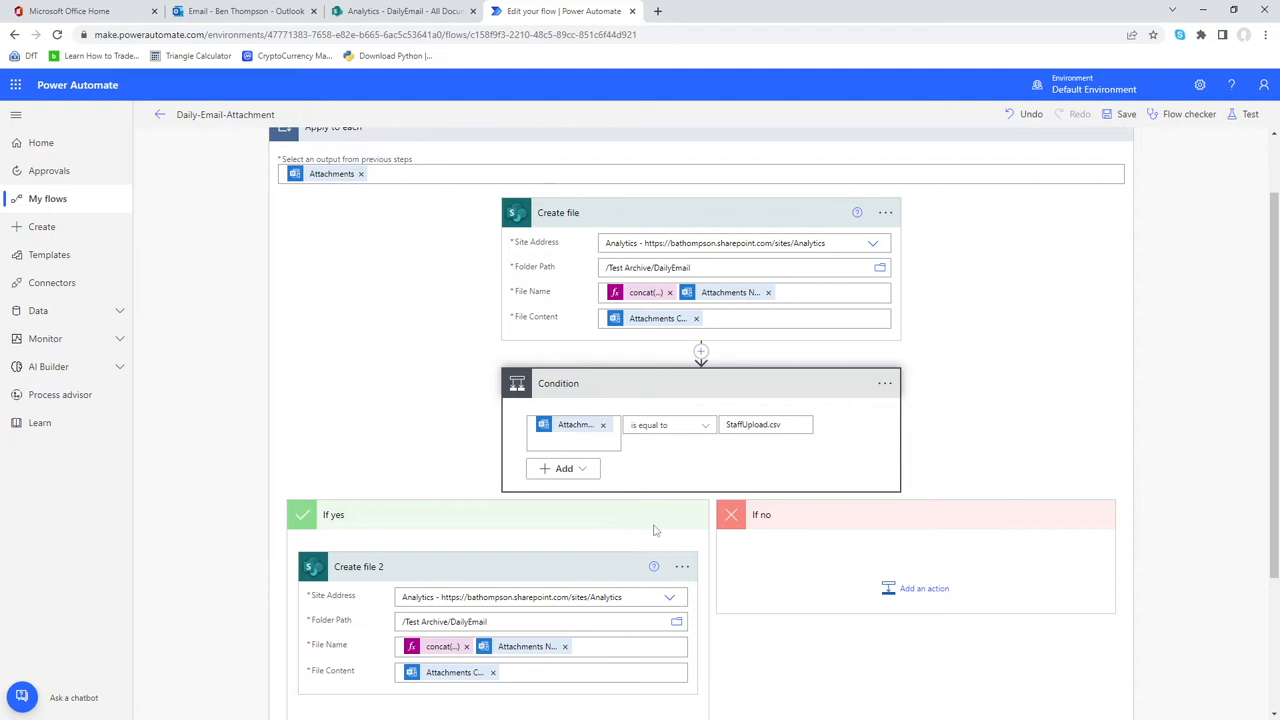
mouse_move(884, 212)
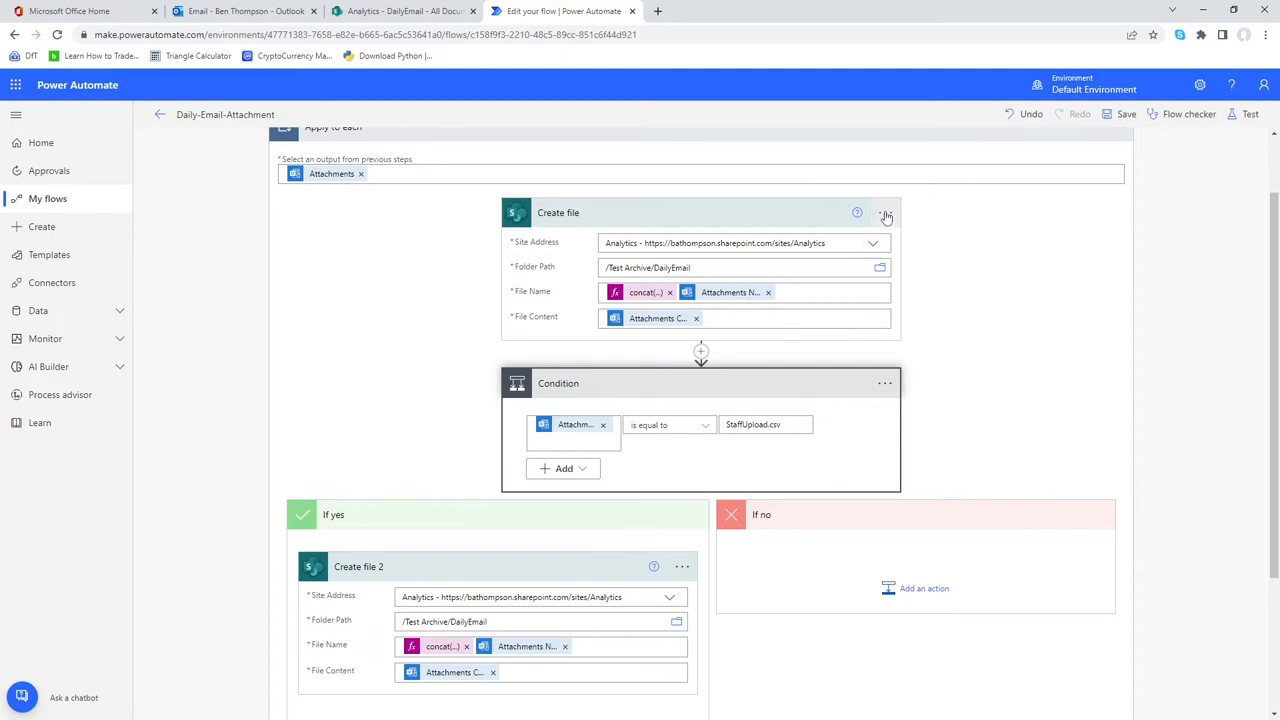
left_click(884, 212)
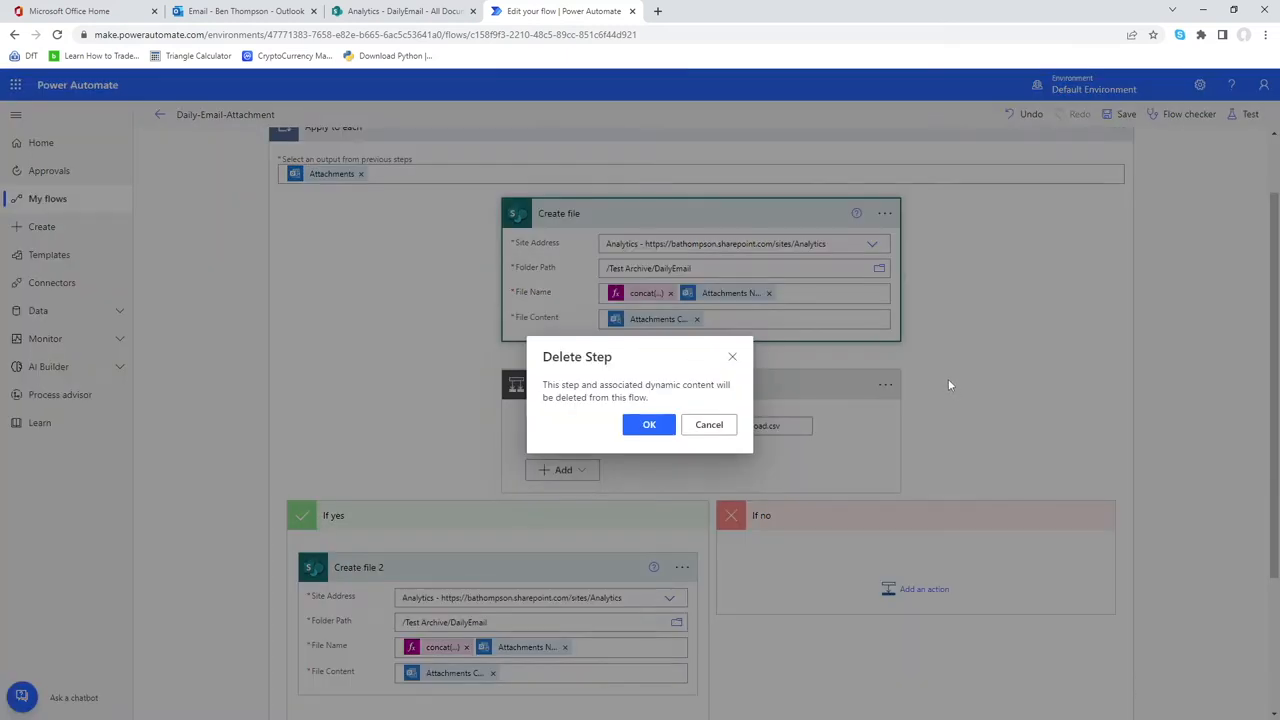
left_click(648, 424)
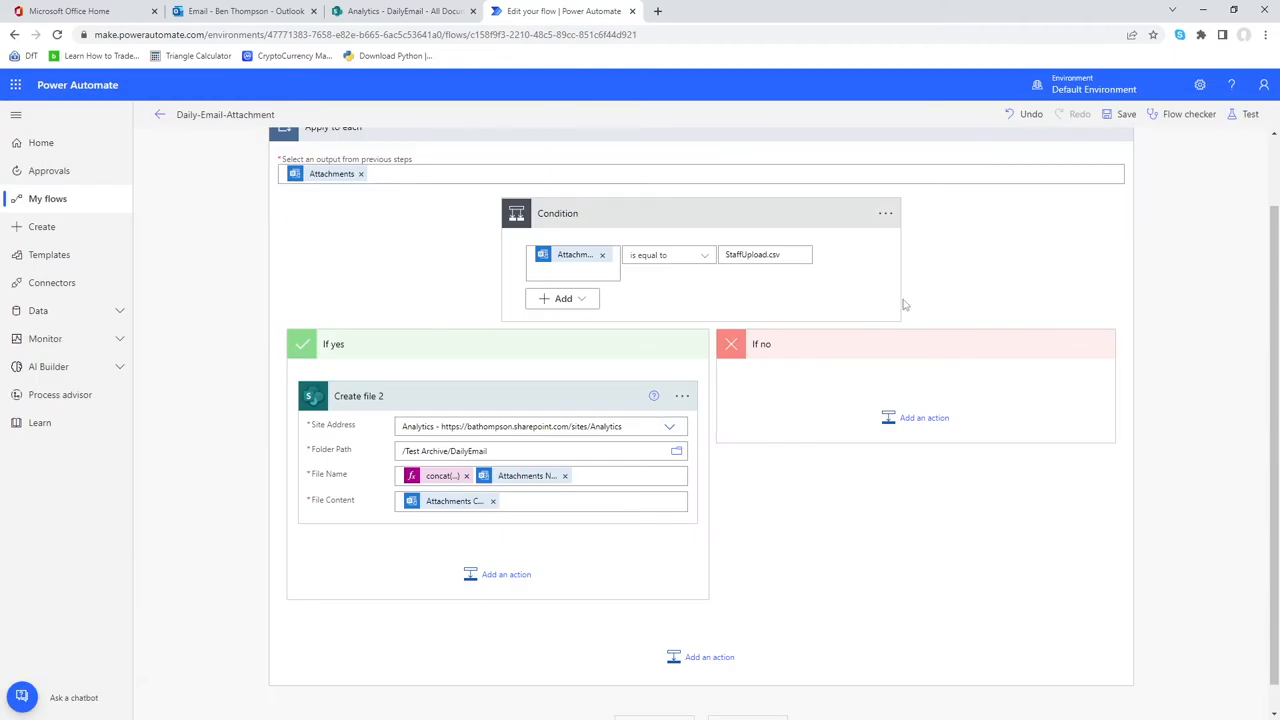
scroll("up", 3)
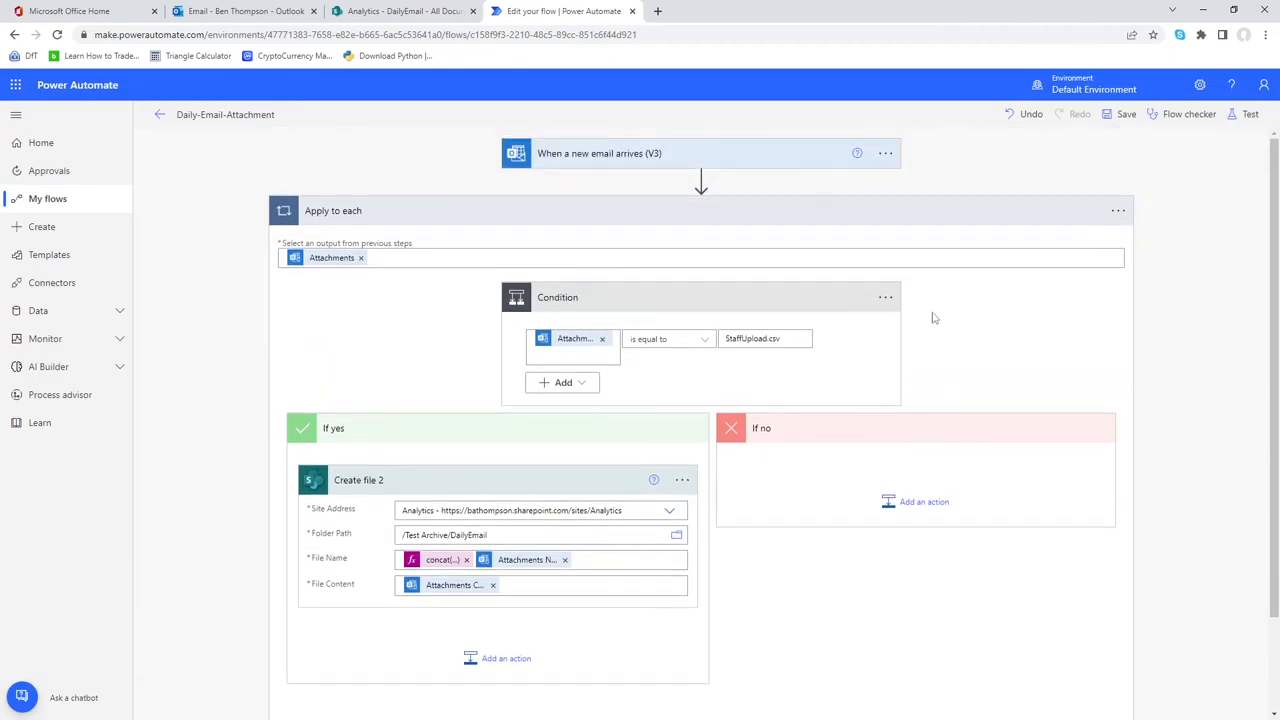
mouse_move(632, 212)
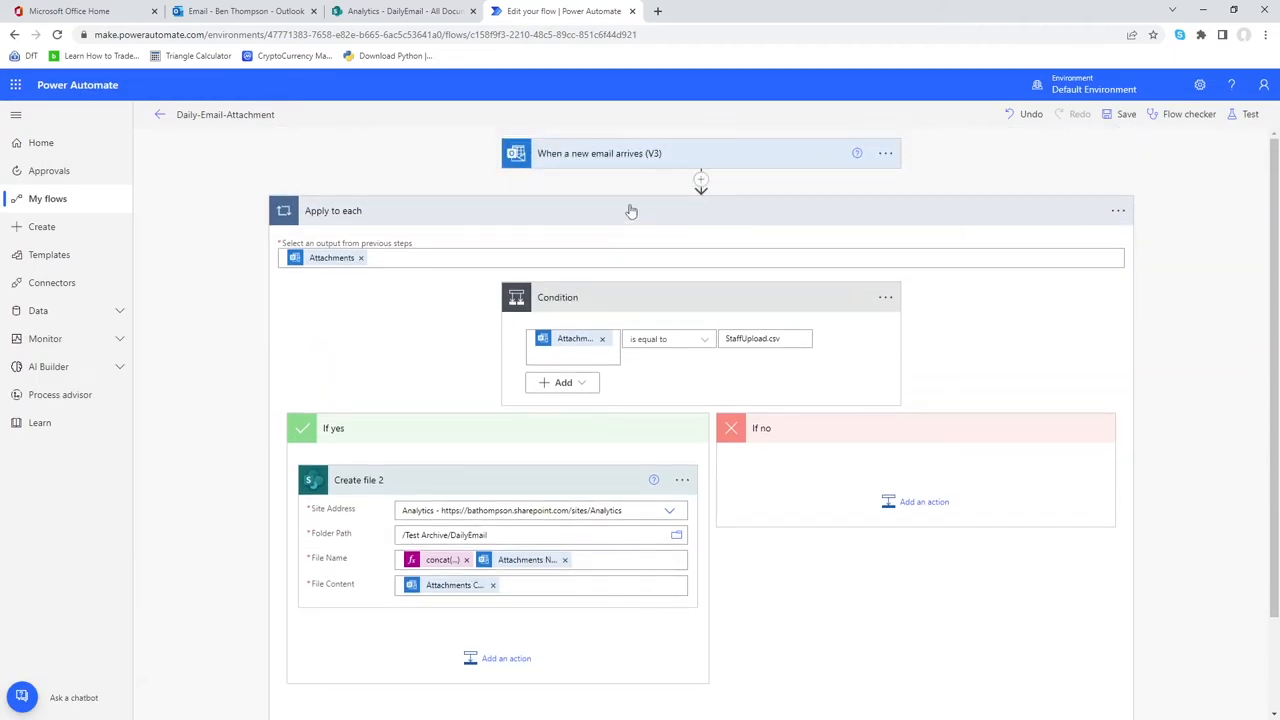
left_click(600, 152)
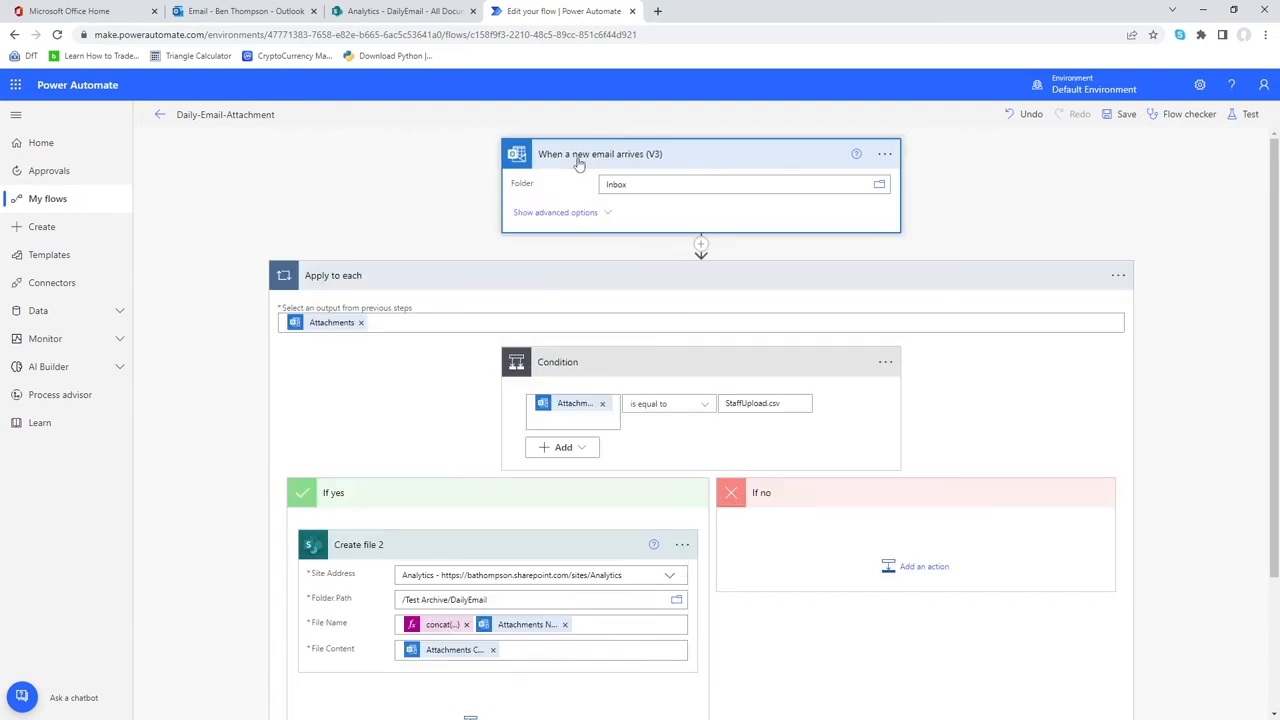
left_click(556, 212)
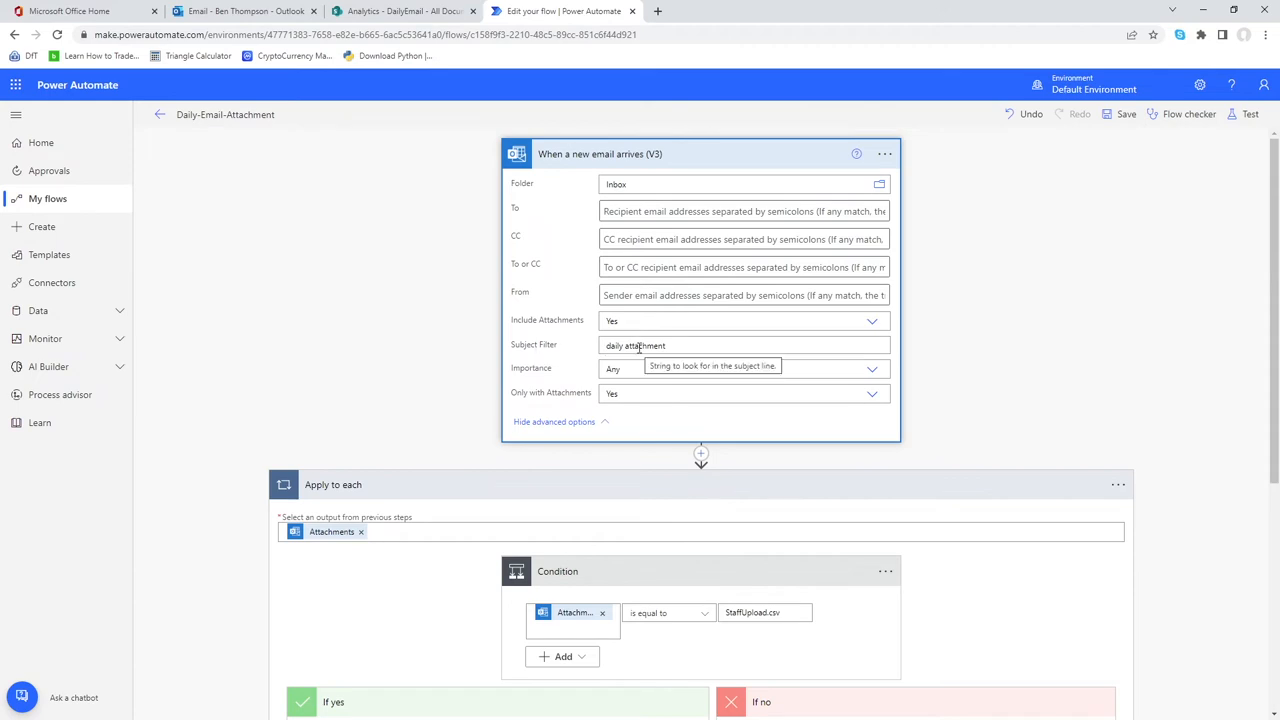
mouse_move(704, 164)
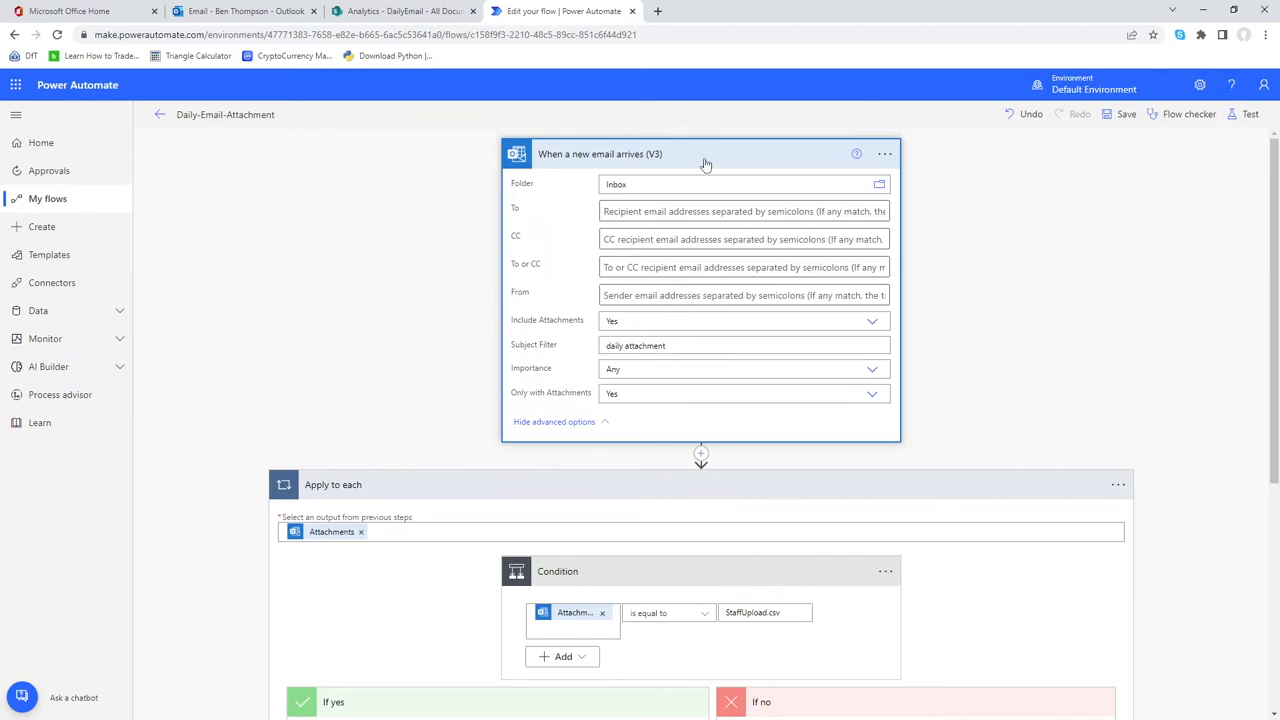
scroll("down", 3)
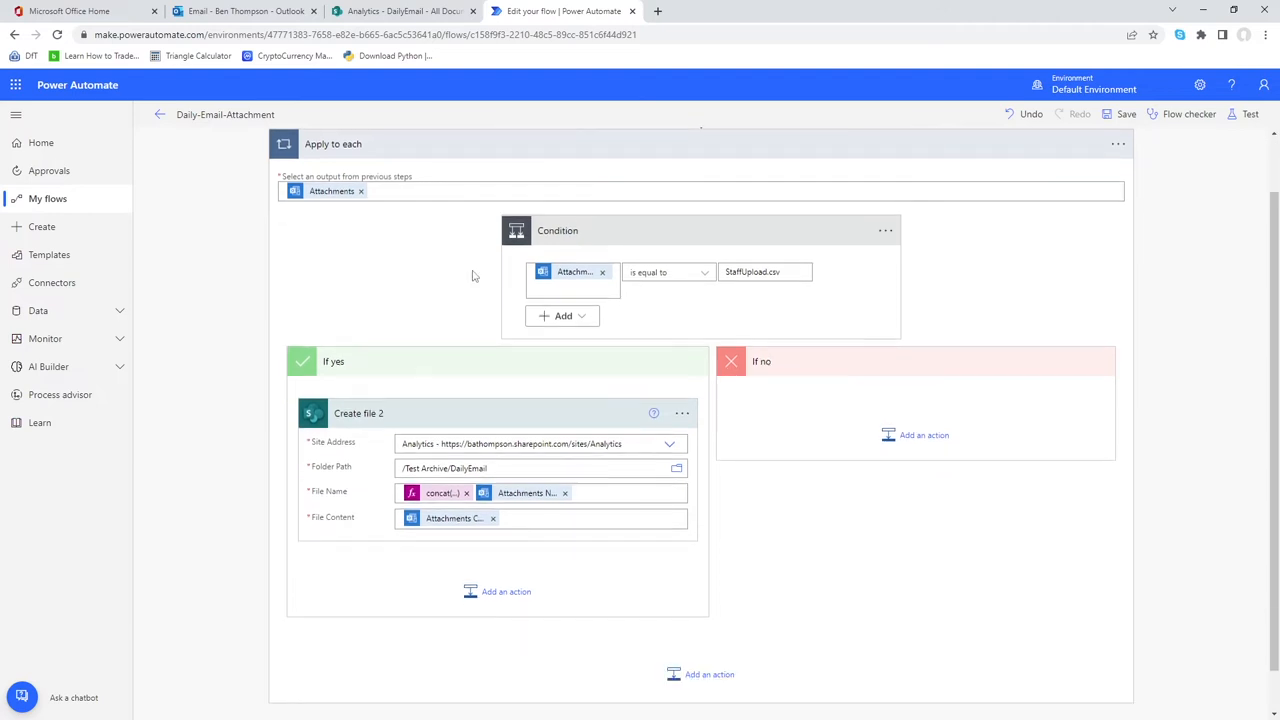
scroll("up", 3)
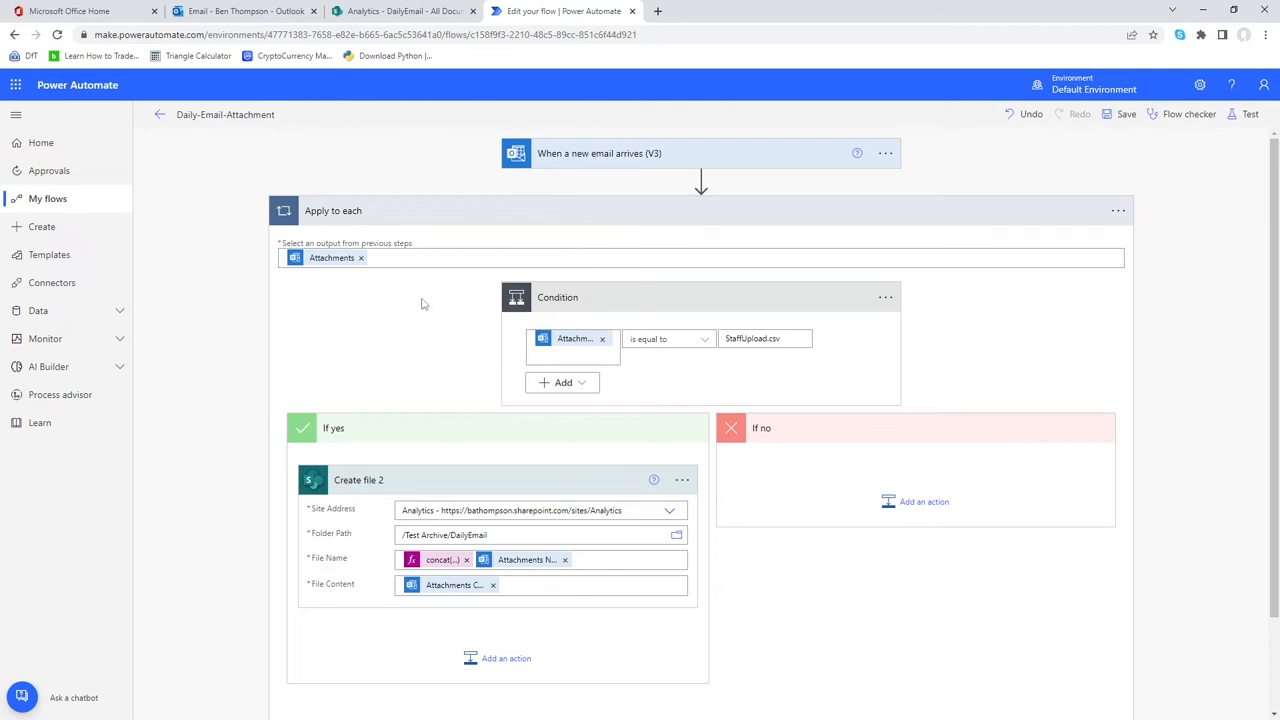
mouse_move(304, 216)
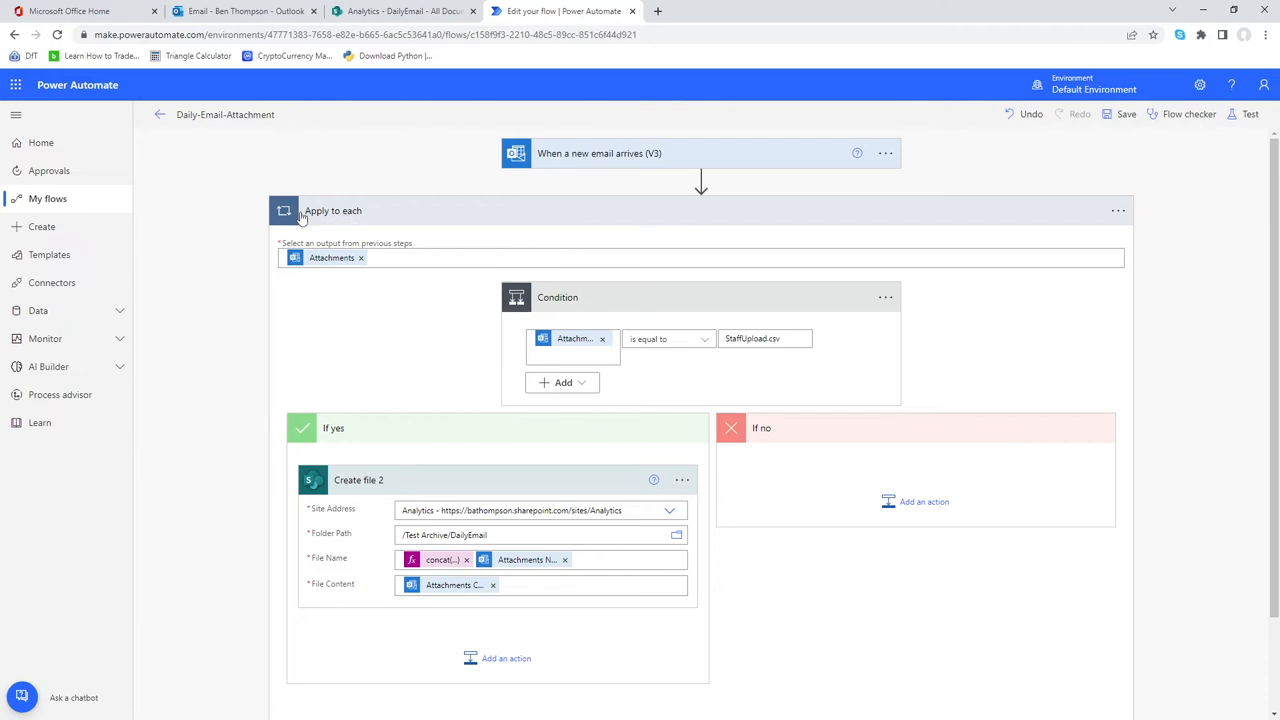
mouse_move(564, 322)
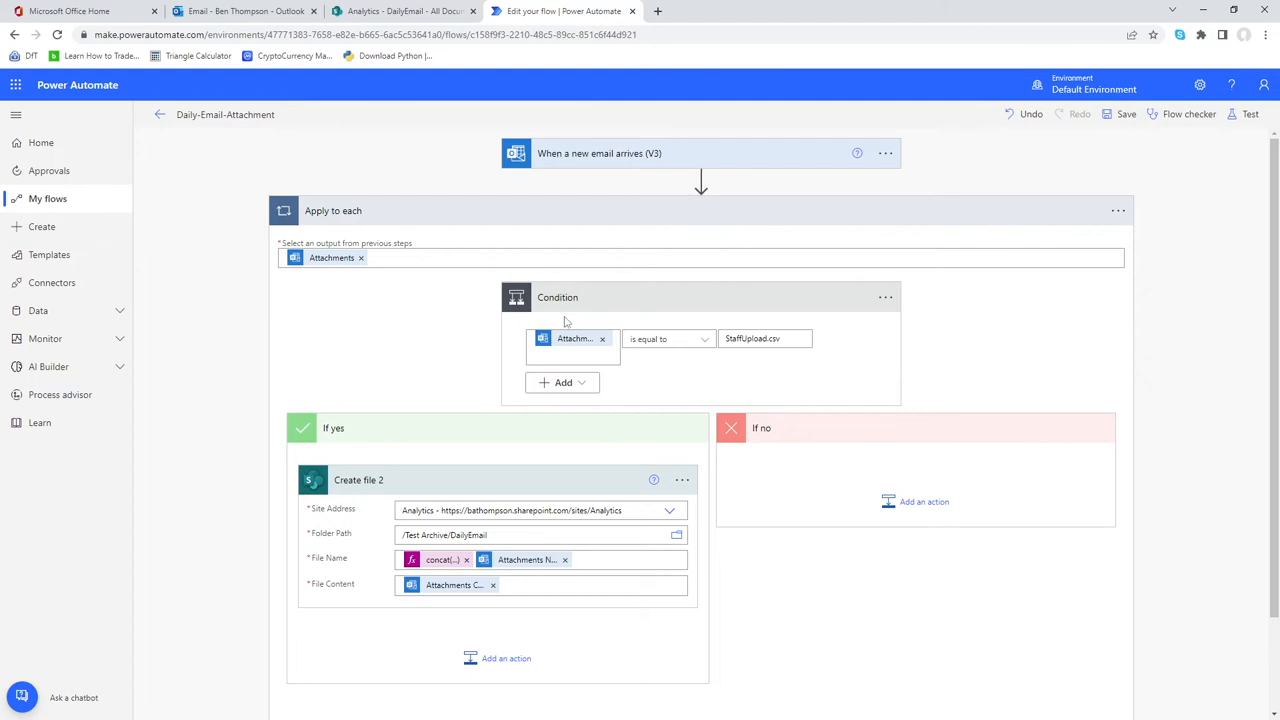
mouse_move(660, 356)
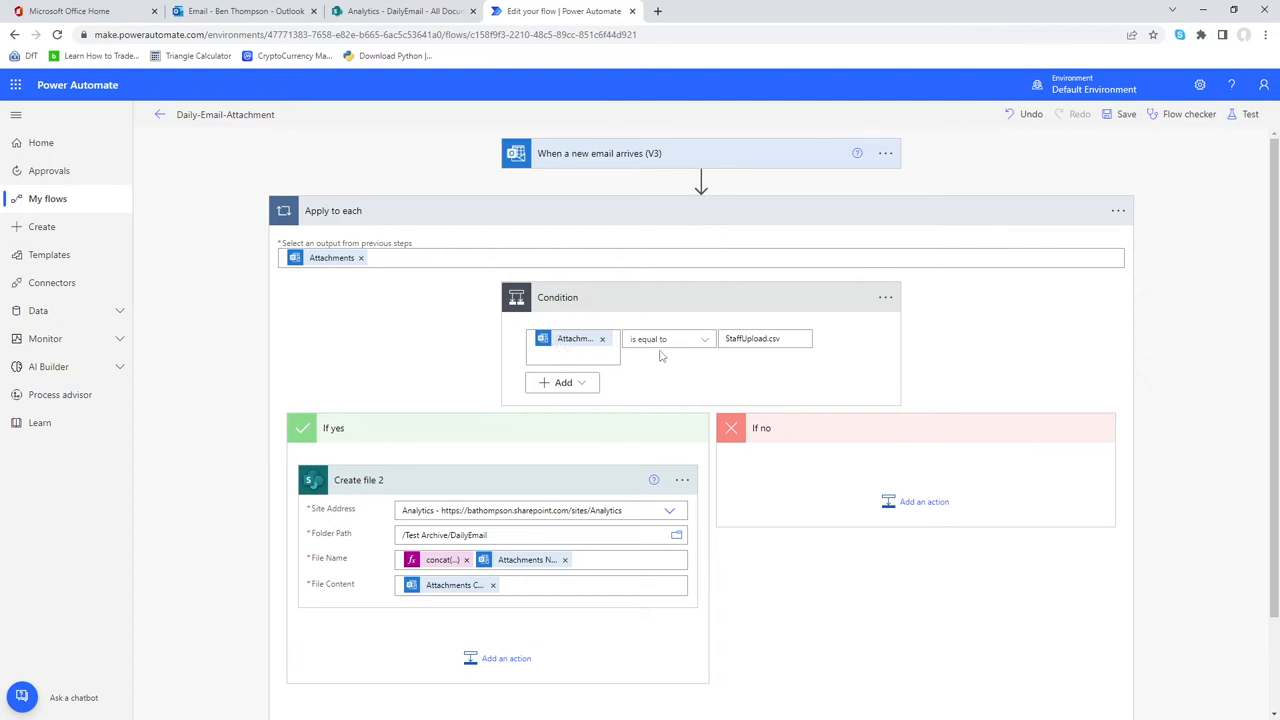
mouse_move(496, 440)
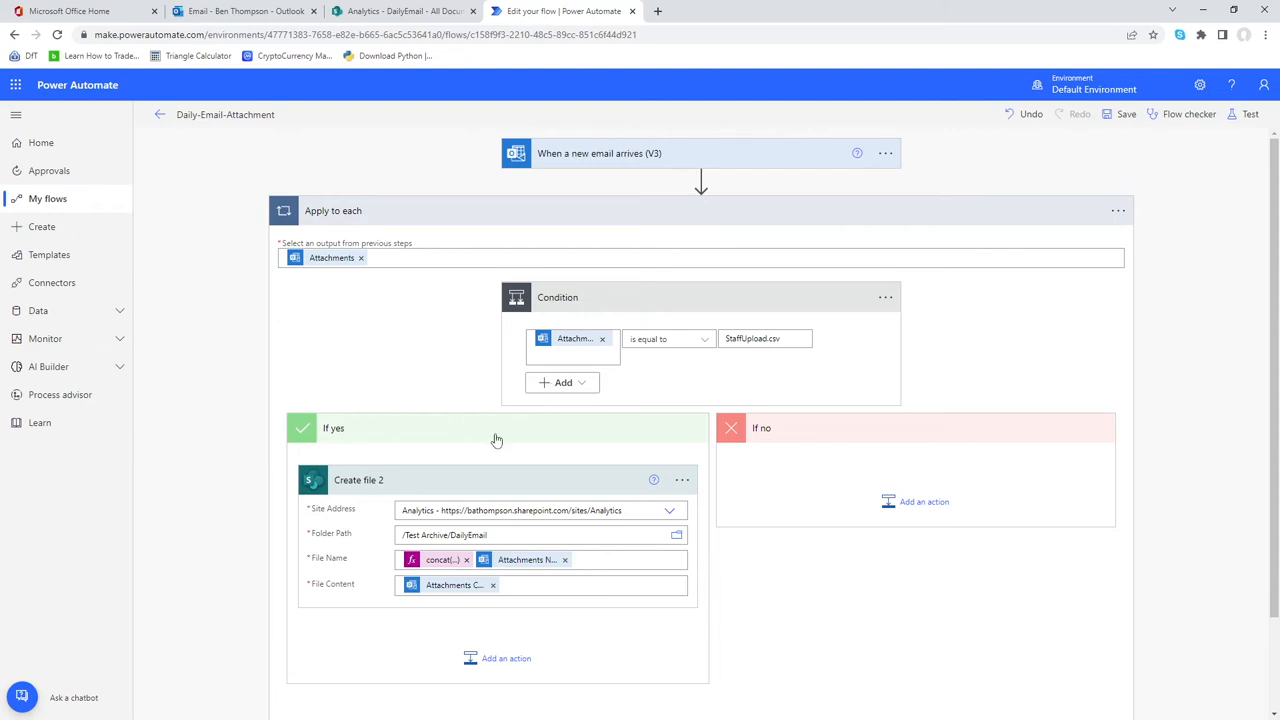
mouse_move(424, 470)
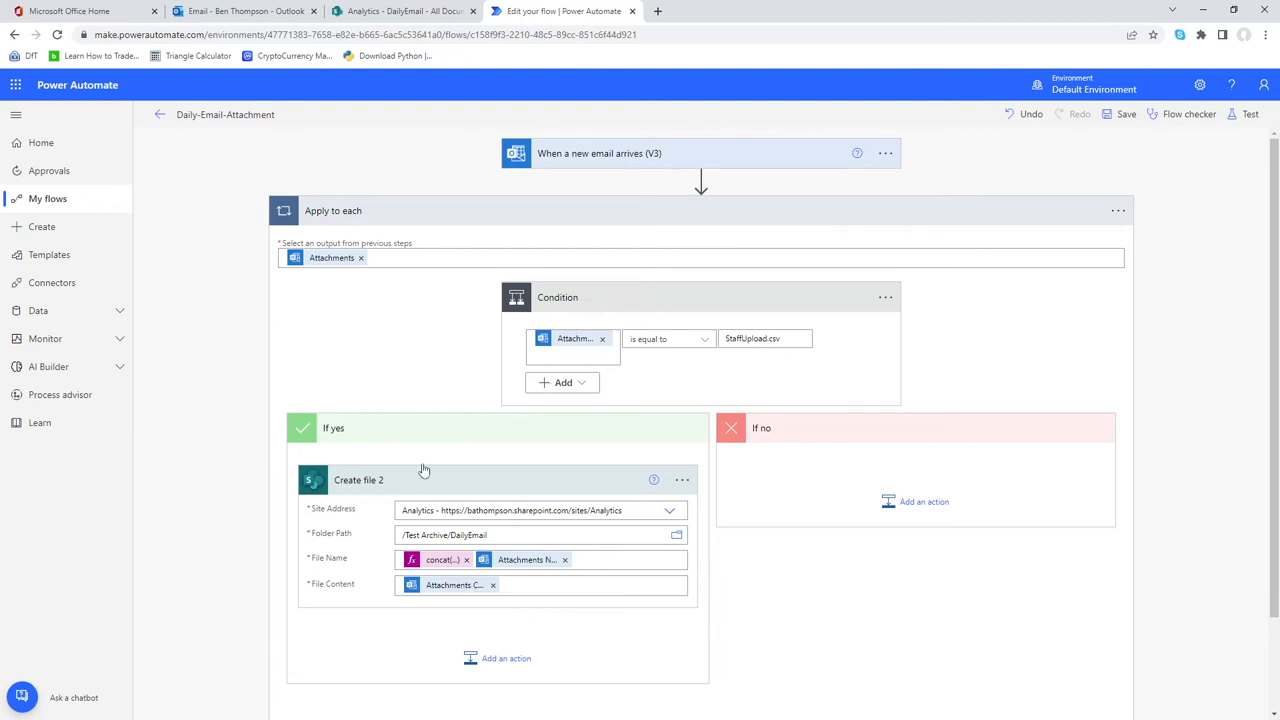
mouse_move(810, 456)
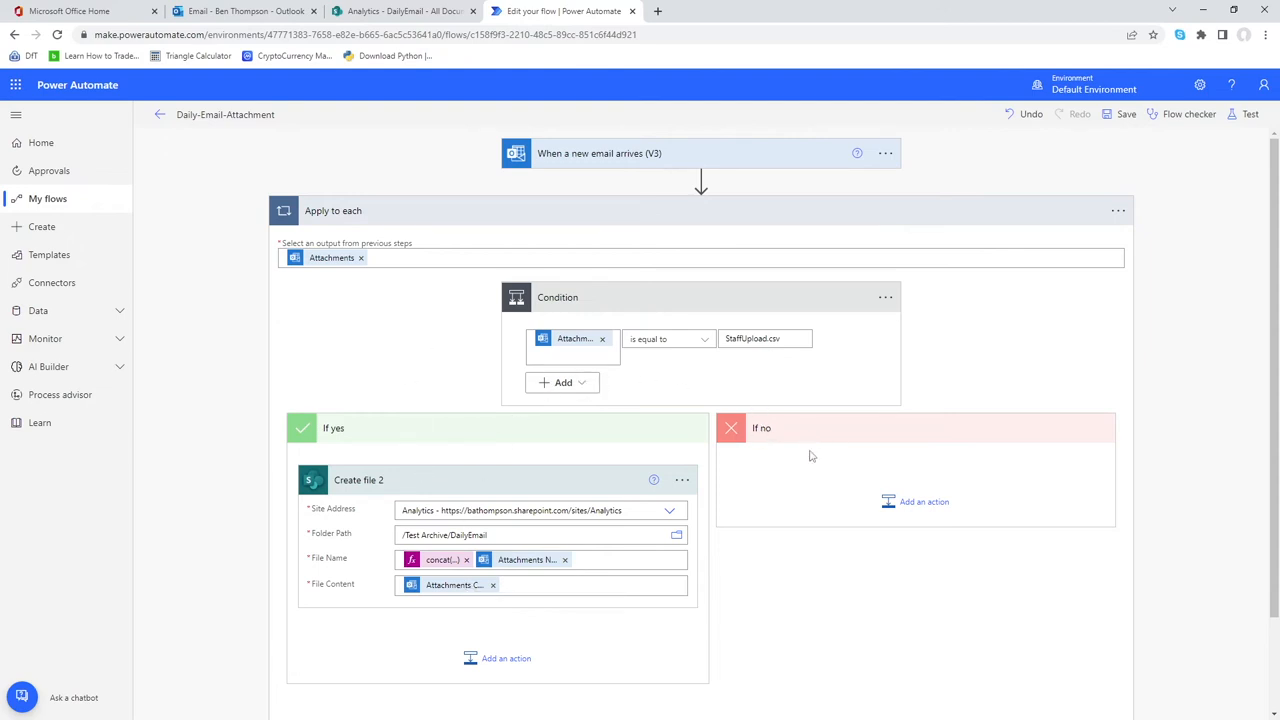
mouse_move(884, 470)
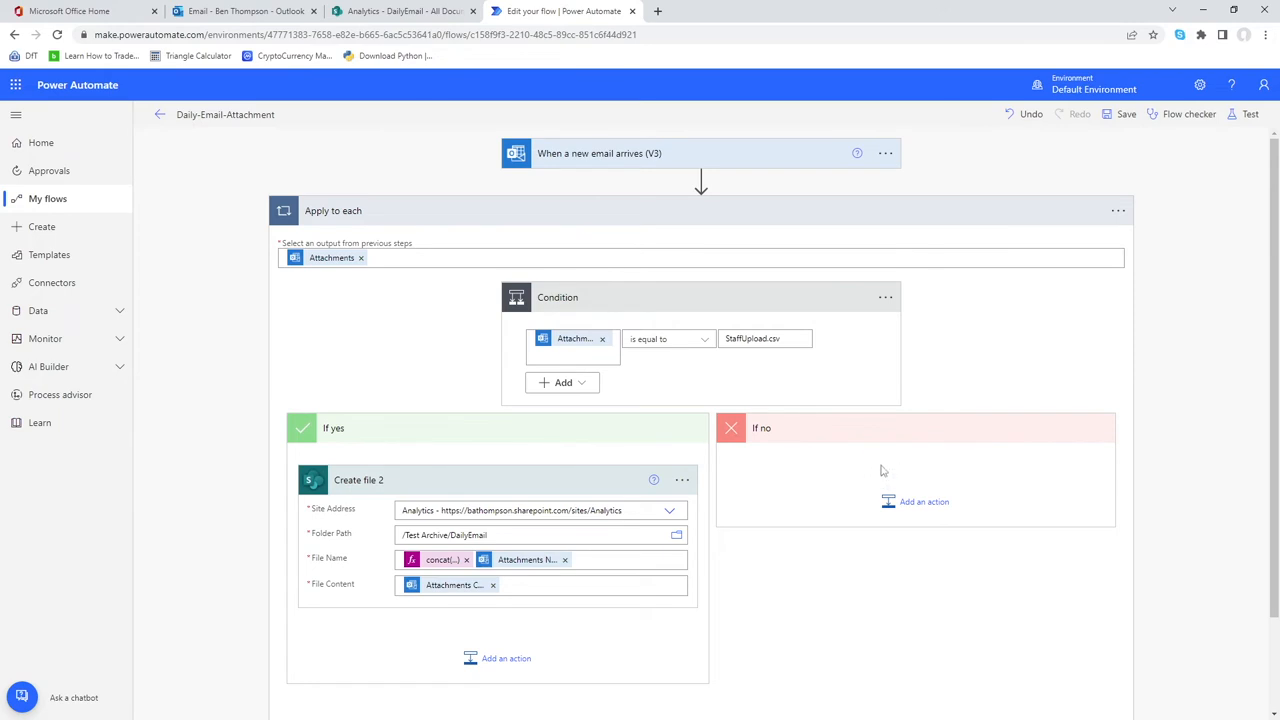
mouse_move(1136, 350)
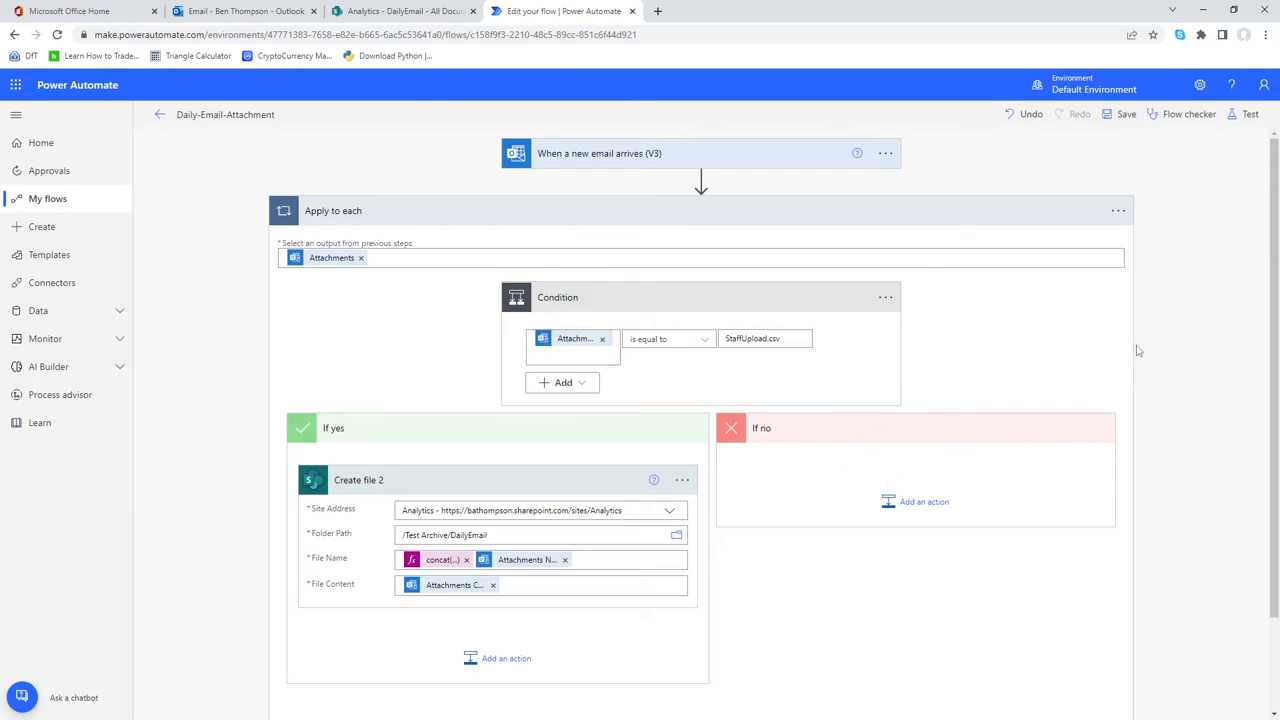
Save the flow and start a manual test run waiting for the email trigger
scroll("down", 3)
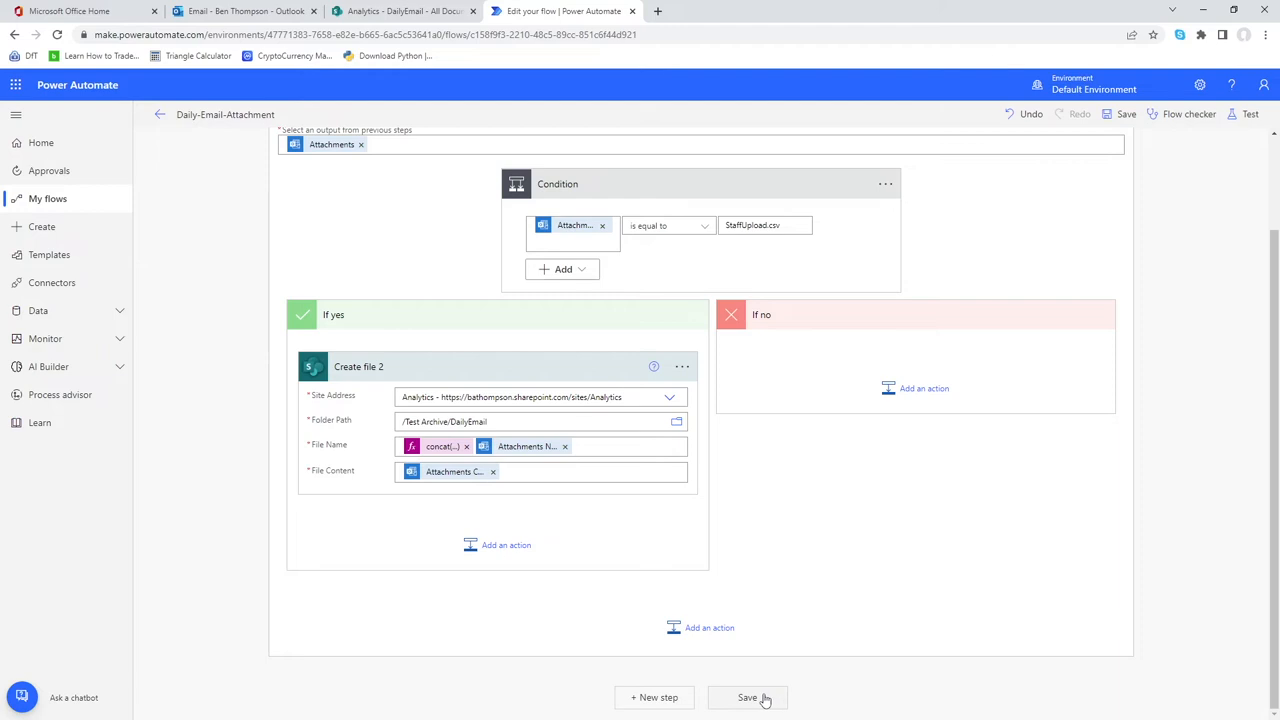
left_click(748, 696)
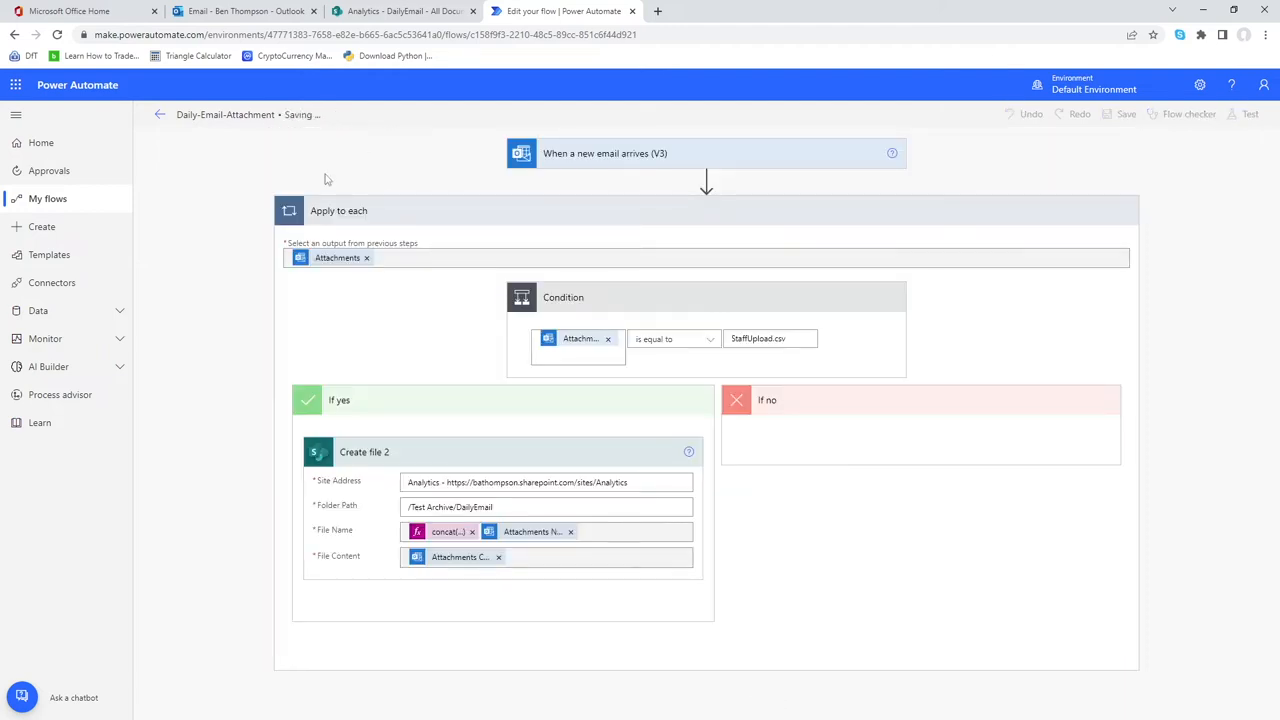
left_click(1126, 112)
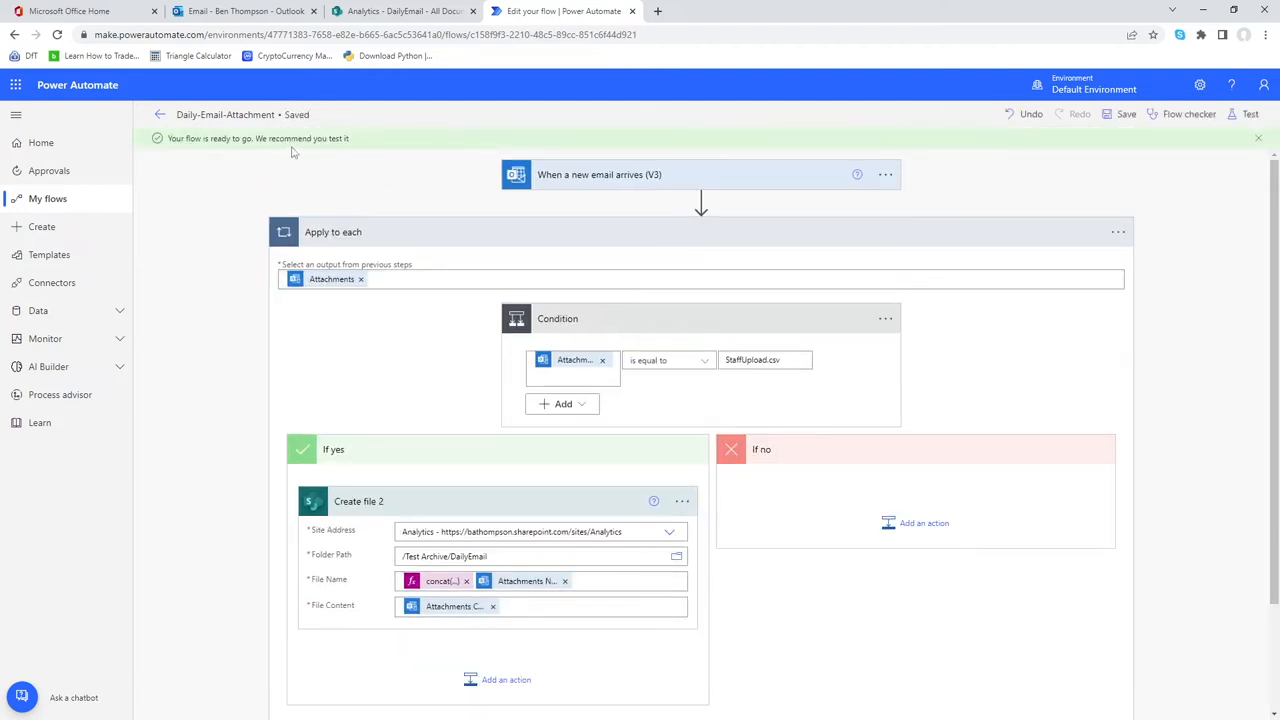
left_click(1248, 112)
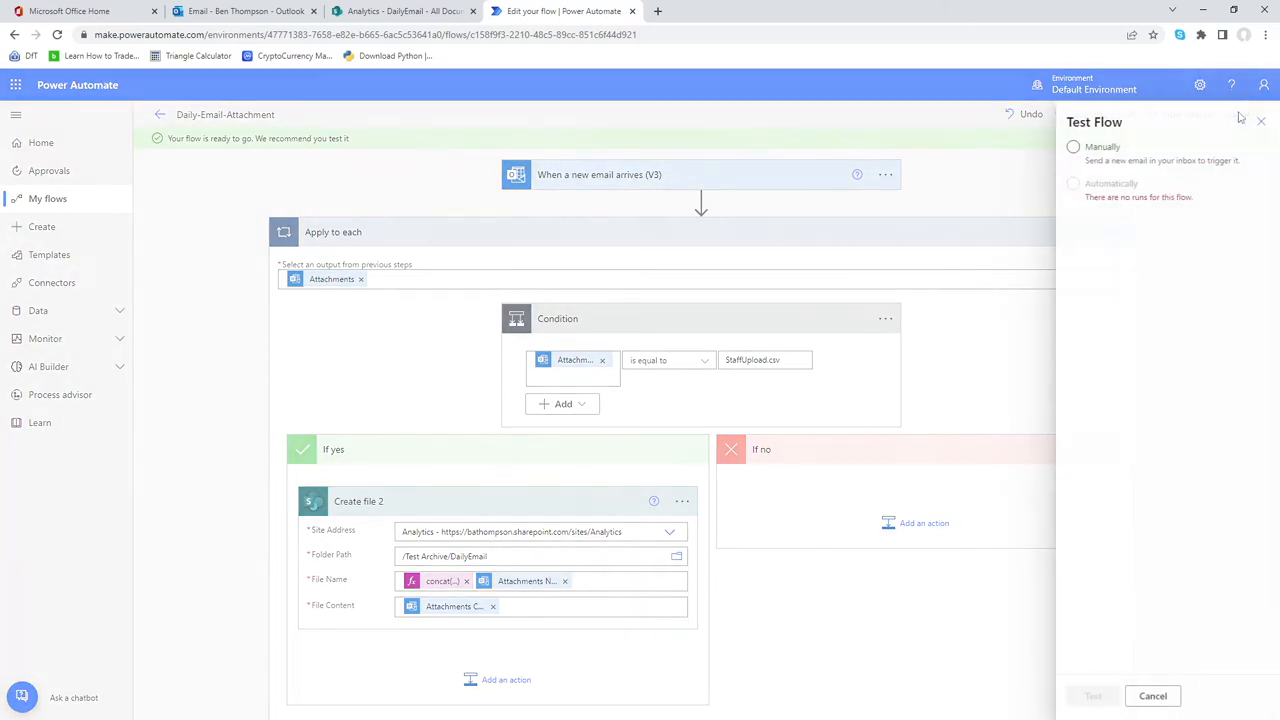
left_click(1072, 148)
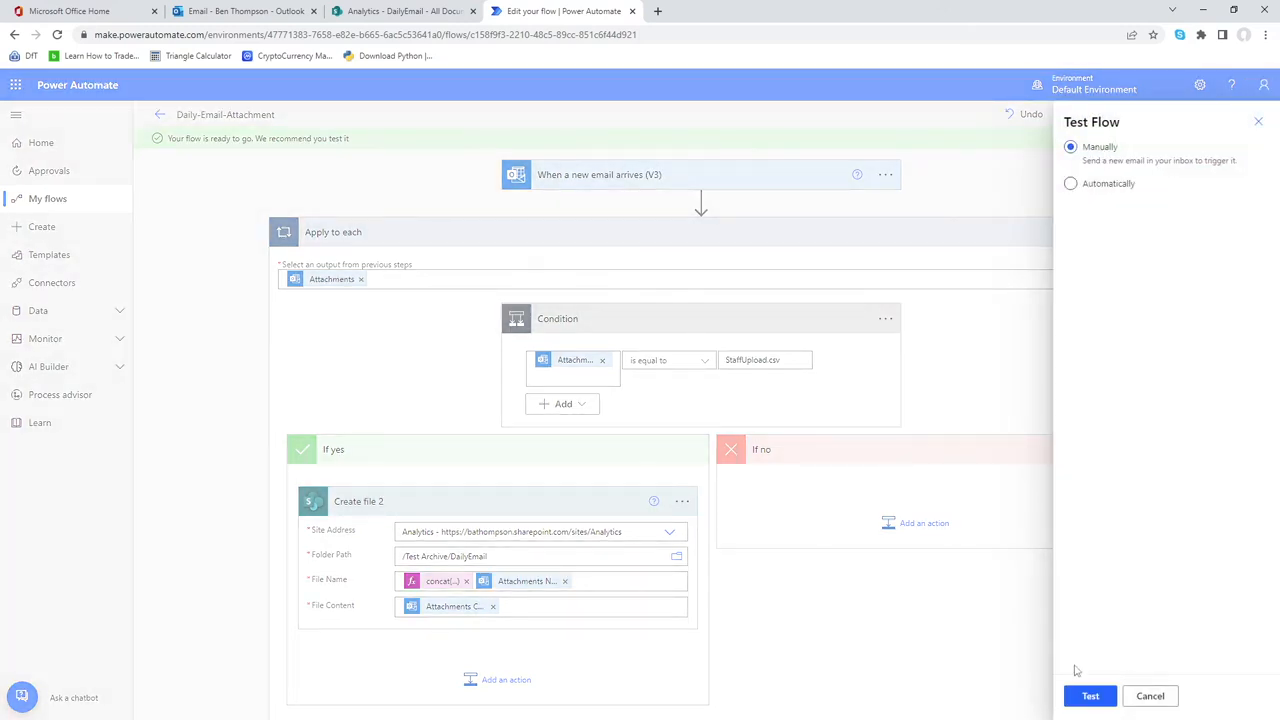
left_click(244, 12)
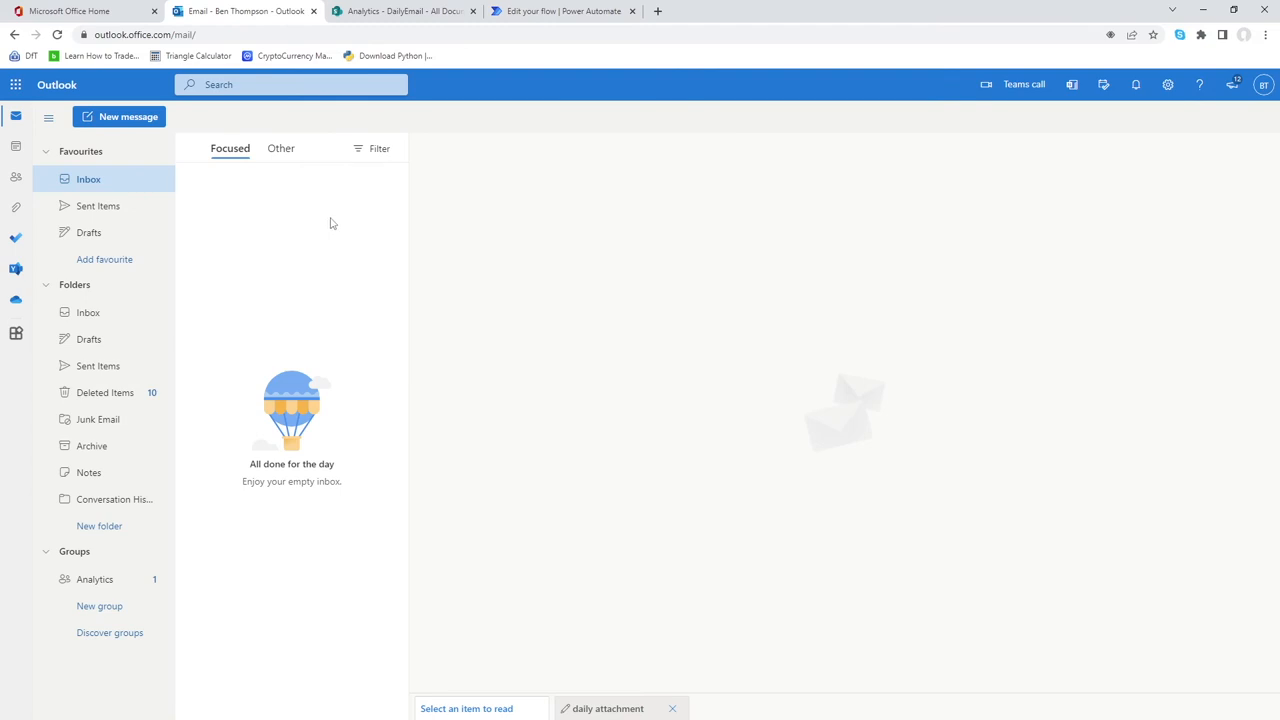
Send a new 'daily attachment' email with the three CSV files and return to the flow
left_click(120, 116)
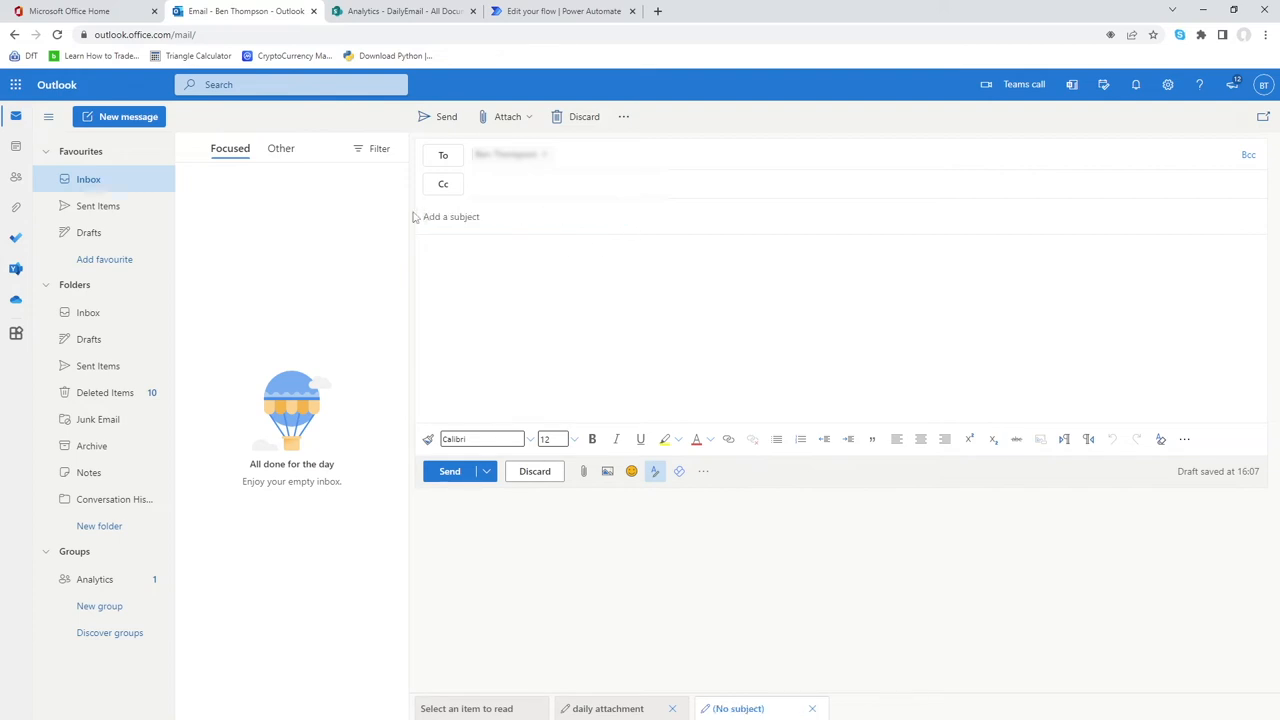
type("daily attachment")
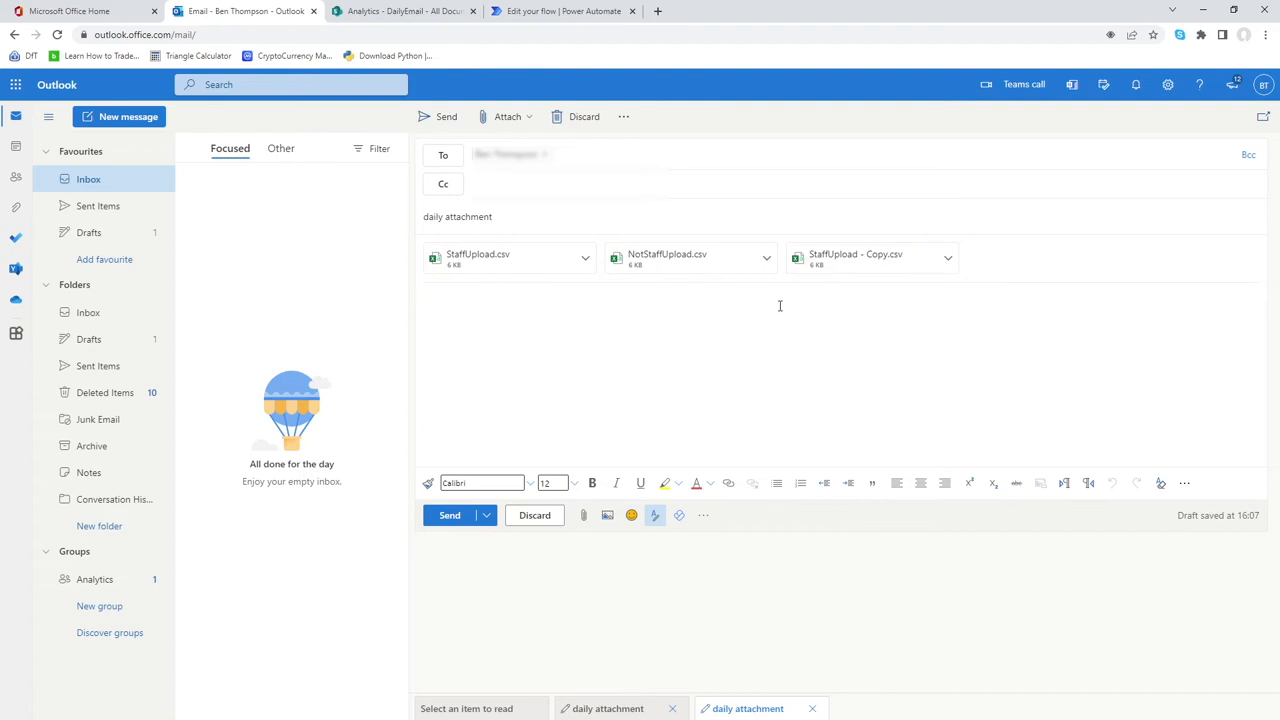
mouse_move(660, 260)
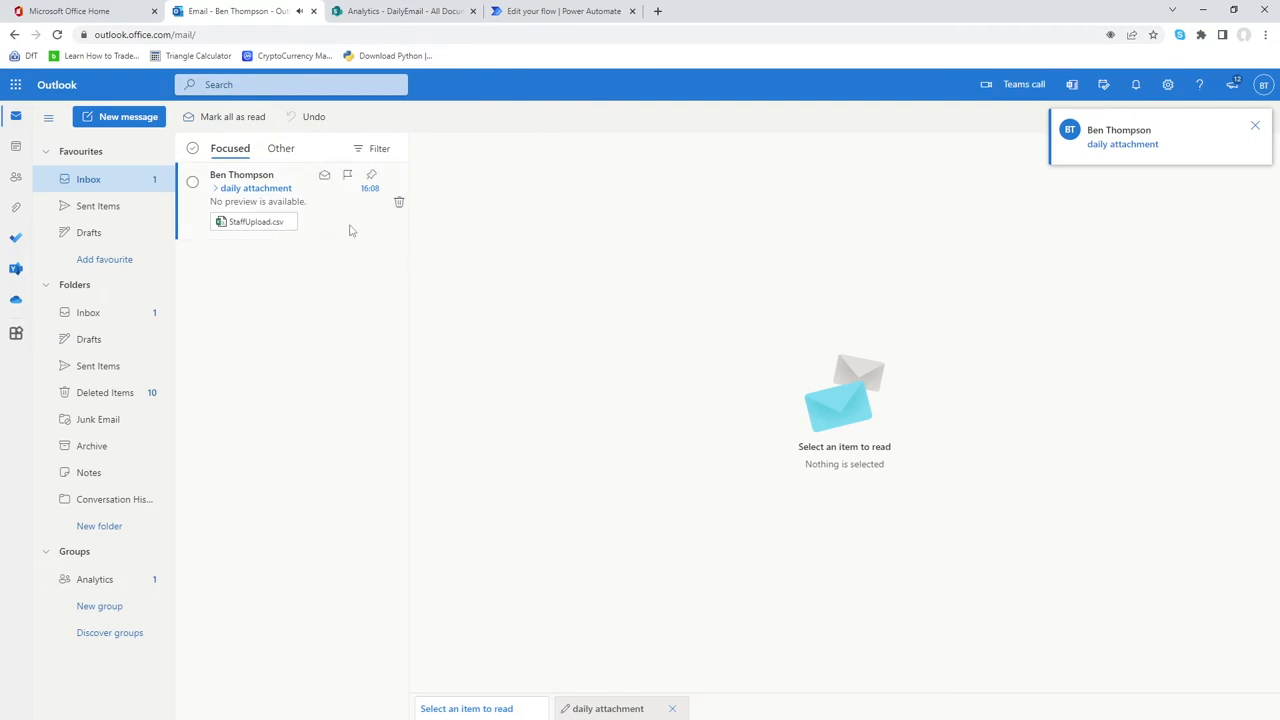
left_click(564, 12)
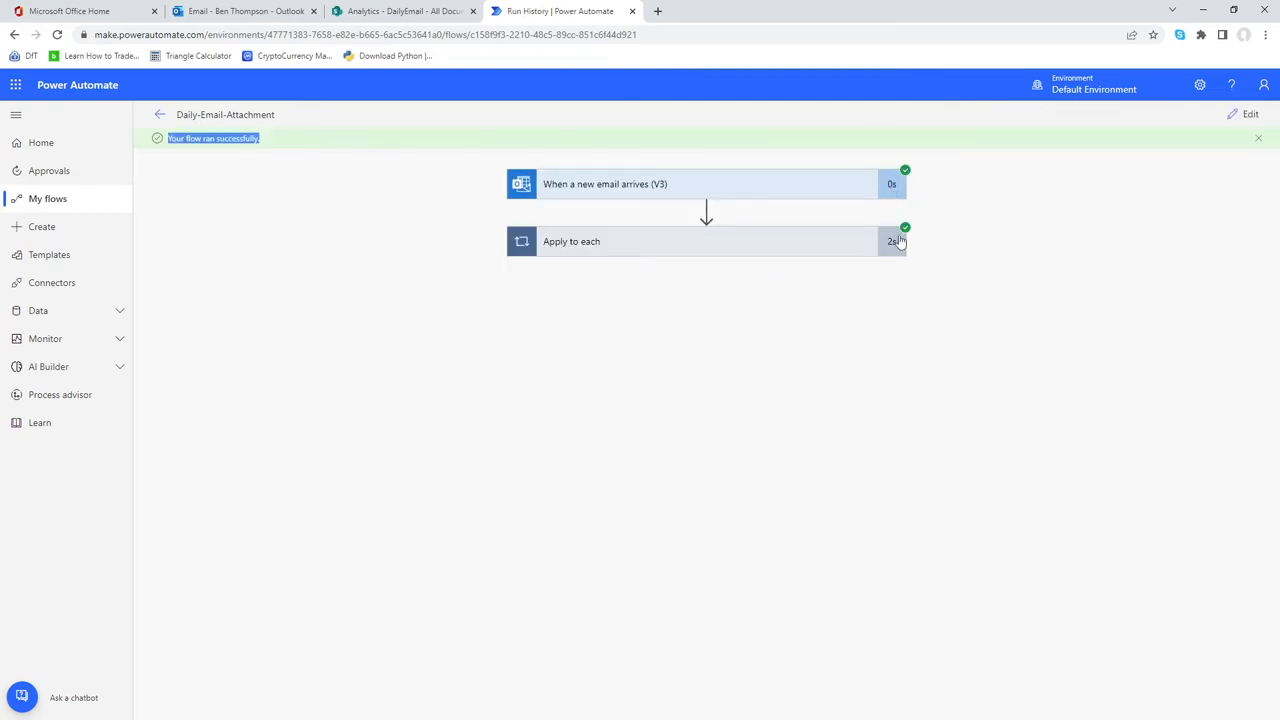
mouse_move(900, 266)
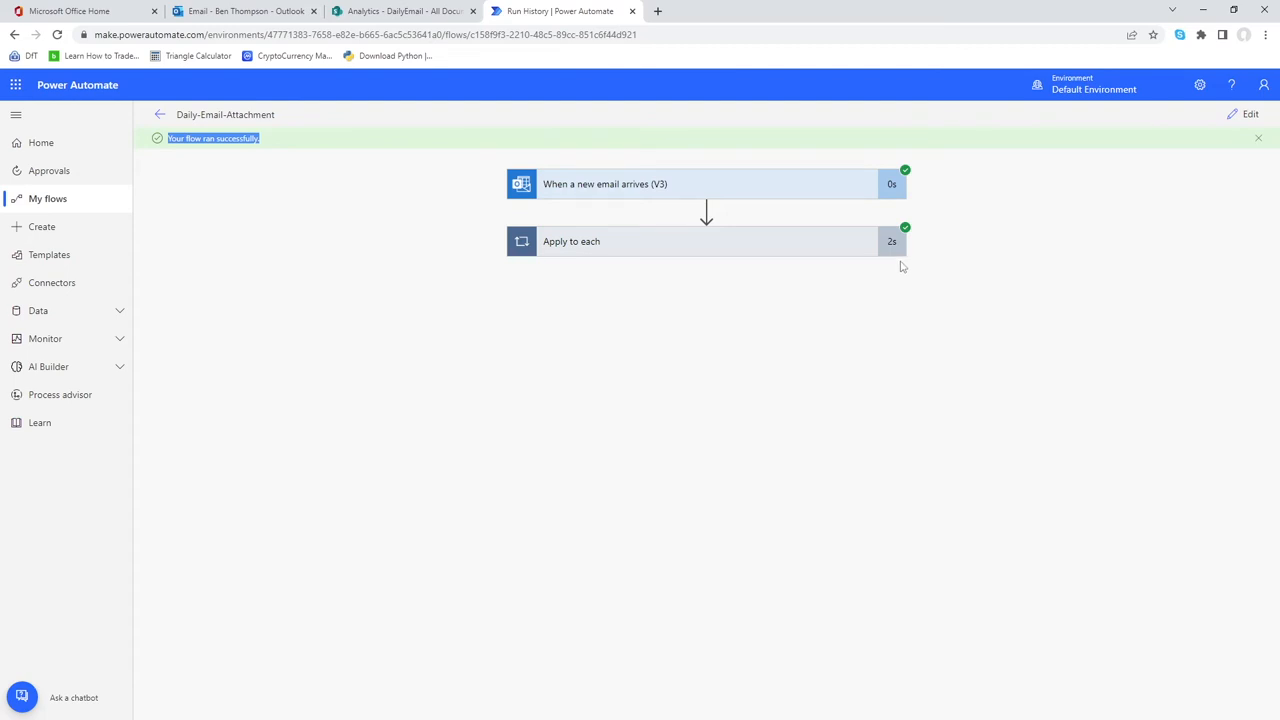
mouse_move(894, 256)
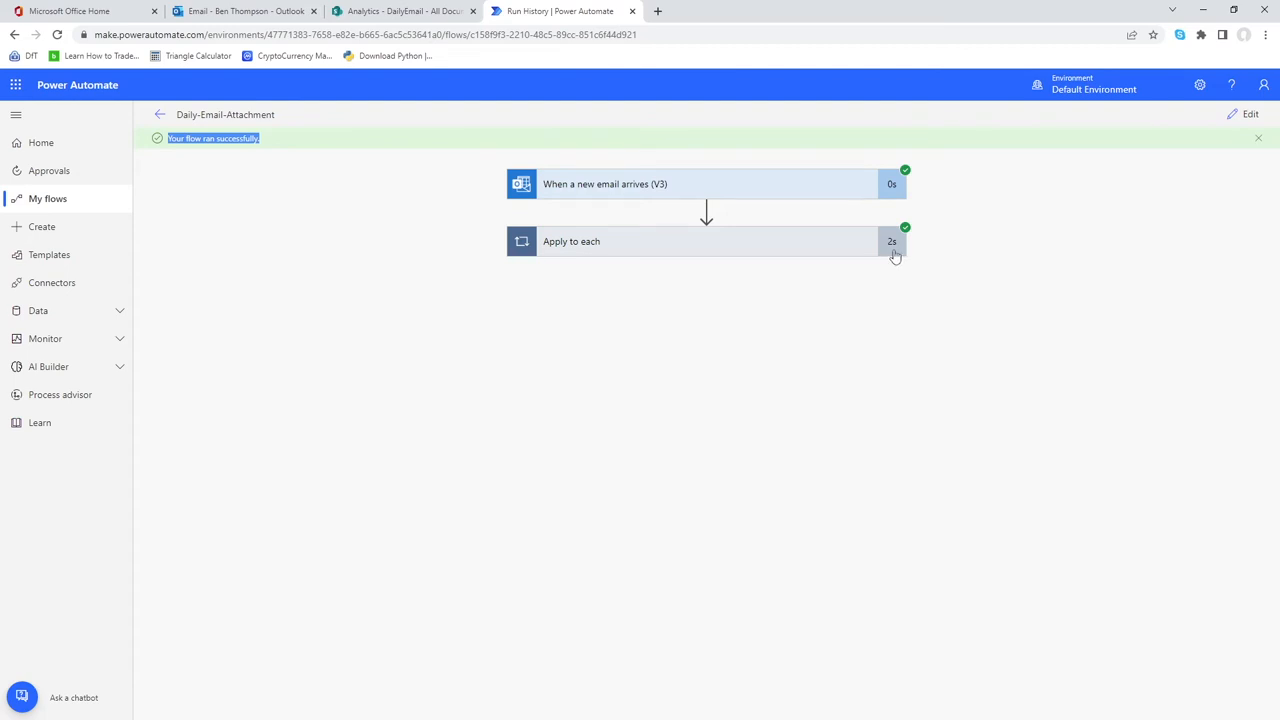
mouse_move(892, 256)
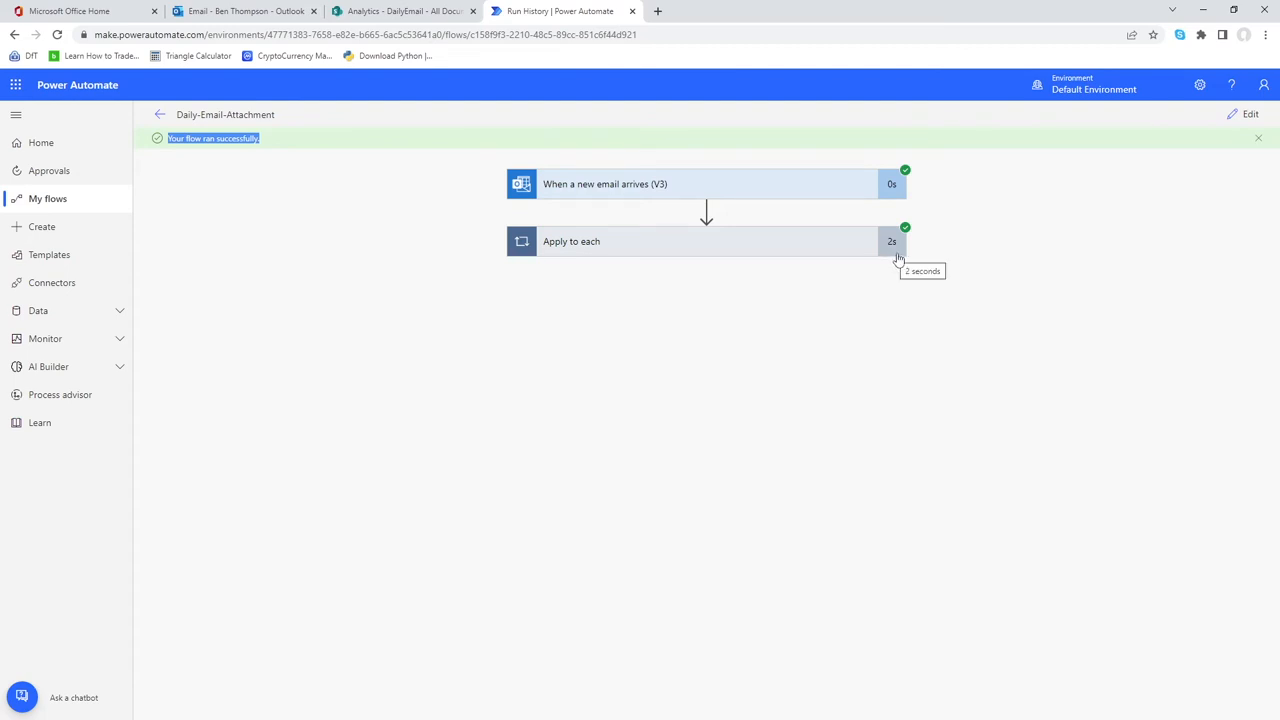
mouse_move(898, 252)
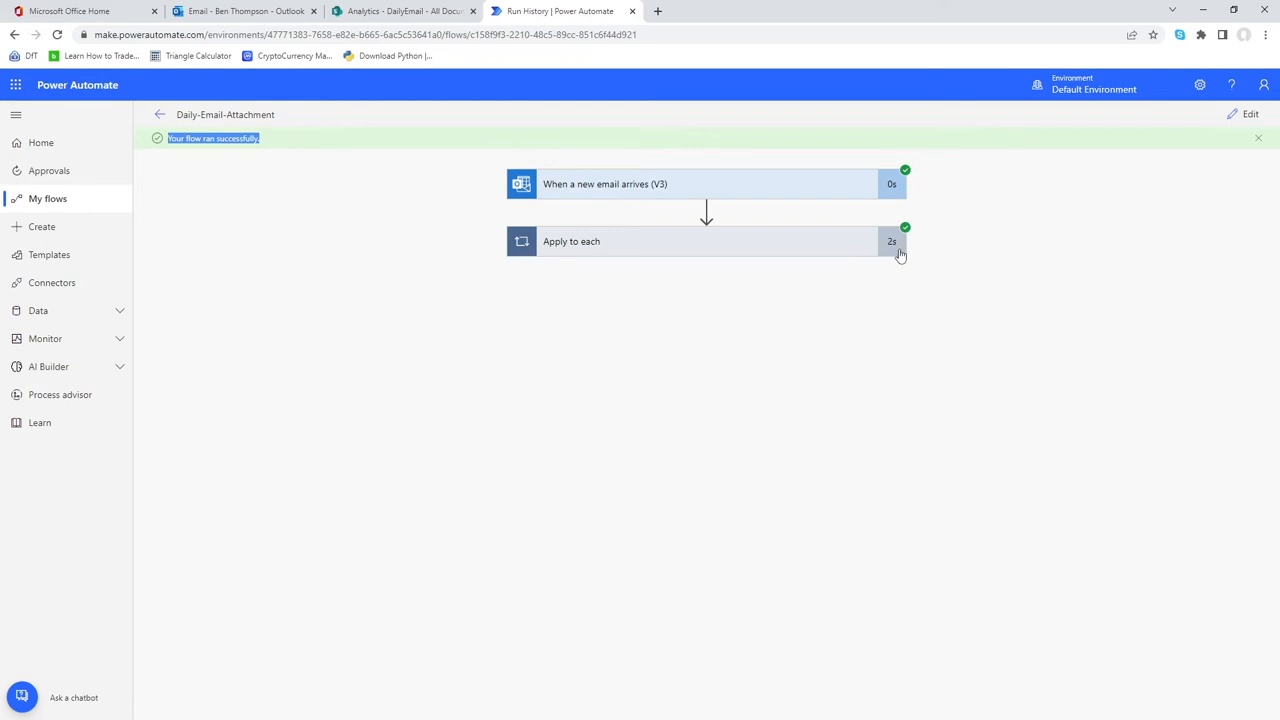
mouse_move(896, 250)
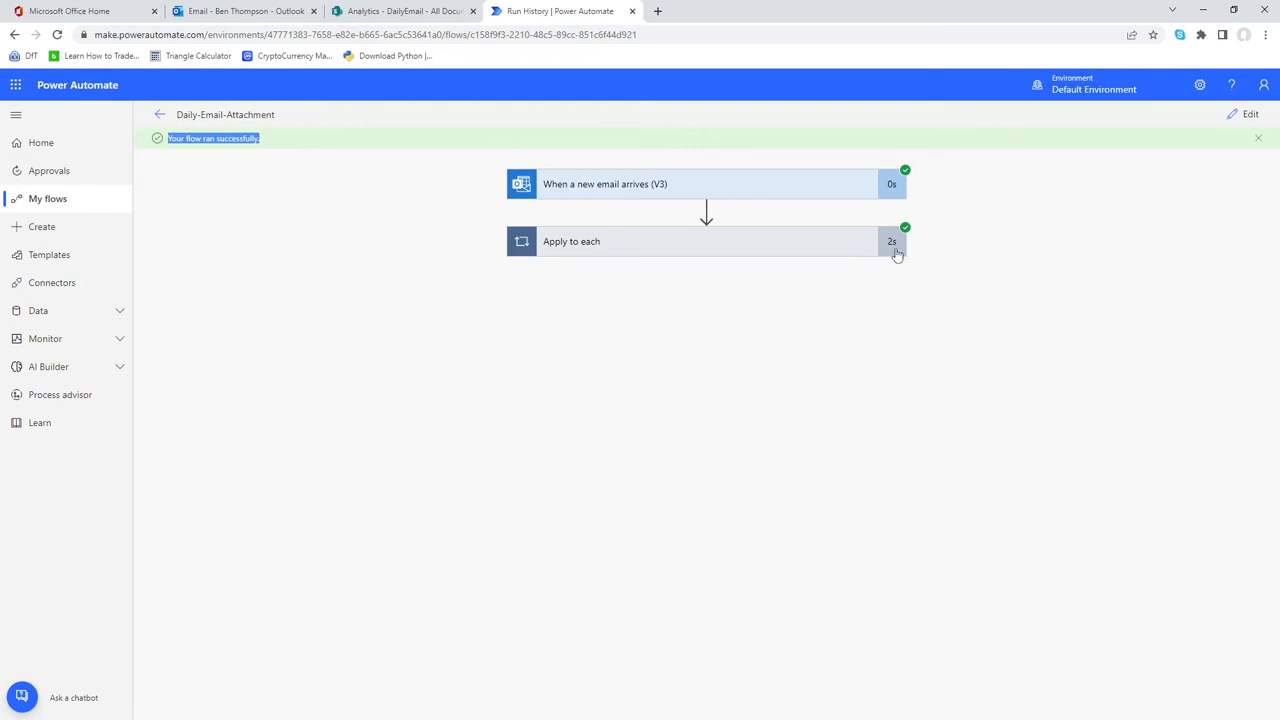
mouse_move(892, 250)
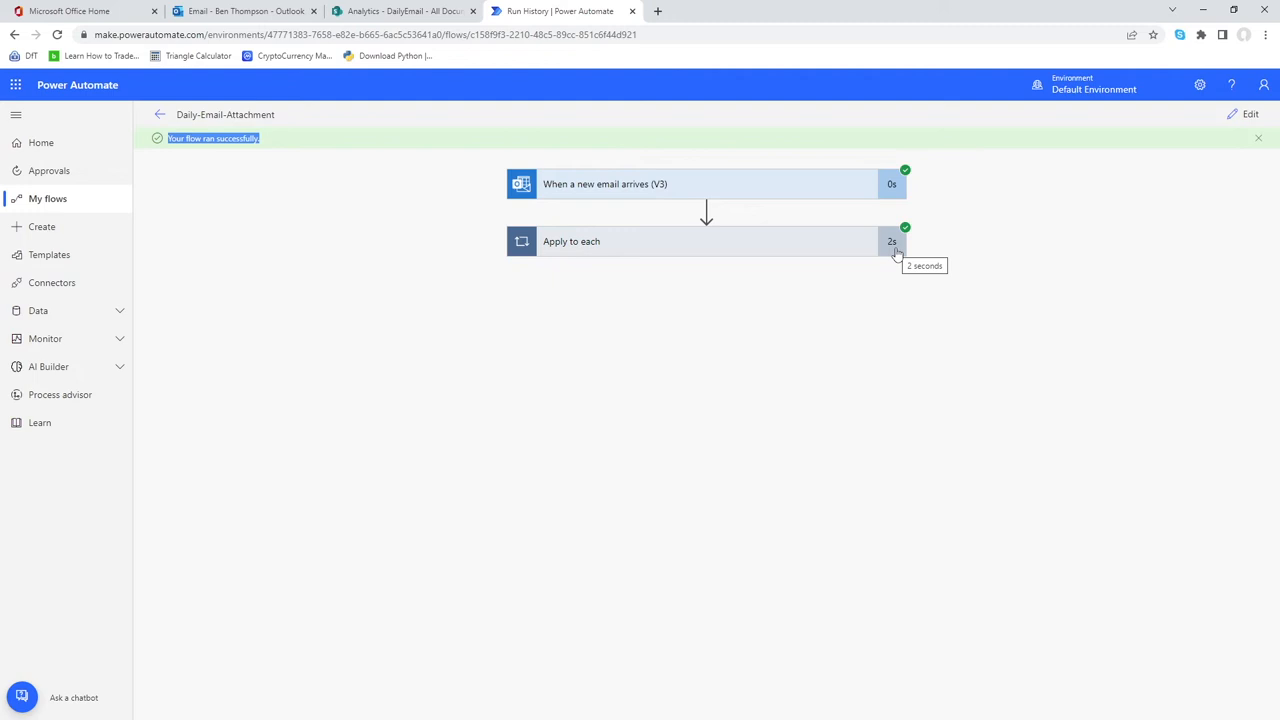
mouse_move(428, 278)
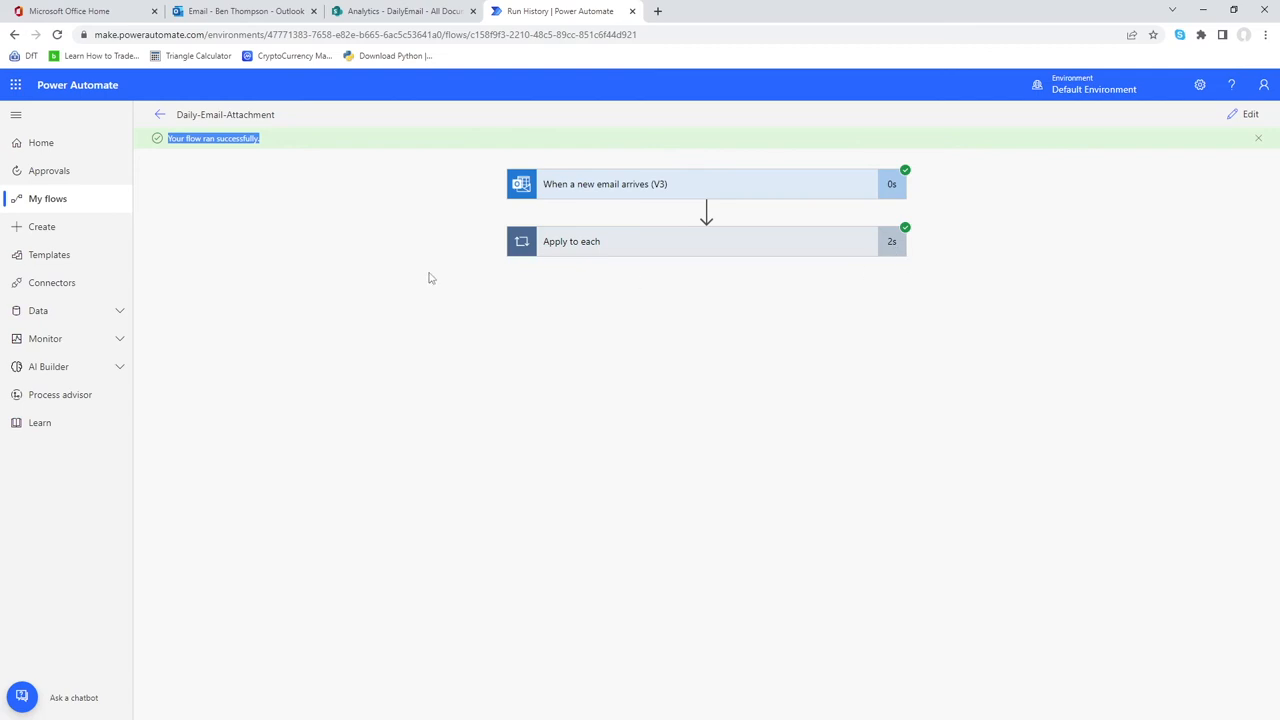
mouse_move(298, 140)
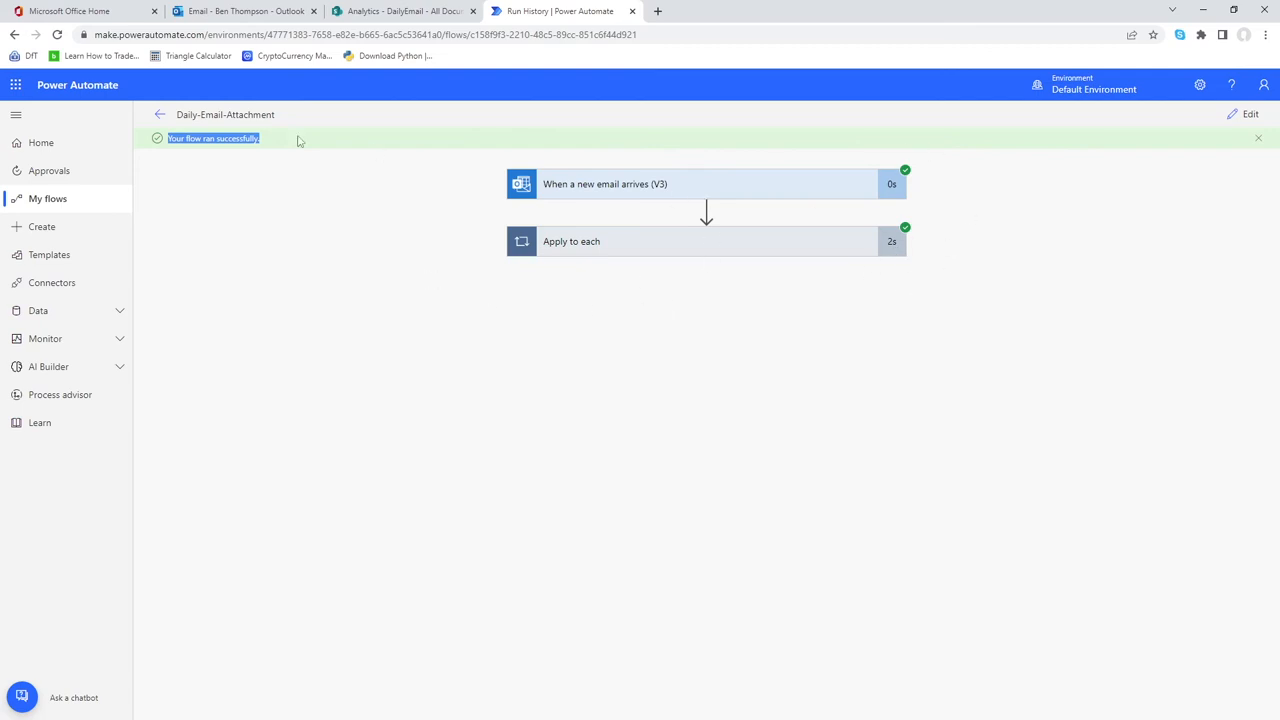
Check the DailyEmail library for the saved 20220825_StaffUpload.csv file
left_click(404, 12)
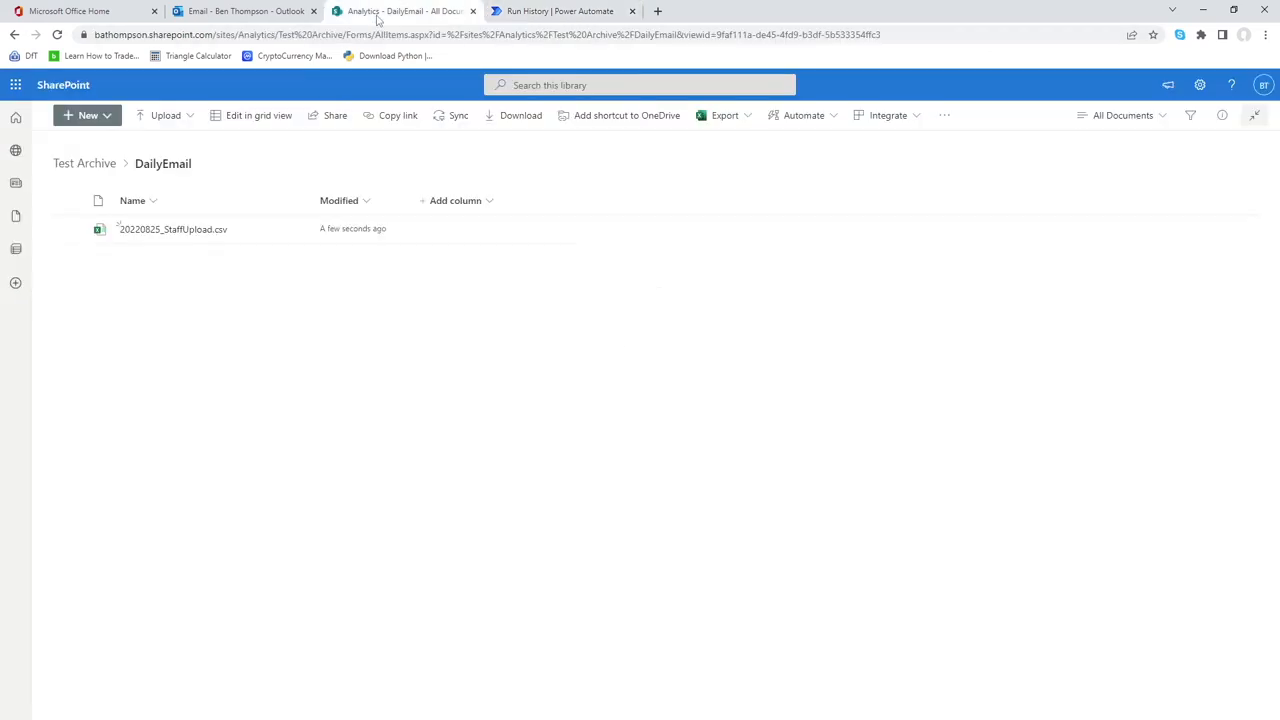
mouse_move(288, 364)
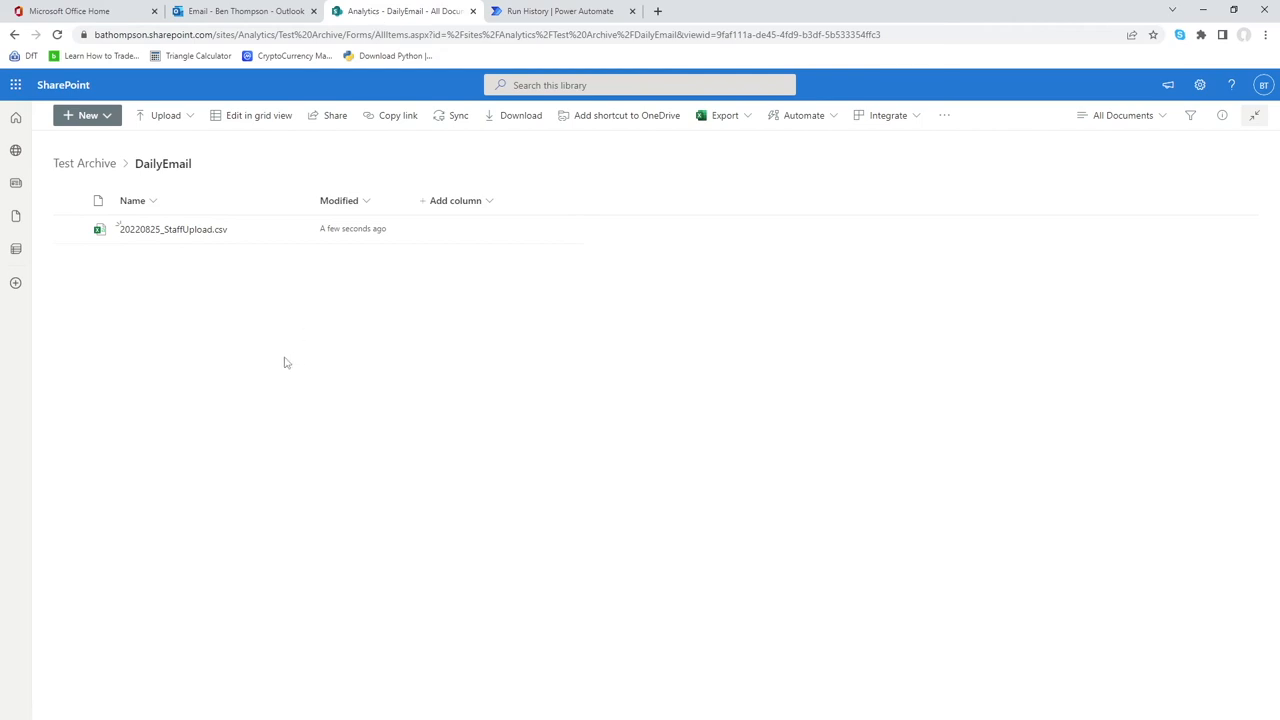
mouse_move(192, 264)
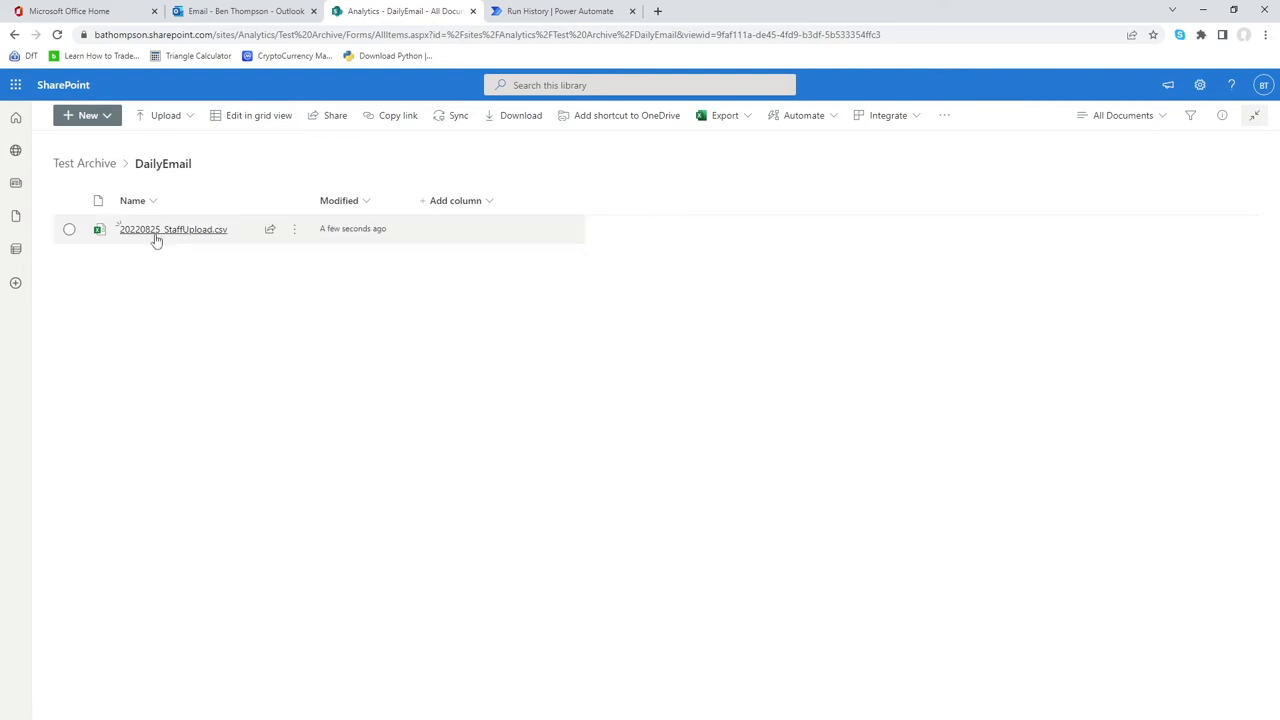
mouse_move(204, 296)
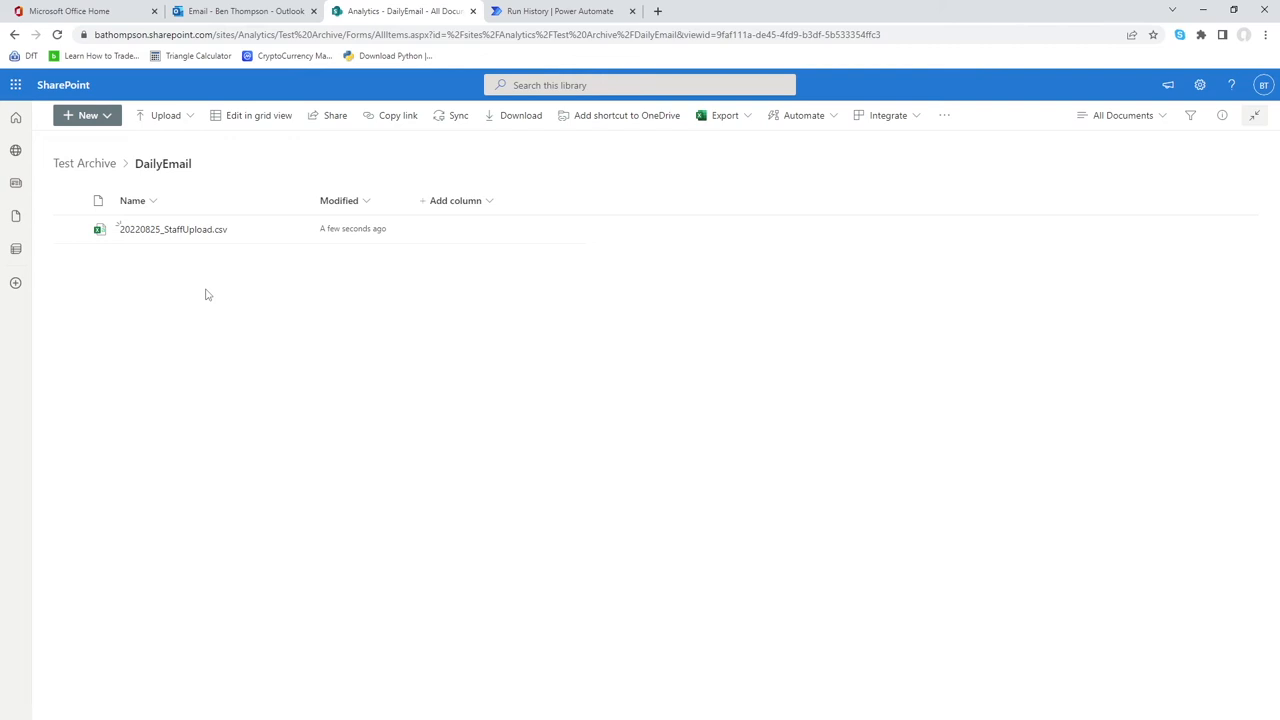
Reopen the flow for editing and keep the condition operator as 'is equal to'
left_click(560, 12)
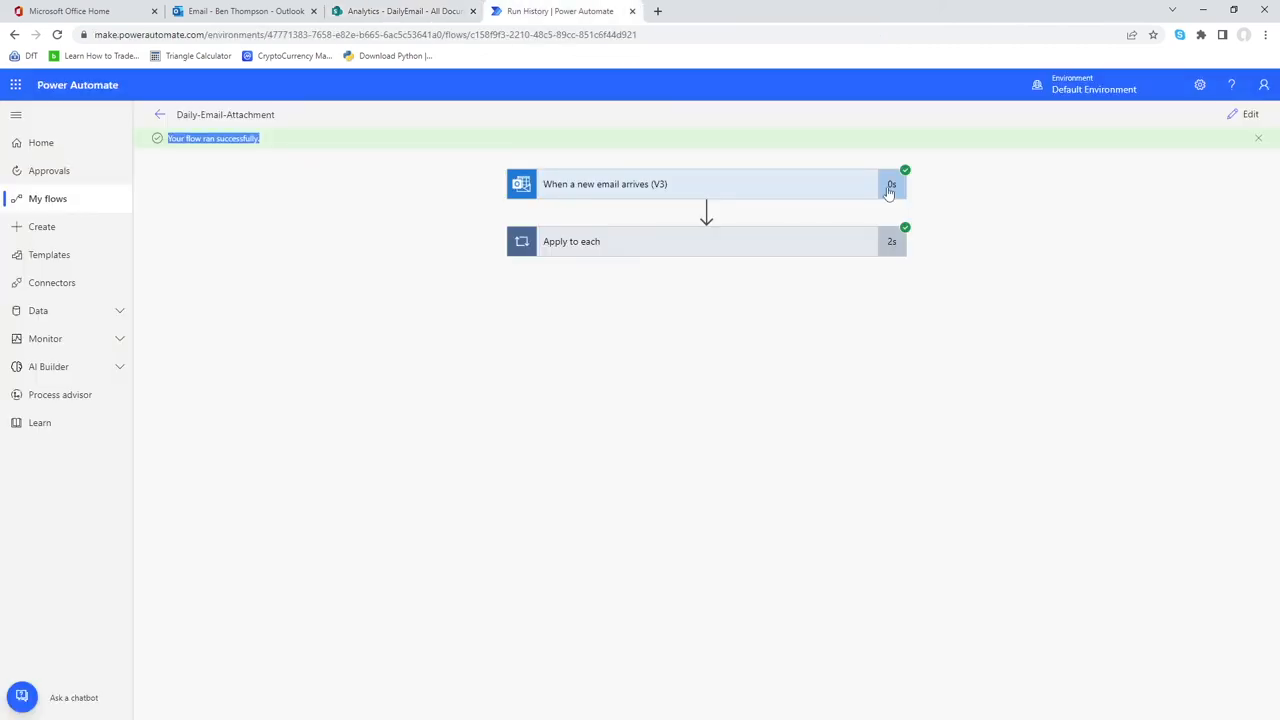
left_click(1250, 114)
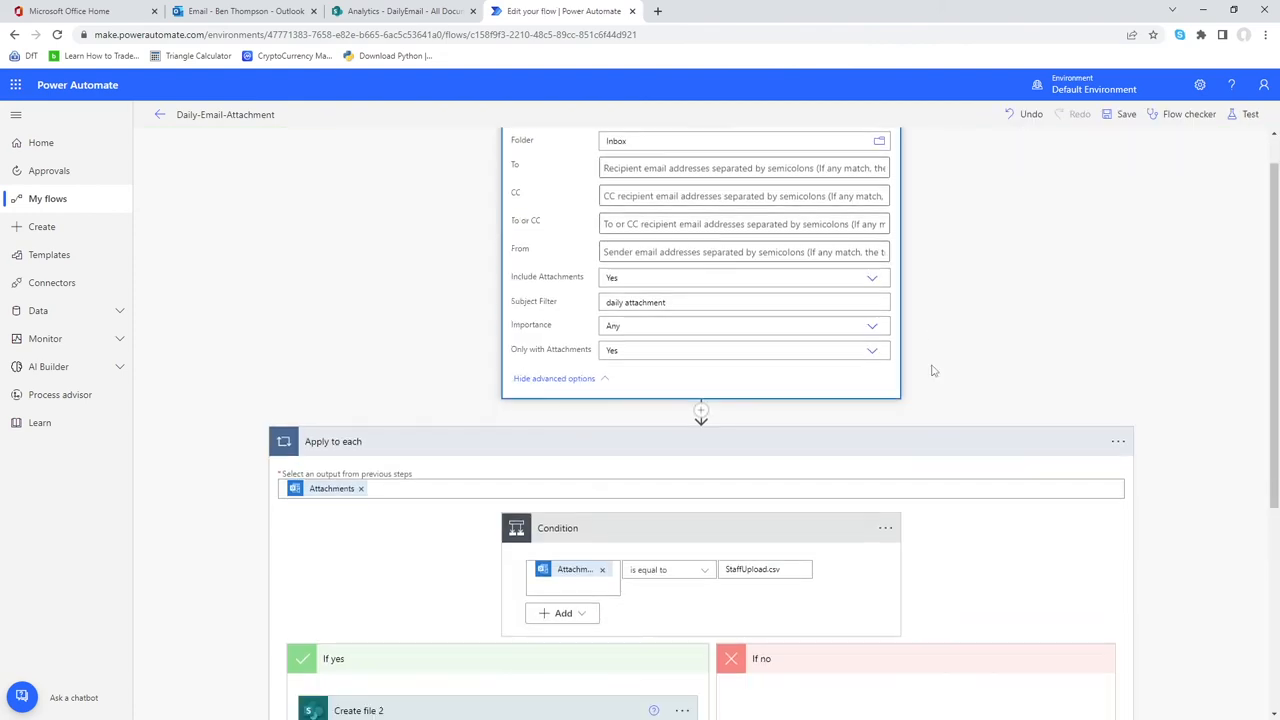
scroll("down", 3)
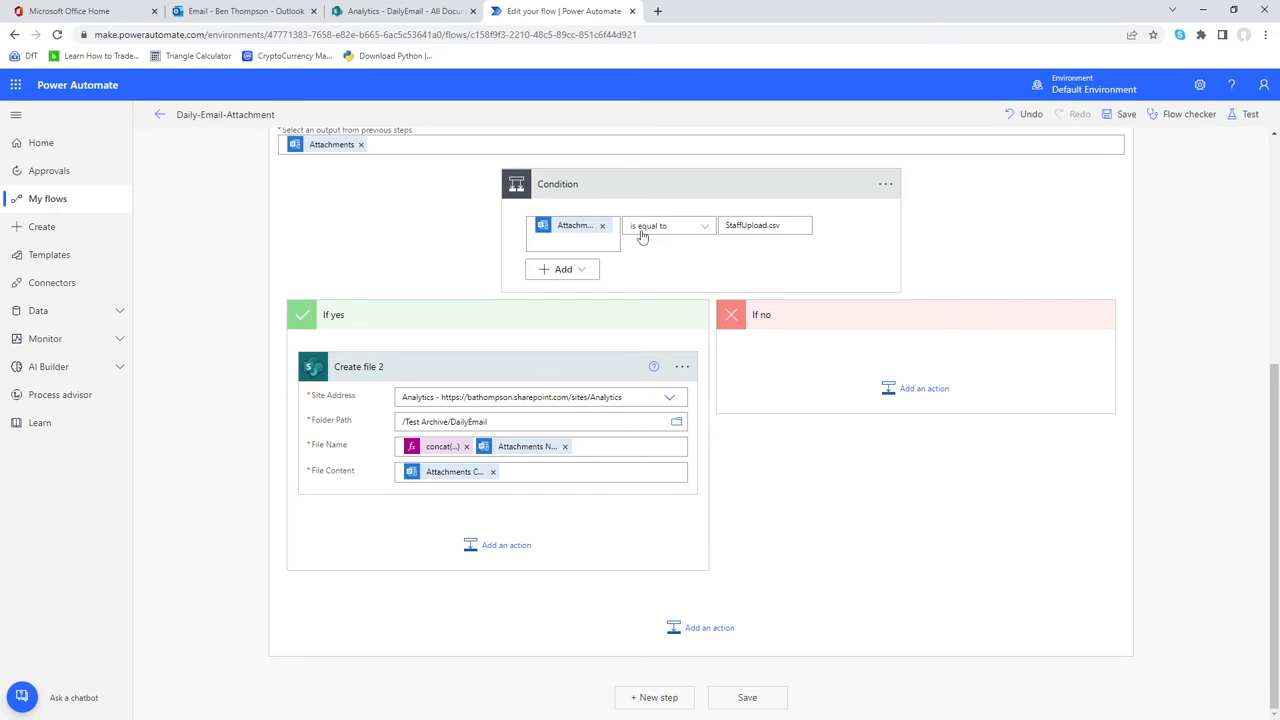
mouse_move(712, 232)
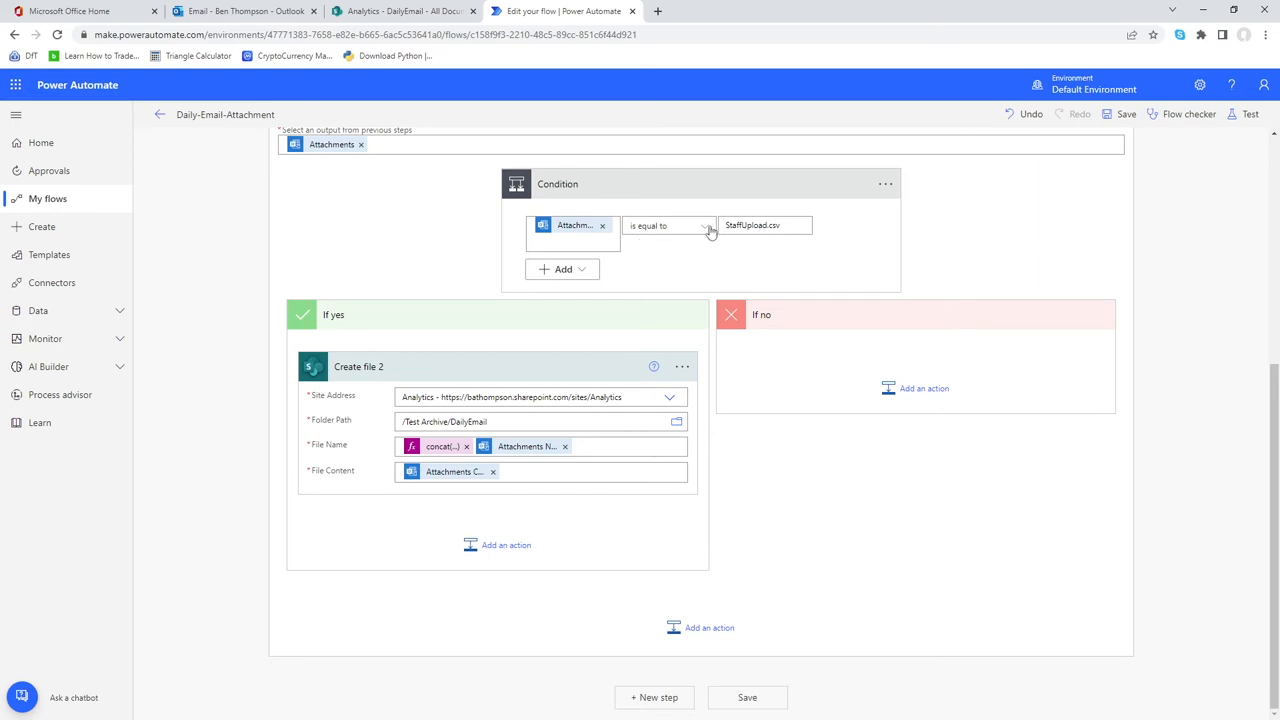
left_click(668, 224)
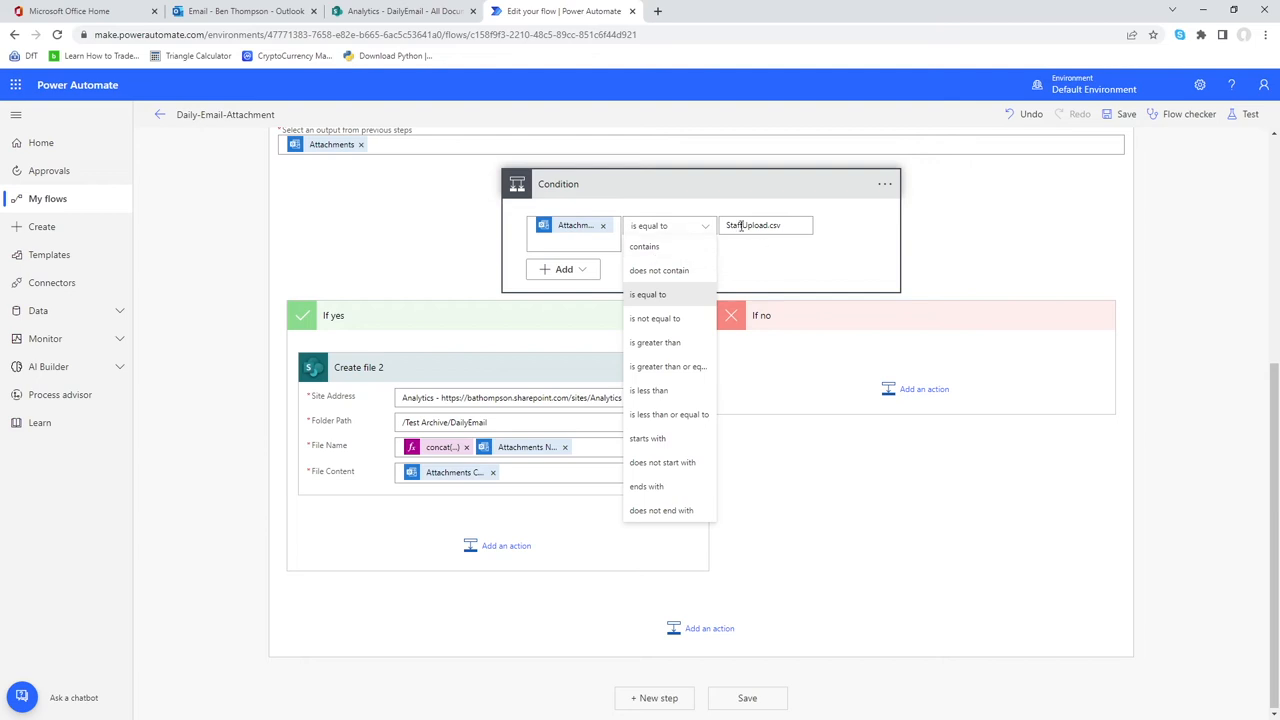
mouse_move(744, 246)
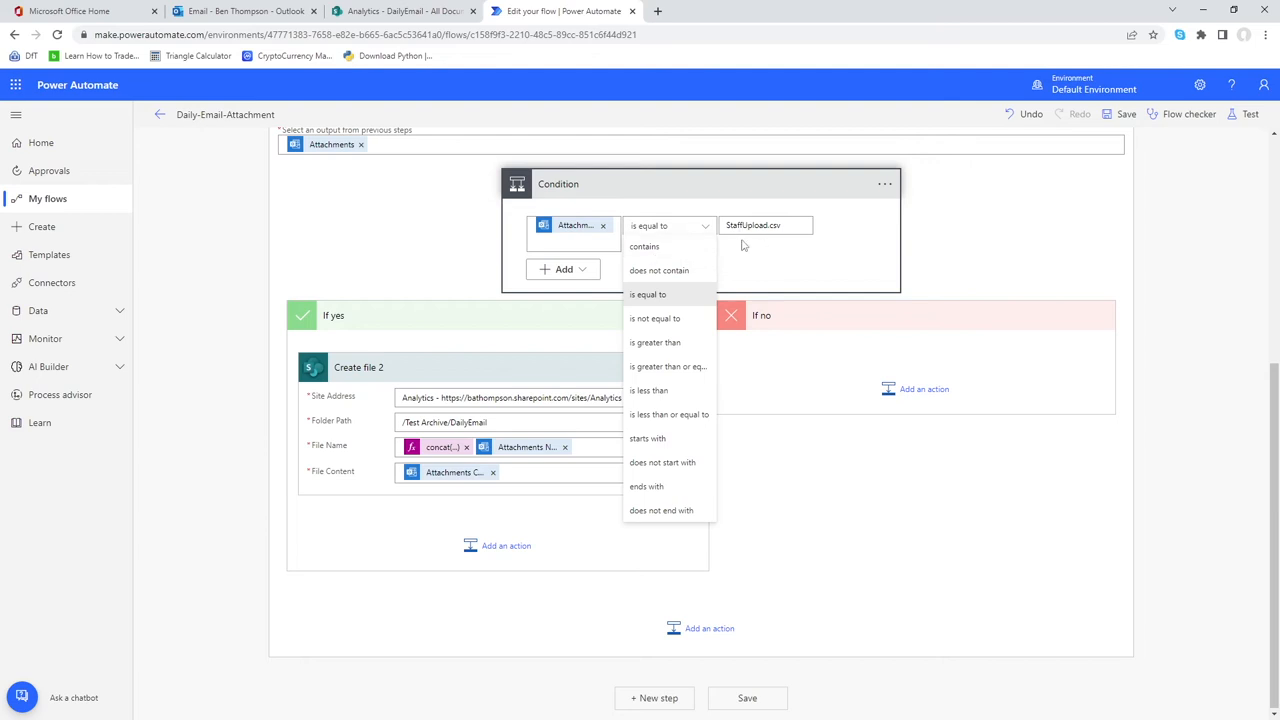
left_click(648, 294)
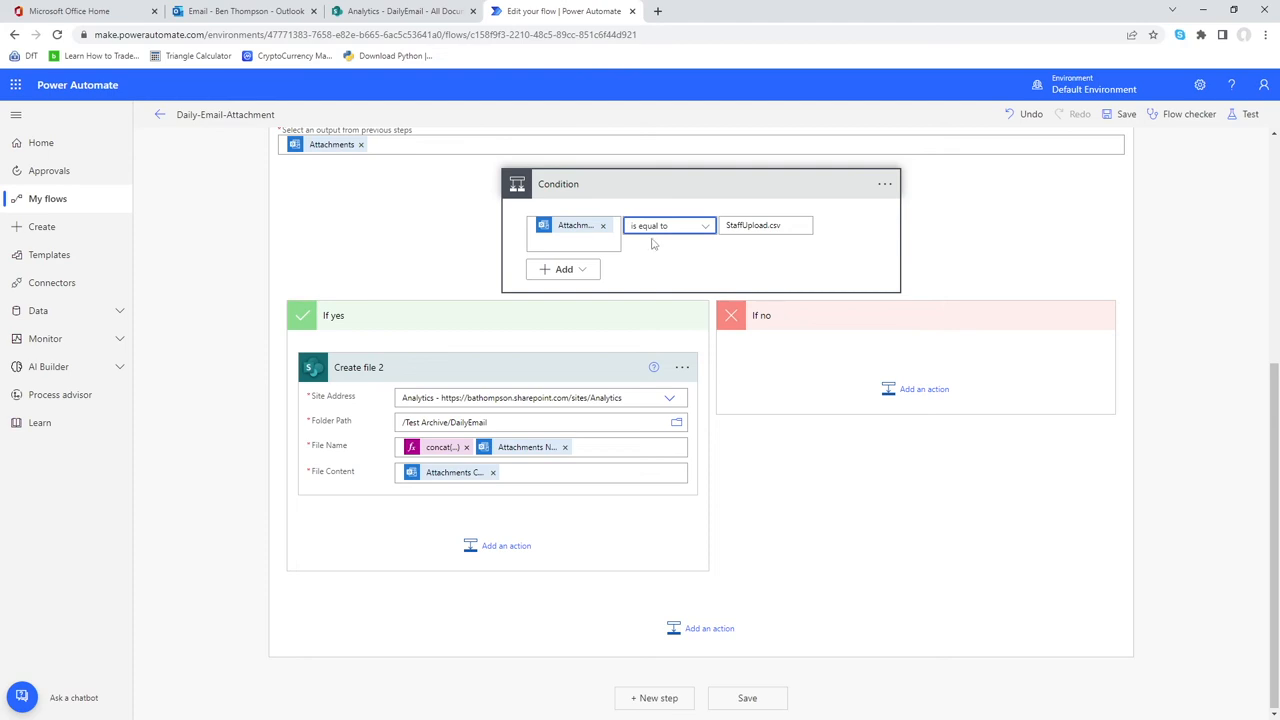
mouse_move(744, 268)
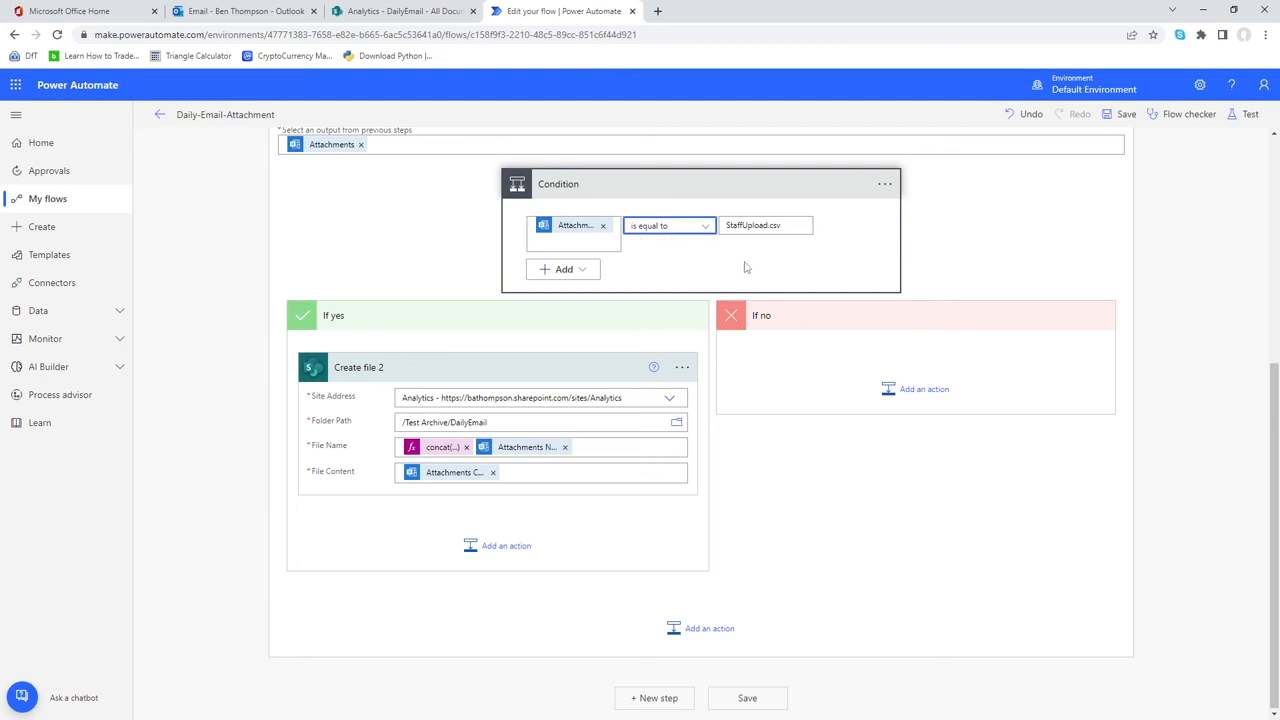
mouse_move(766, 272)
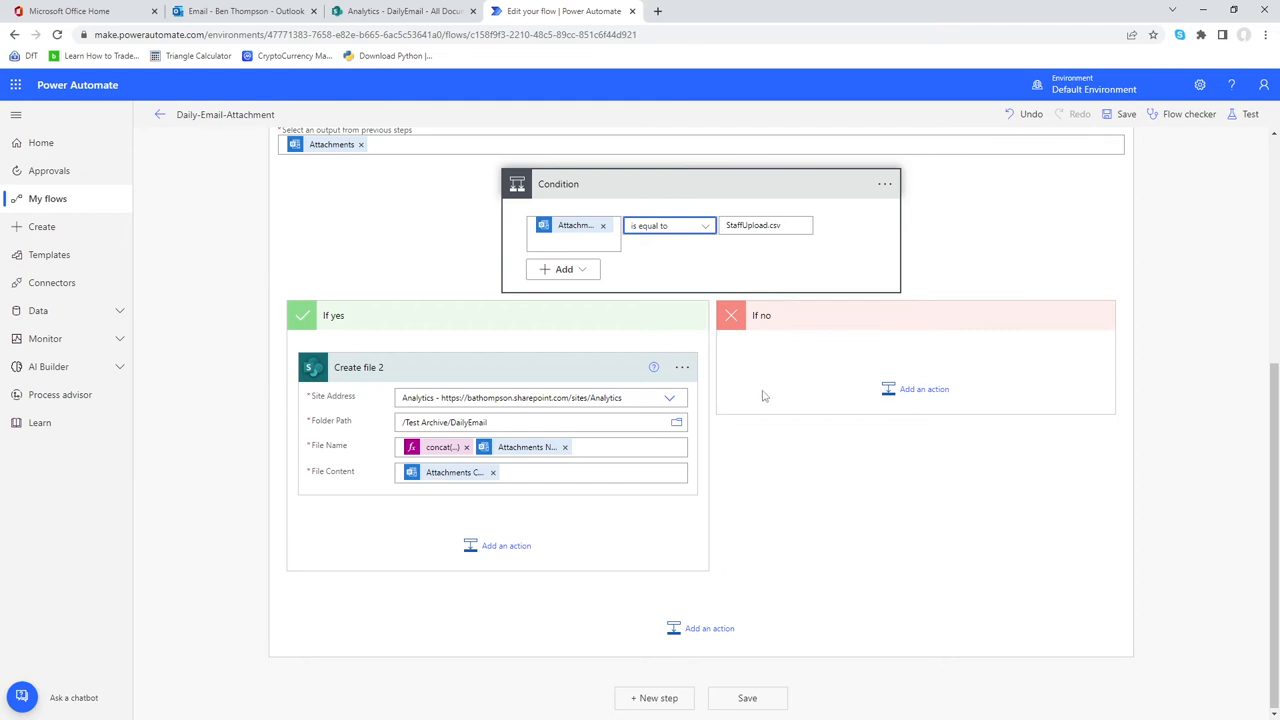
mouse_move(812, 412)
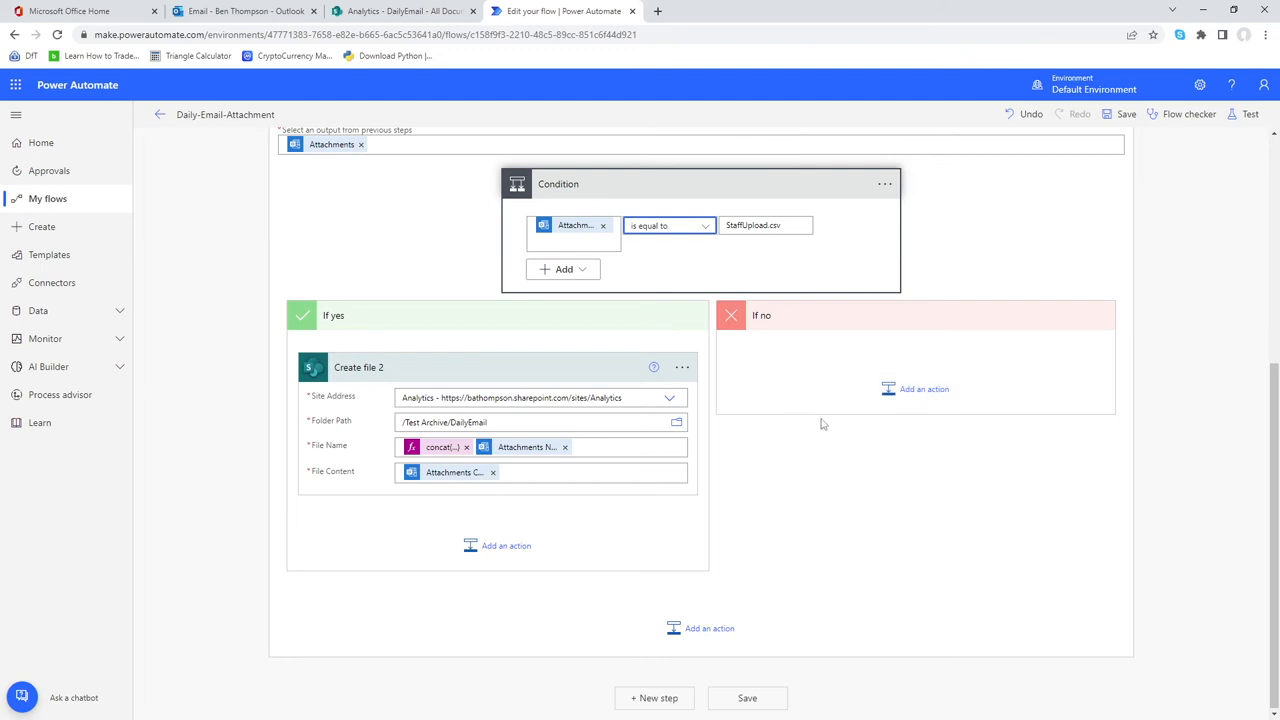
Create a new folder named 'other' in the DailyEmail library
left_click(400, 12)
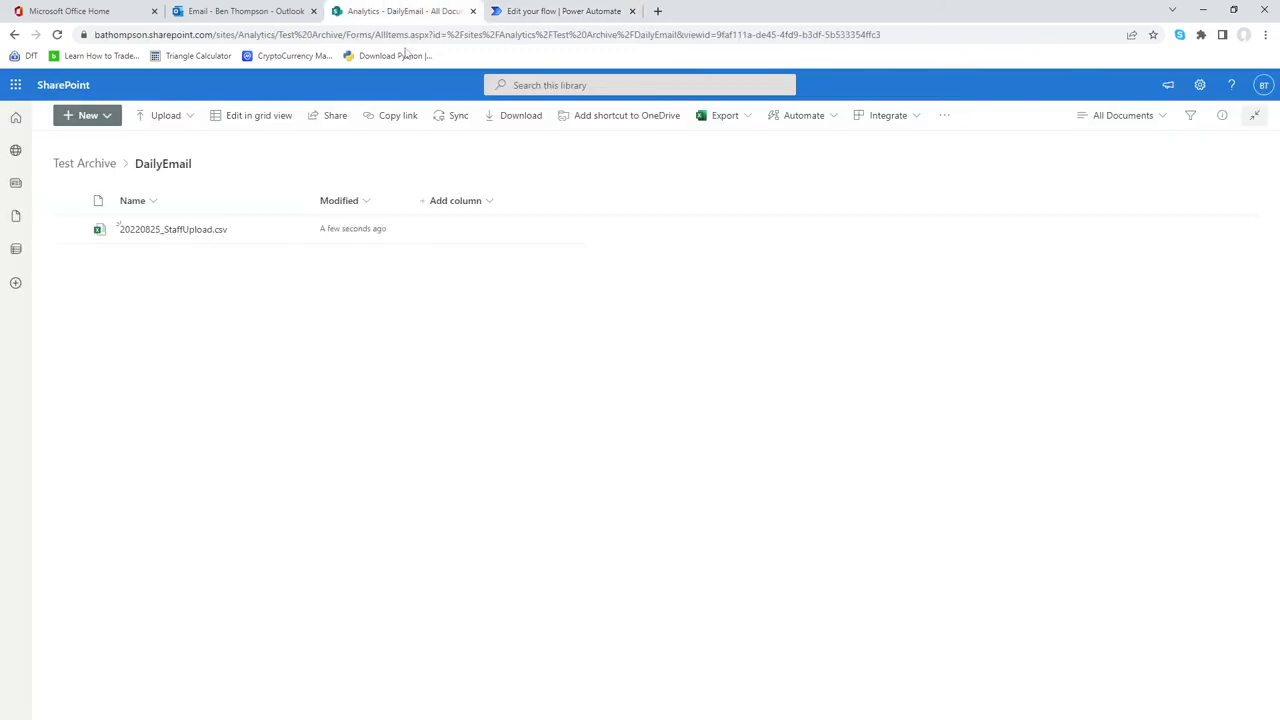
mouse_move(116, 136)
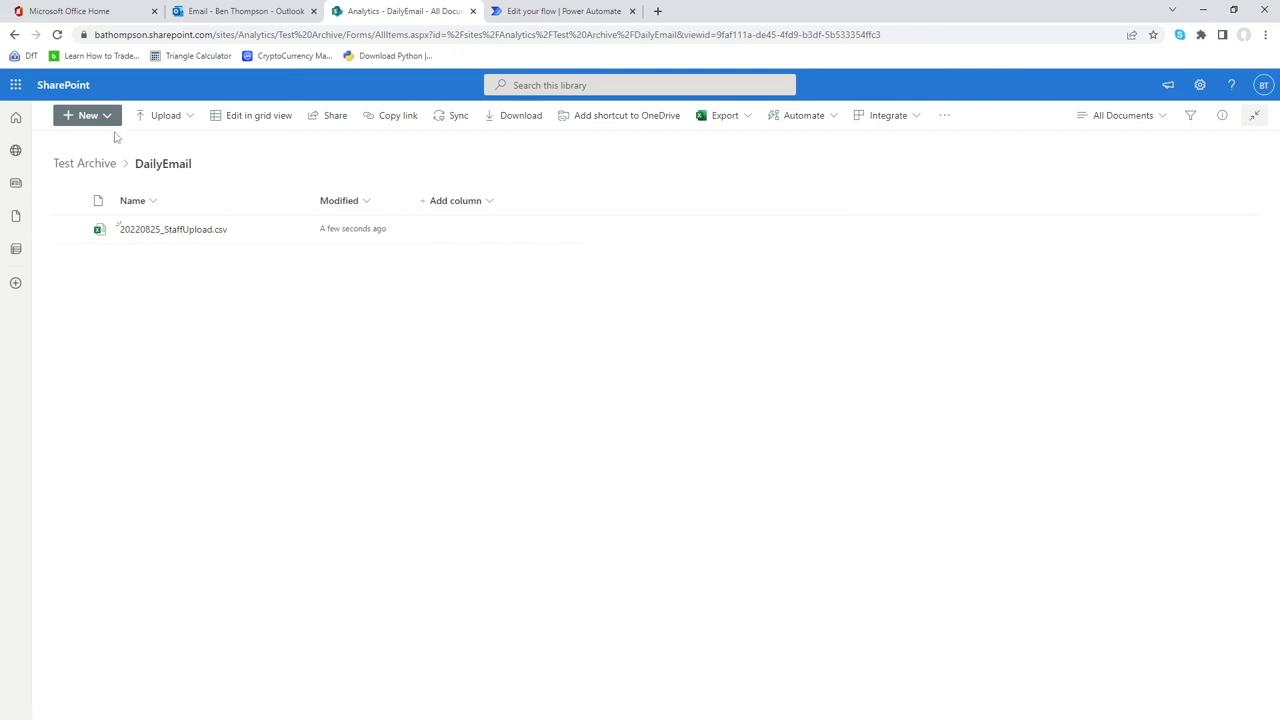
left_click(88, 114)
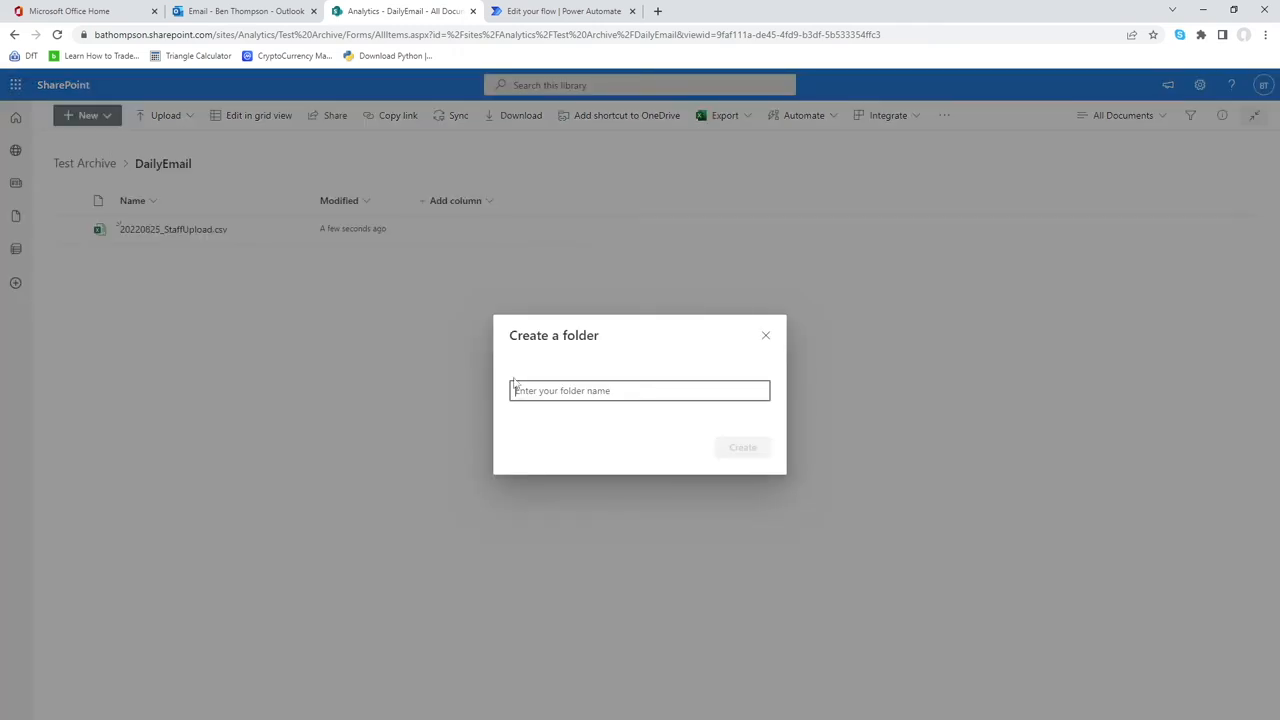
type("c")
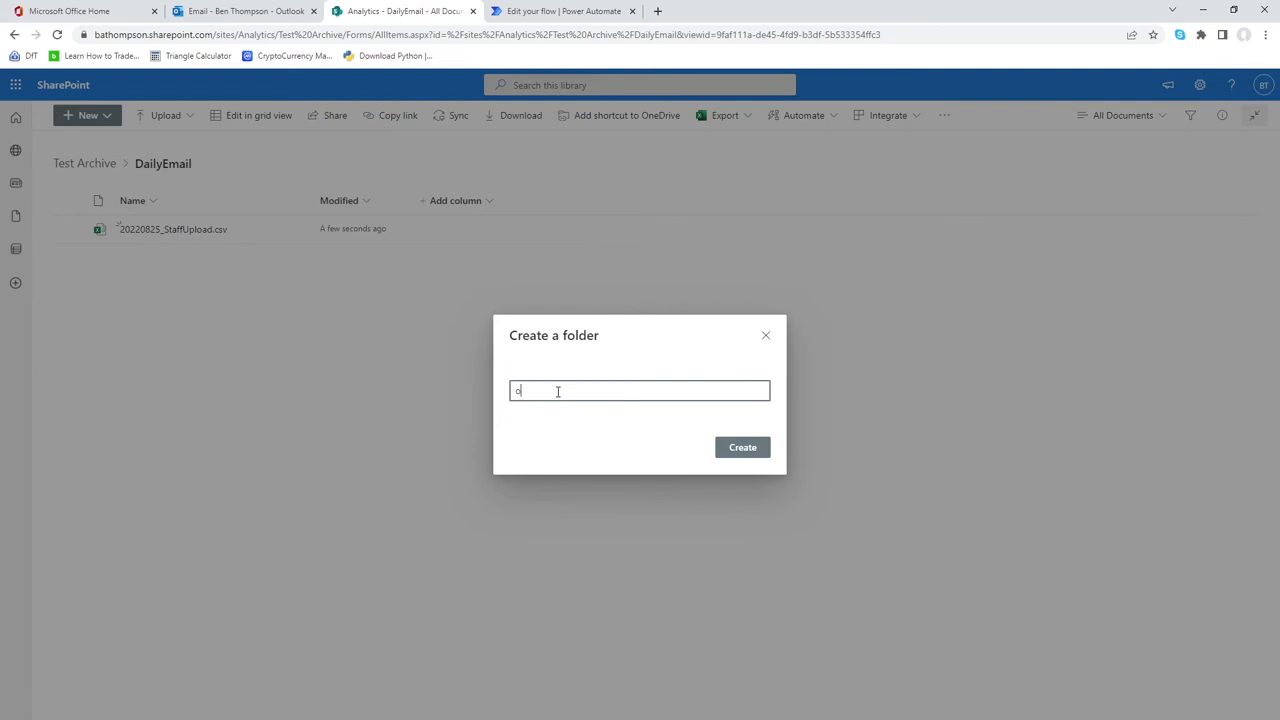
type("ther")
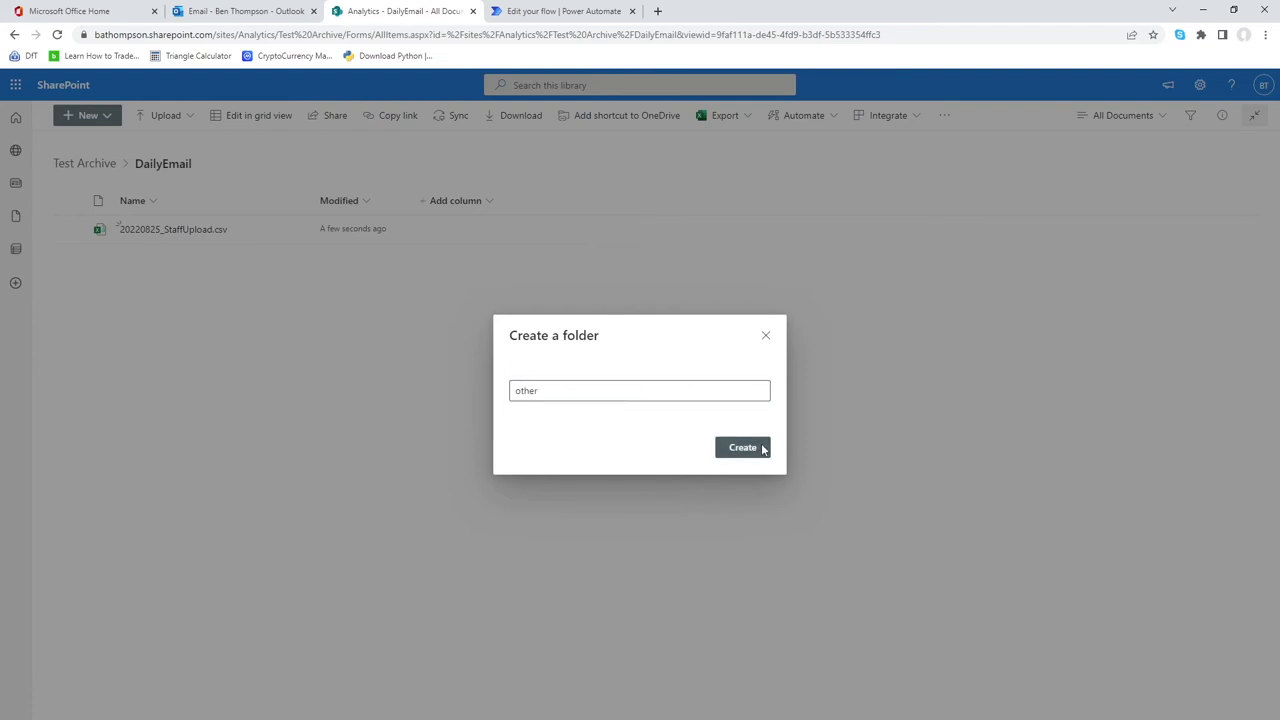
left_click(742, 448)
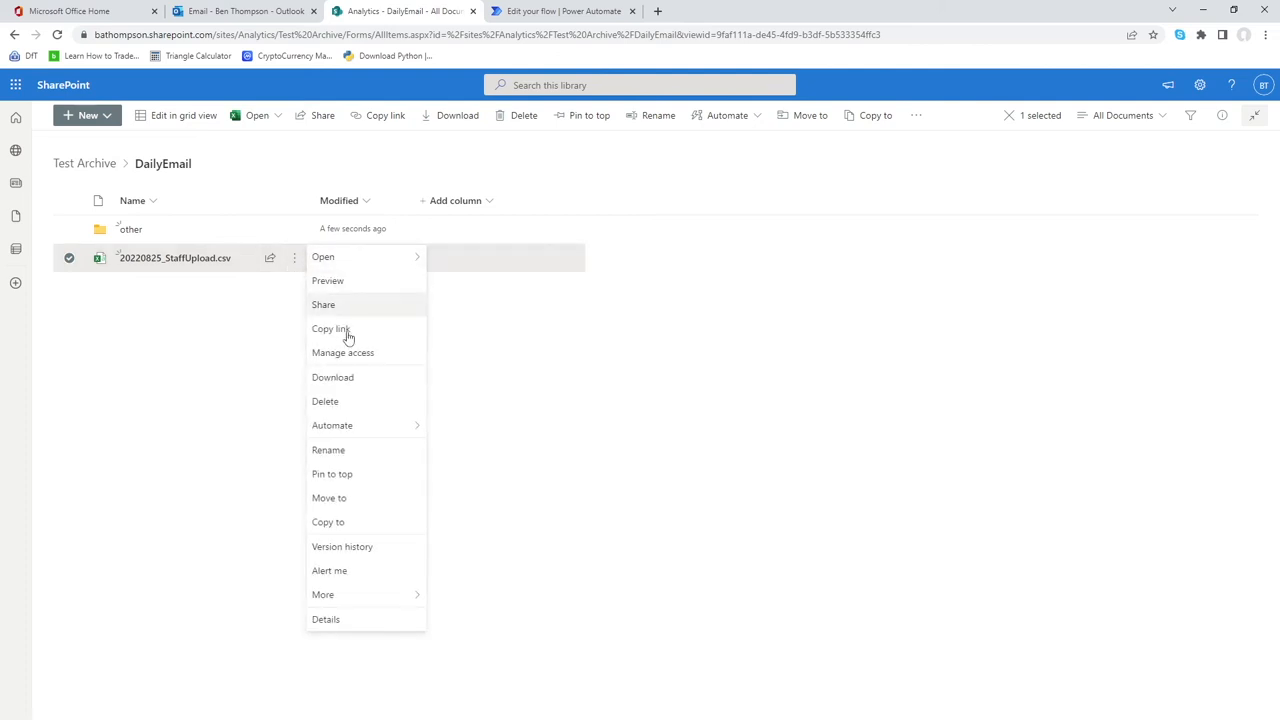
Delete the test 20220825_StaffUpload.csv file and return to the flow editor
left_click(324, 400)
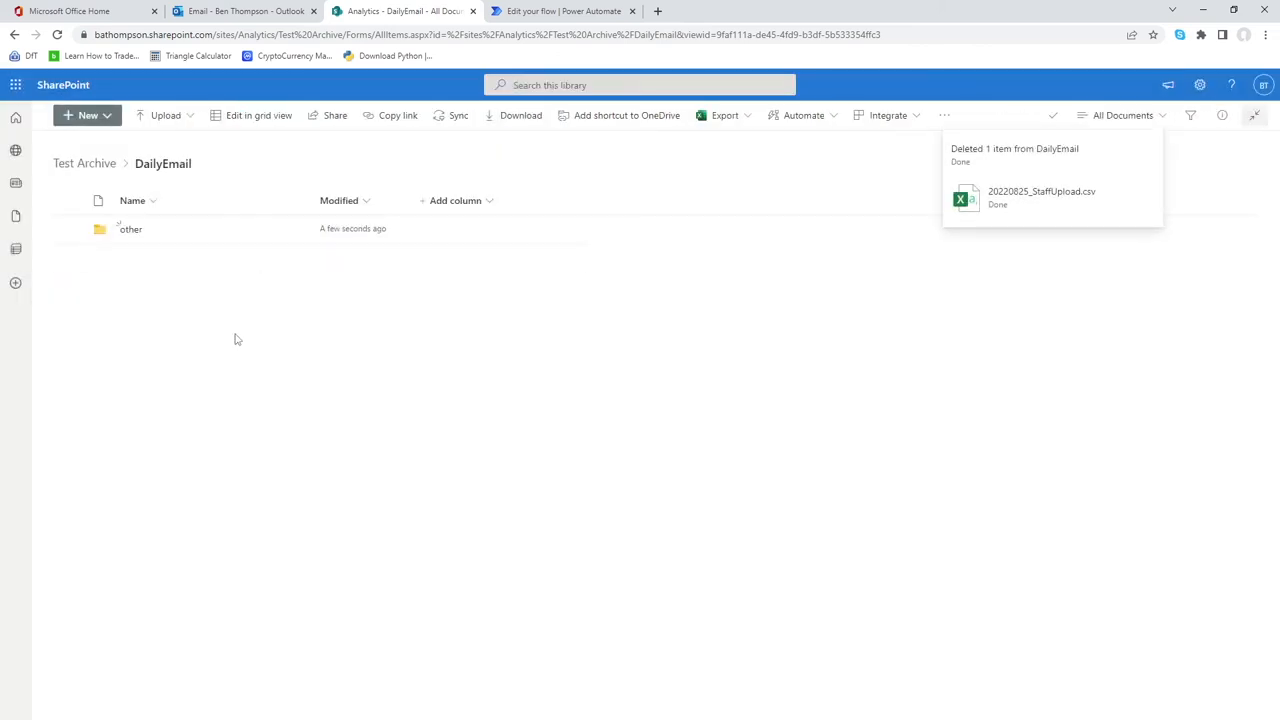
left_click(564, 12)
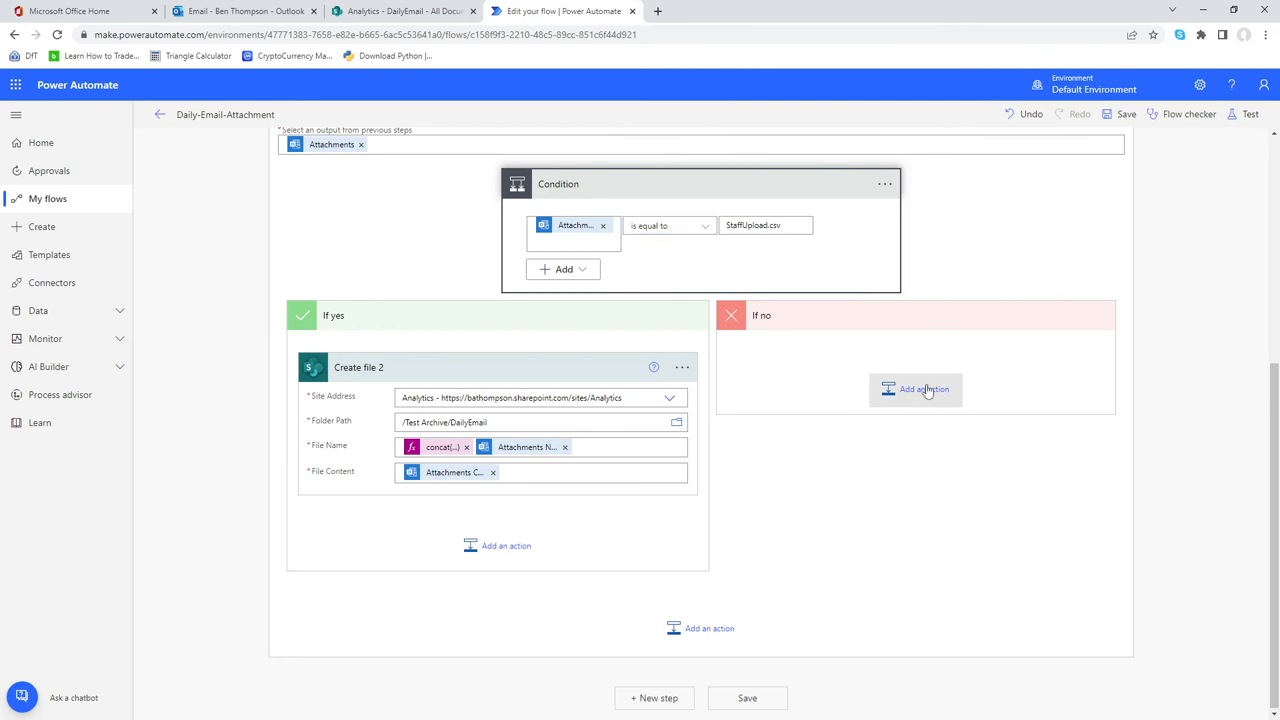
Add a SharePoint Create file action inside the If no branch
left_click(916, 388)
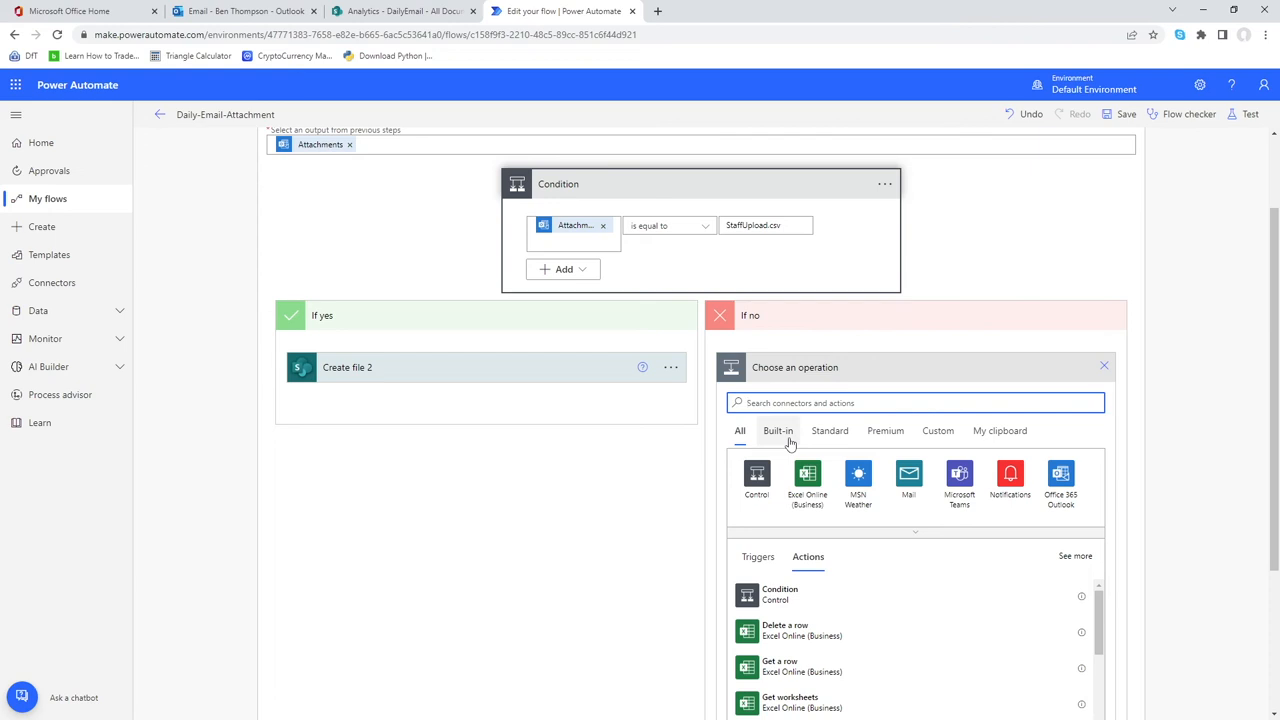
type("create fi")
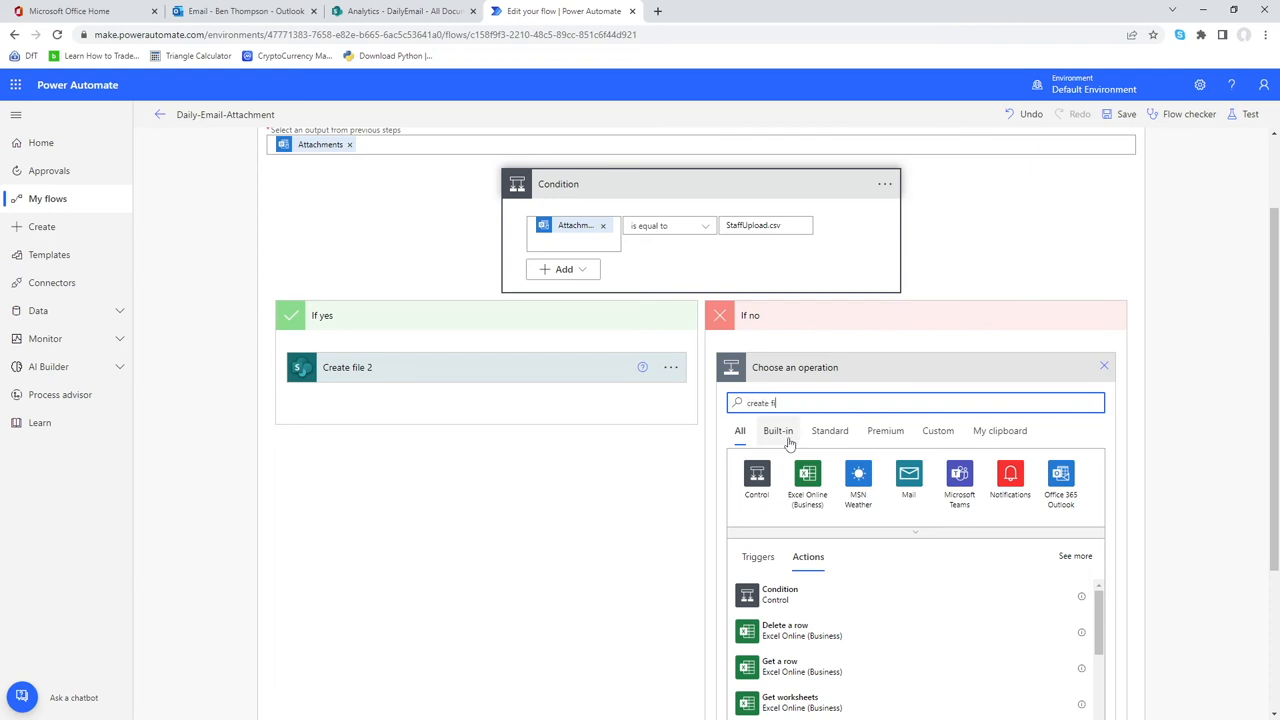
type("le")
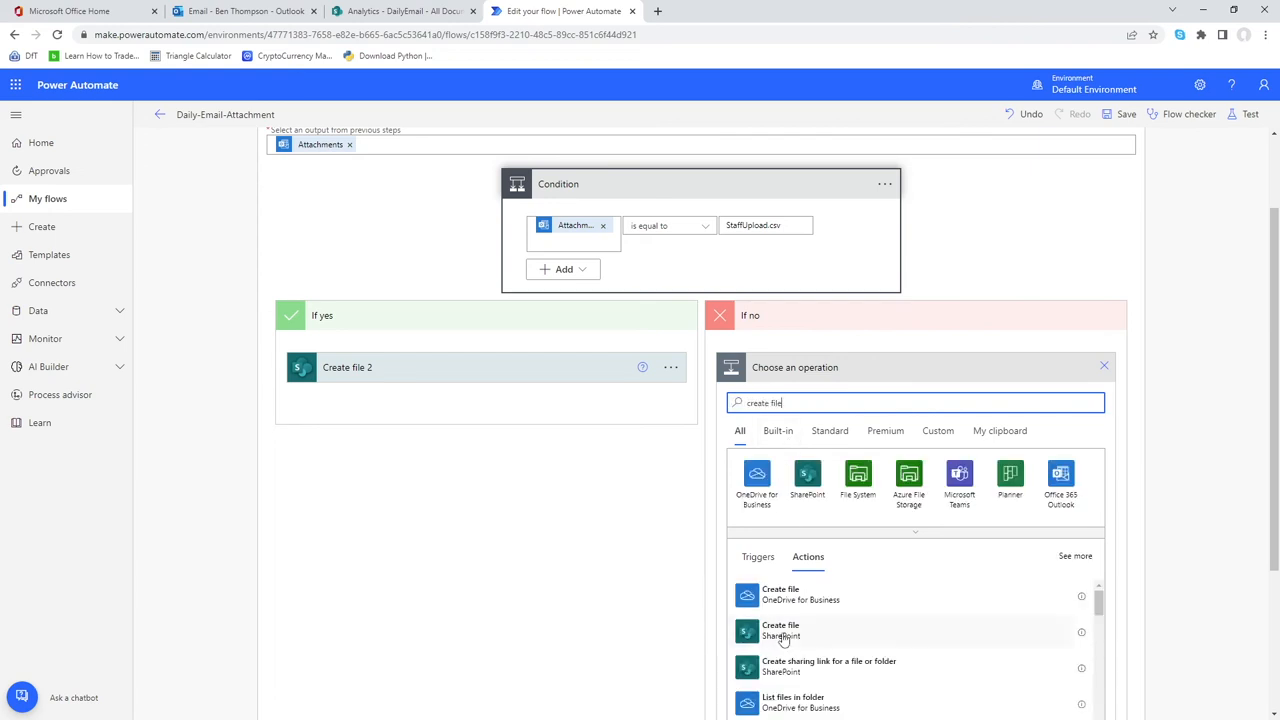
left_click(780, 632)
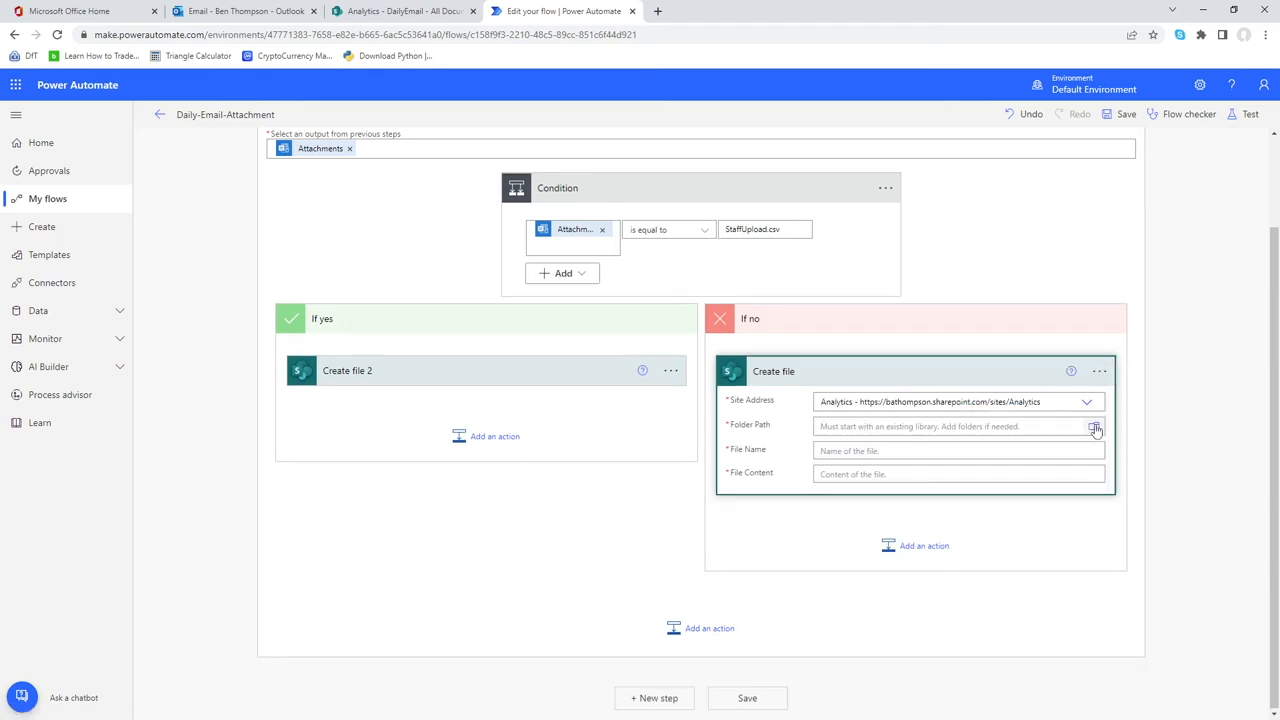
Set the Folder Path to /Test Archive/DailyEmail/other
left_click(1094, 426)
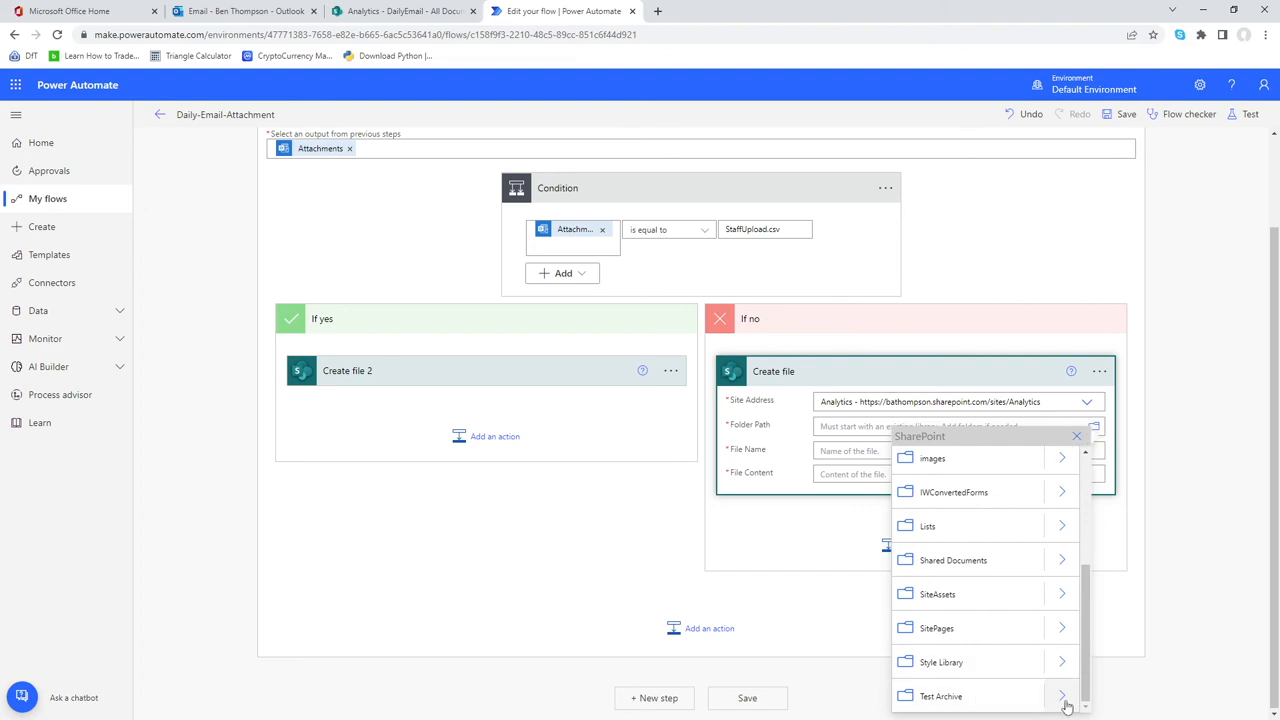
left_click(1062, 696)
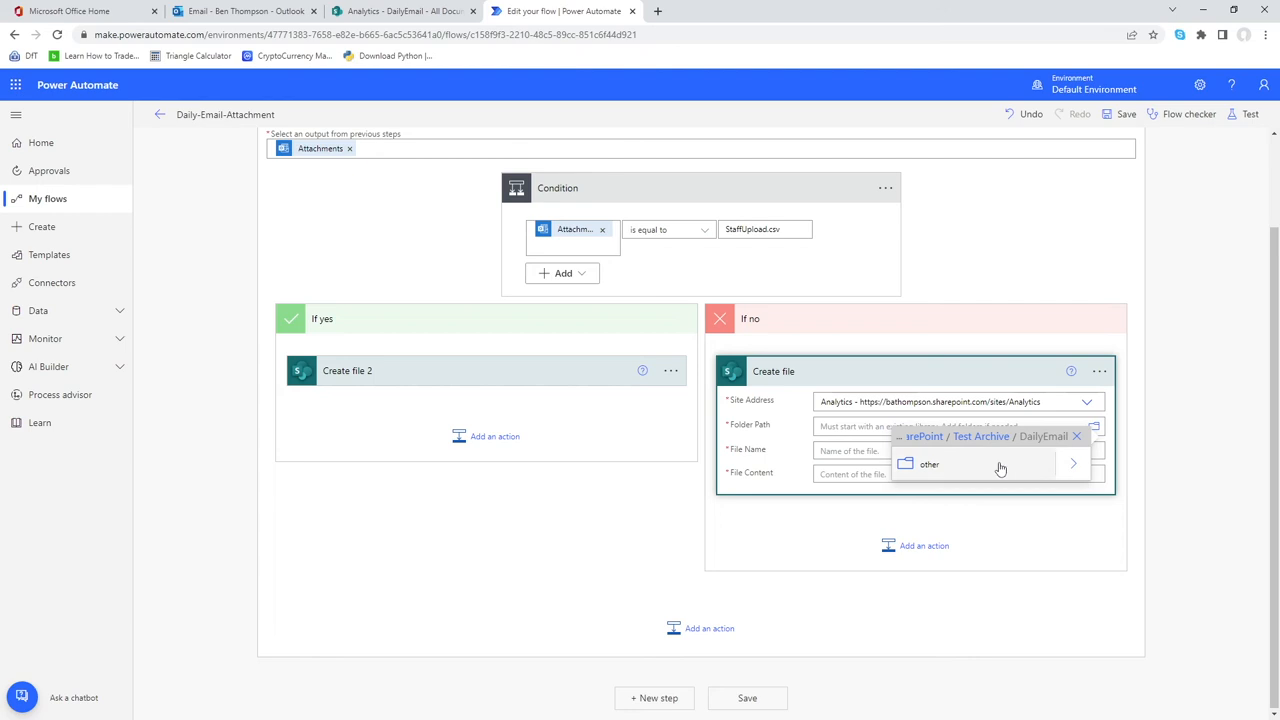
left_click(928, 464)
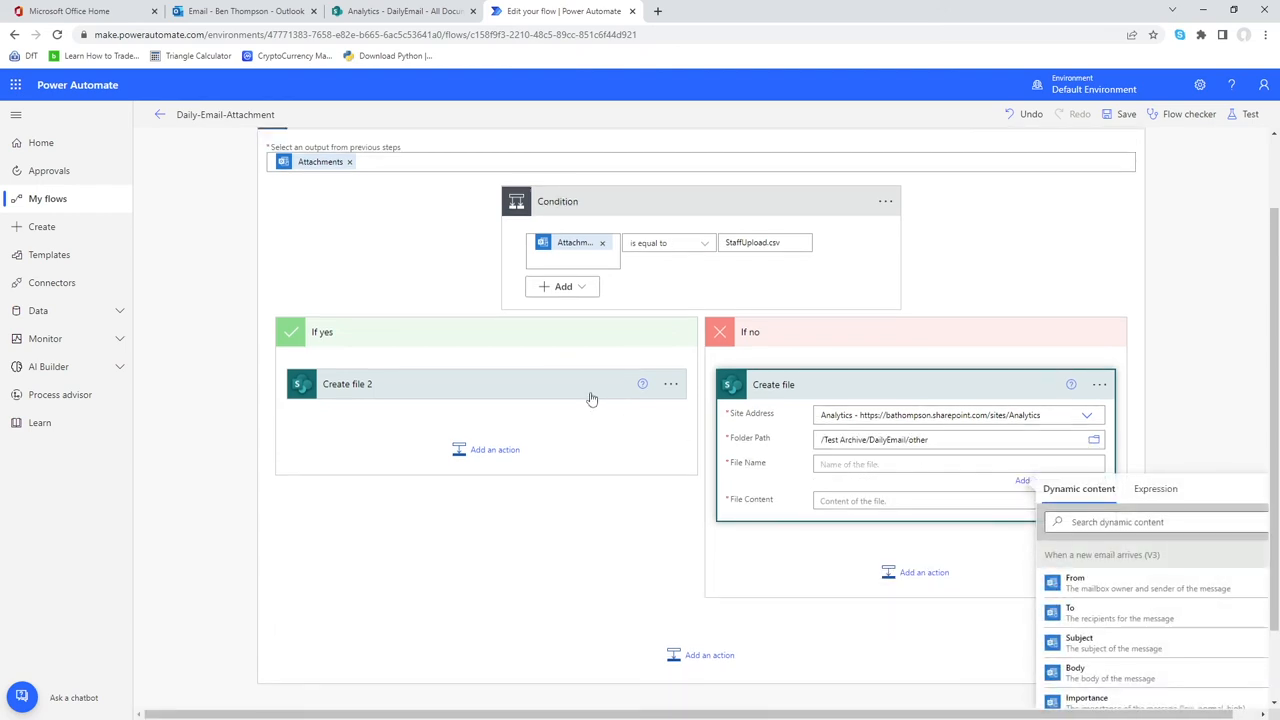
Set File Name to the date concat expression plus Attachments Name, and File Content to Attachments Content
left_click(484, 384)
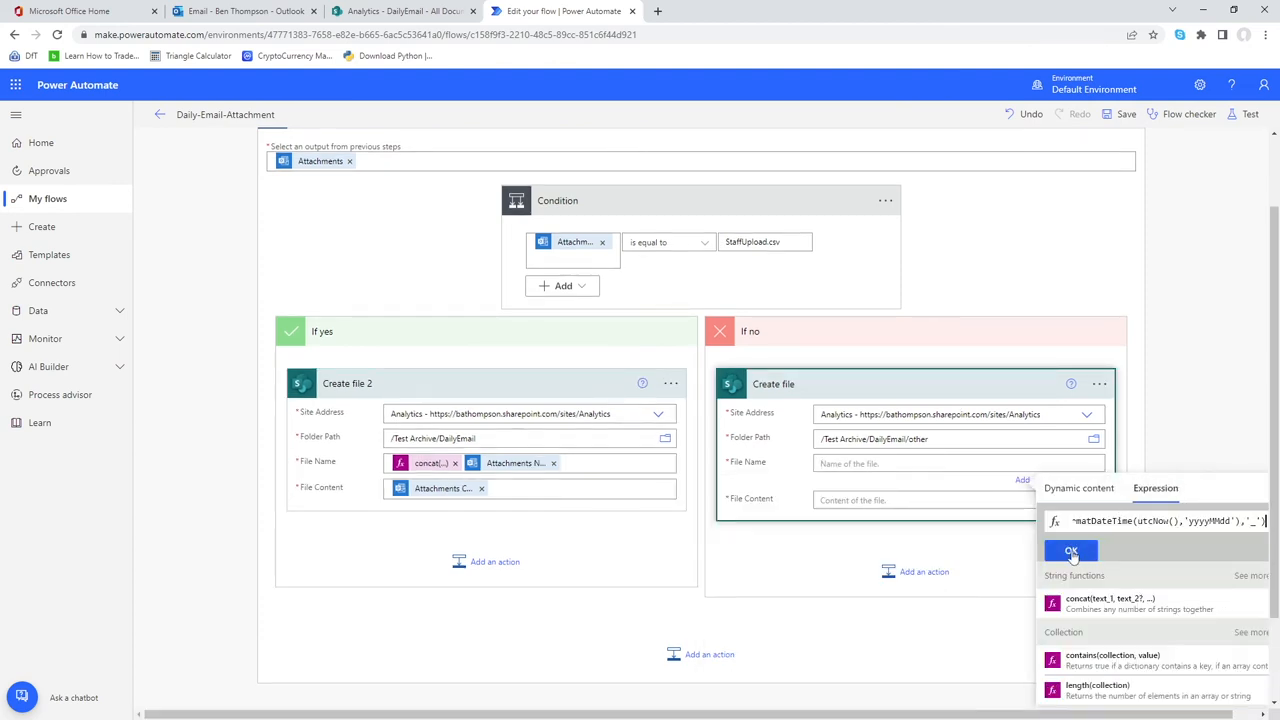
left_click(1072, 552)
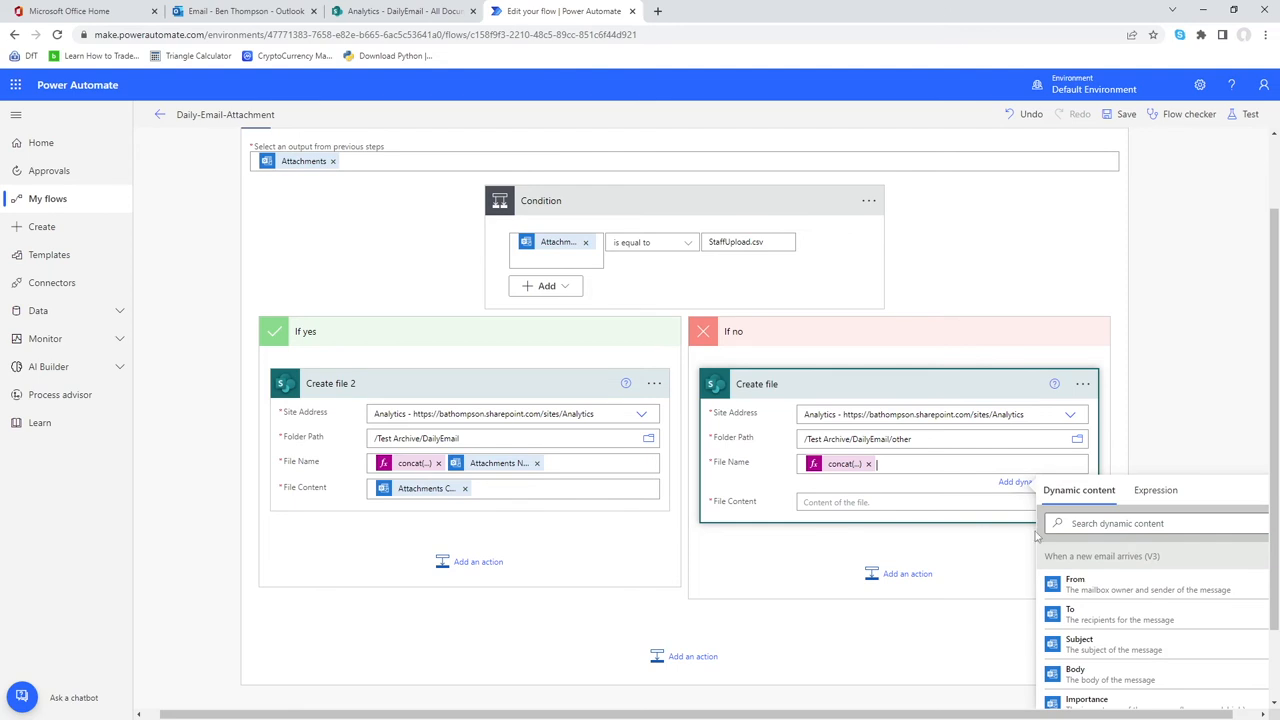
scroll("down", 3)
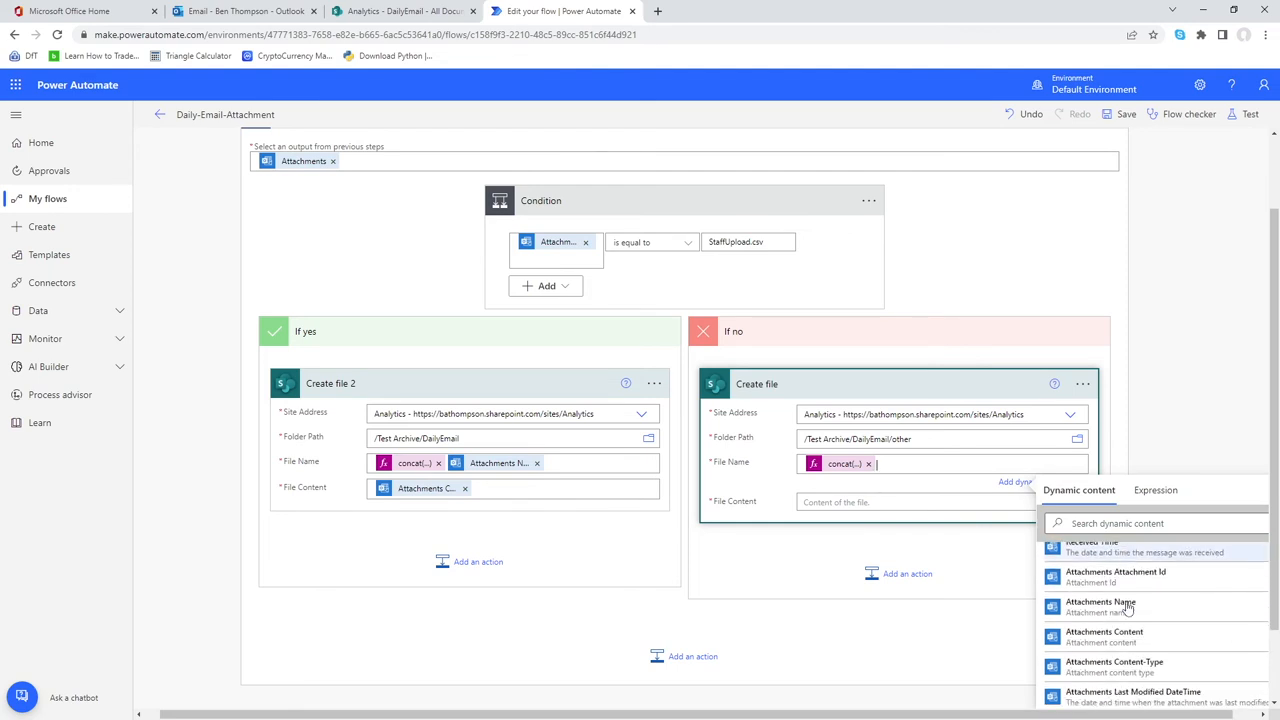
left_click(1100, 604)
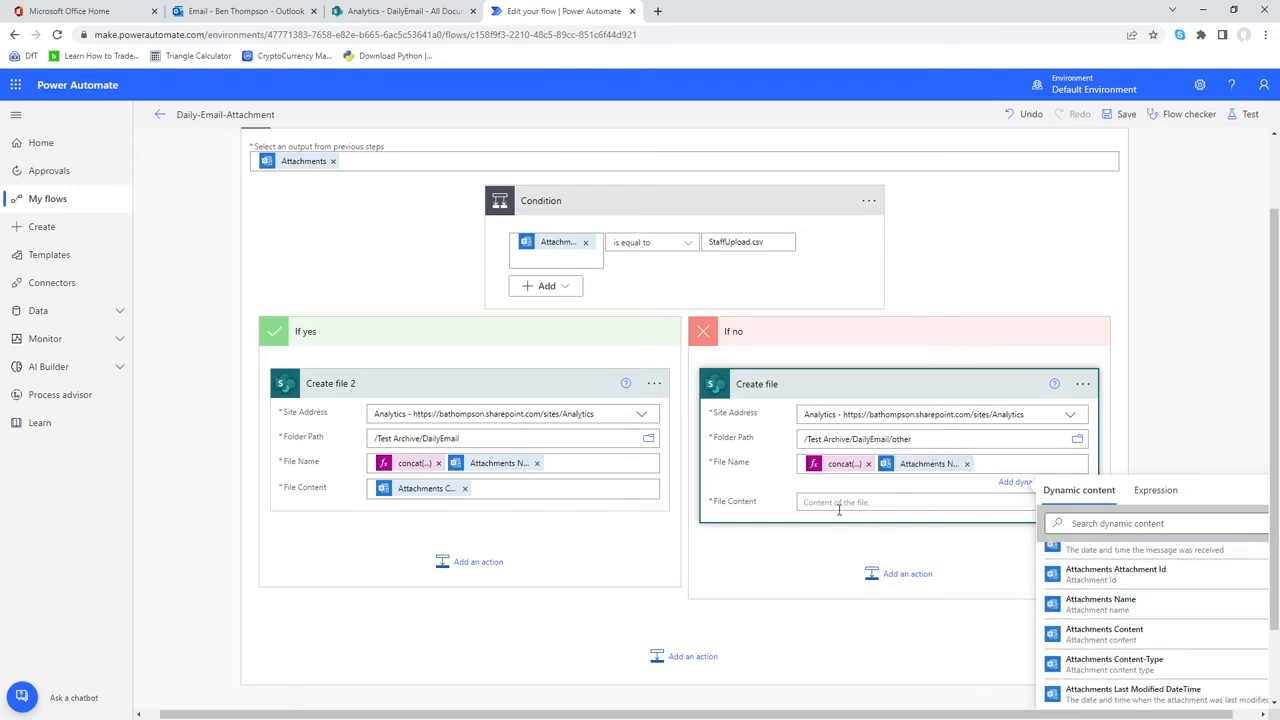
left_click(1104, 618)
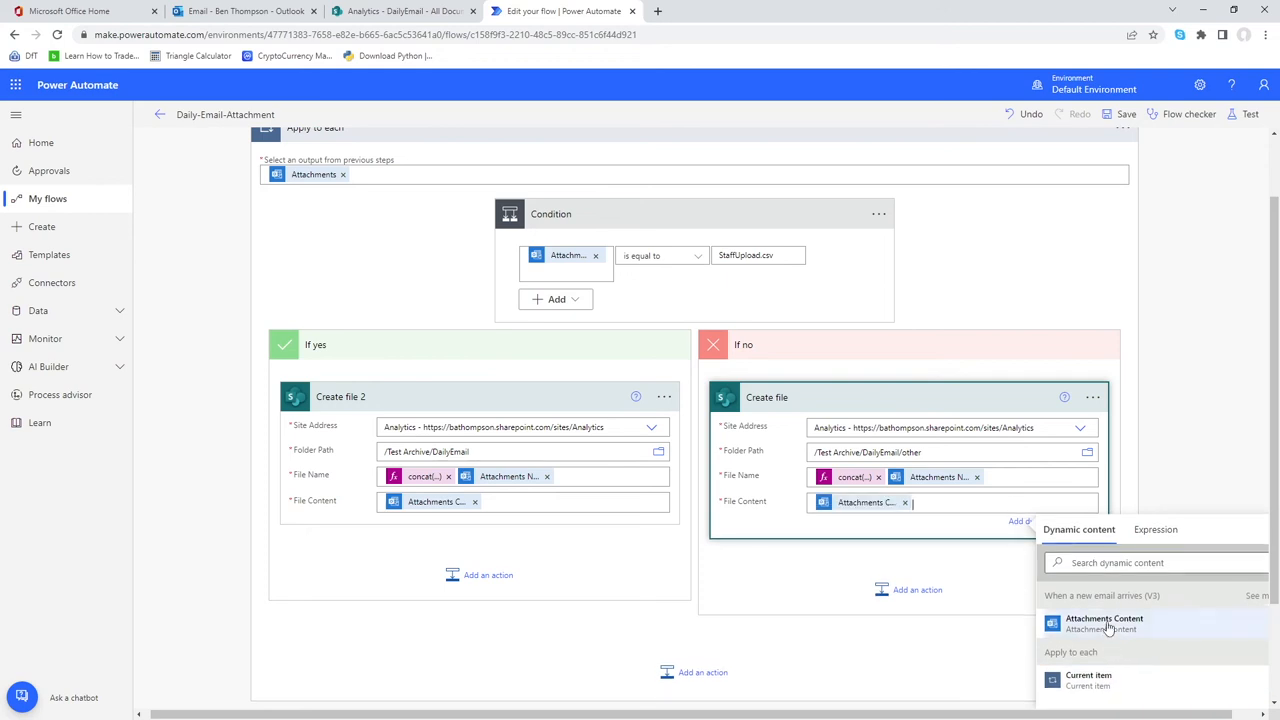
left_click(1104, 618)
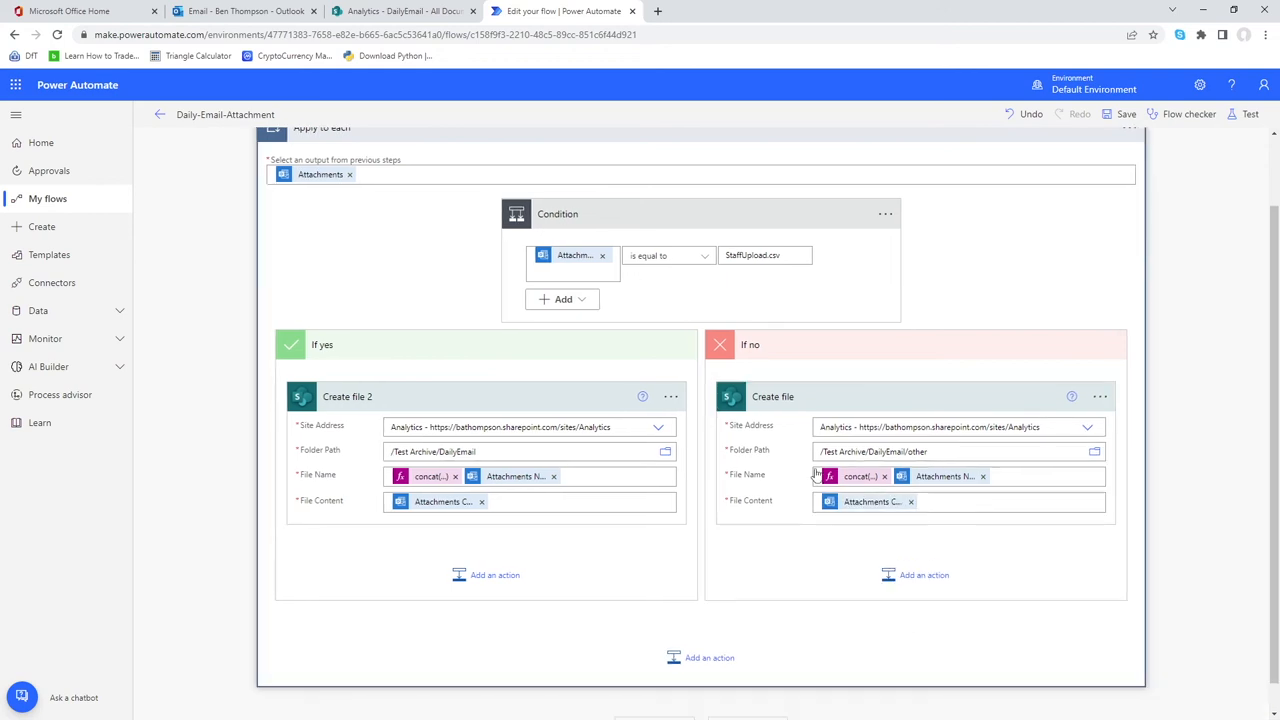
mouse_move(640, 452)
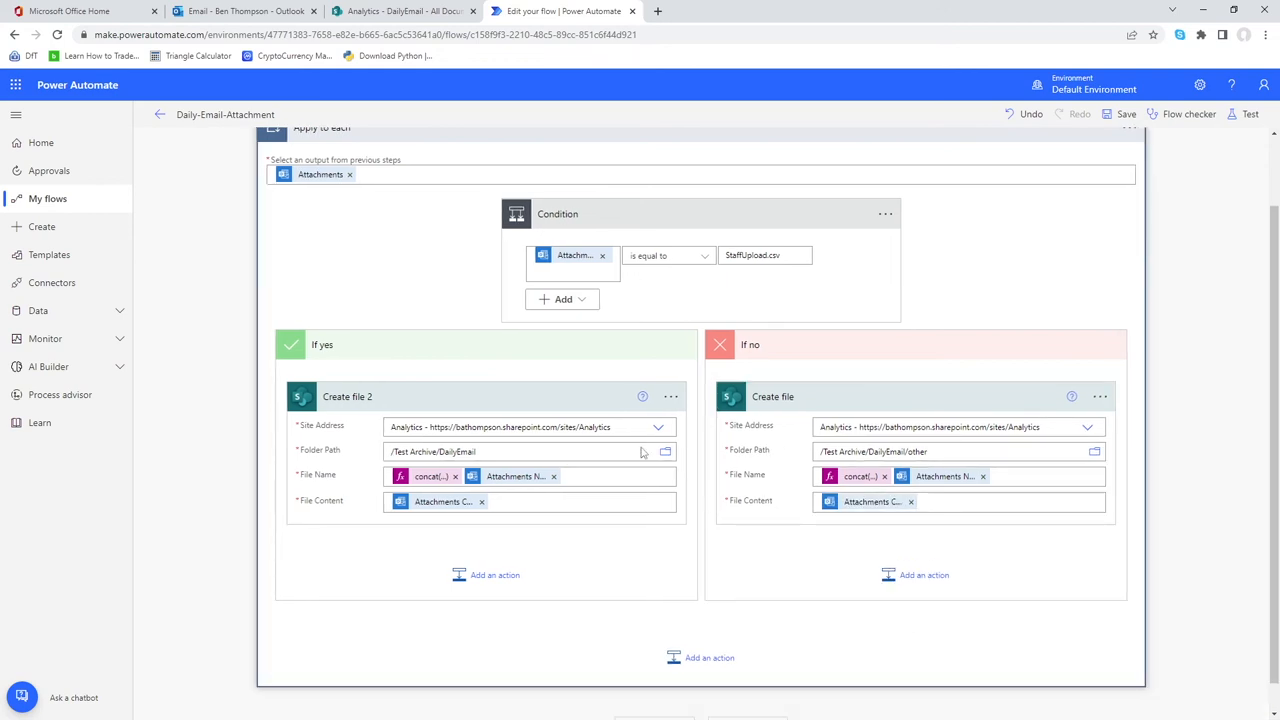
mouse_move(446, 300)
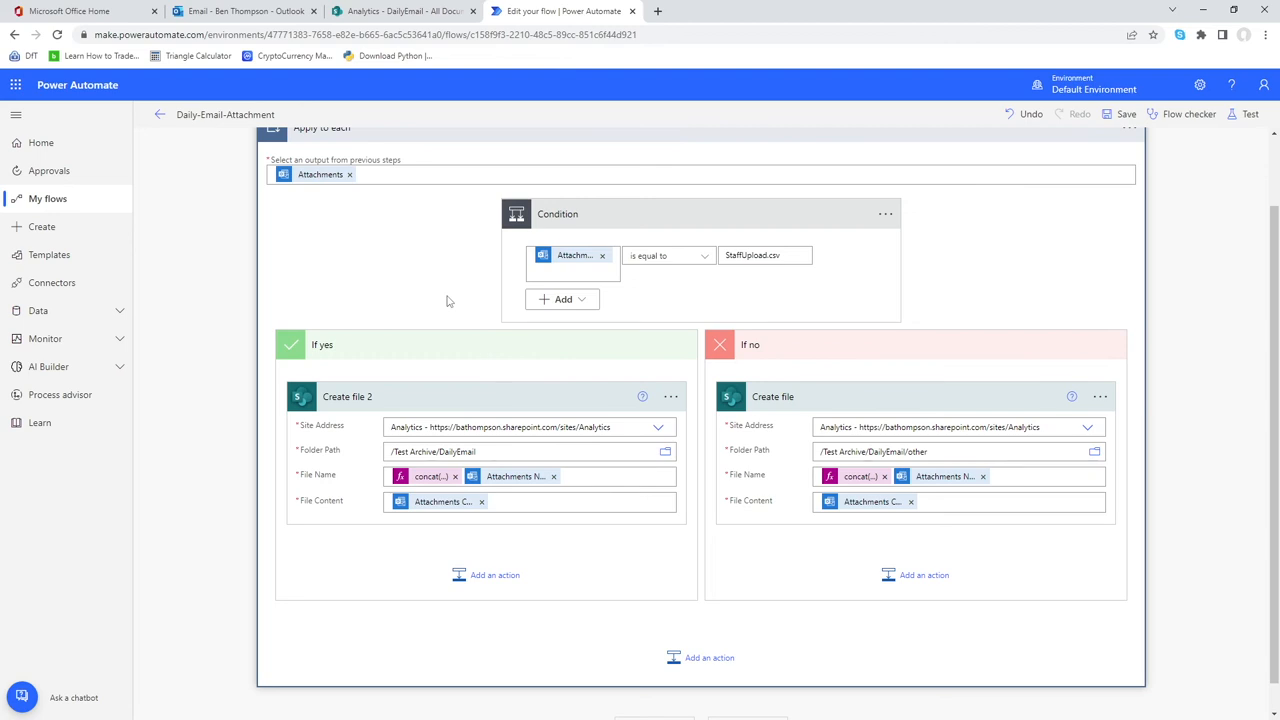
Scroll up to review the Condition and both Create file branches
scroll("up", 3)
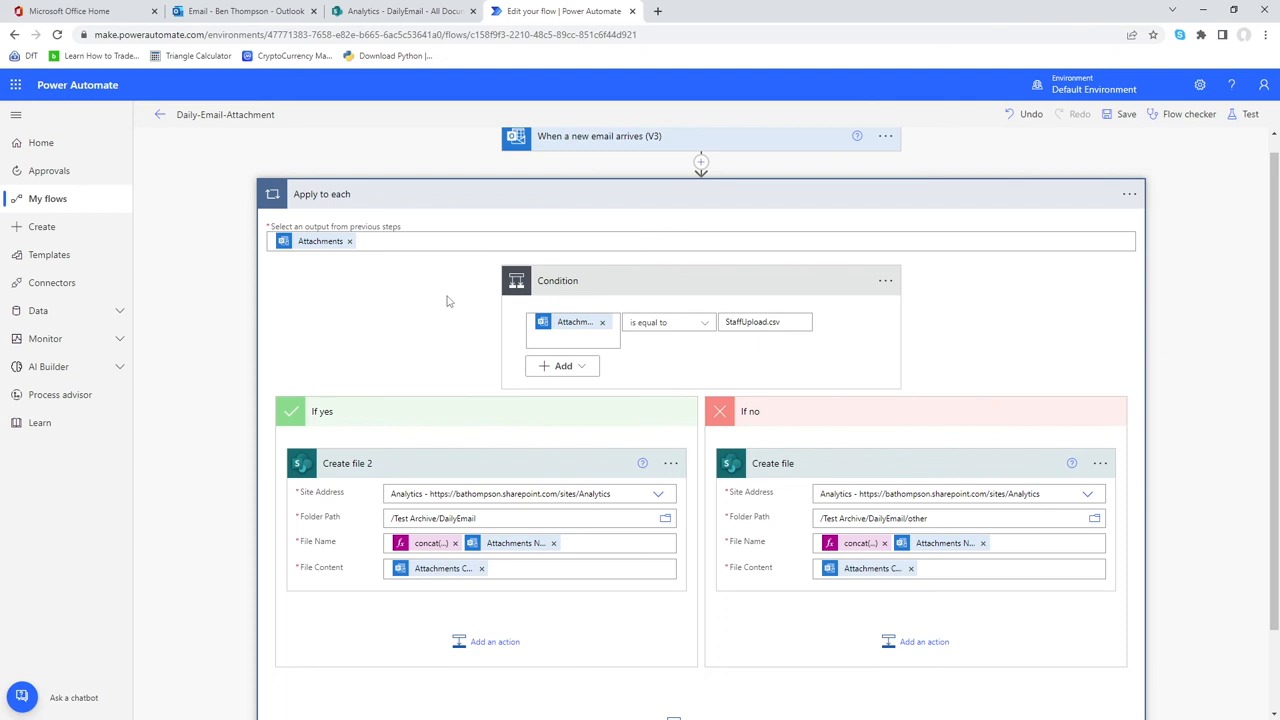
mouse_move(620, 312)
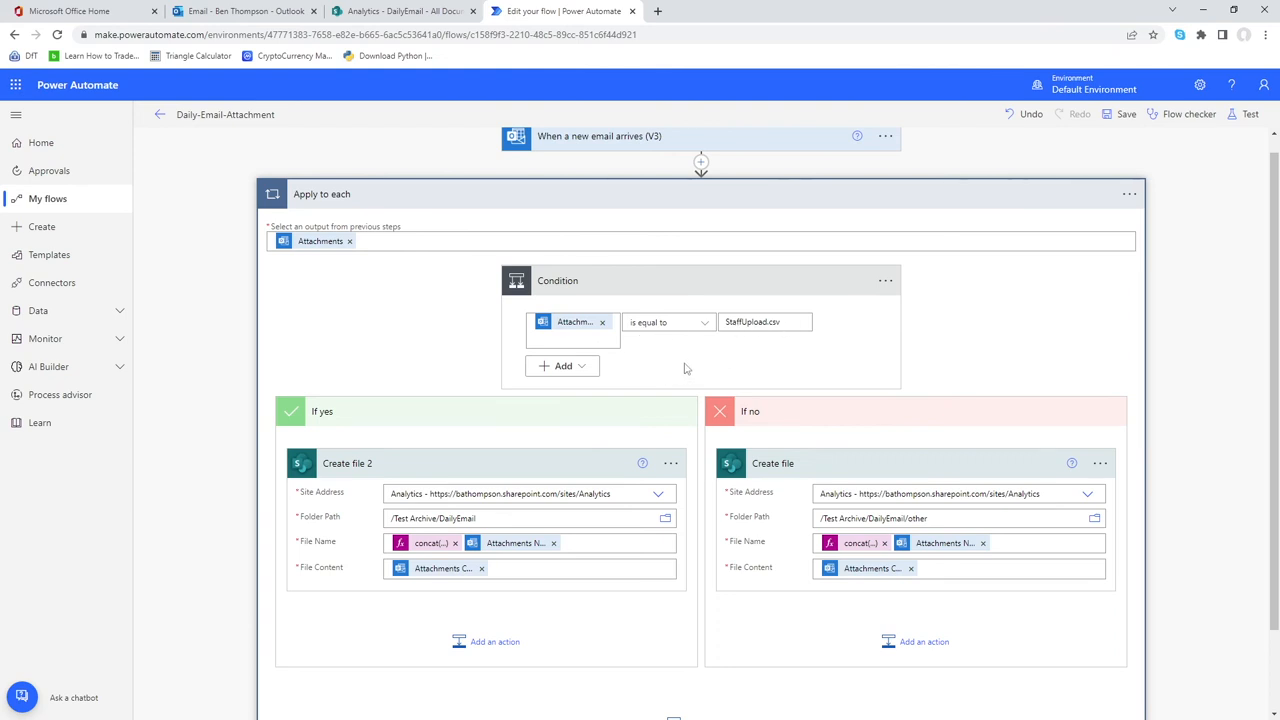
mouse_move(480, 568)
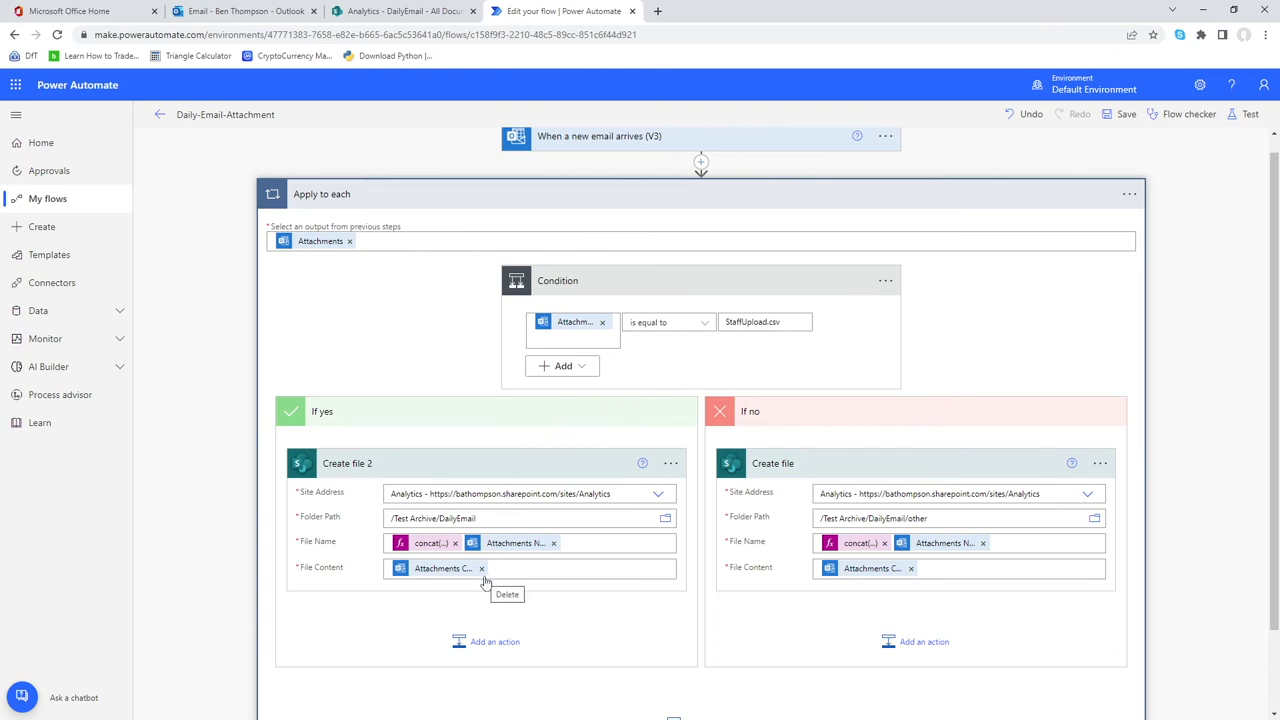
mouse_move(490, 592)
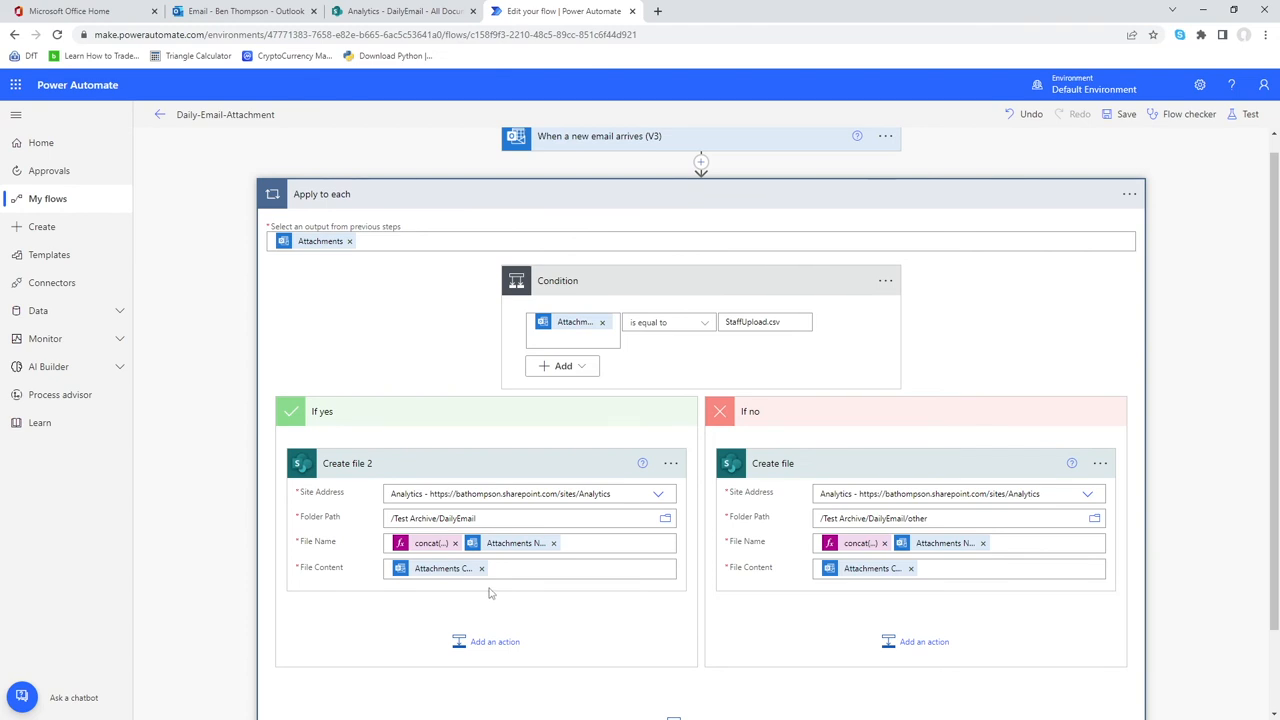
mouse_move(532, 568)
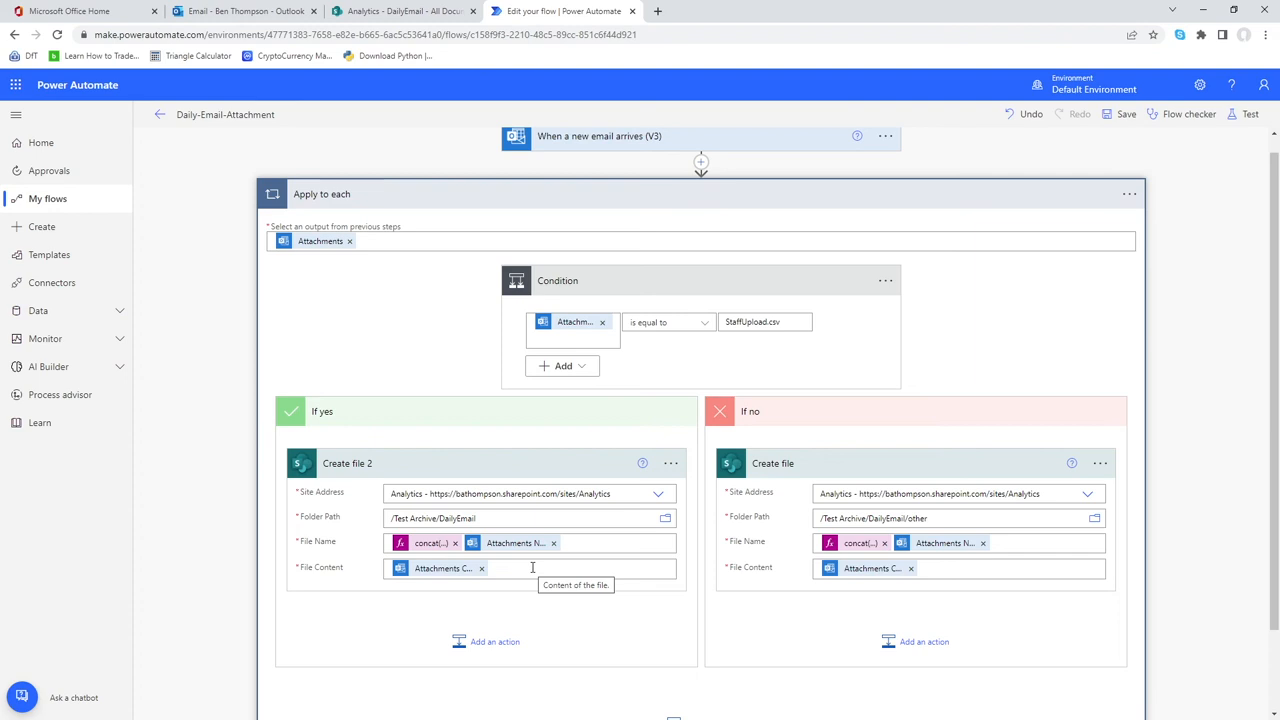
mouse_move(472, 370)
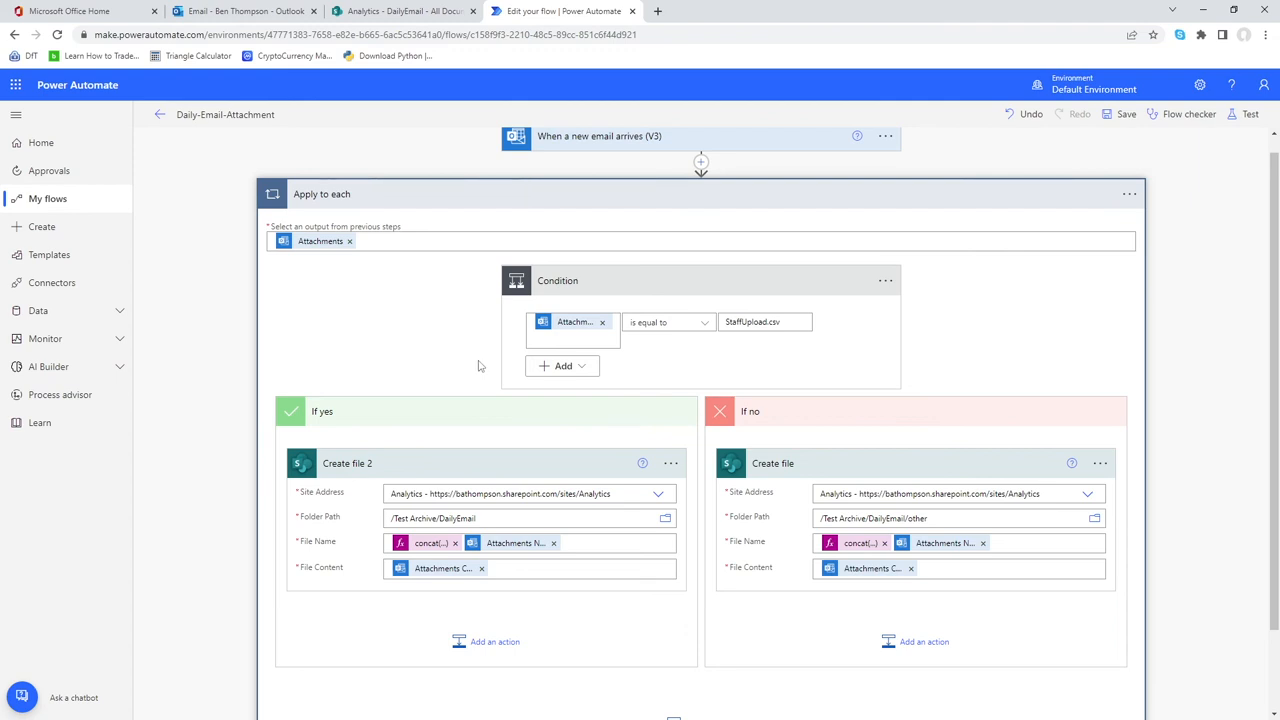
mouse_move(656, 352)
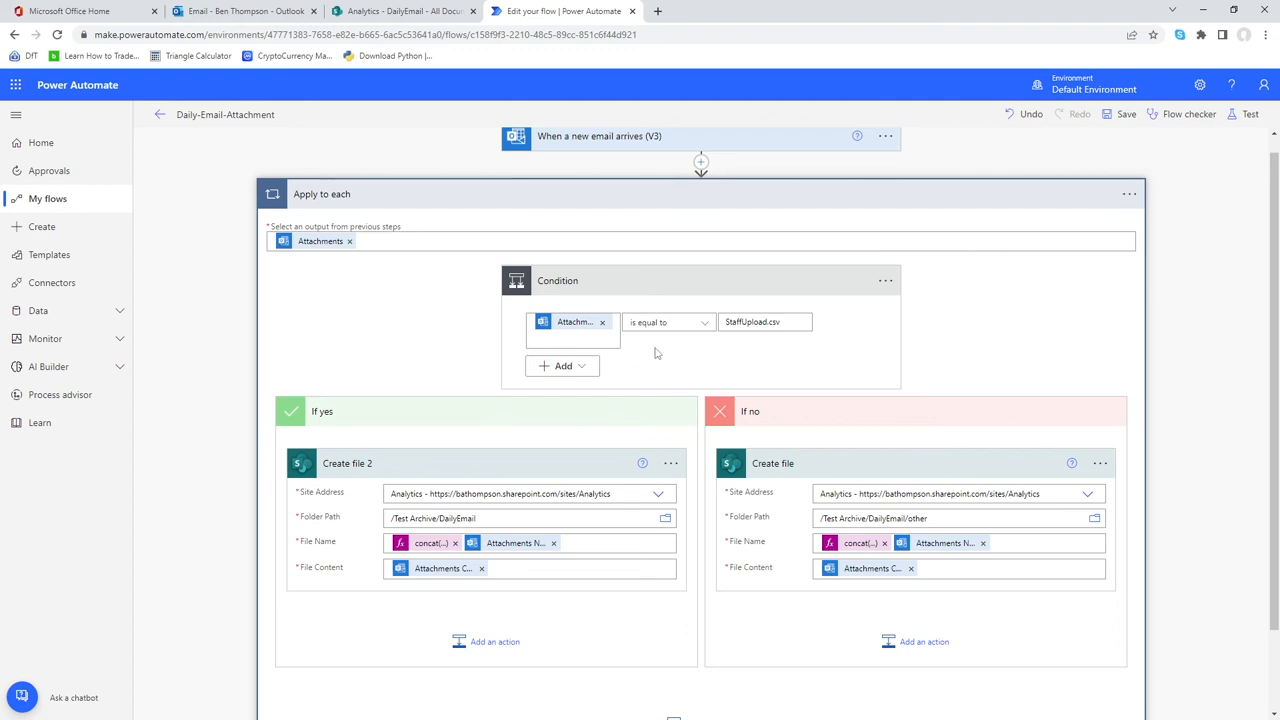
mouse_move(764, 340)
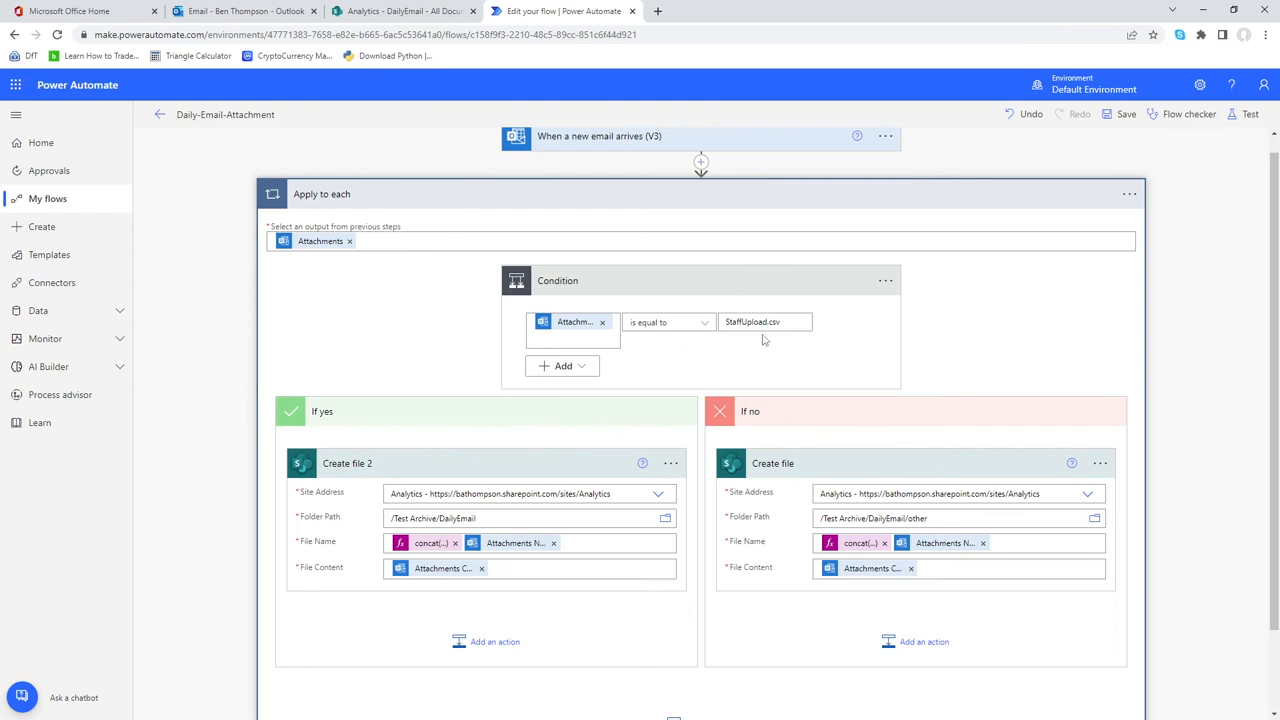
mouse_move(724, 388)
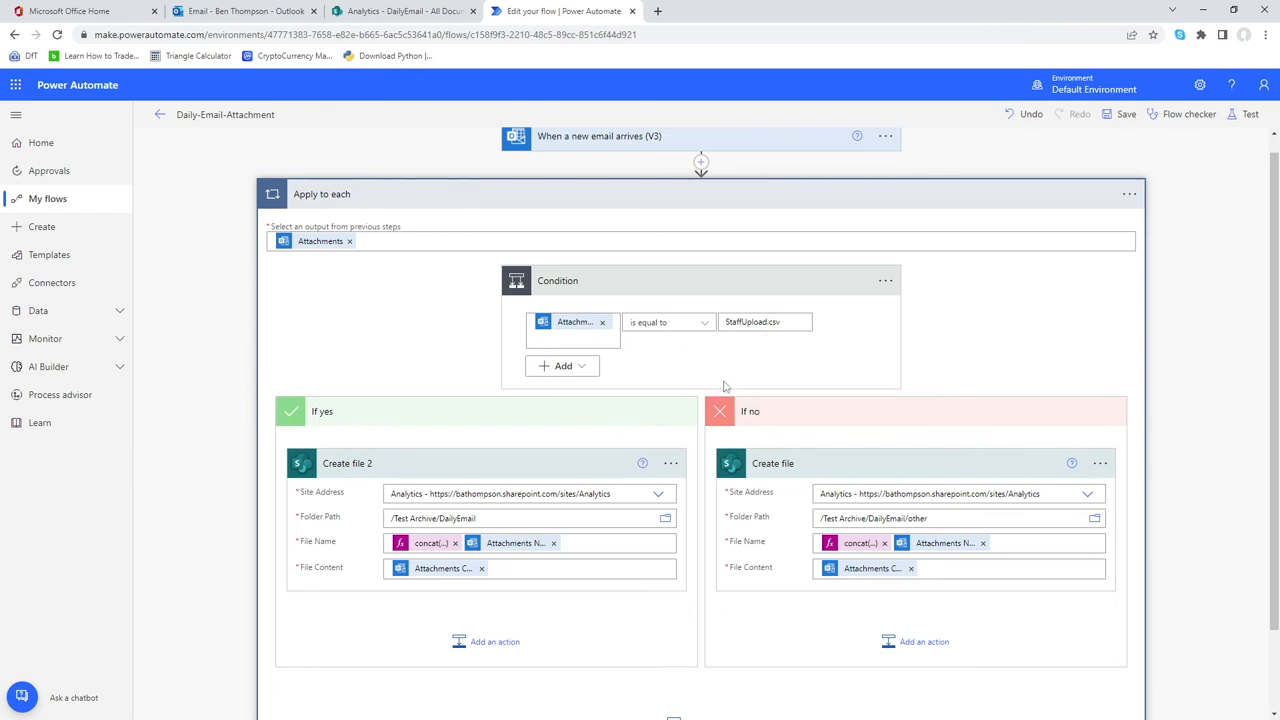
mouse_move(752, 356)
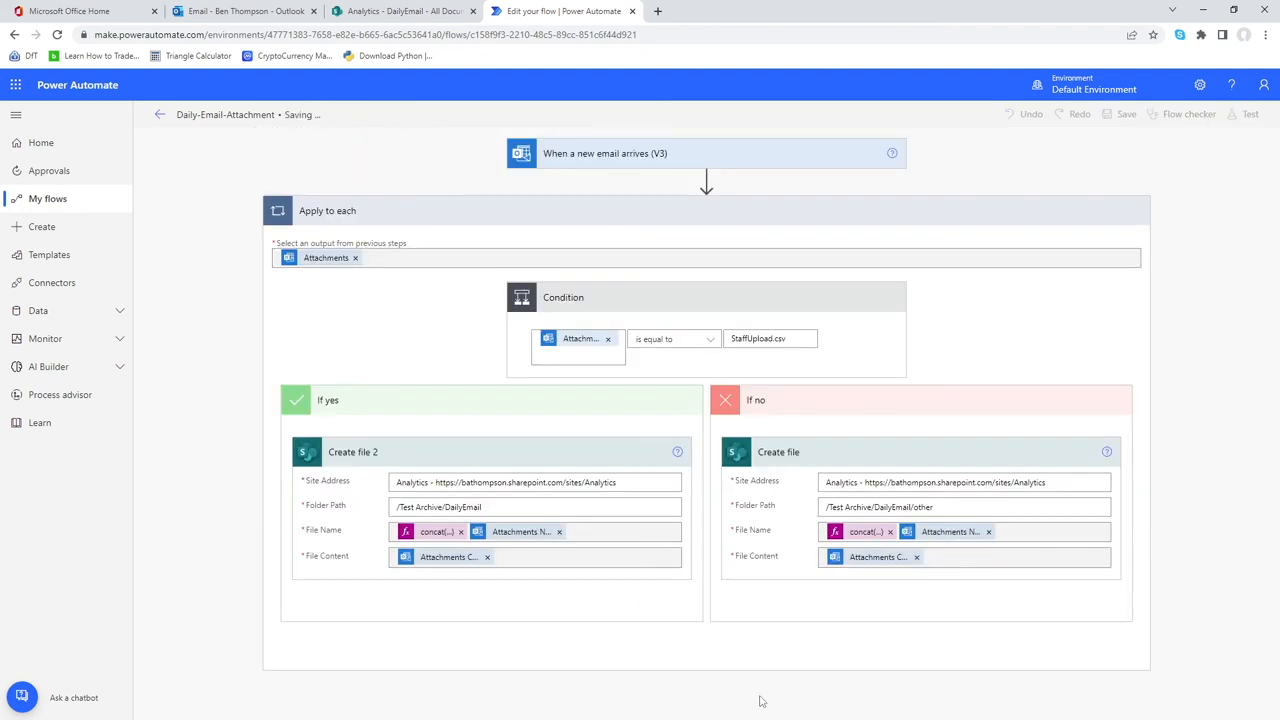
Save the flow, start a test triggered by a new email, and switch to Outlook
left_click(1124, 112)
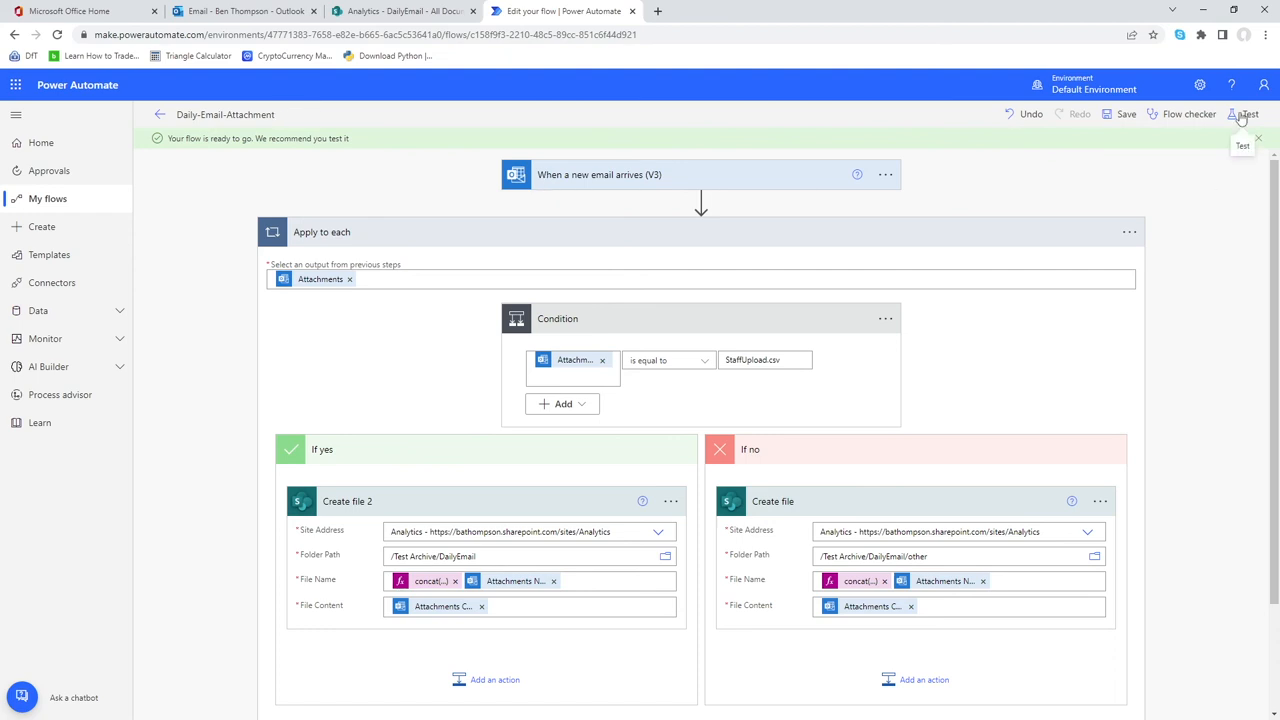
left_click(1248, 114)
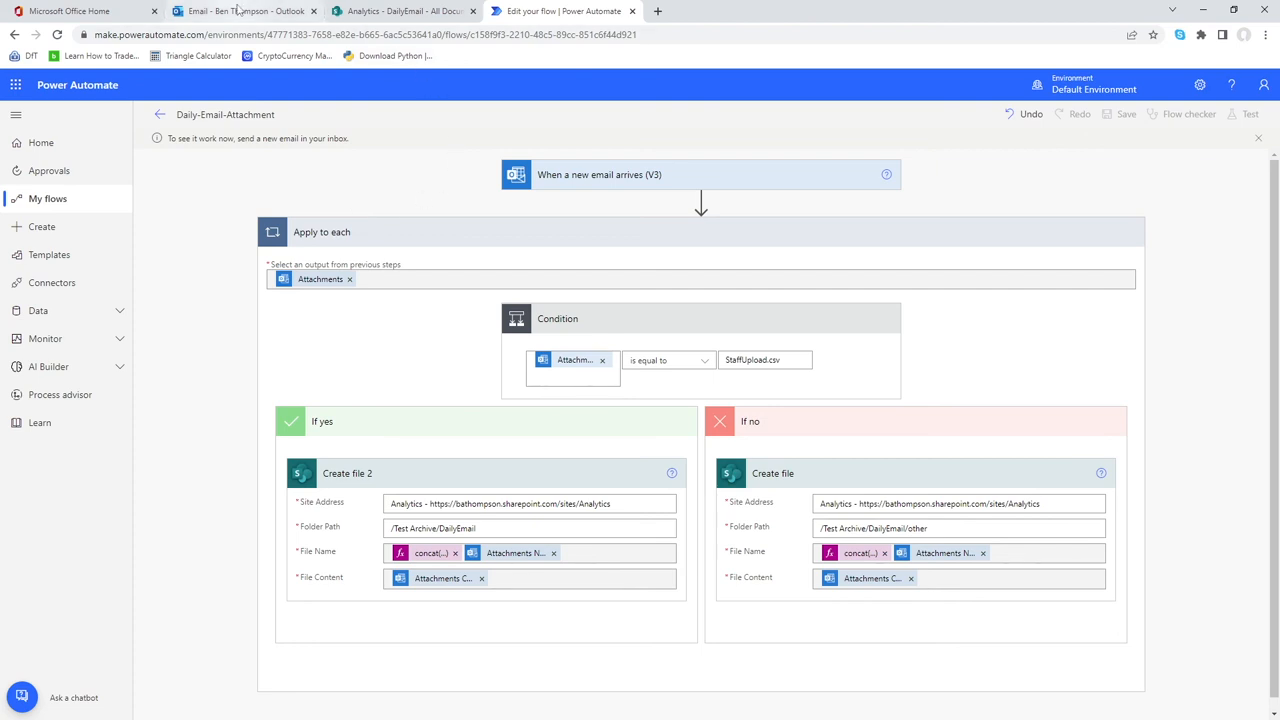
left_click(244, 12)
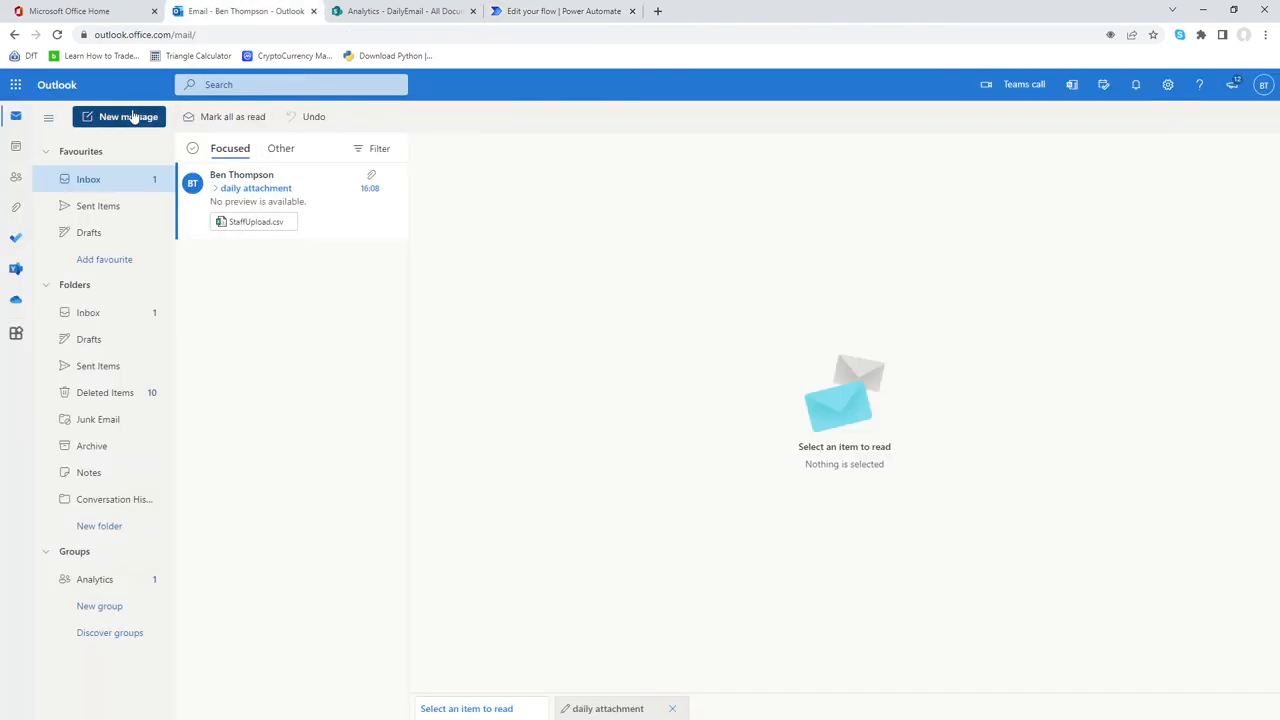
Send a new 'daily attachment' email with the three CSV files, then return to the flow run
left_click(128, 116)
type("b")
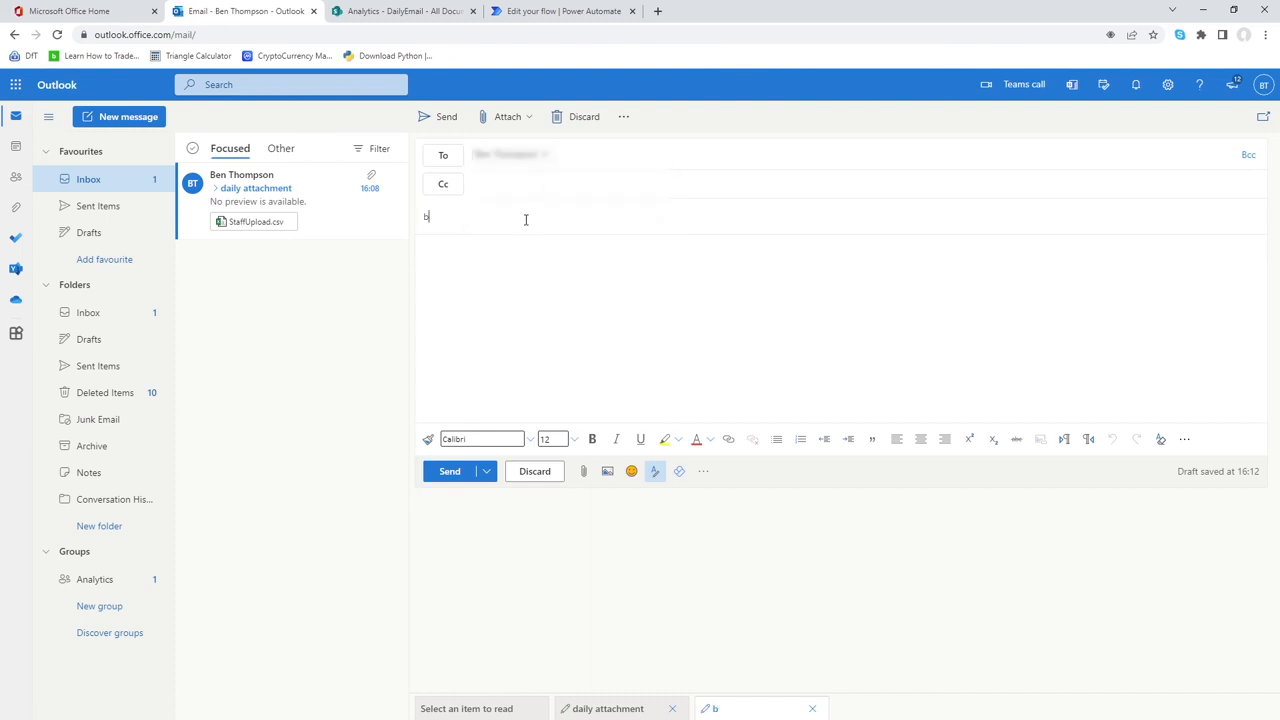
type("daily attachment")
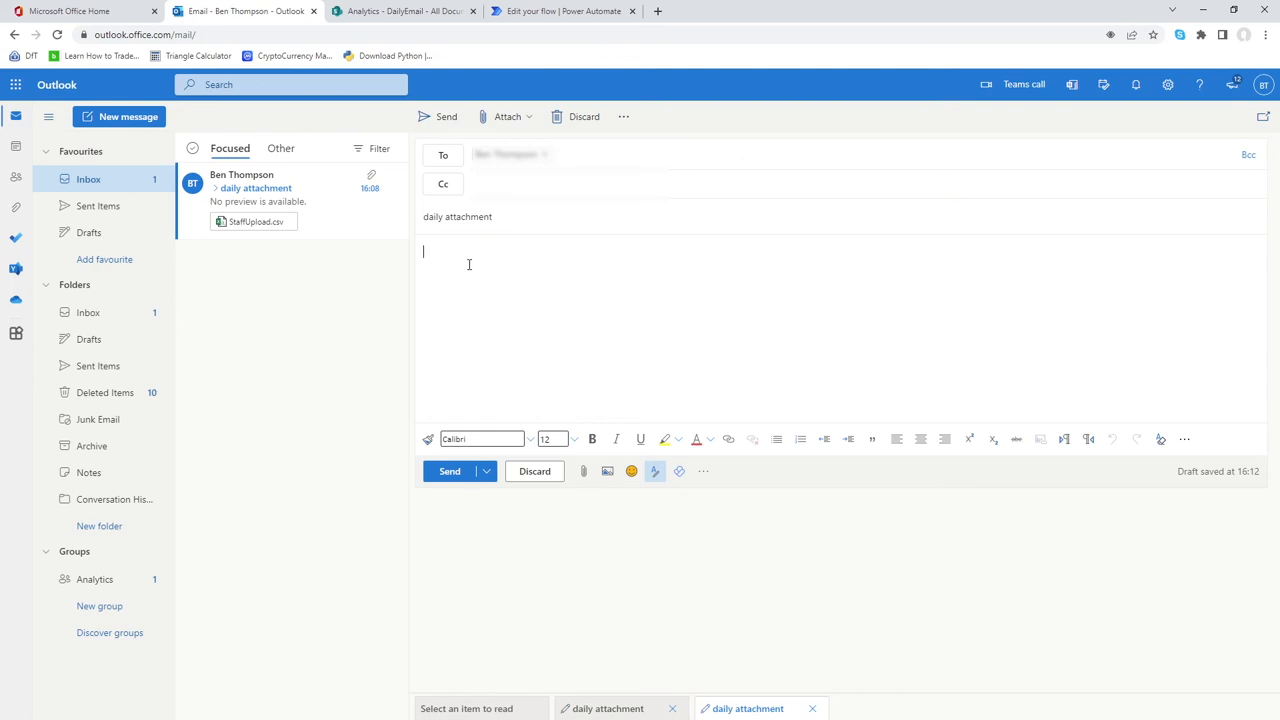
mouse_move(476, 248)
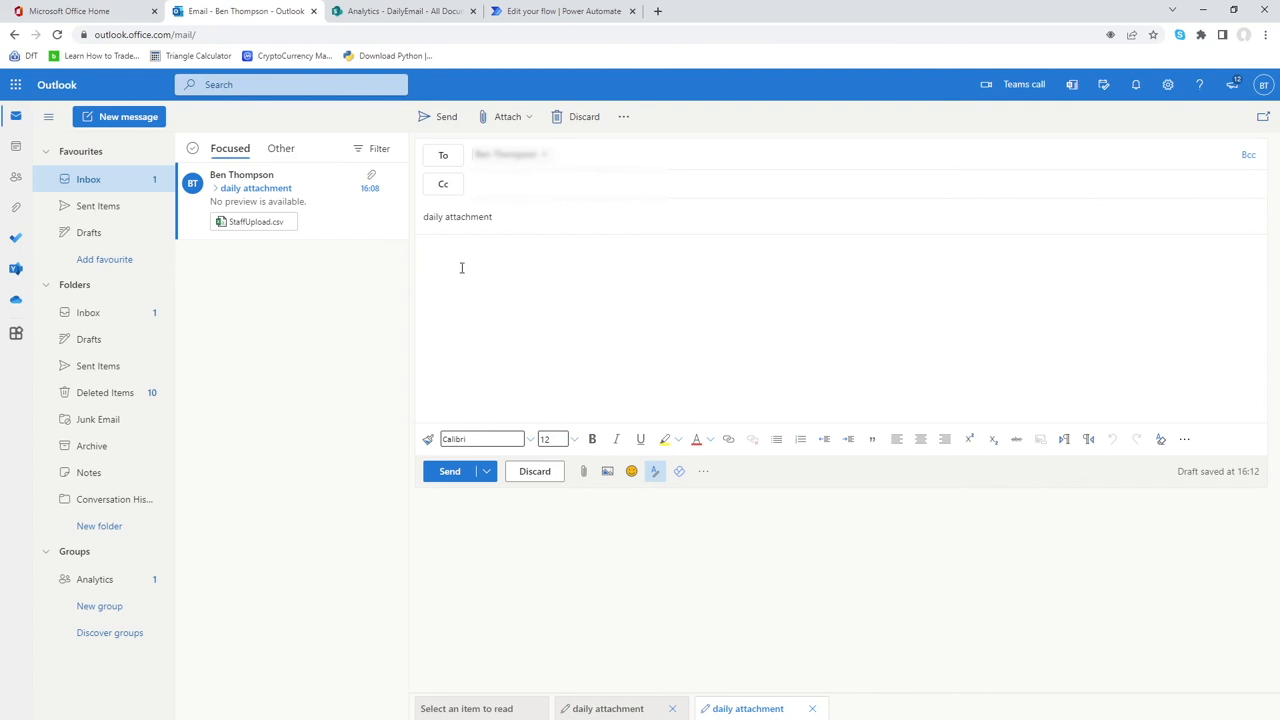
mouse_move(492, 320)
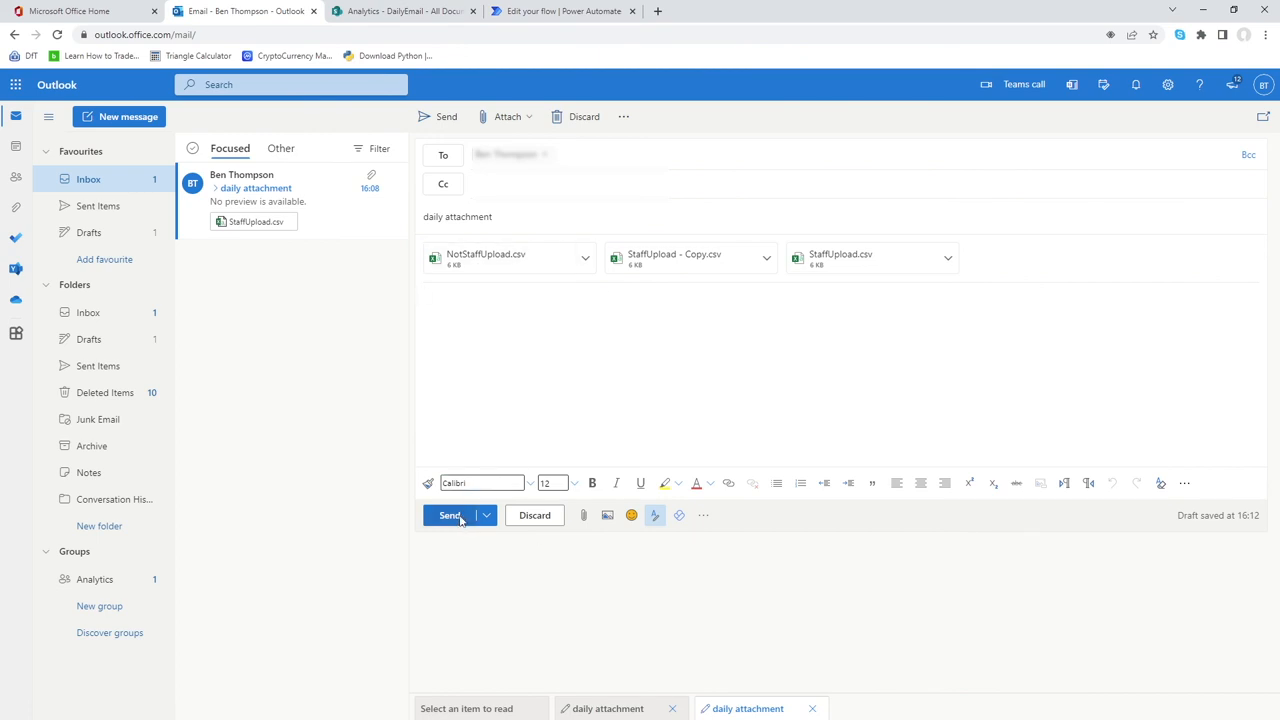
left_click(450, 516)
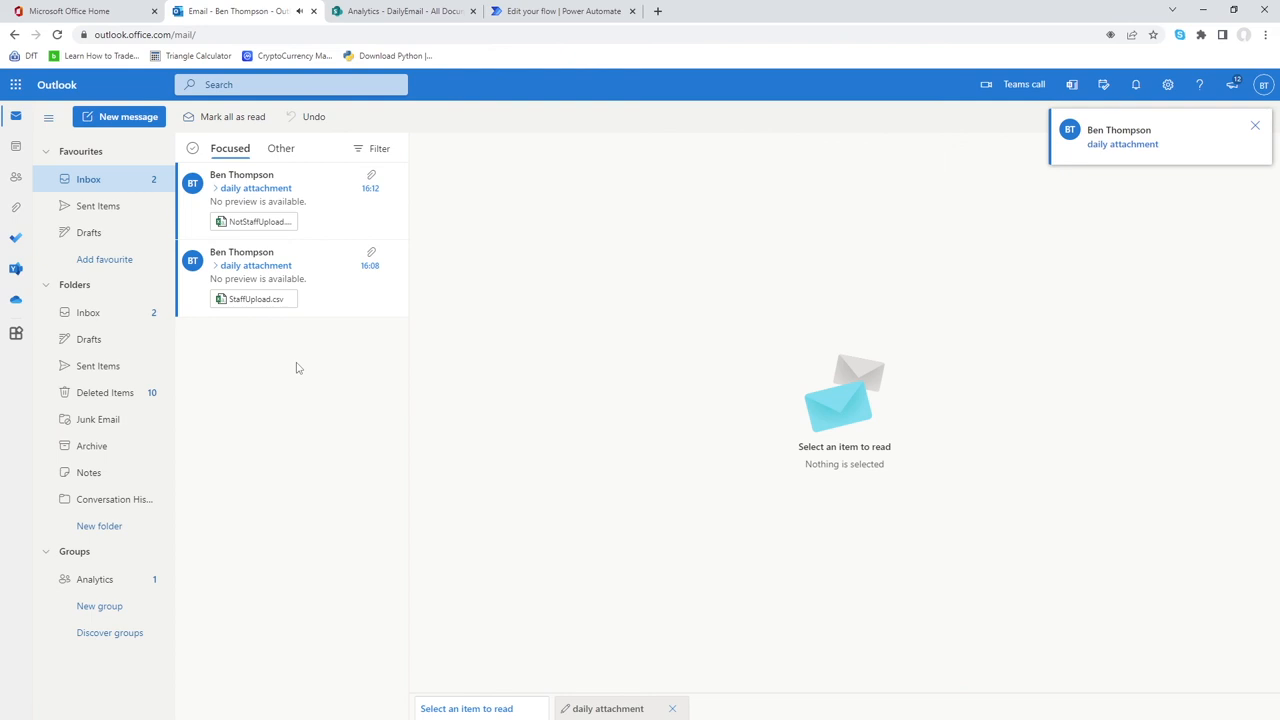
mouse_move(340, 200)
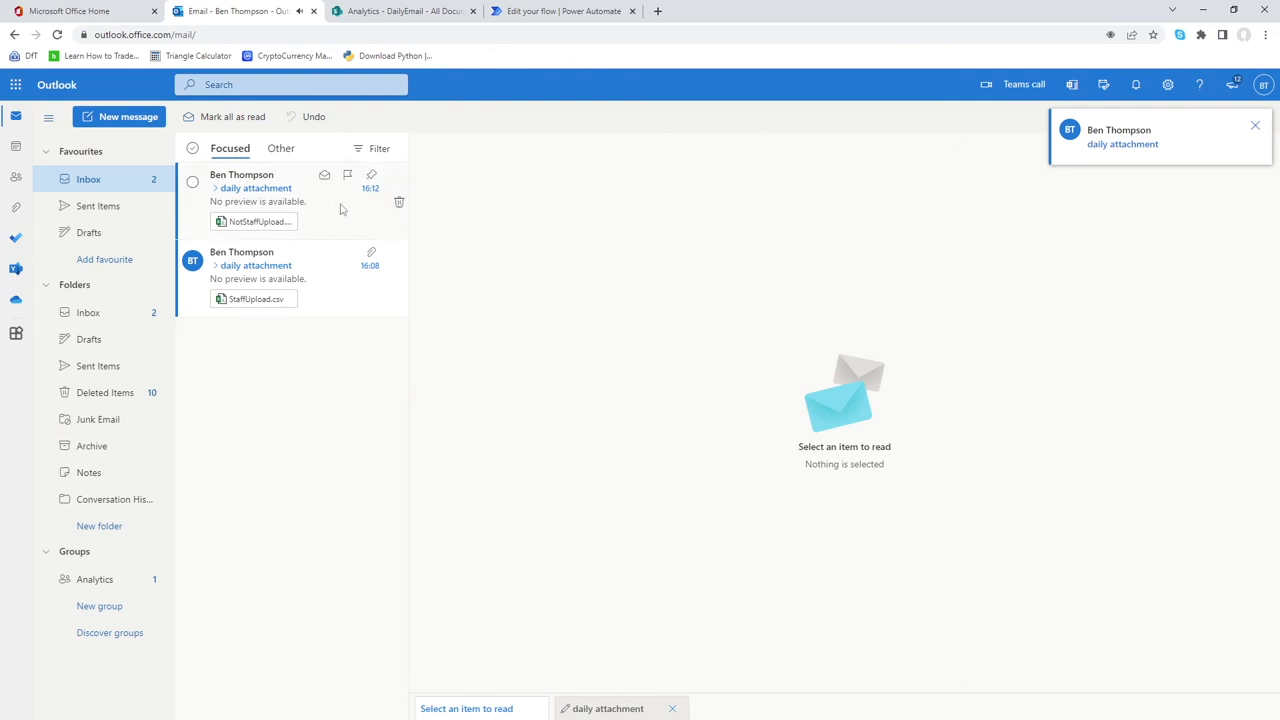
left_click(564, 12)
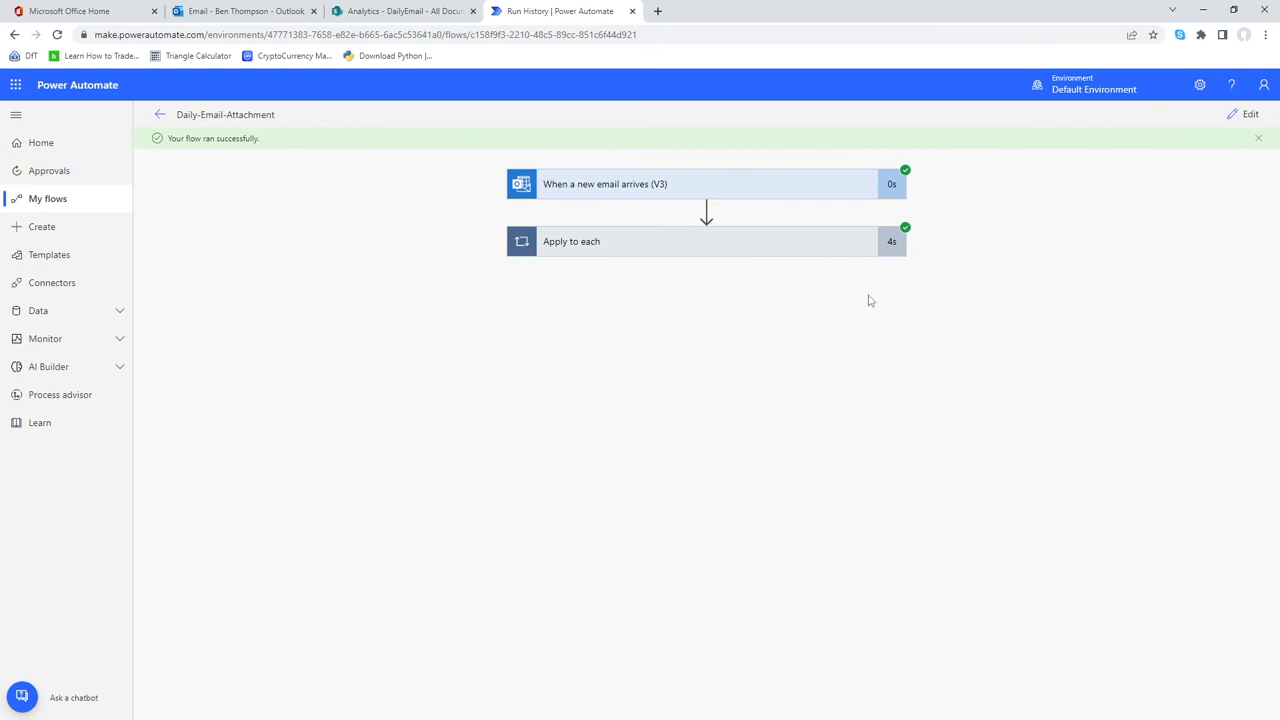
mouse_move(870, 258)
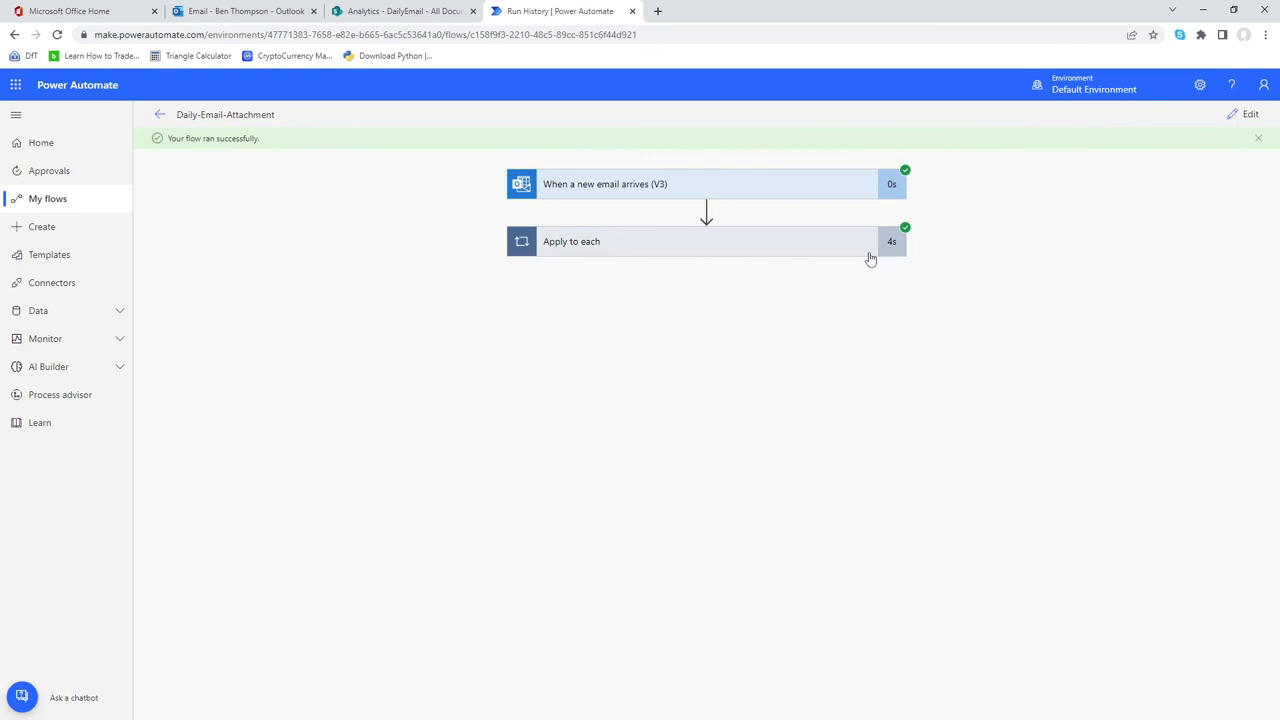
mouse_move(896, 250)
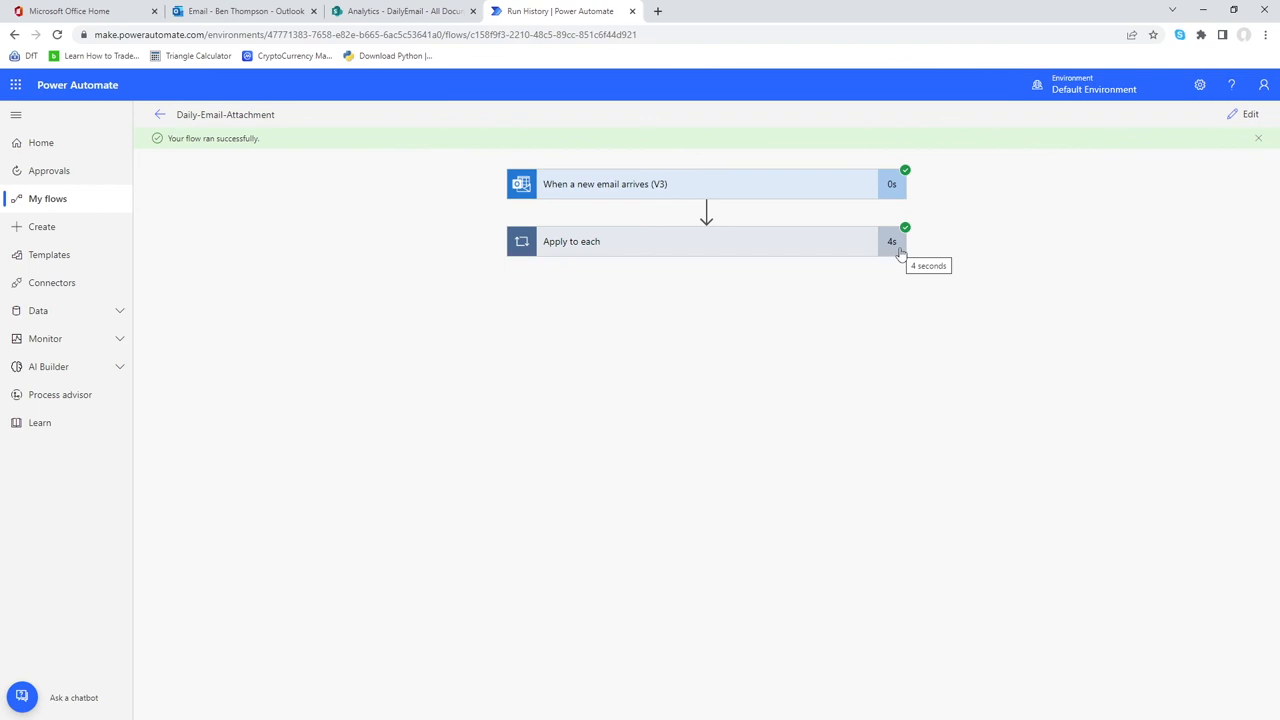
mouse_move(884, 302)
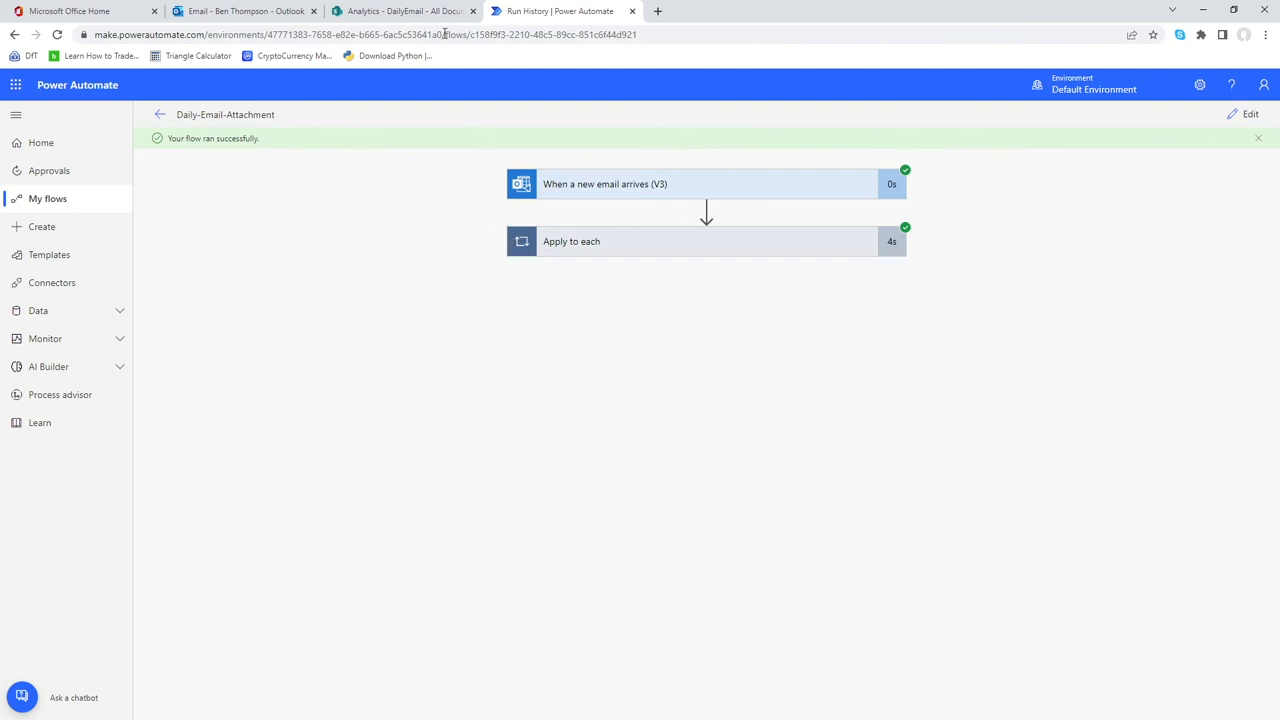
Switch to the SharePoint DailyEmail library to verify 20220825_StaffUpload.csv was saved
left_click(400, 12)
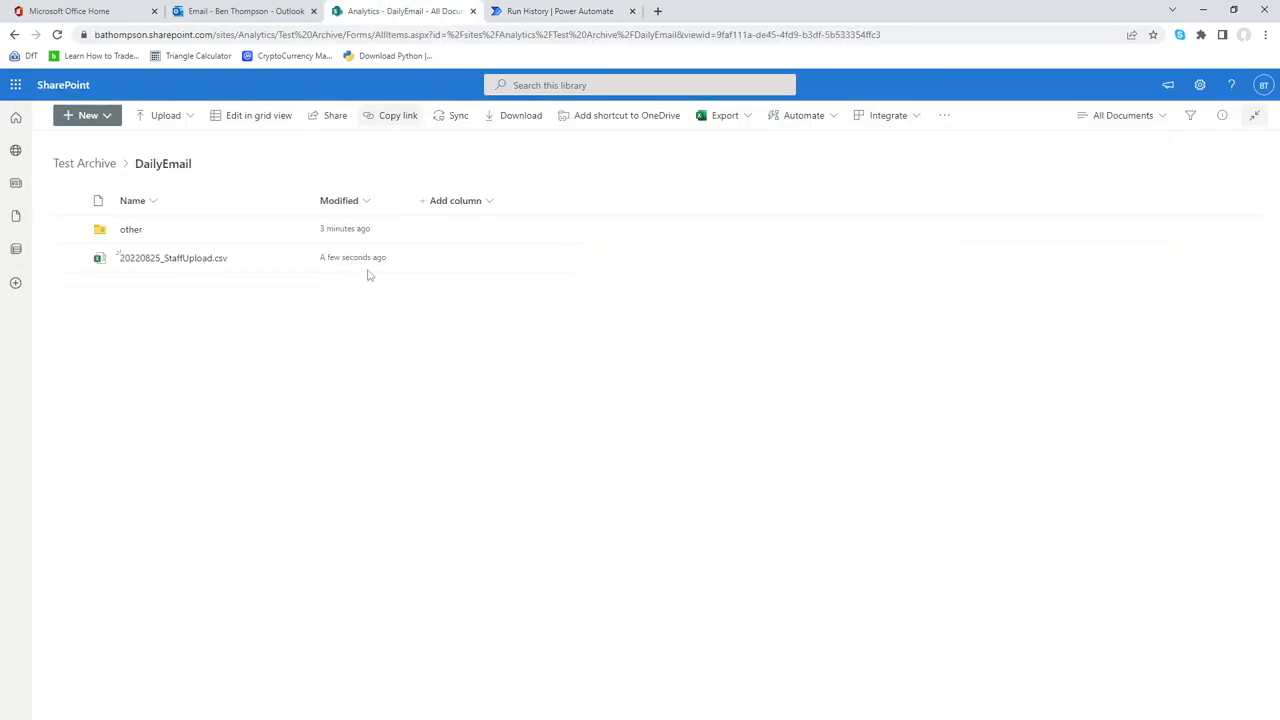
mouse_move(162, 280)
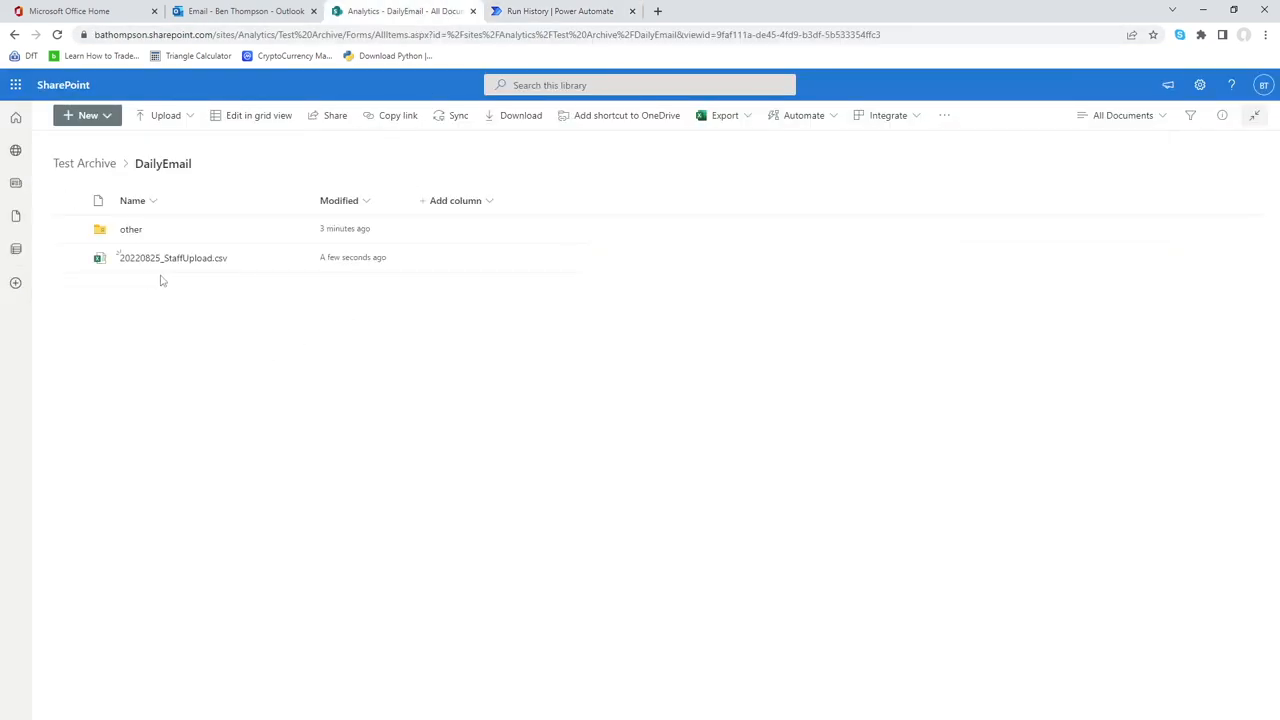
mouse_move(208, 280)
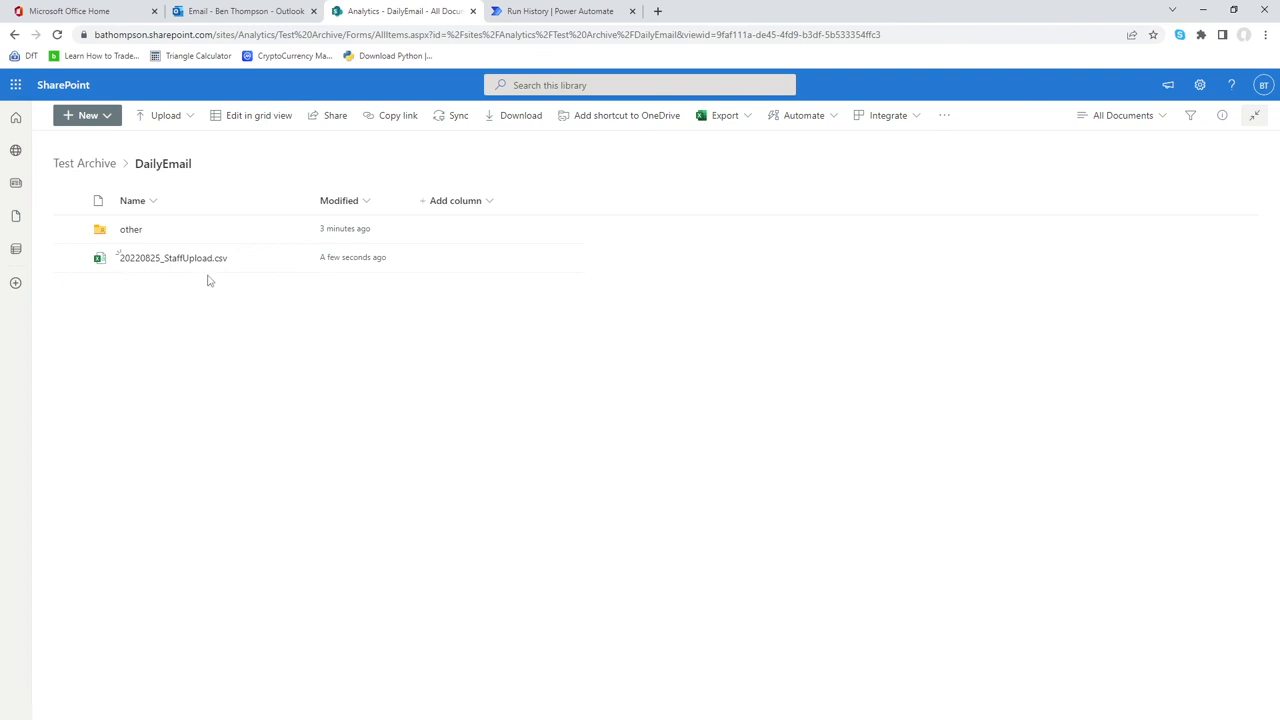
mouse_move(156, 270)
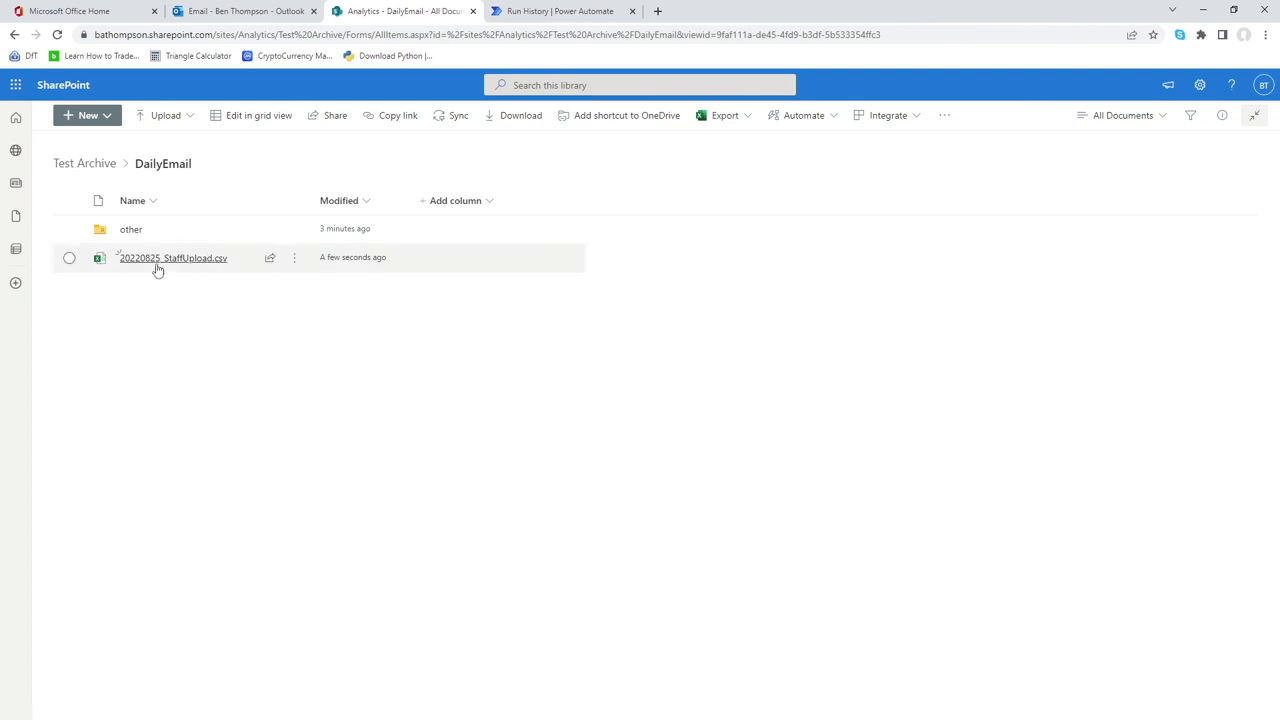
mouse_move(168, 324)
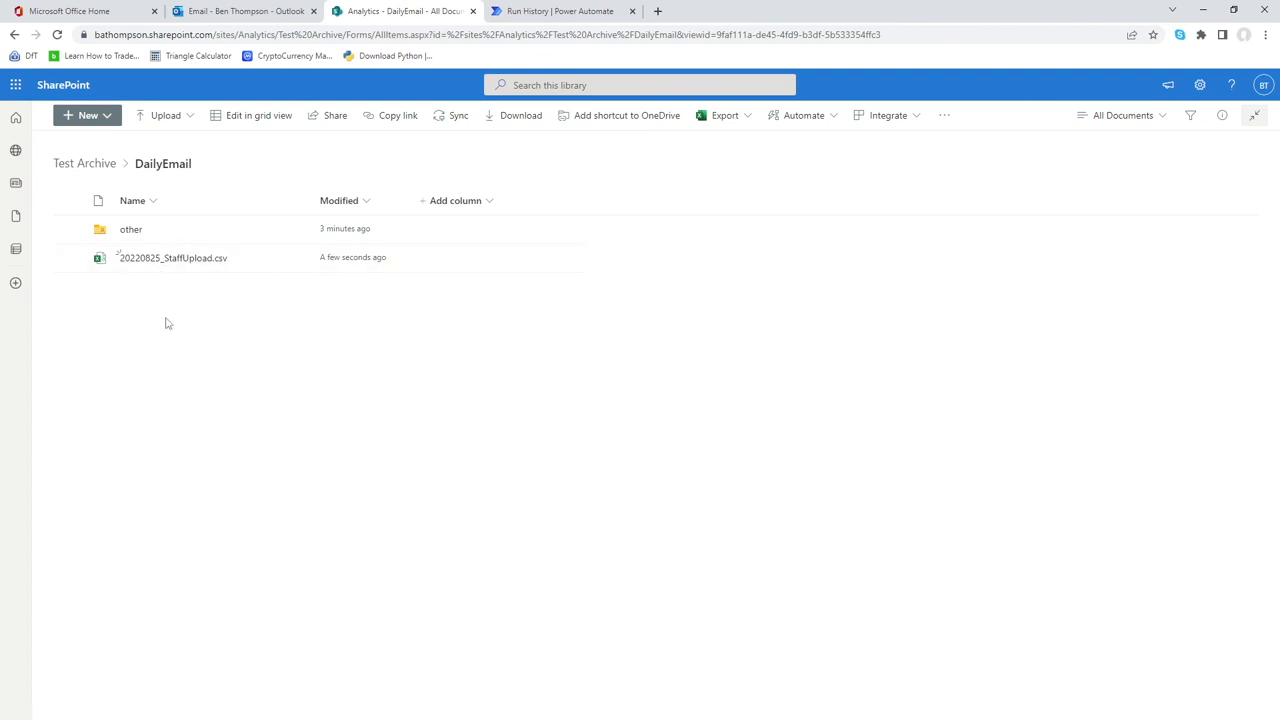
mouse_move(132, 228)
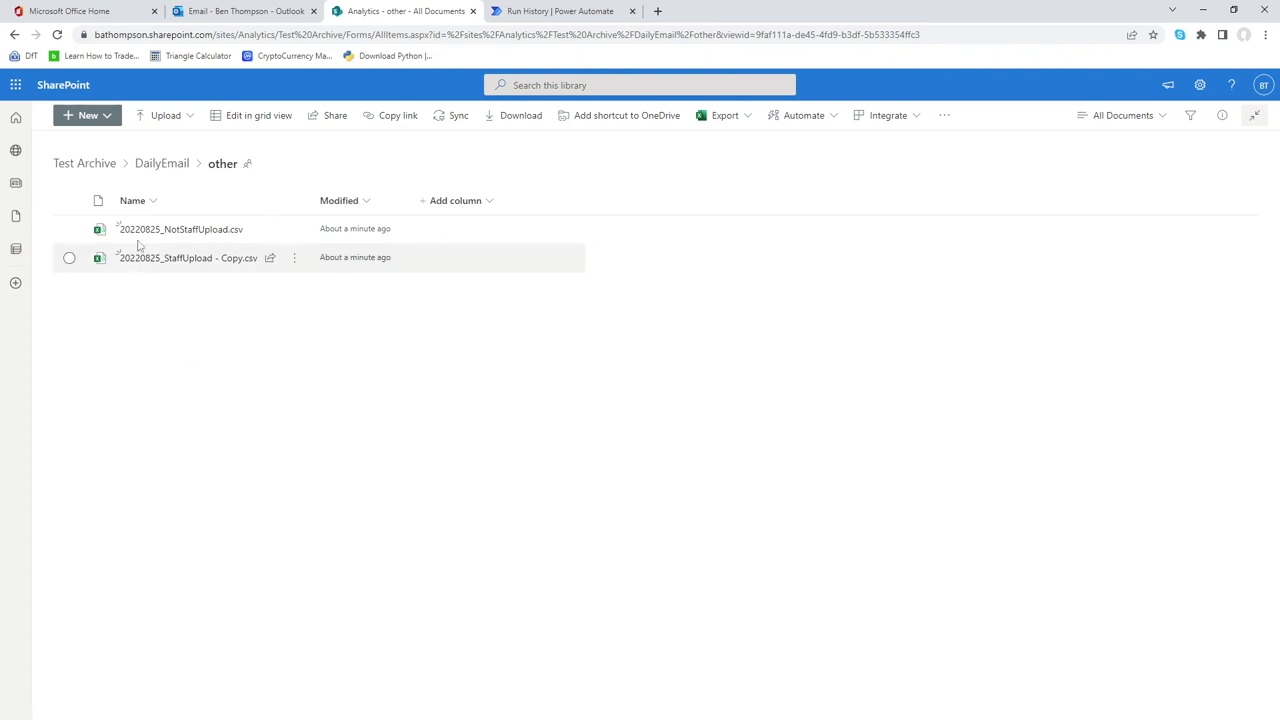
mouse_move(156, 310)
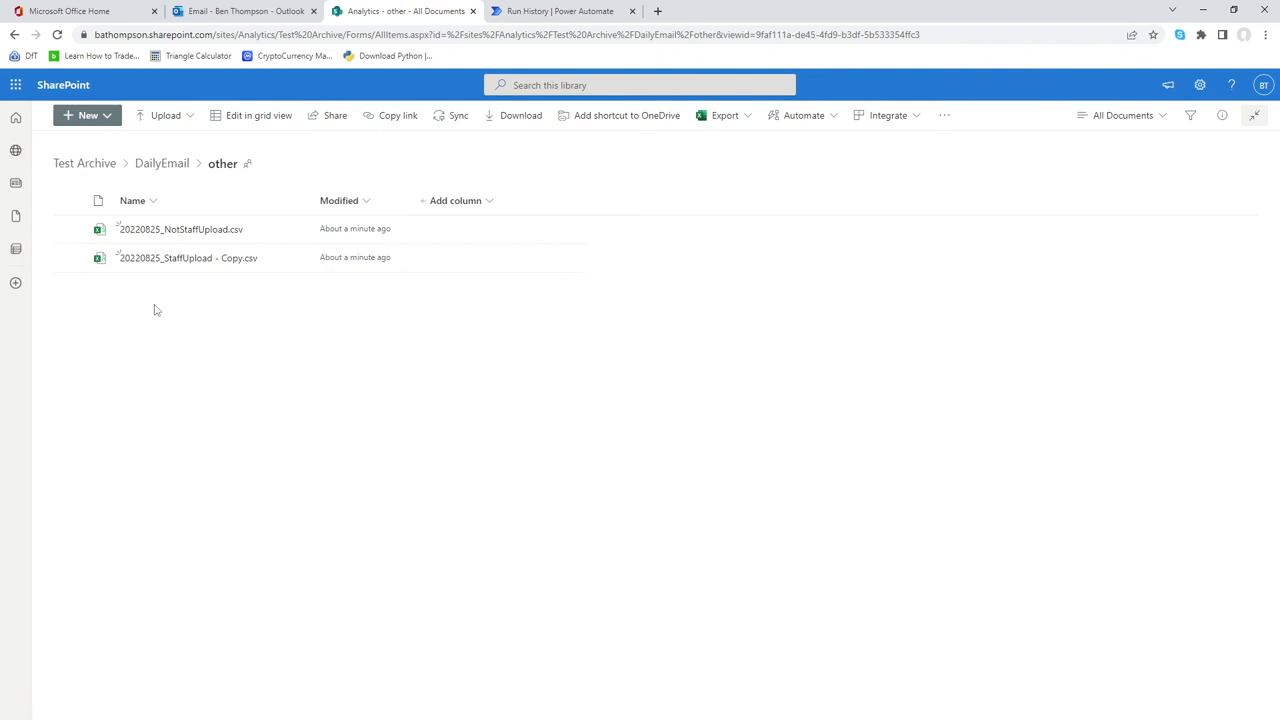
mouse_move(170, 320)
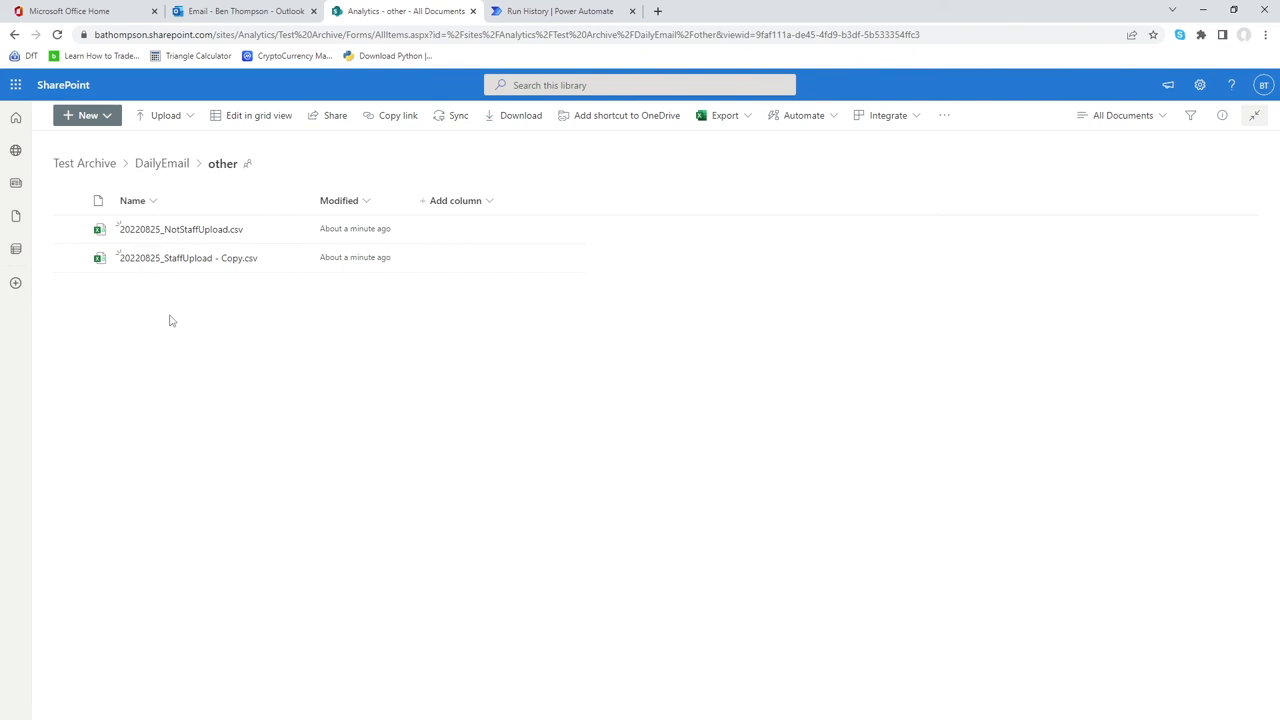
mouse_move(184, 336)
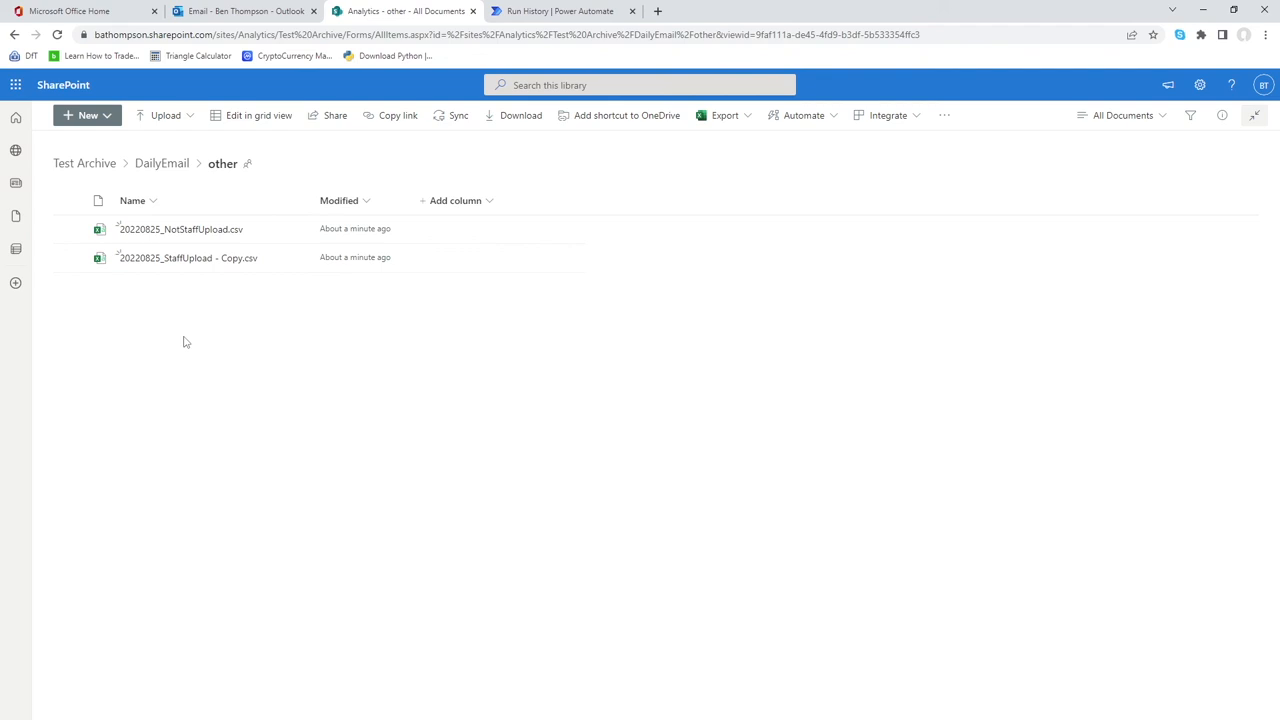
mouse_move(212, 350)
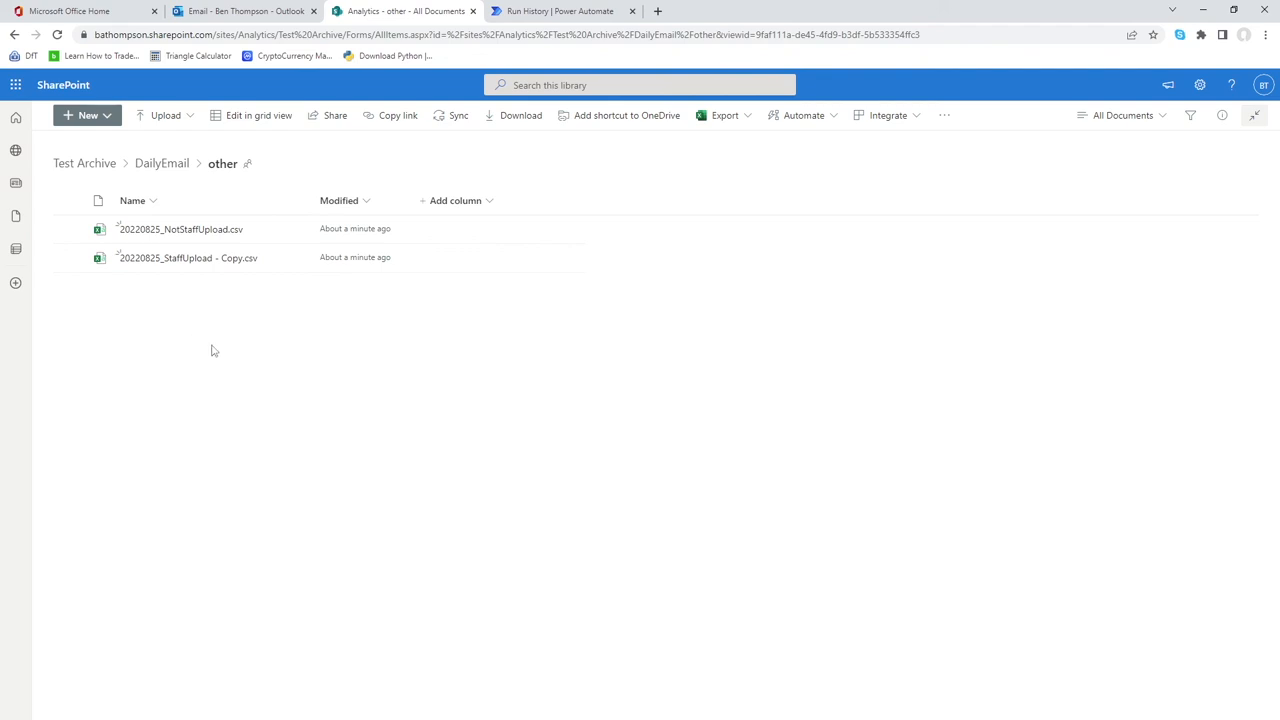